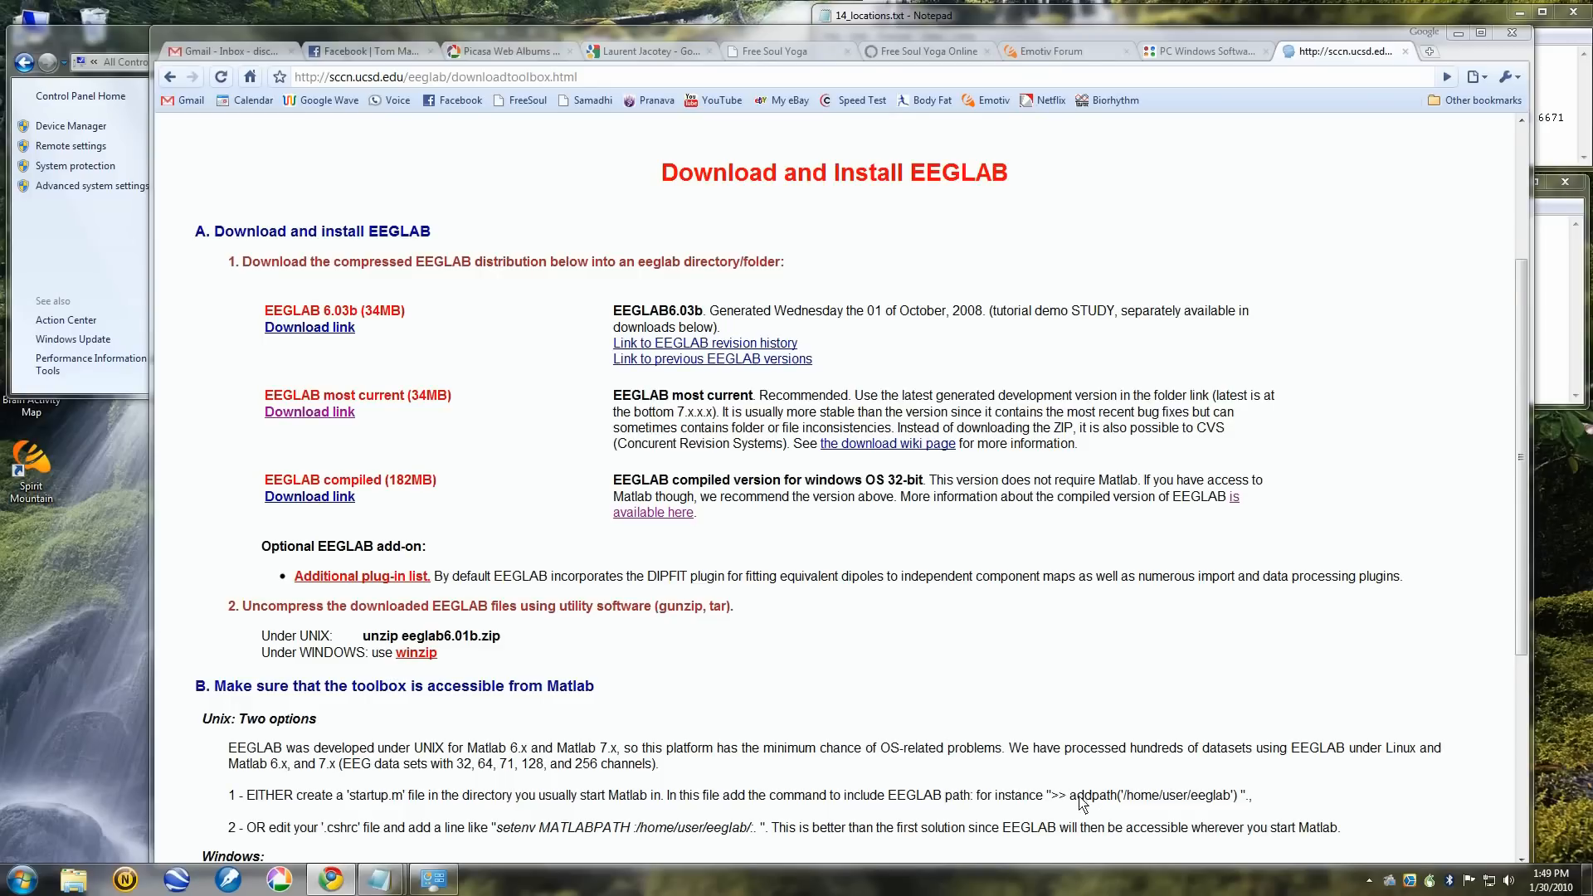
mouse_move(1082, 705)
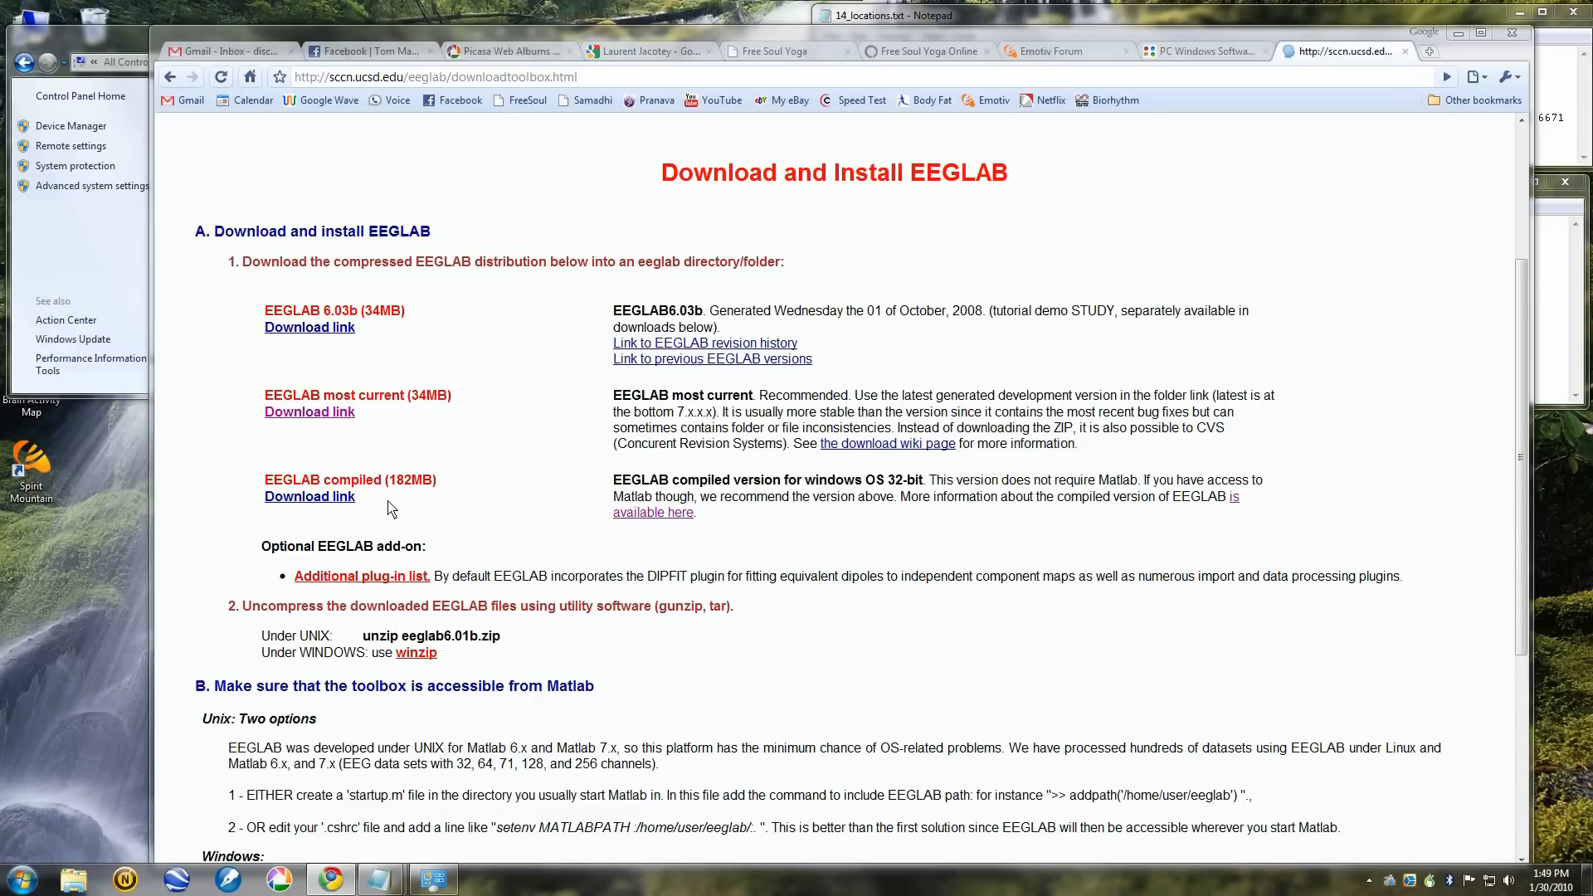
mouse_move(412, 496)
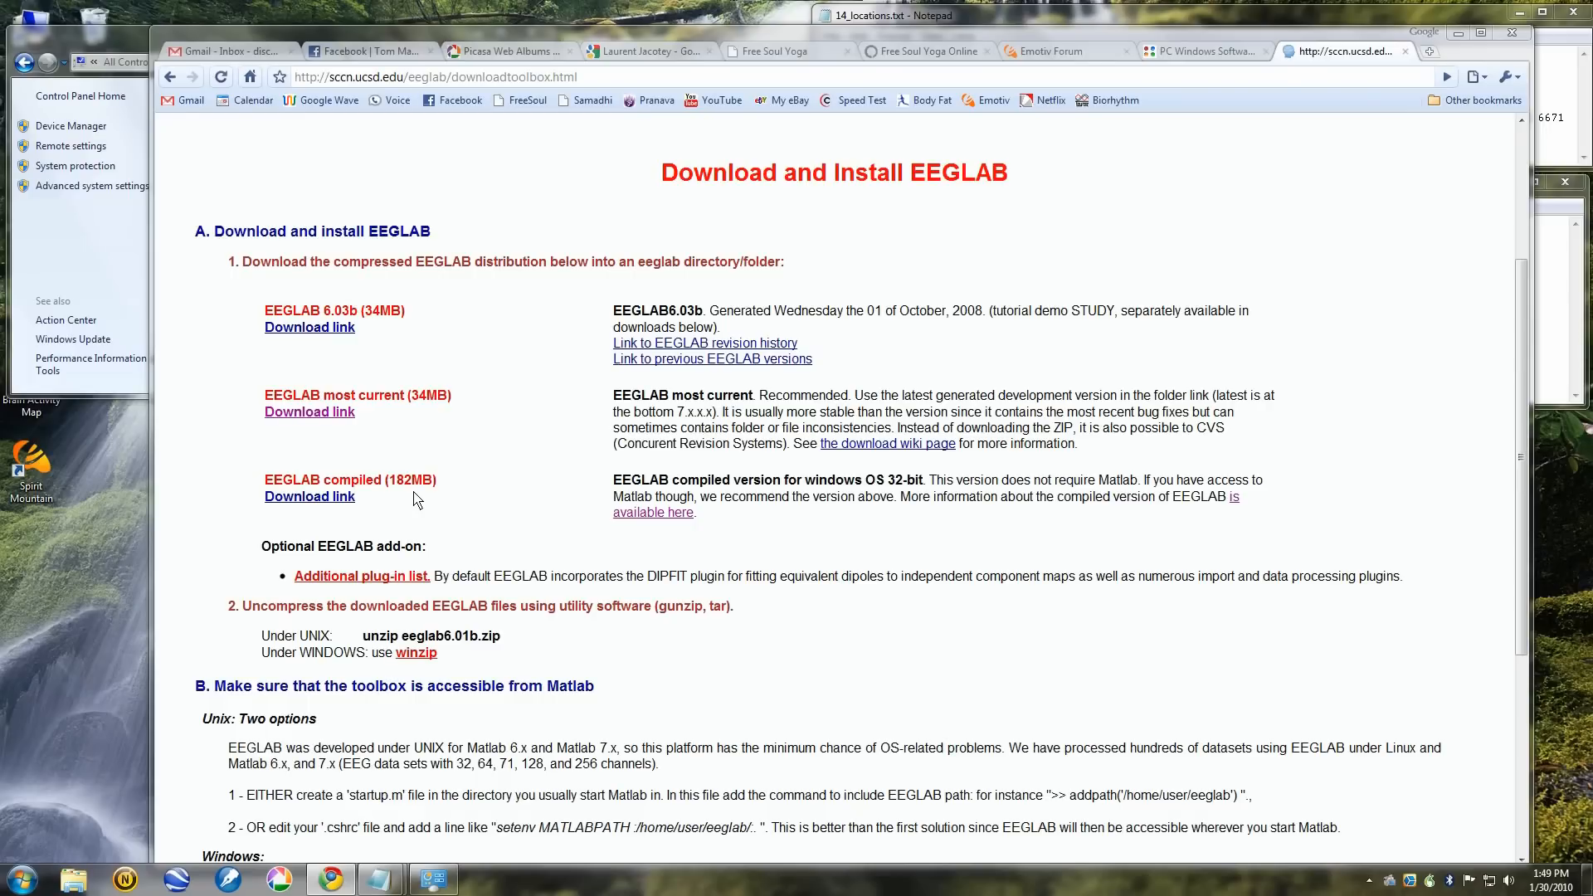
mouse_move(107, 261)
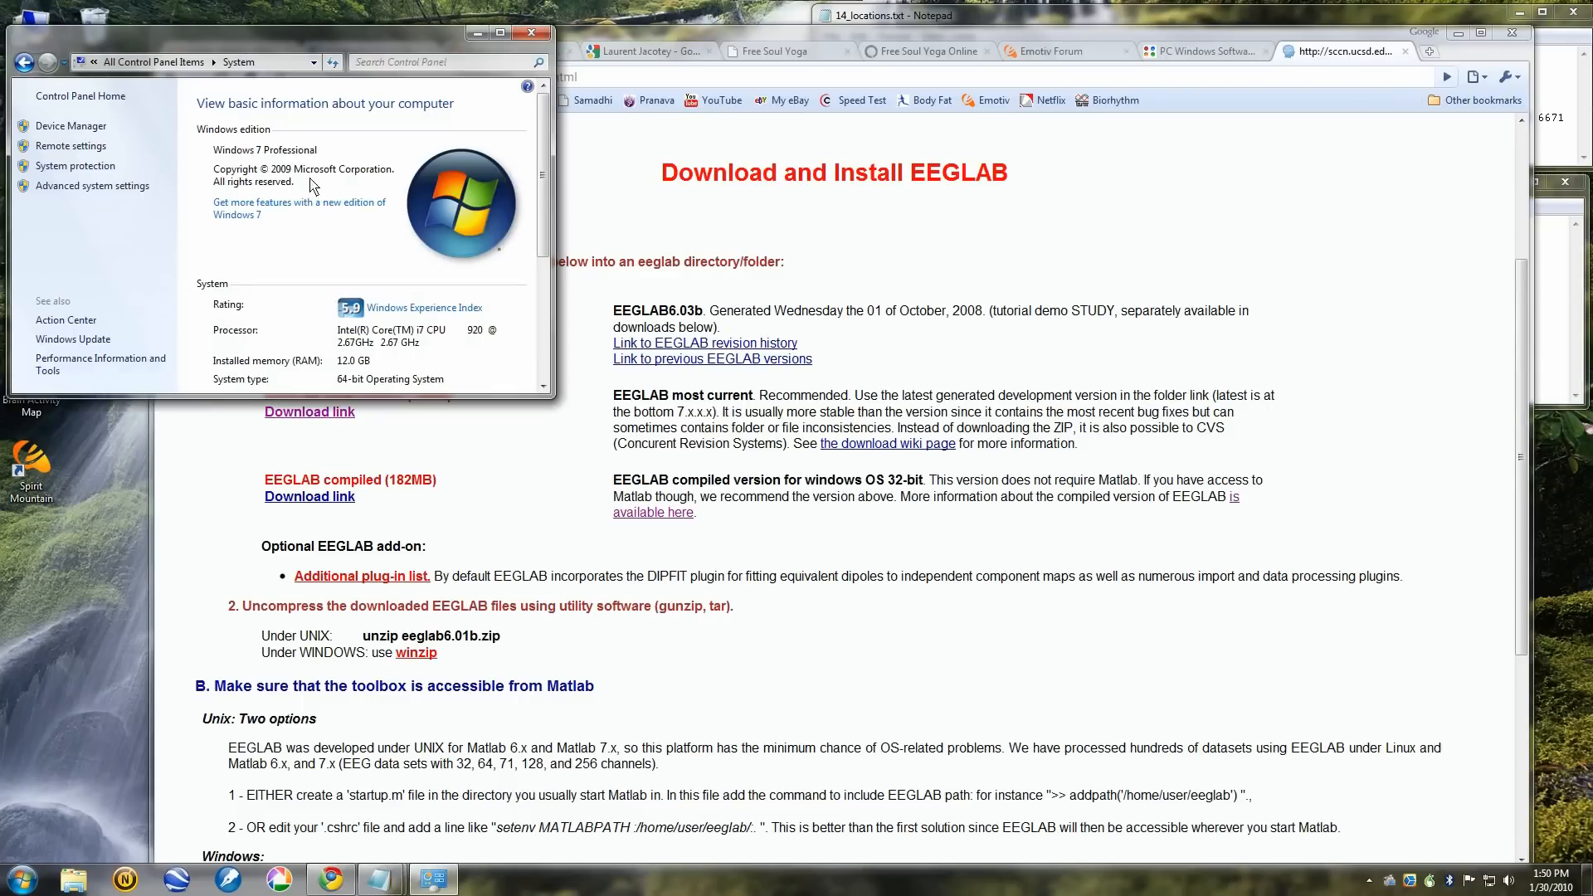
mouse_move(318, 295)
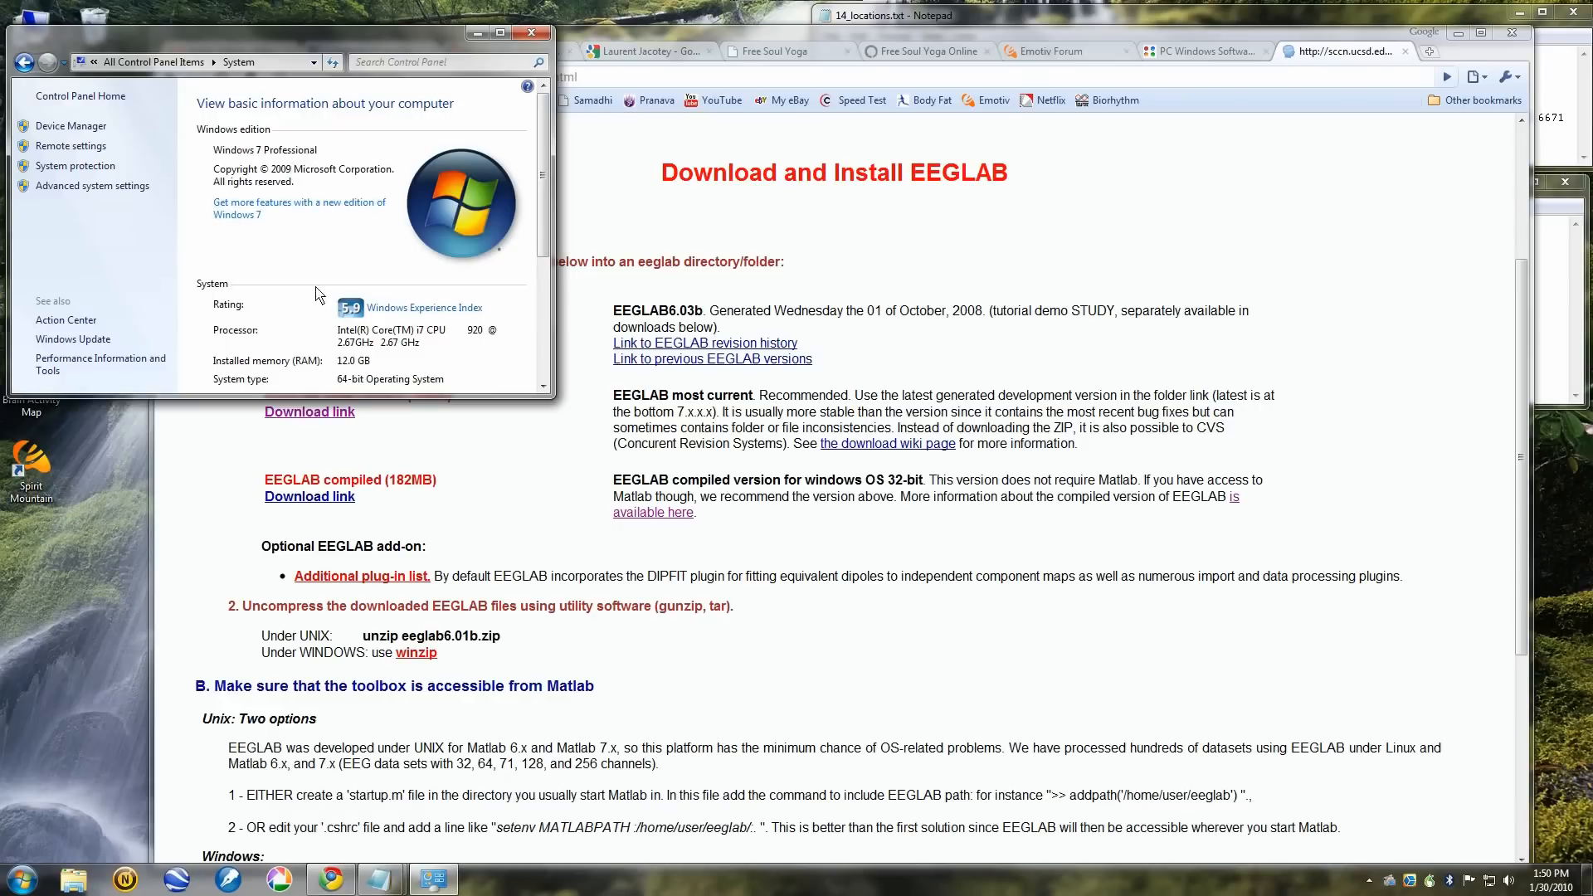
mouse_move(404, 375)
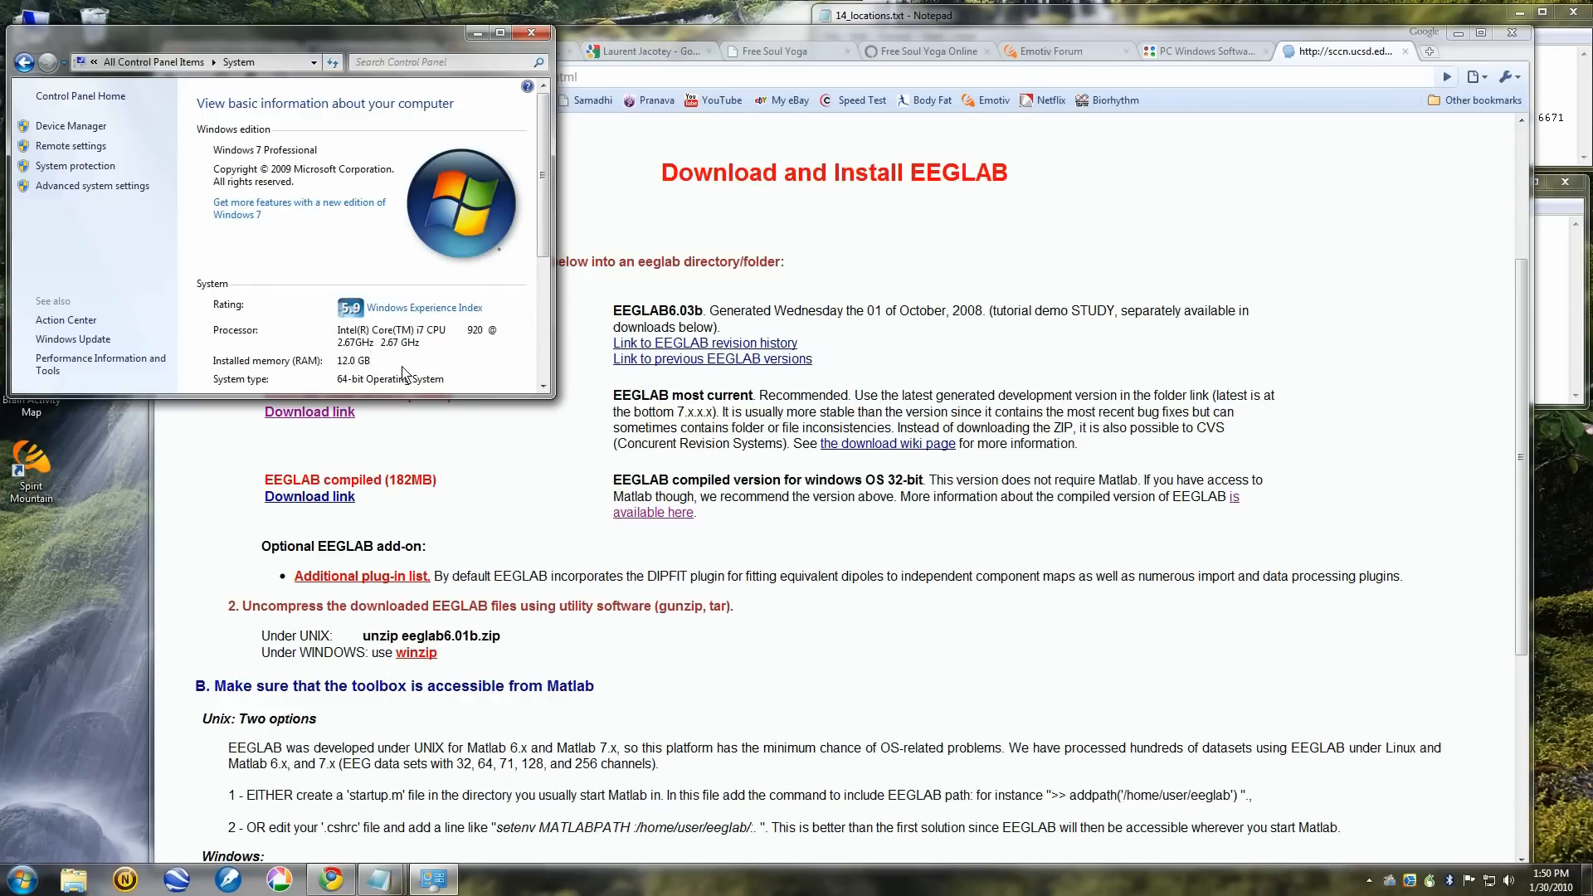
mouse_move(356, 376)
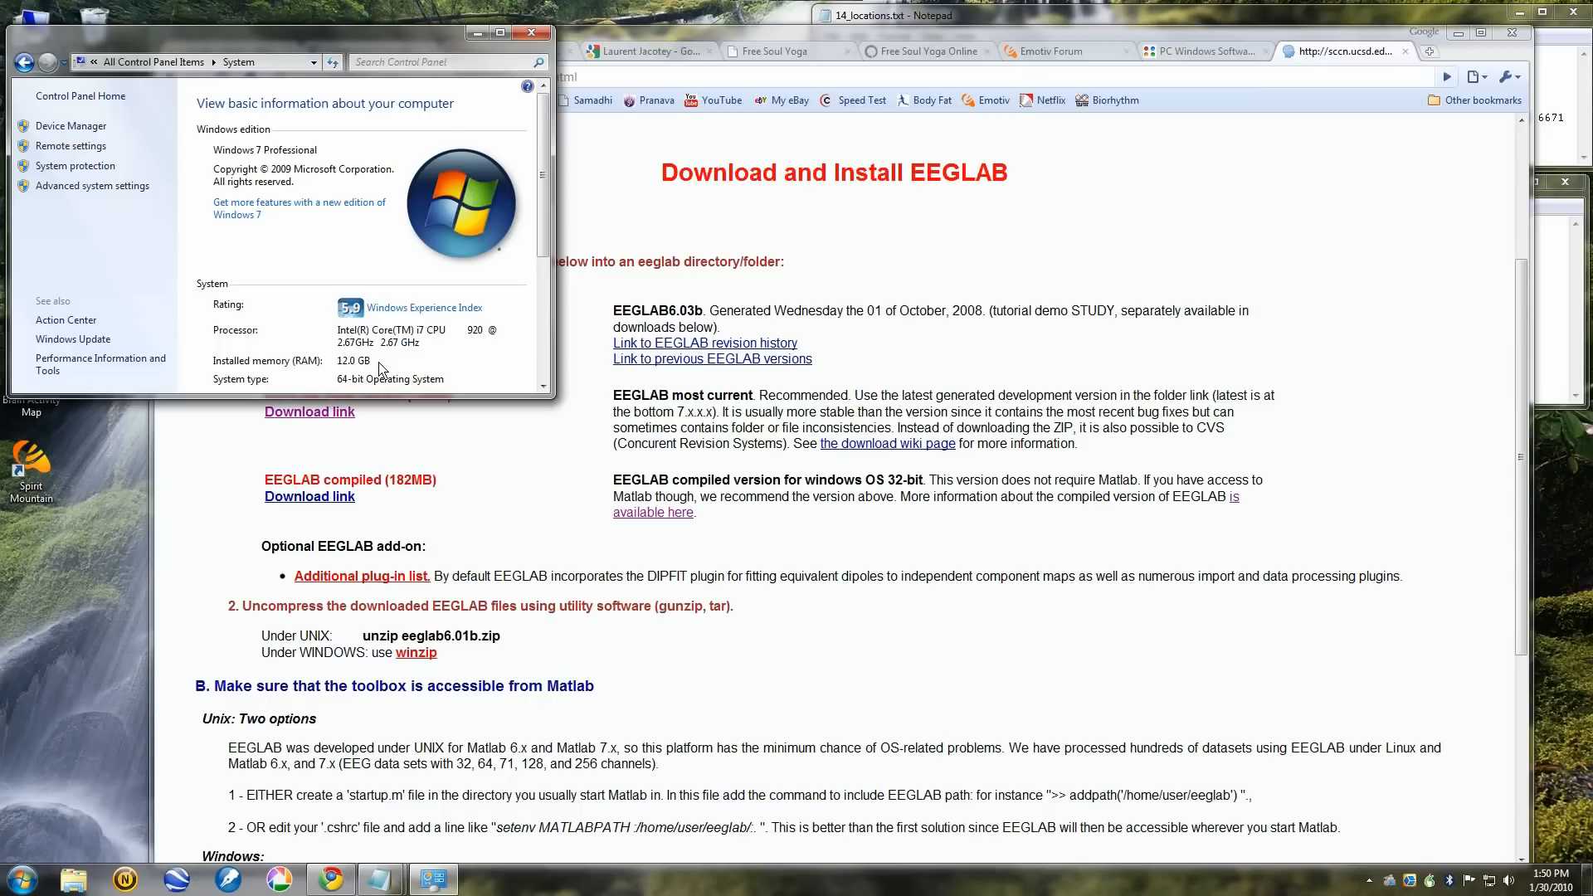
mouse_move(456, 364)
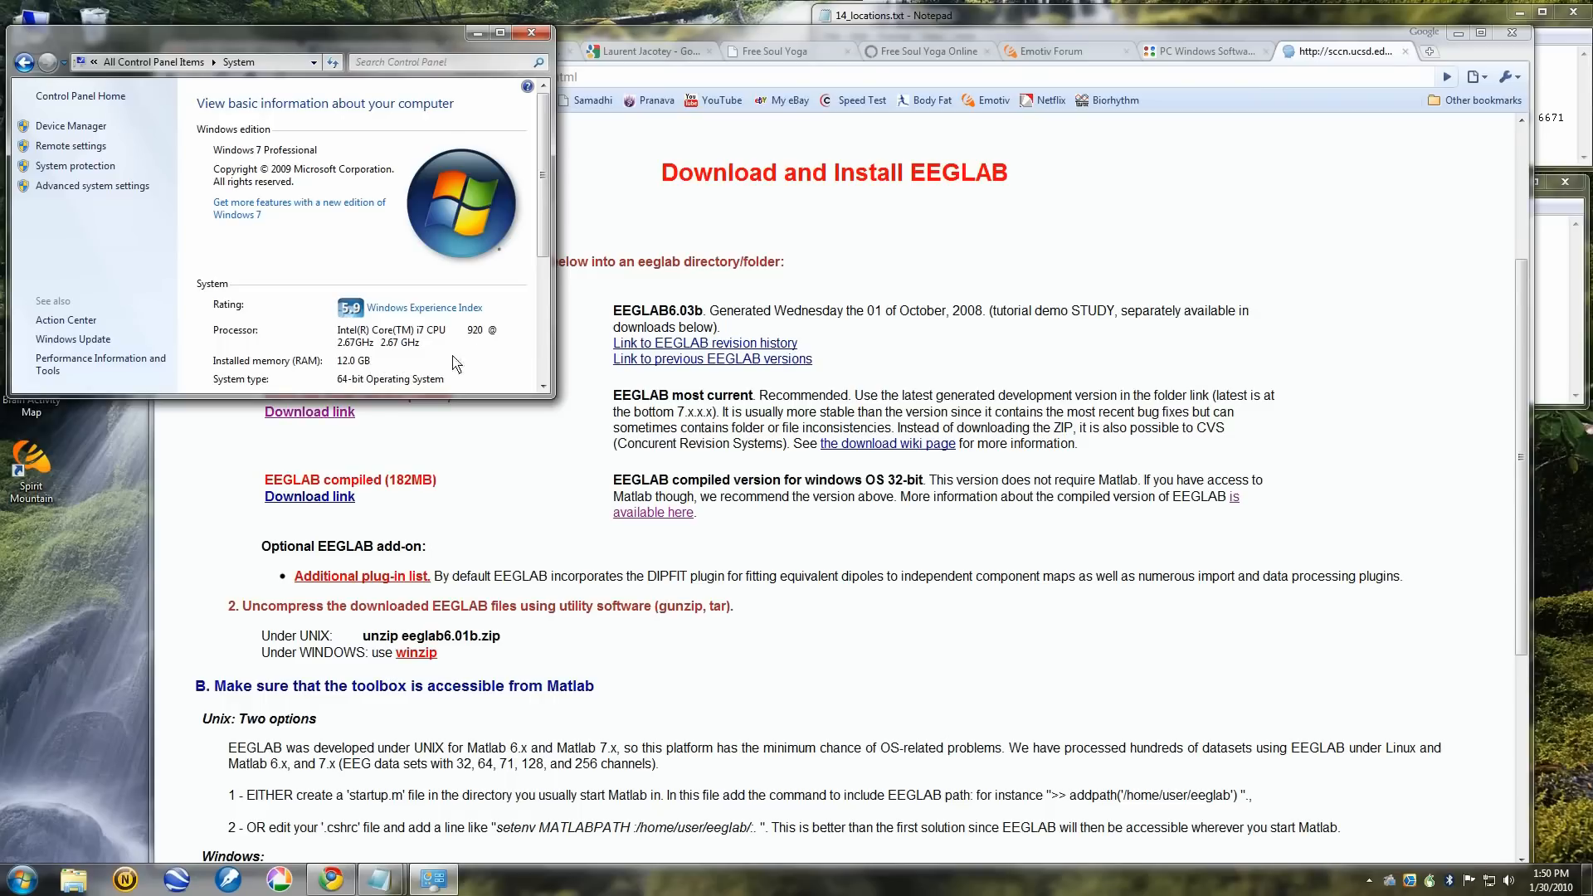
mouse_move(757, 524)
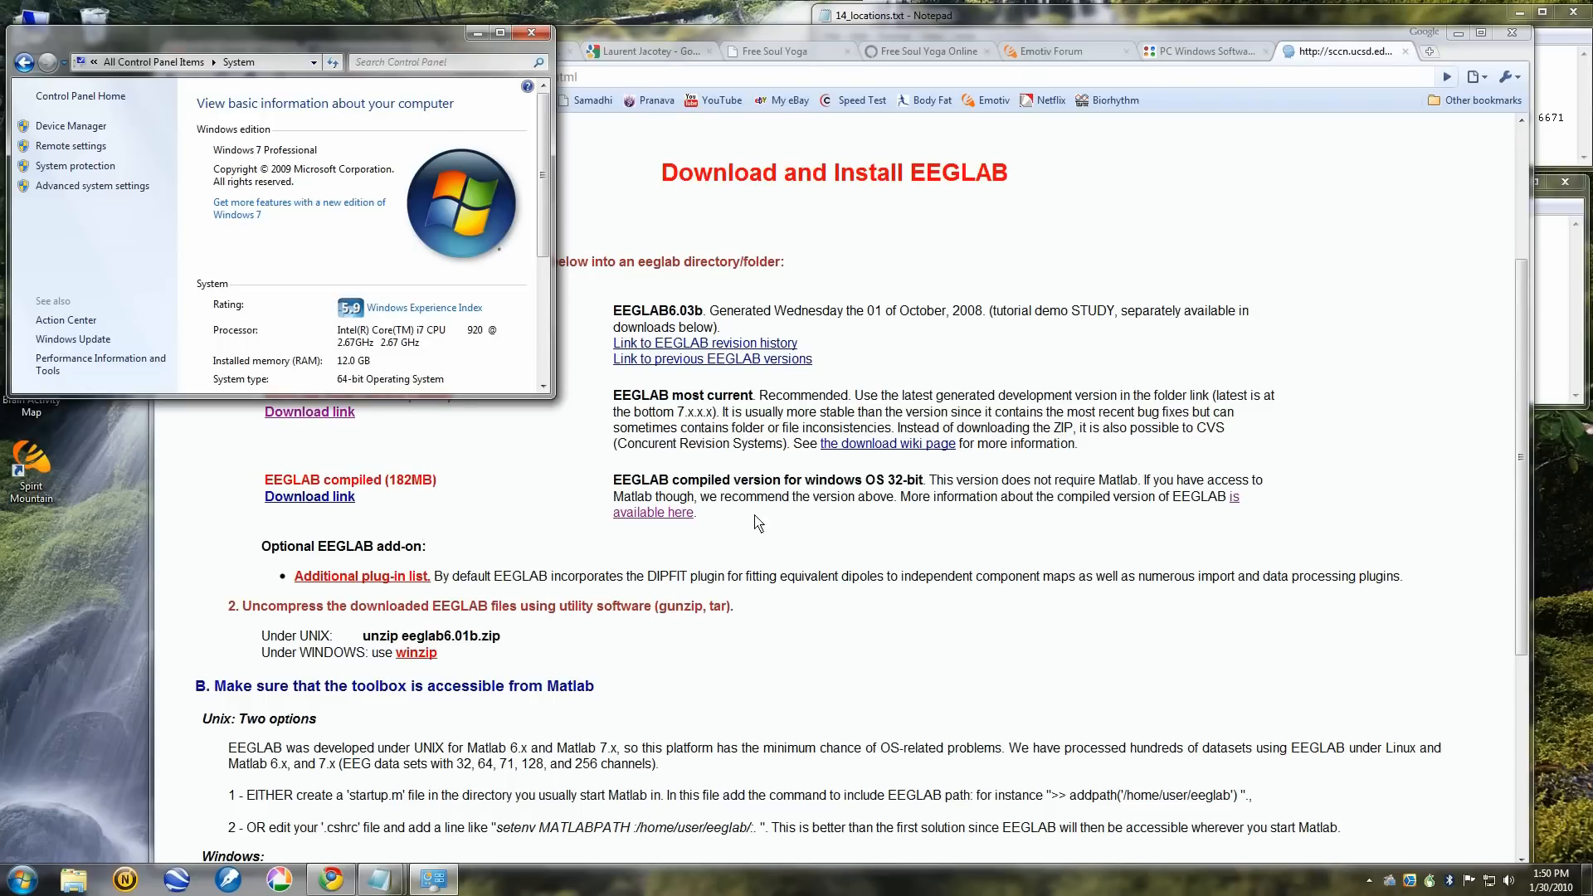
mouse_move(924, 505)
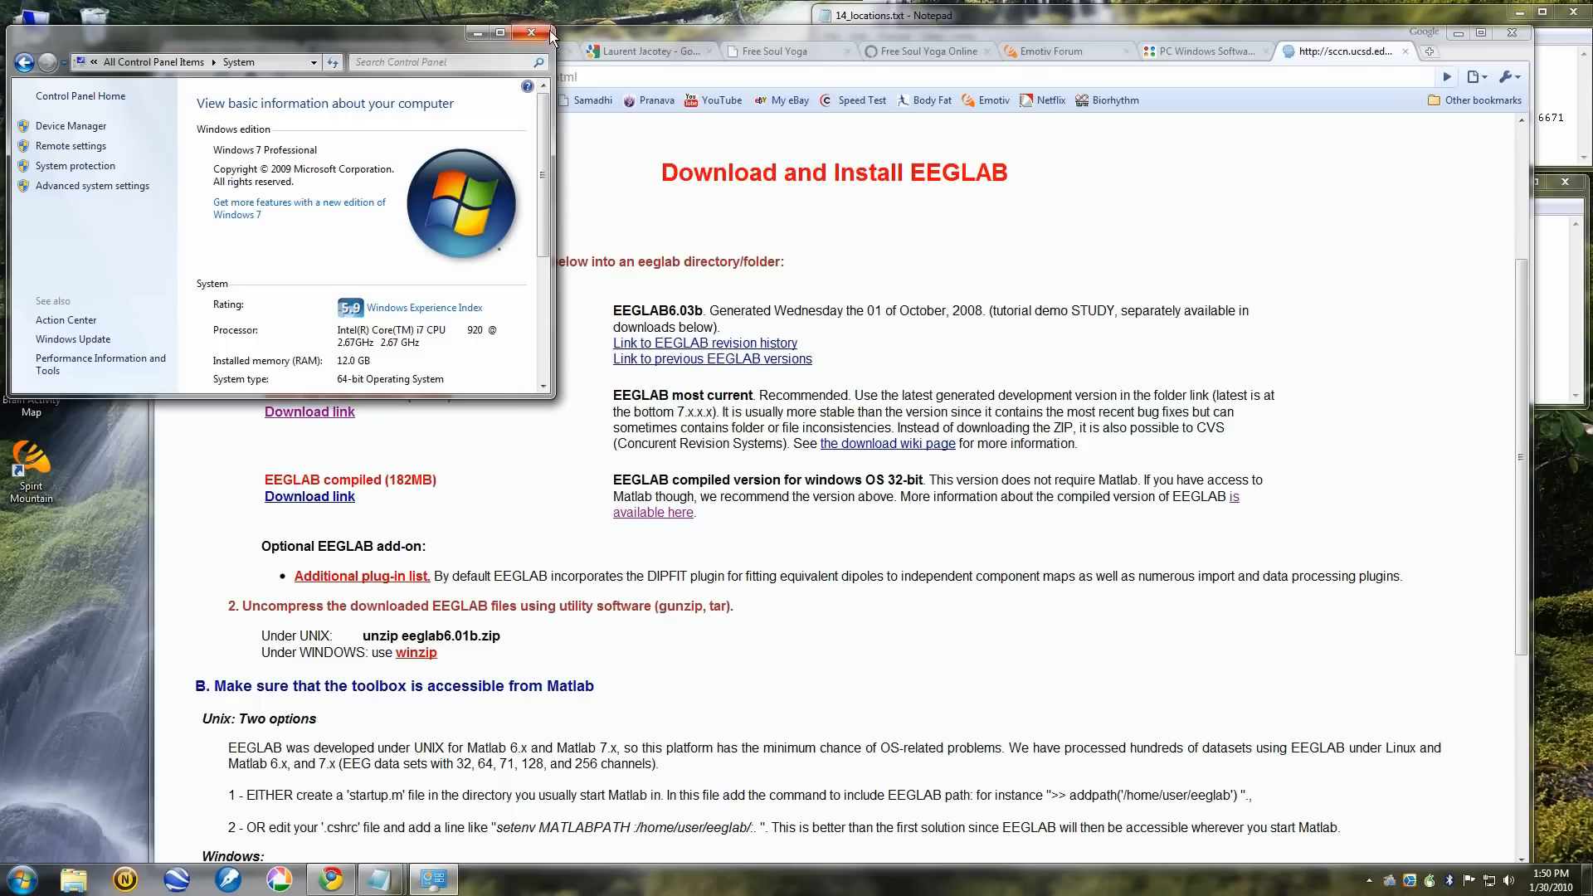
Close the Windows 7 system information window to reveal the EEGLAB download page.
left_click(532, 32)
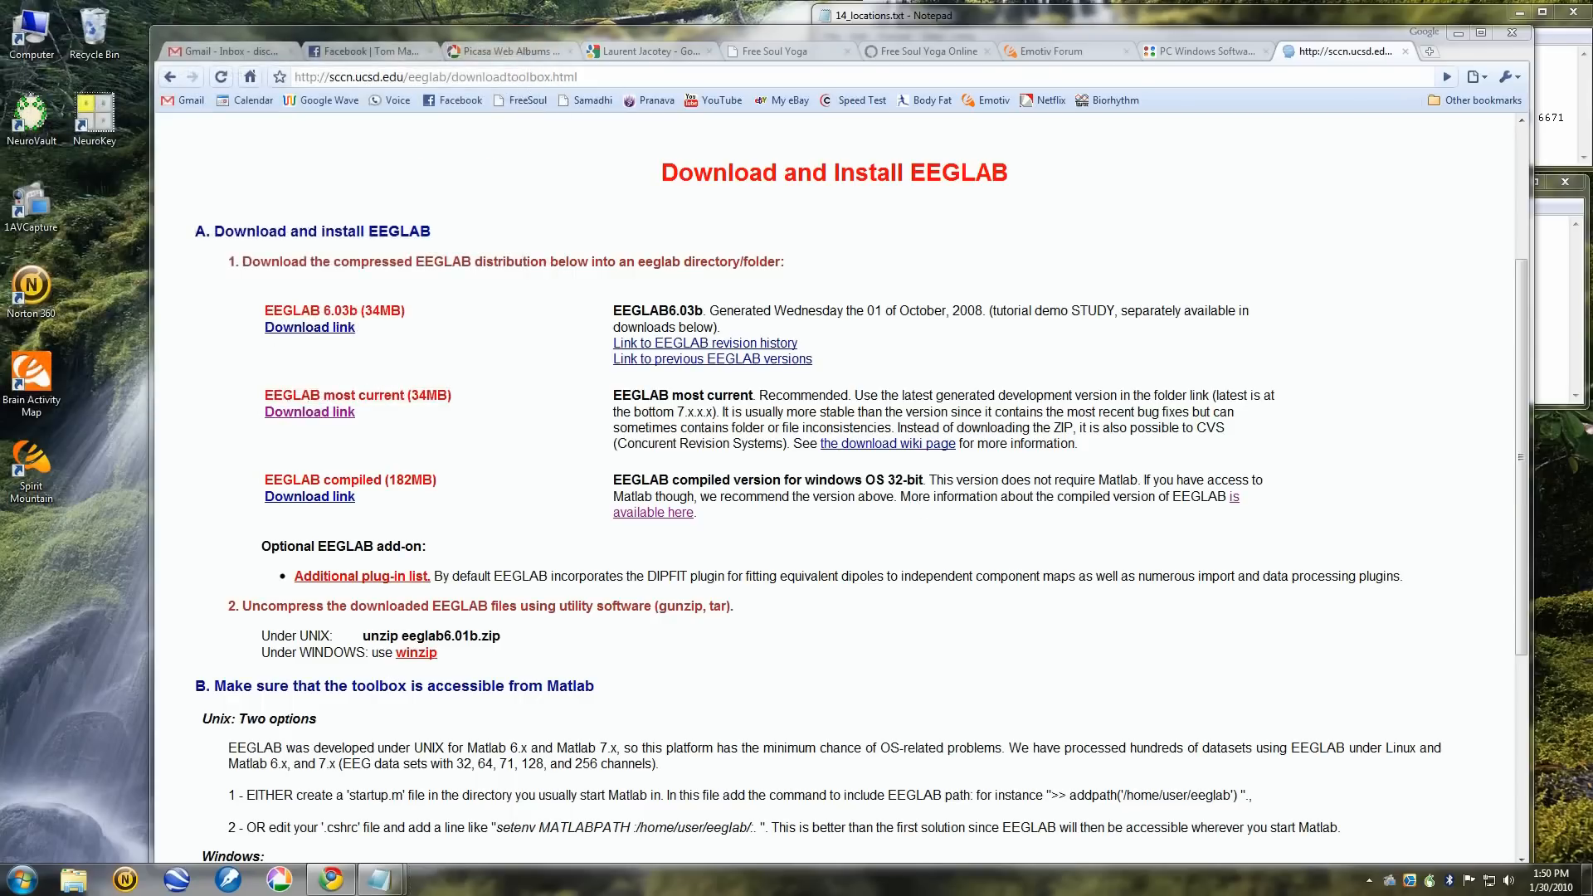
Launch EEGLAB v7.1.3.13b past the security warning and open its web tutorial.
left_click(18, 878)
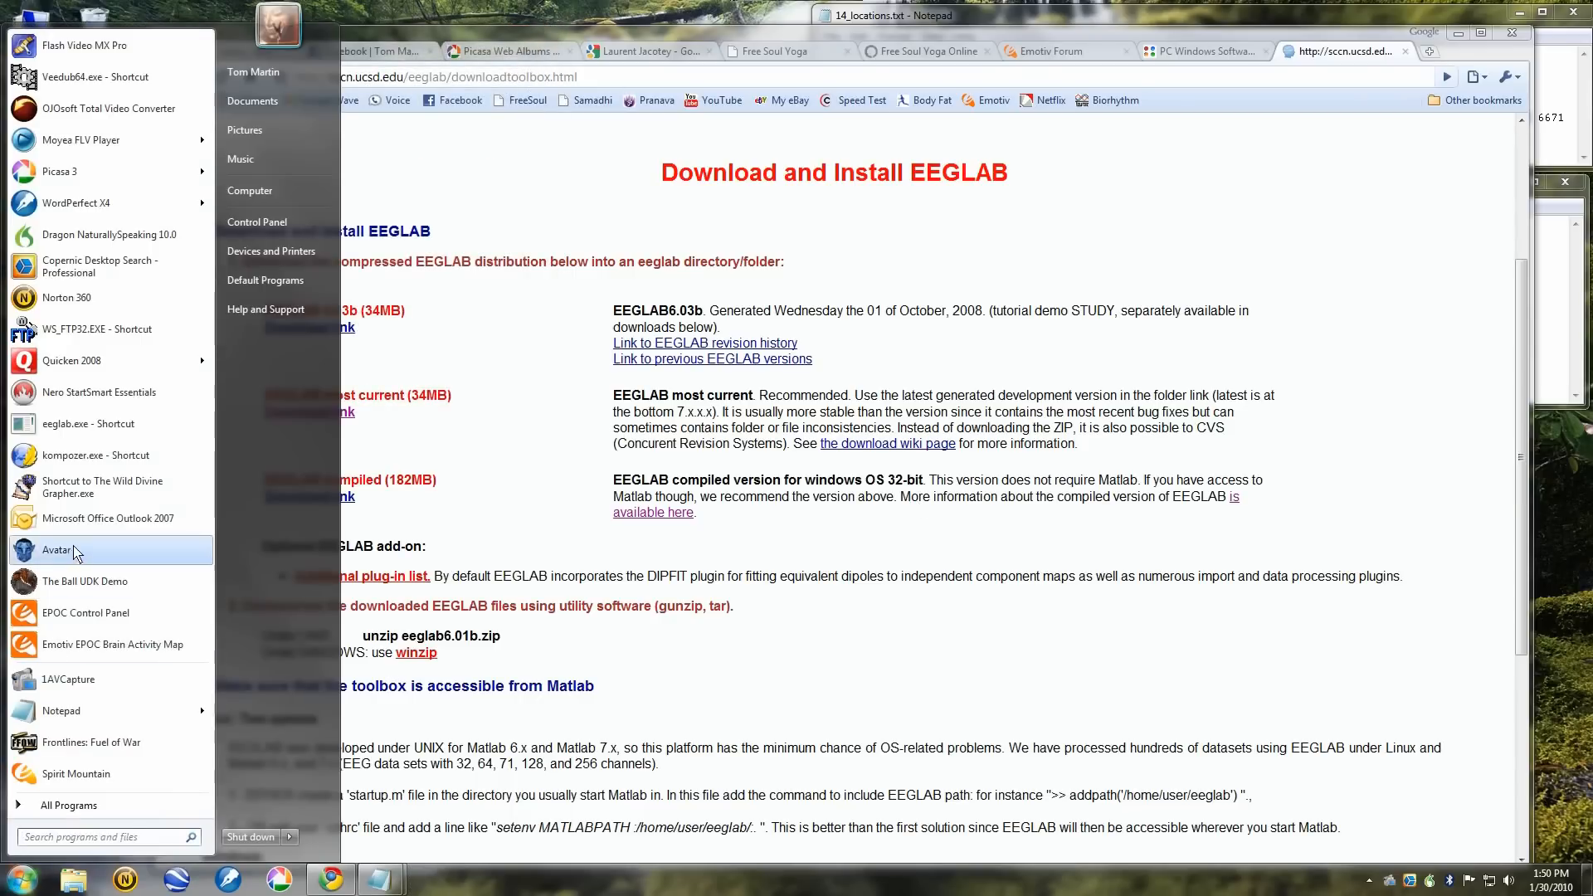
left_click(86, 424)
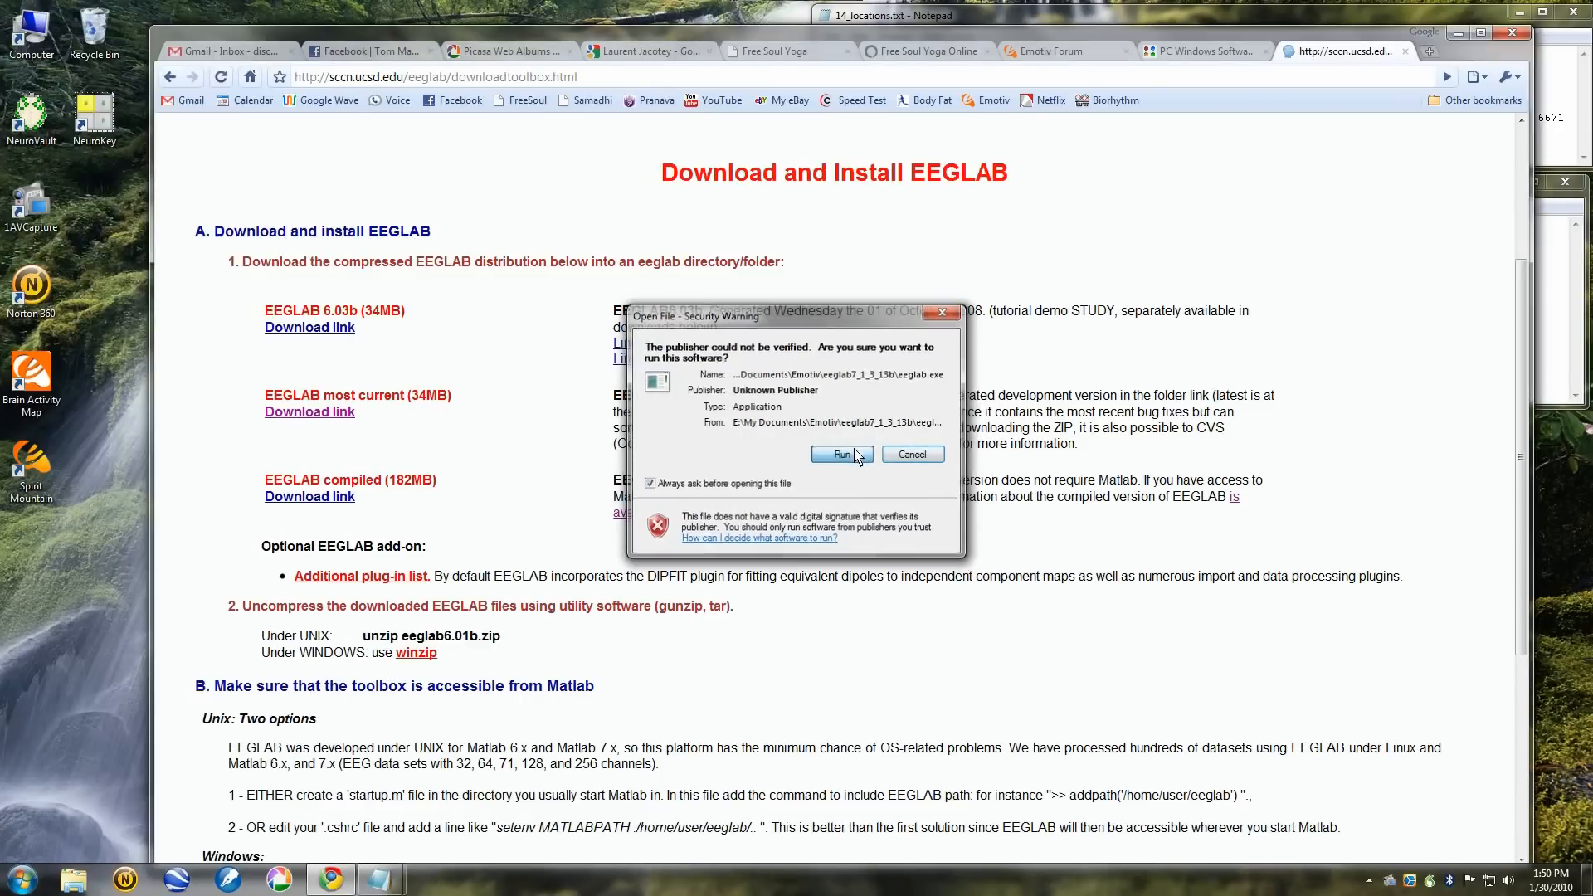
left_click(840, 454)
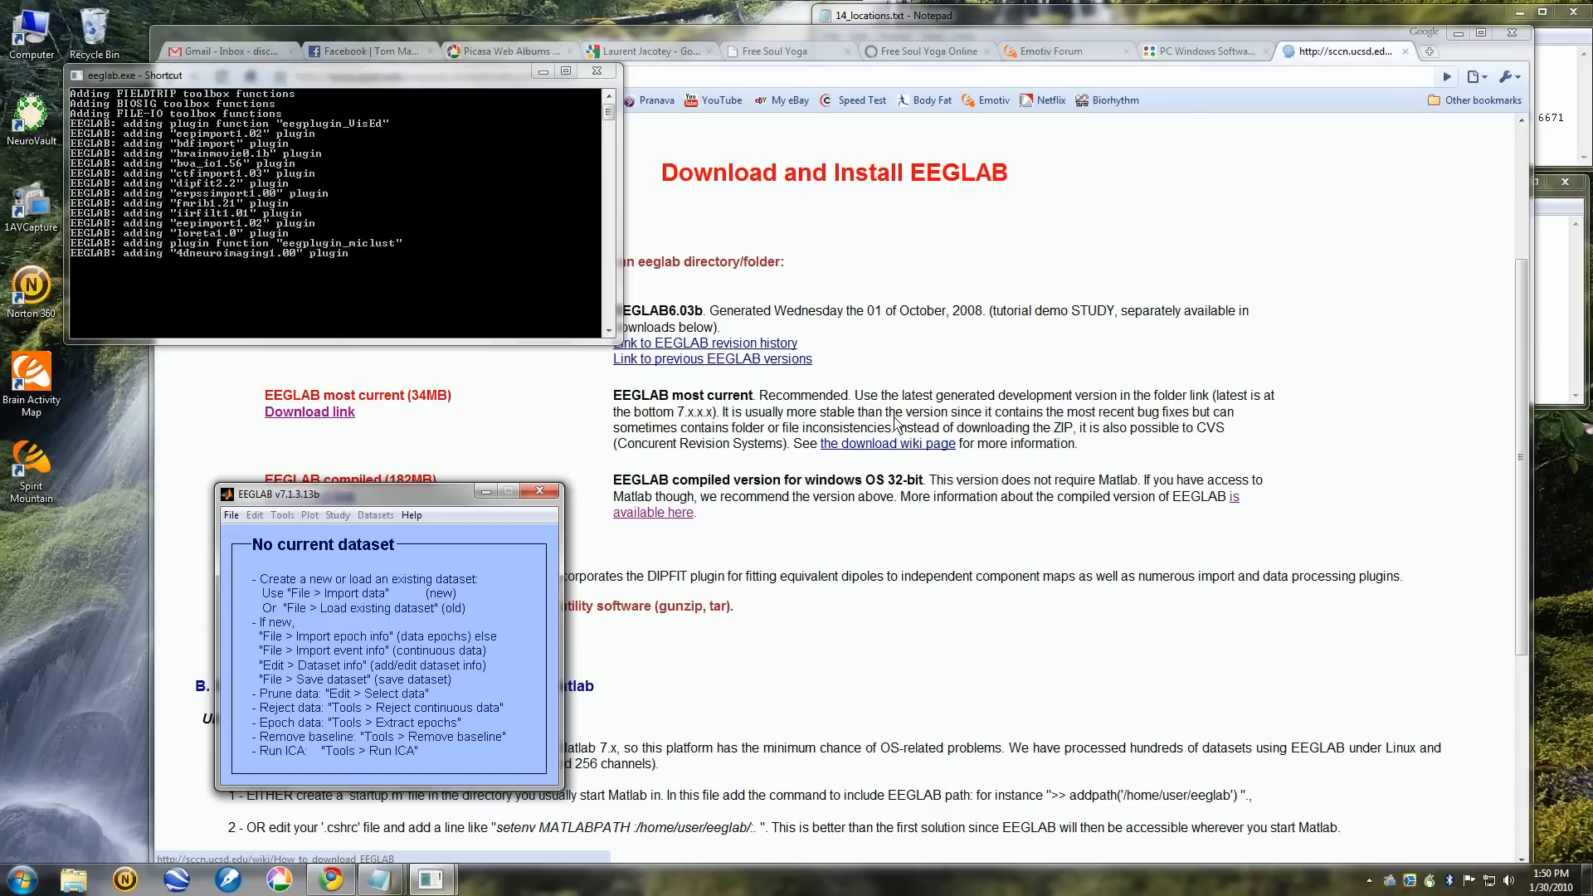
left_click(411, 515)
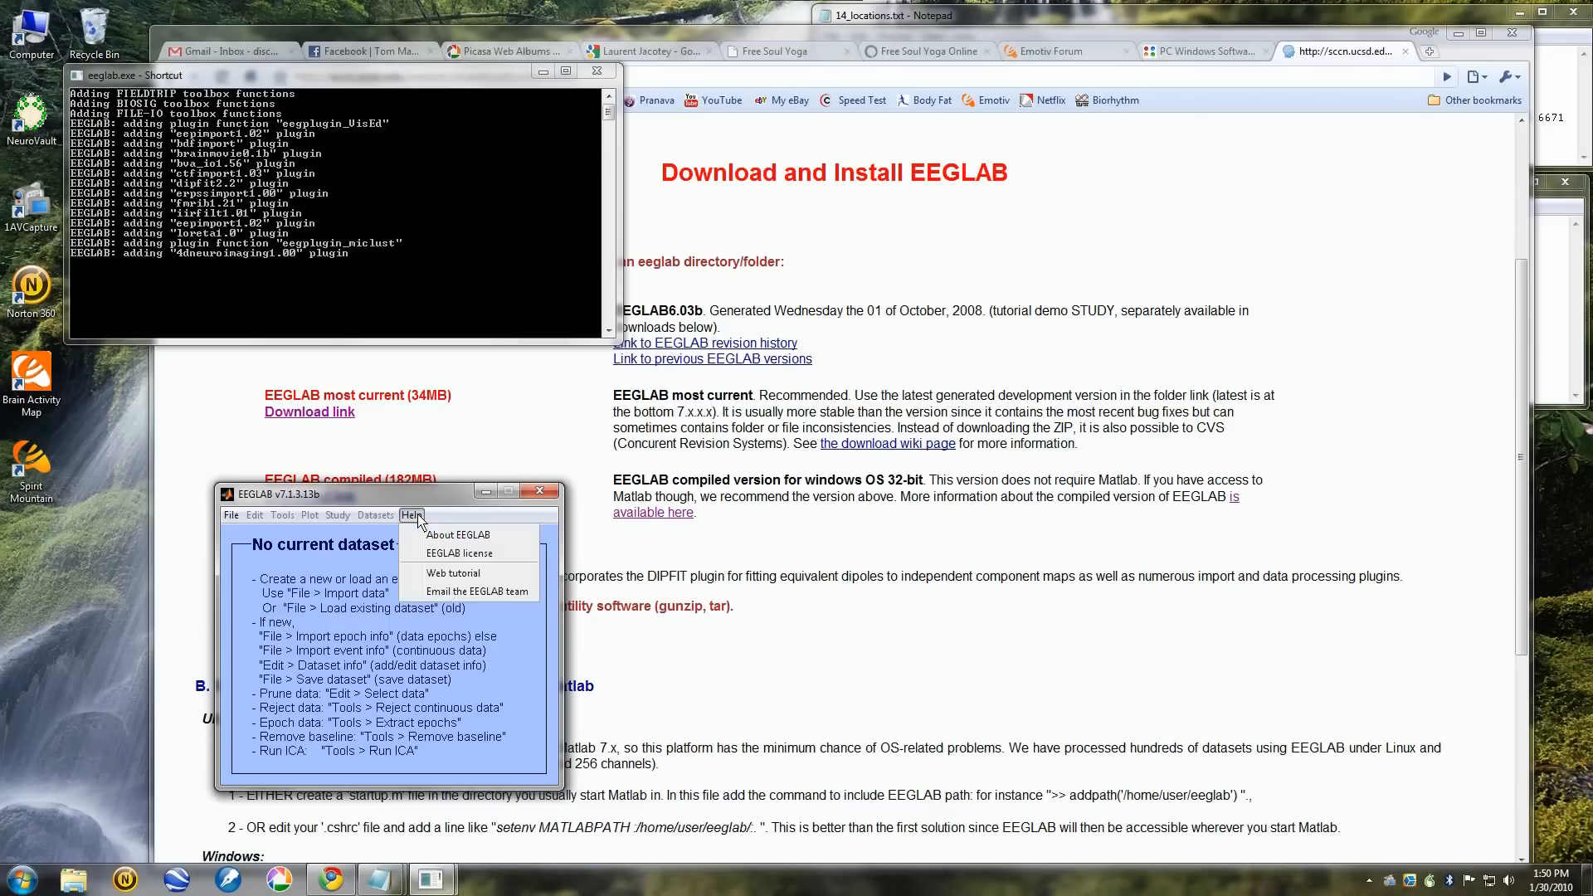
mouse_move(452, 572)
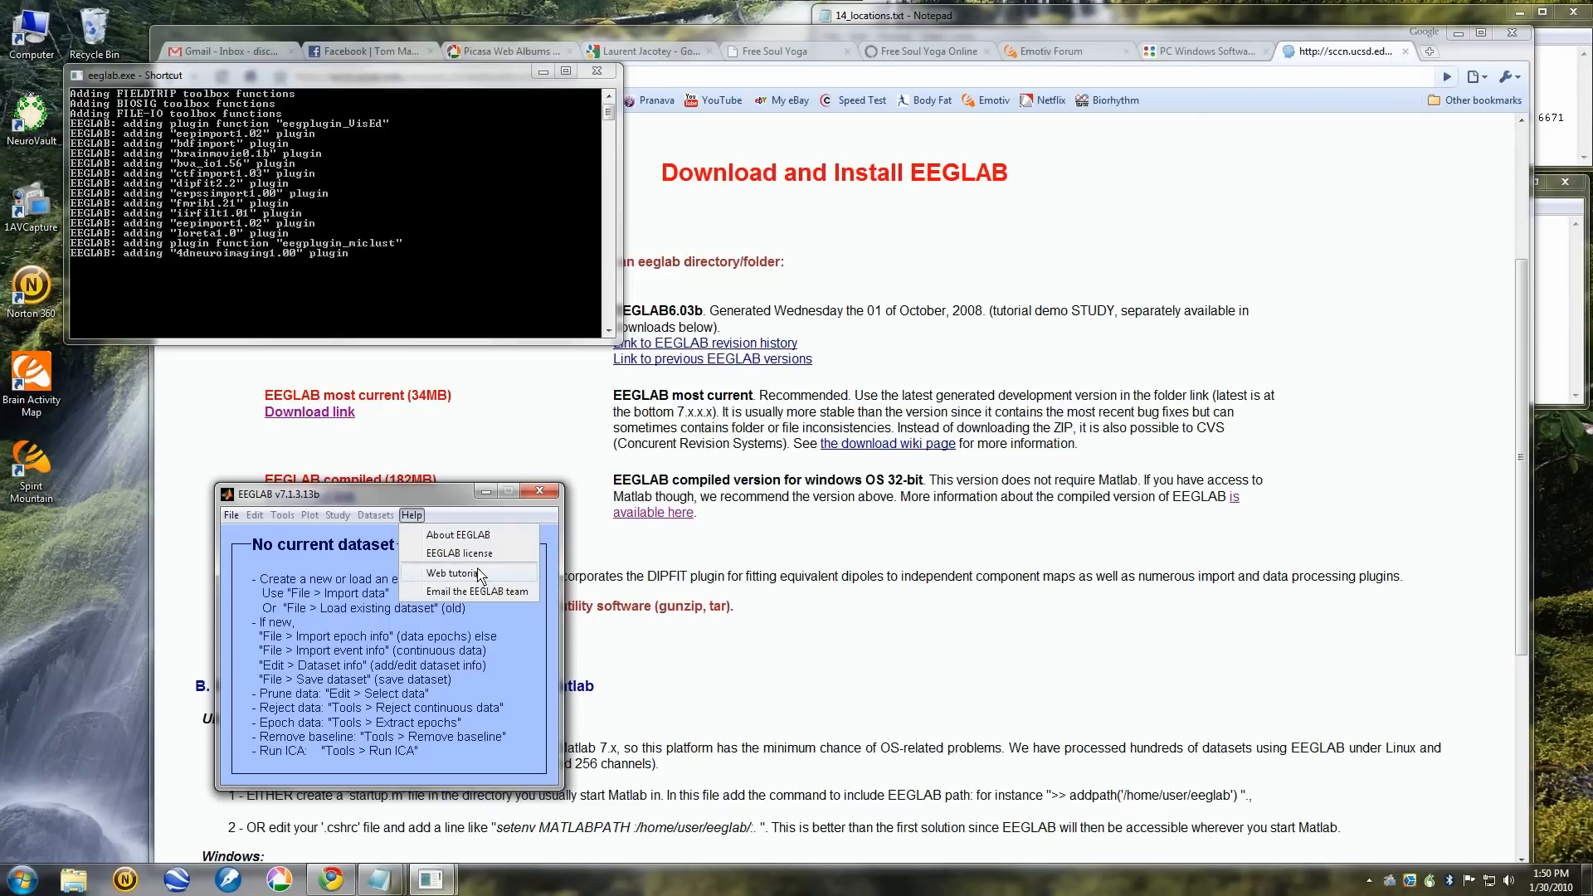
left_click(452, 571)
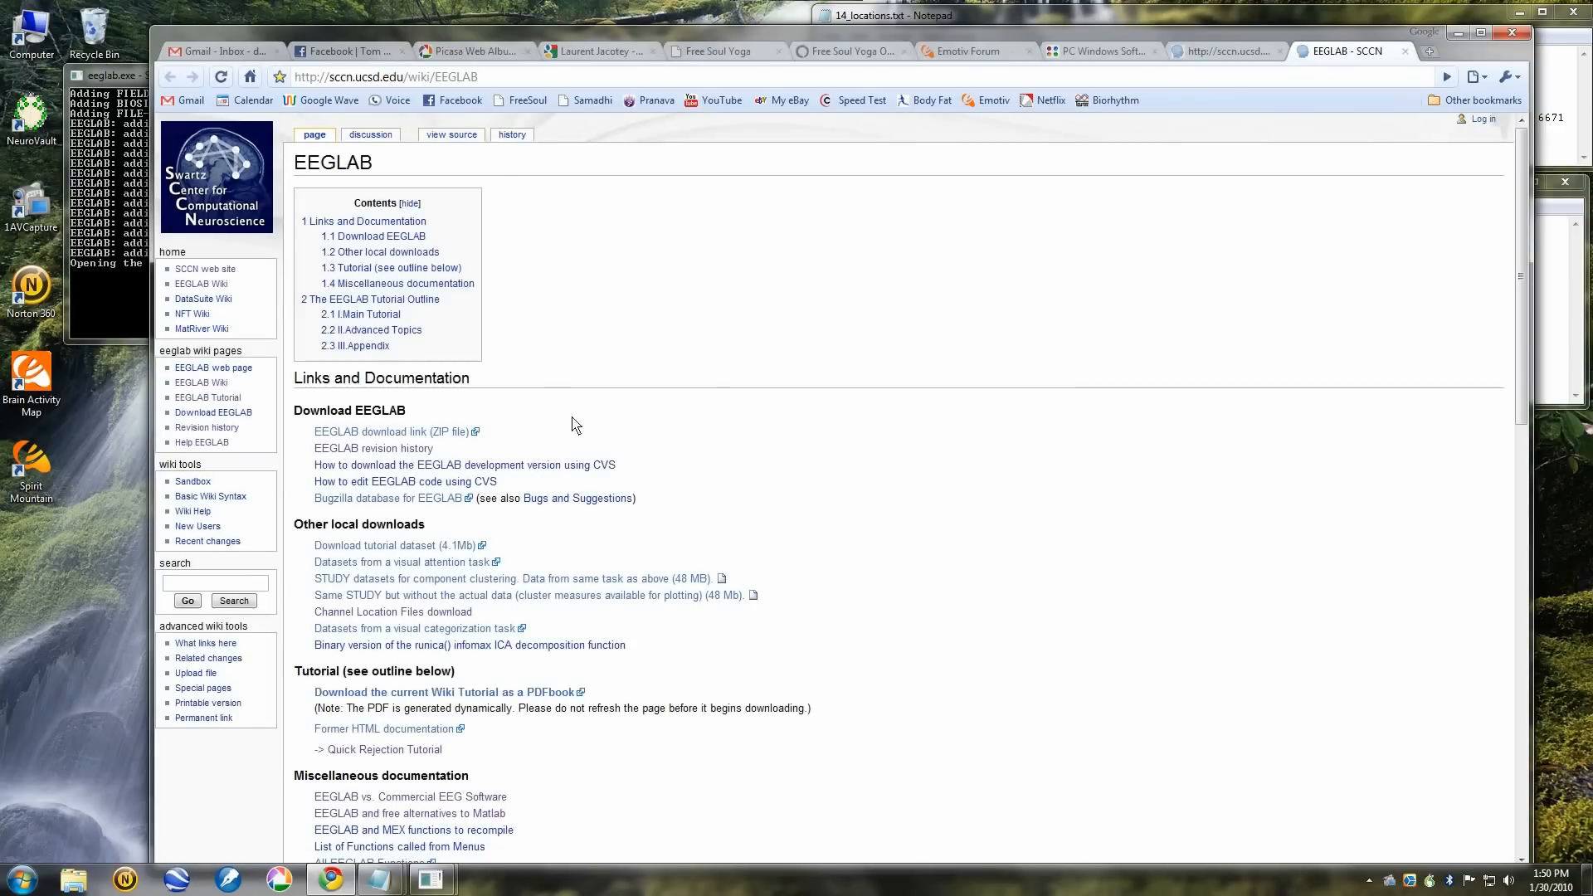
mouse_move(1032, 571)
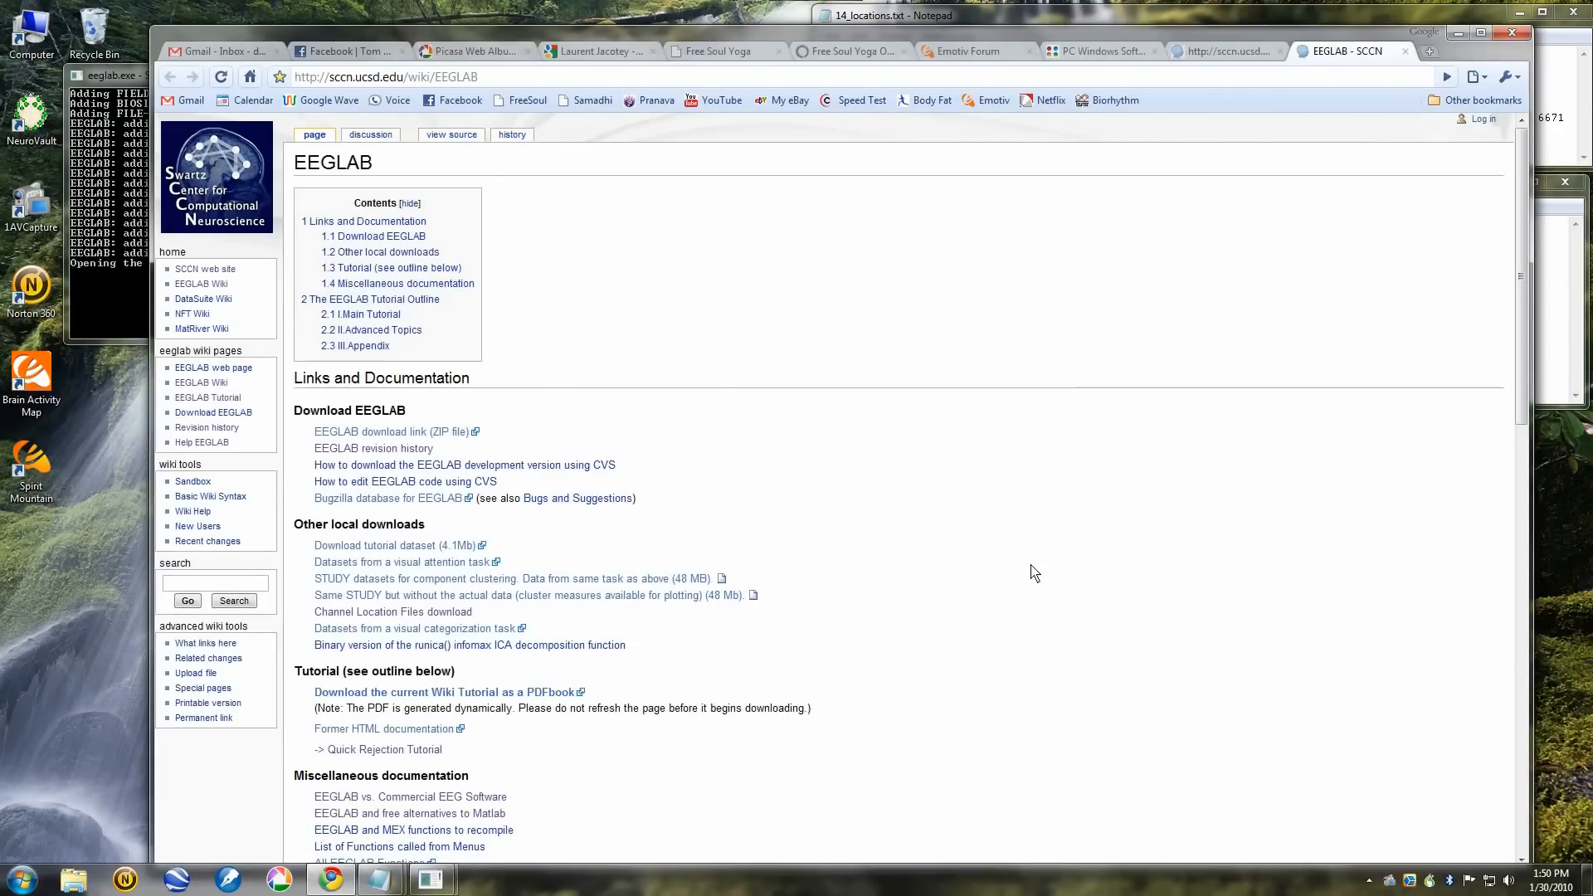
mouse_move(506, 814)
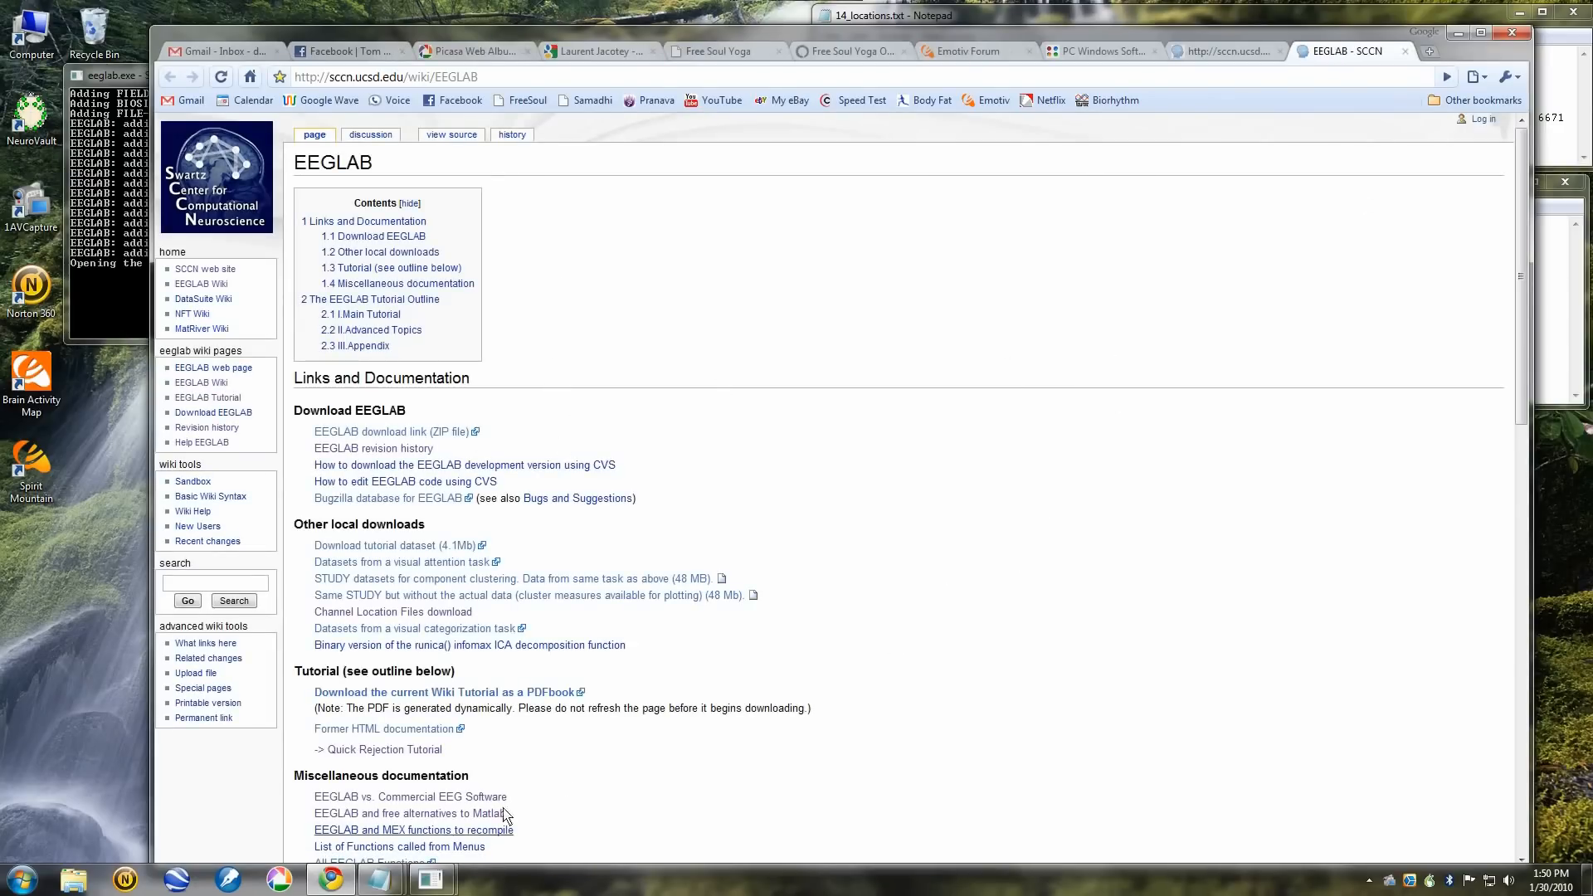
mouse_move(1374, 217)
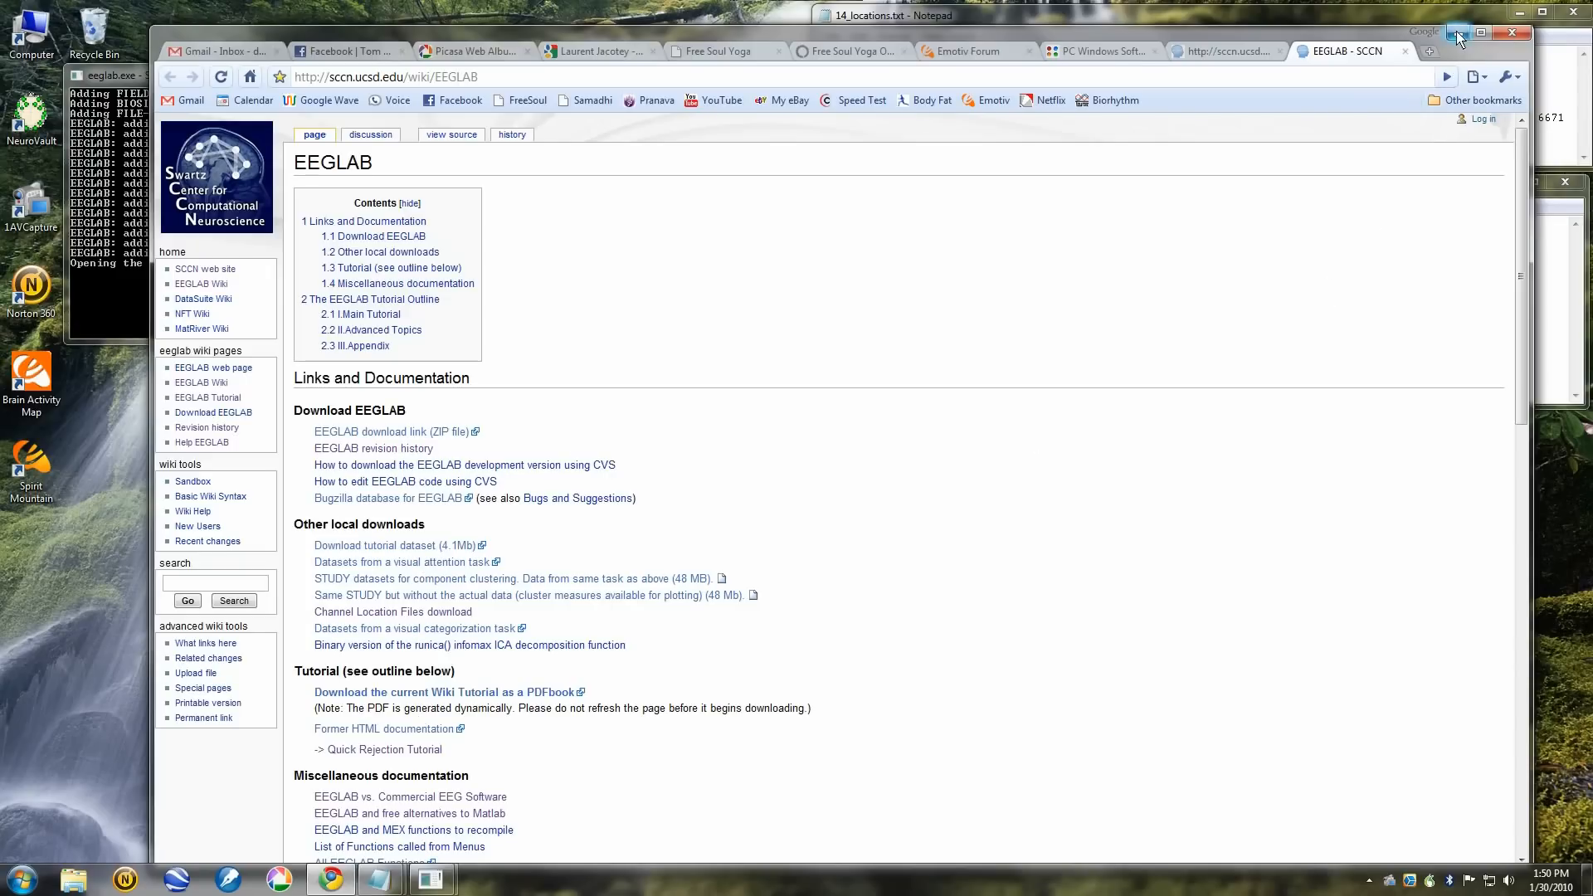
mouse_move(1458, 34)
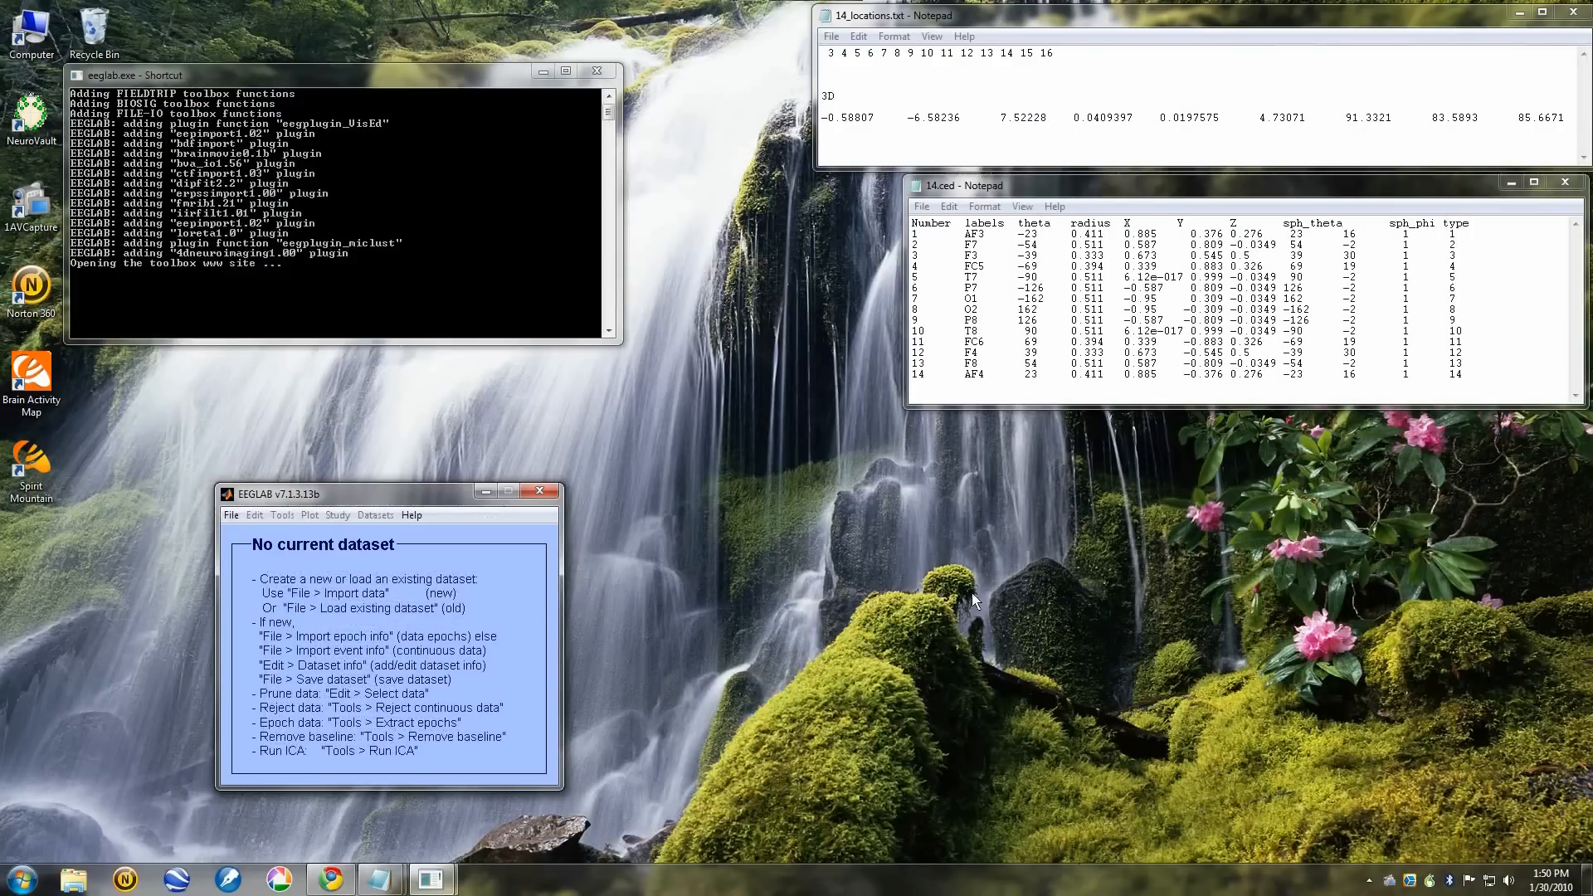
mouse_move(823, 506)
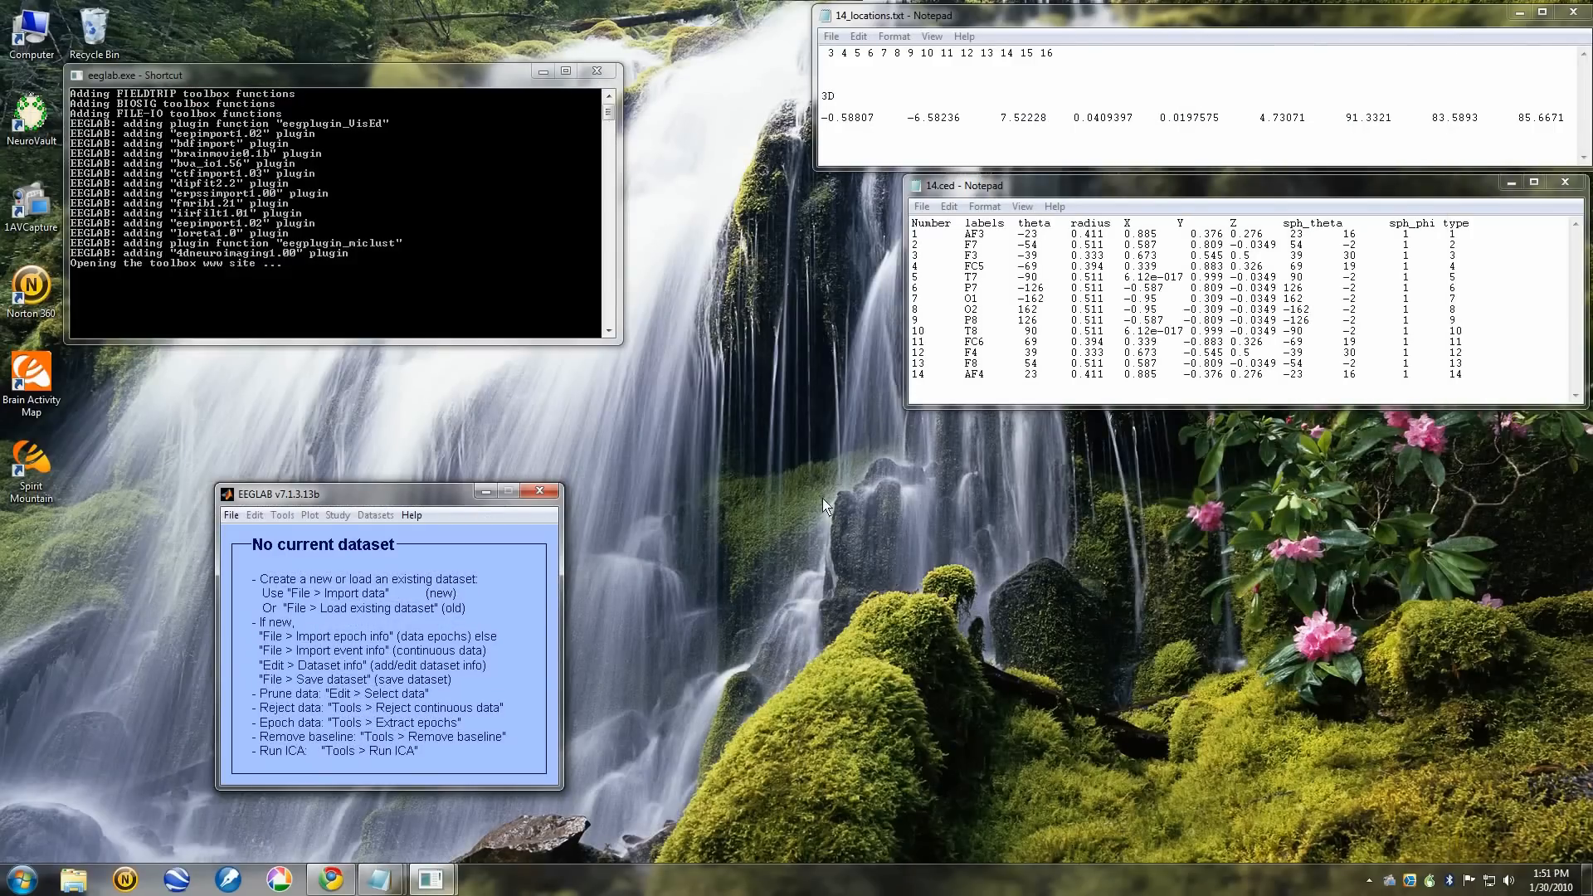
mouse_move(764, 506)
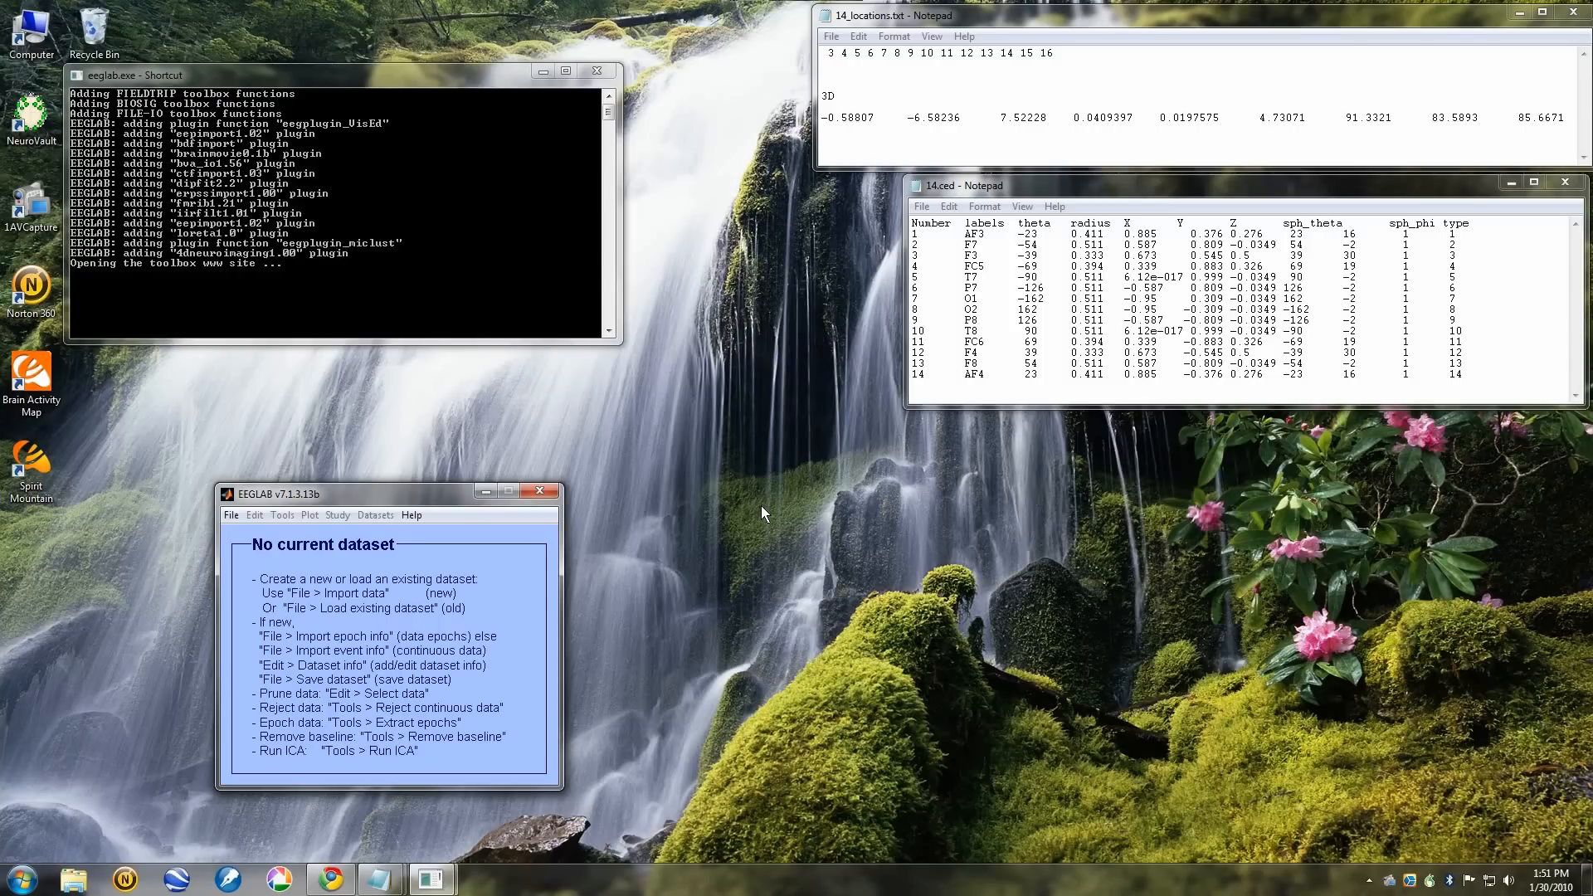
mouse_move(698, 523)
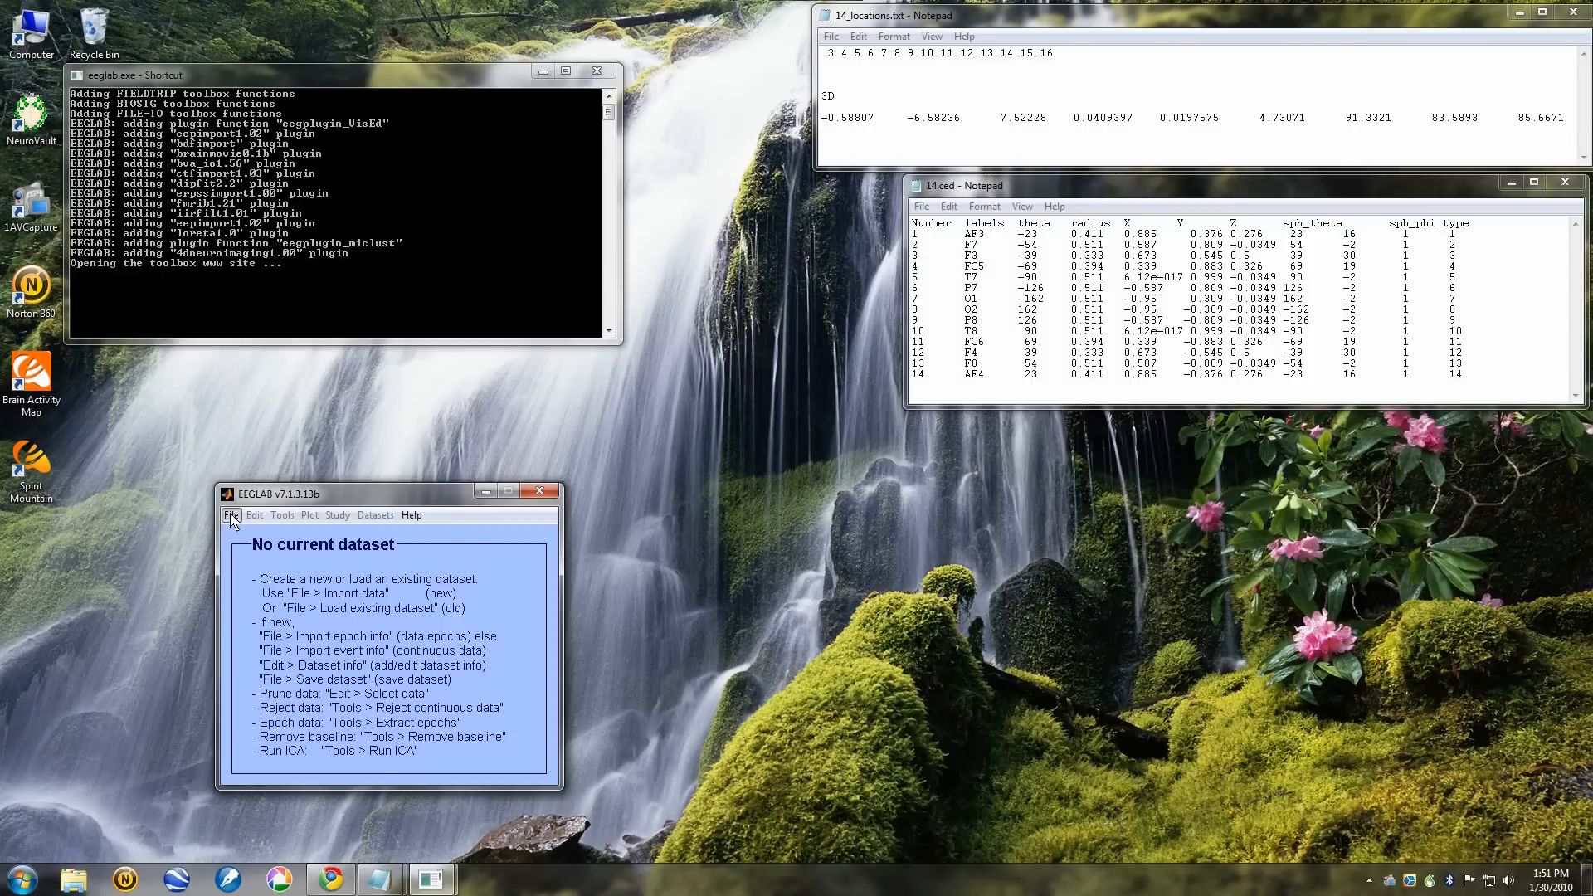
Import the Tom1O-1 EDF file from Tom\Corrected via the BIOSIG importer.
left_click(231, 515)
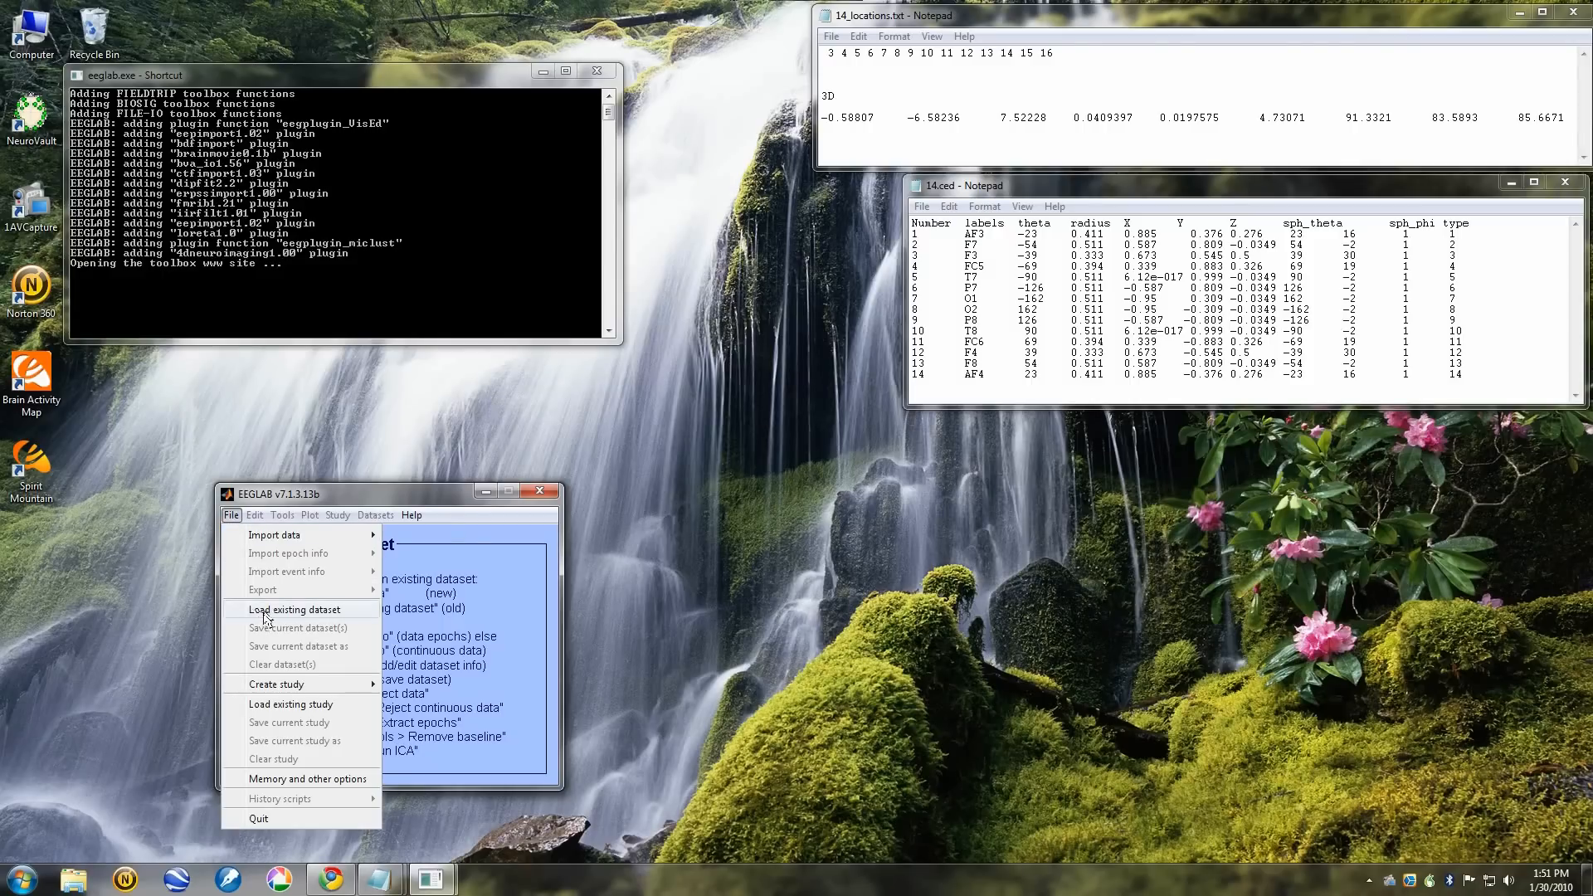
left_click(274, 535)
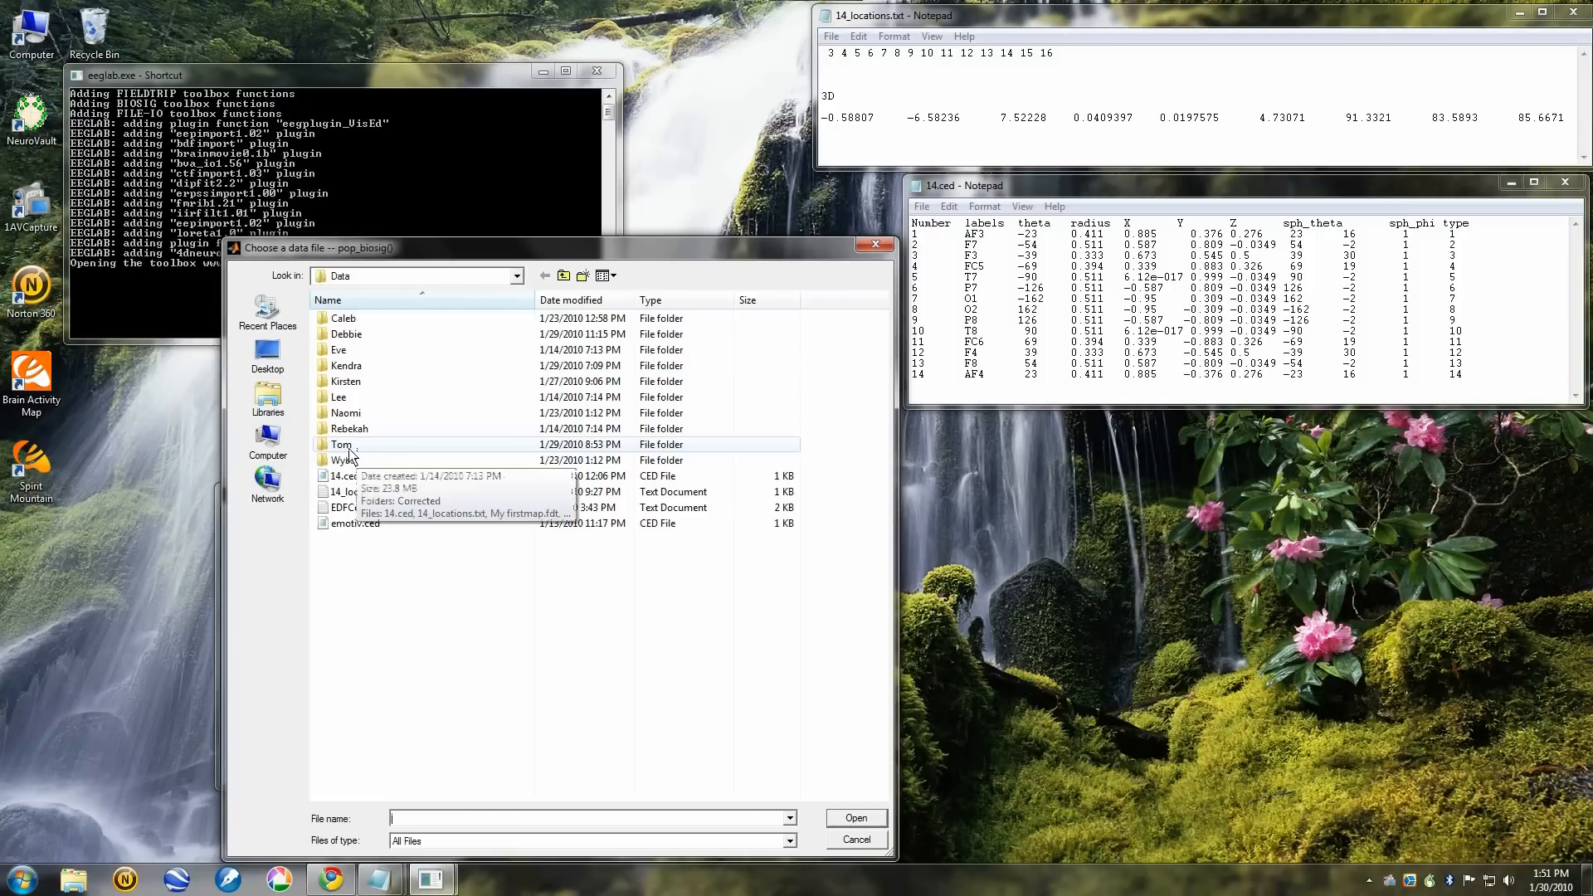
double_click(341, 443)
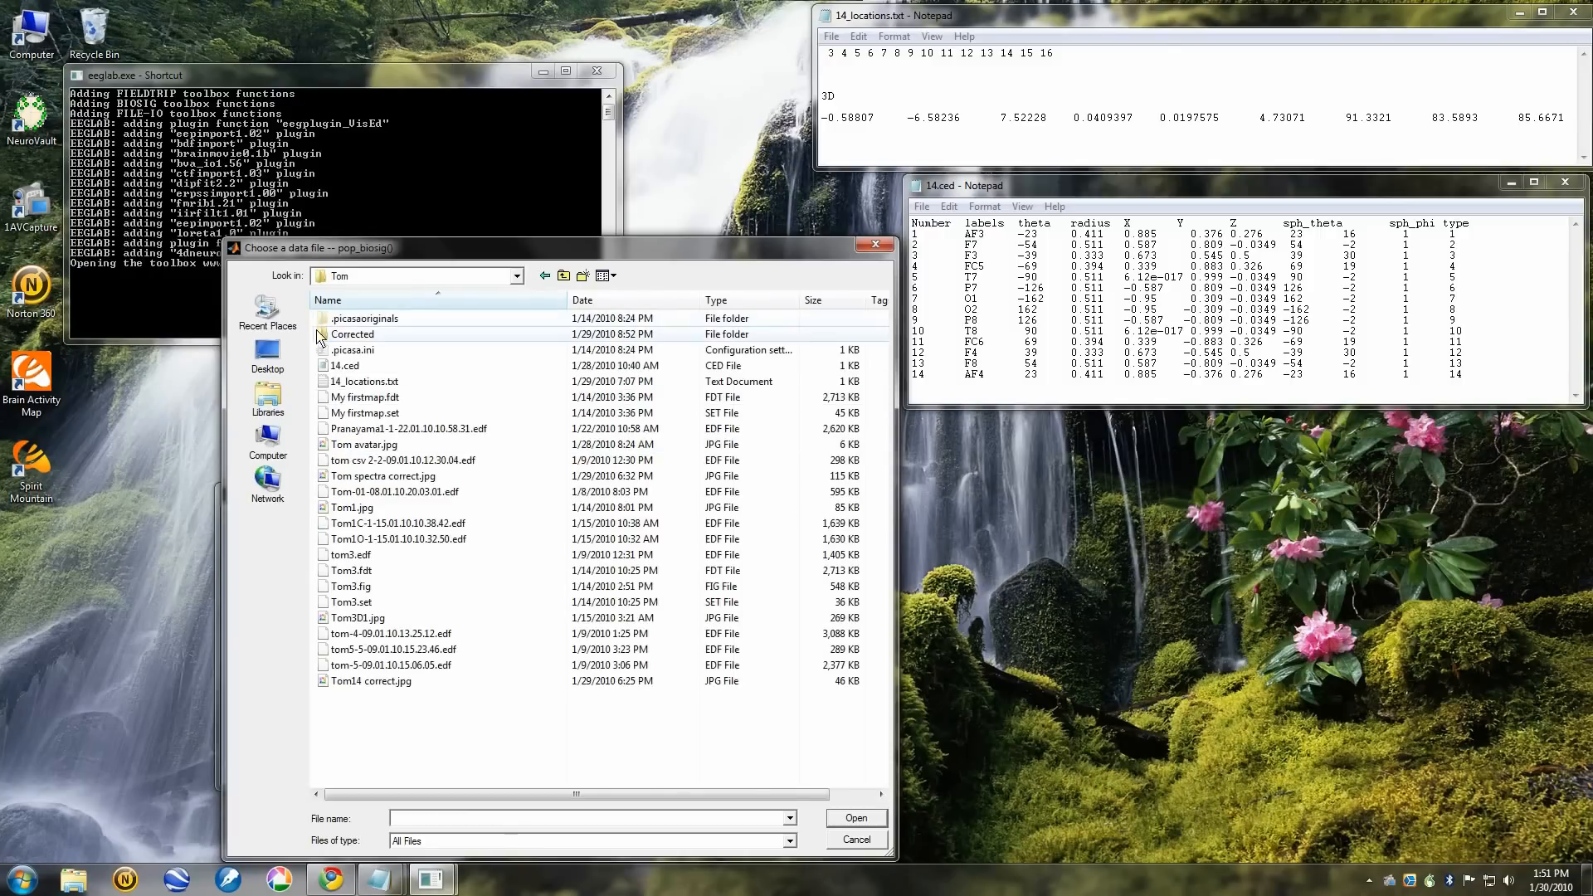
double_click(352, 334)
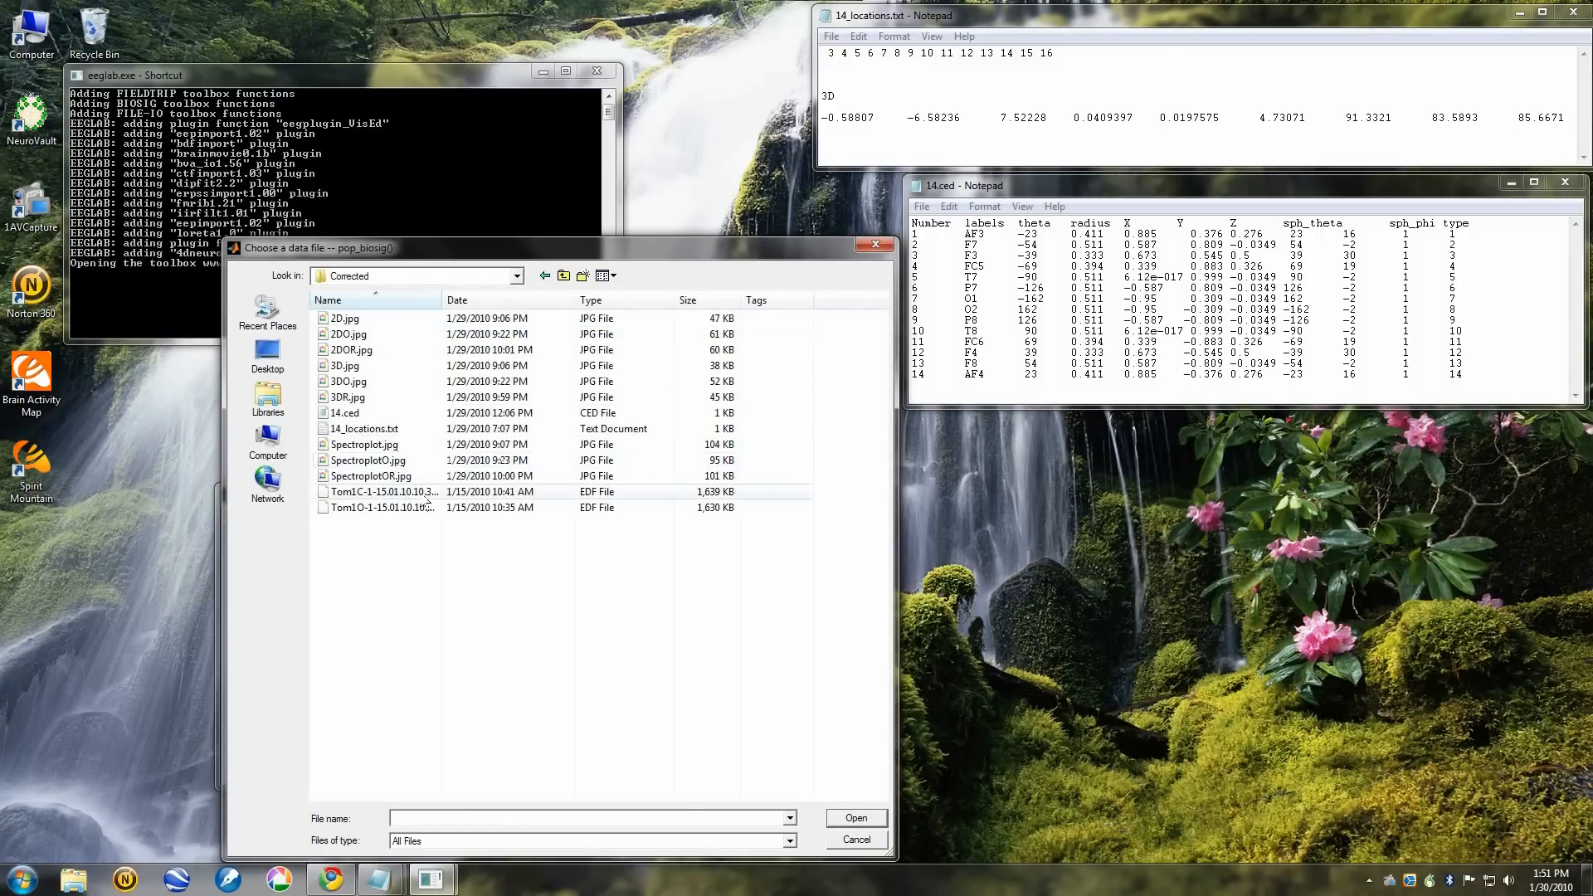
mouse_move(380, 507)
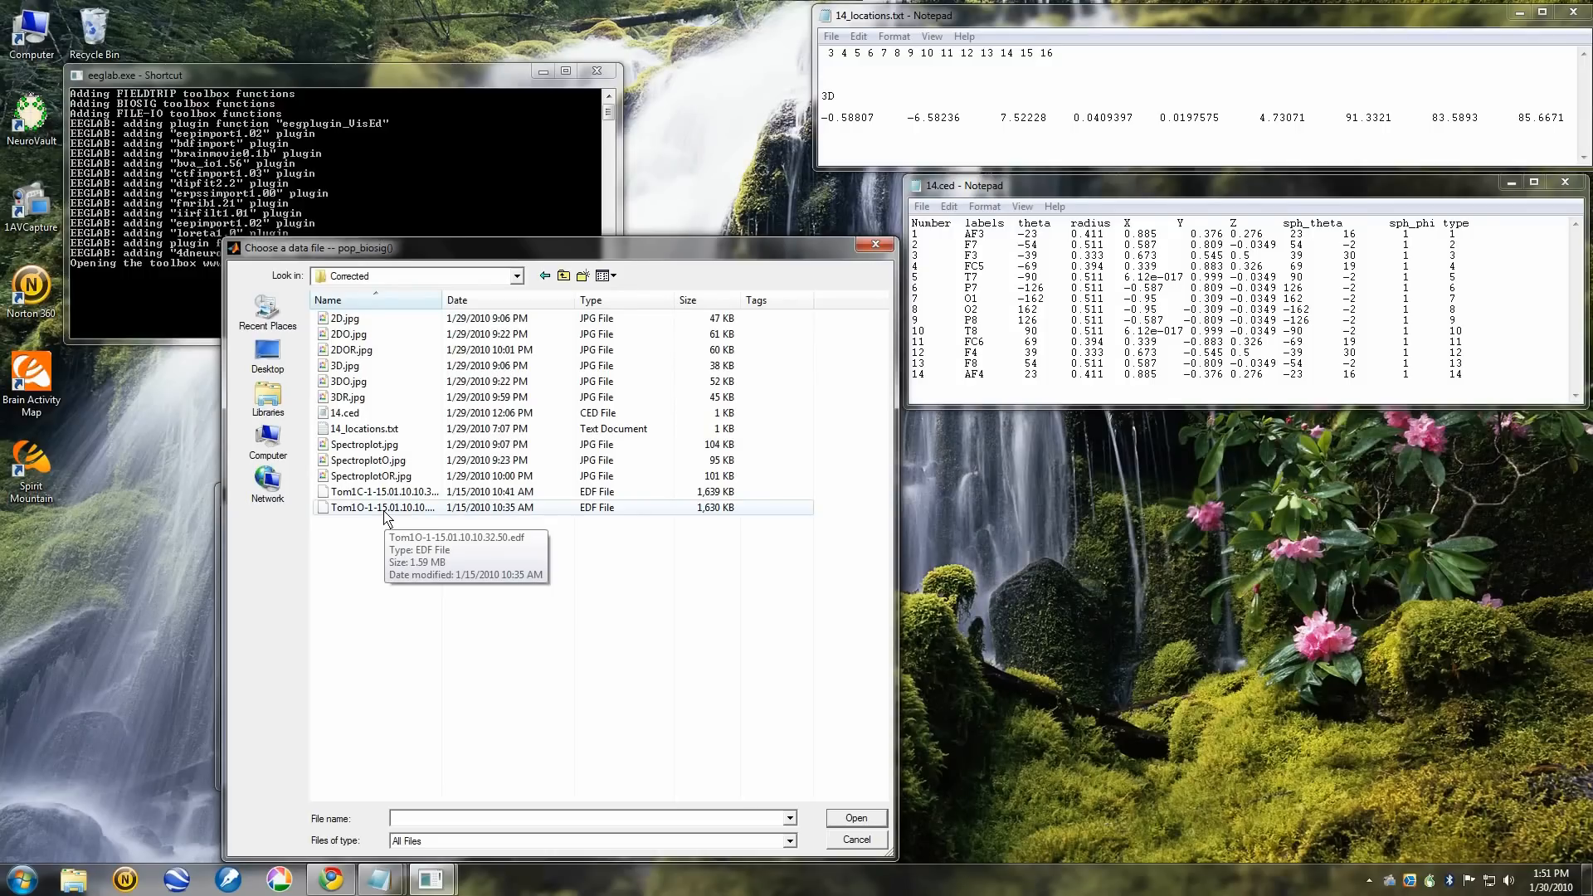
left_click(383, 507)
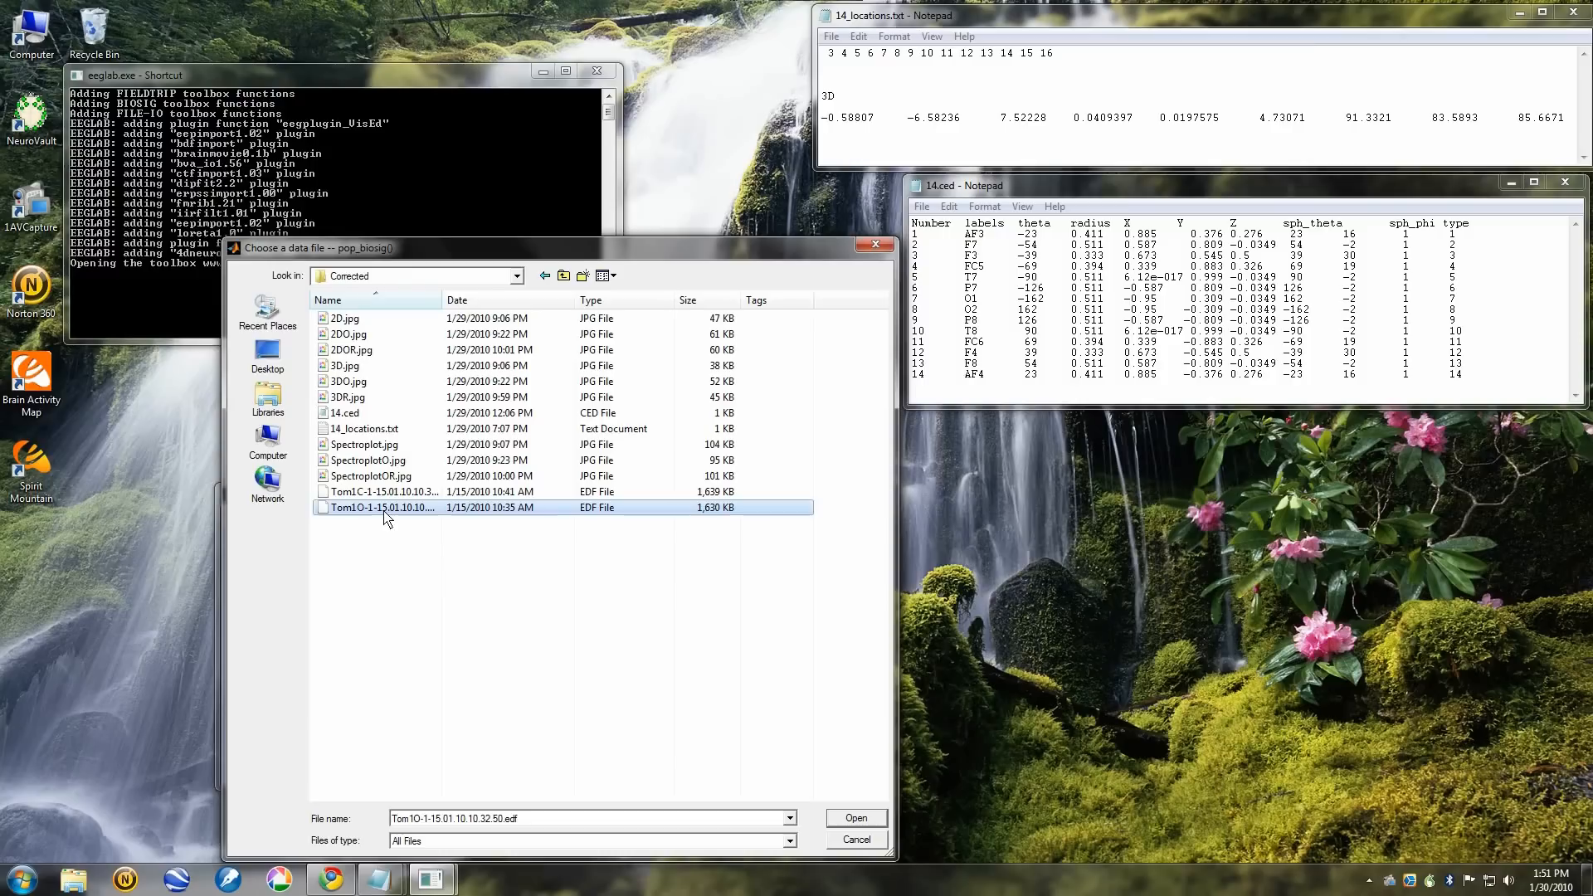
left_click(854, 818)
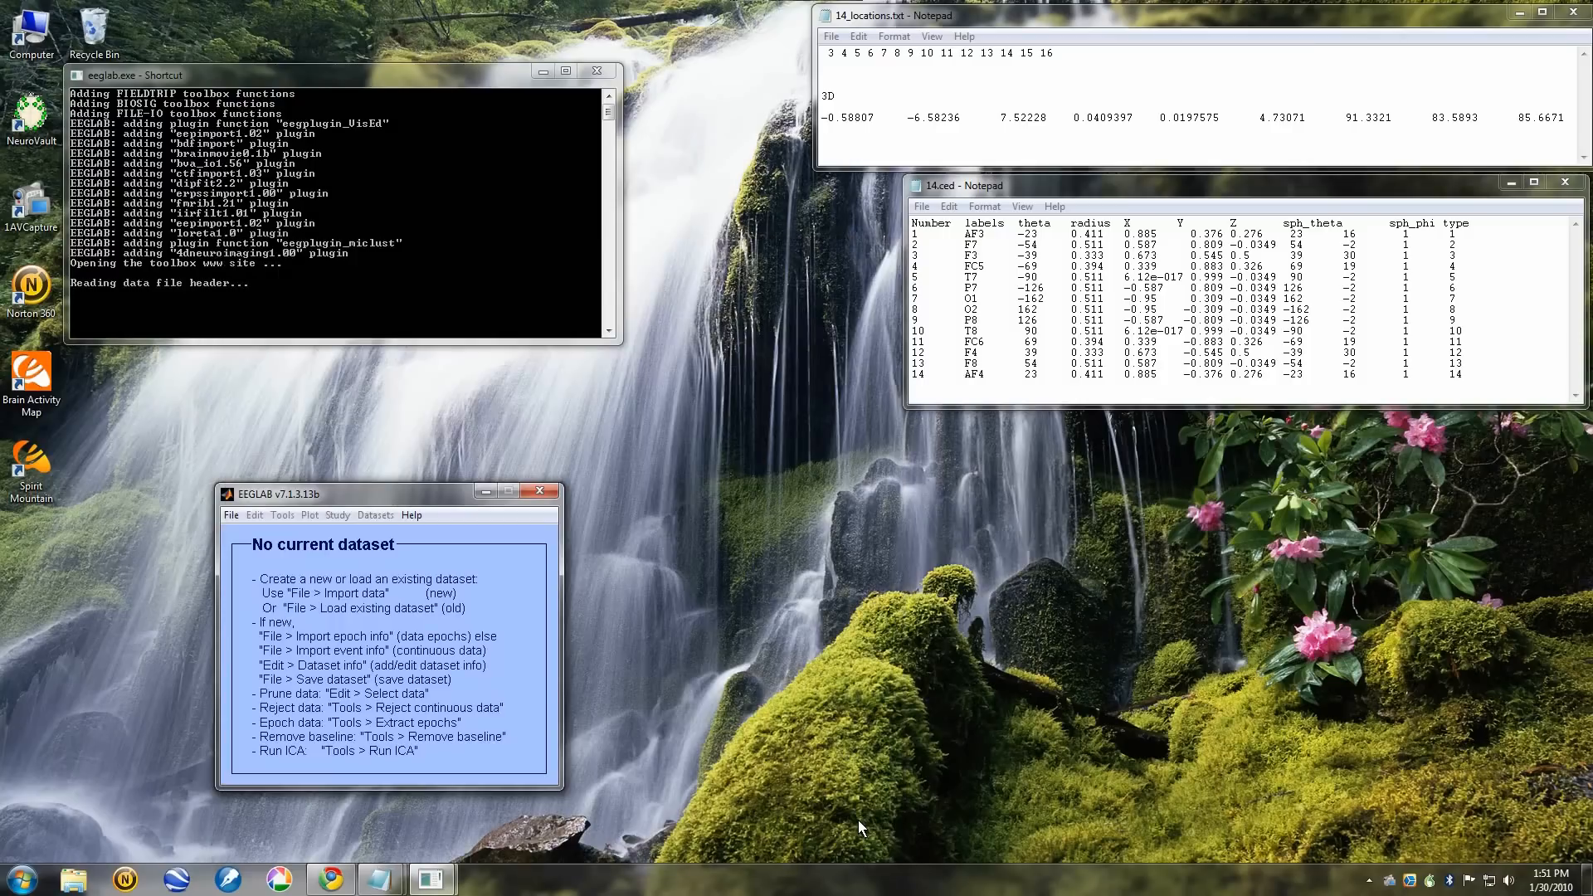
mouse_move(599, 507)
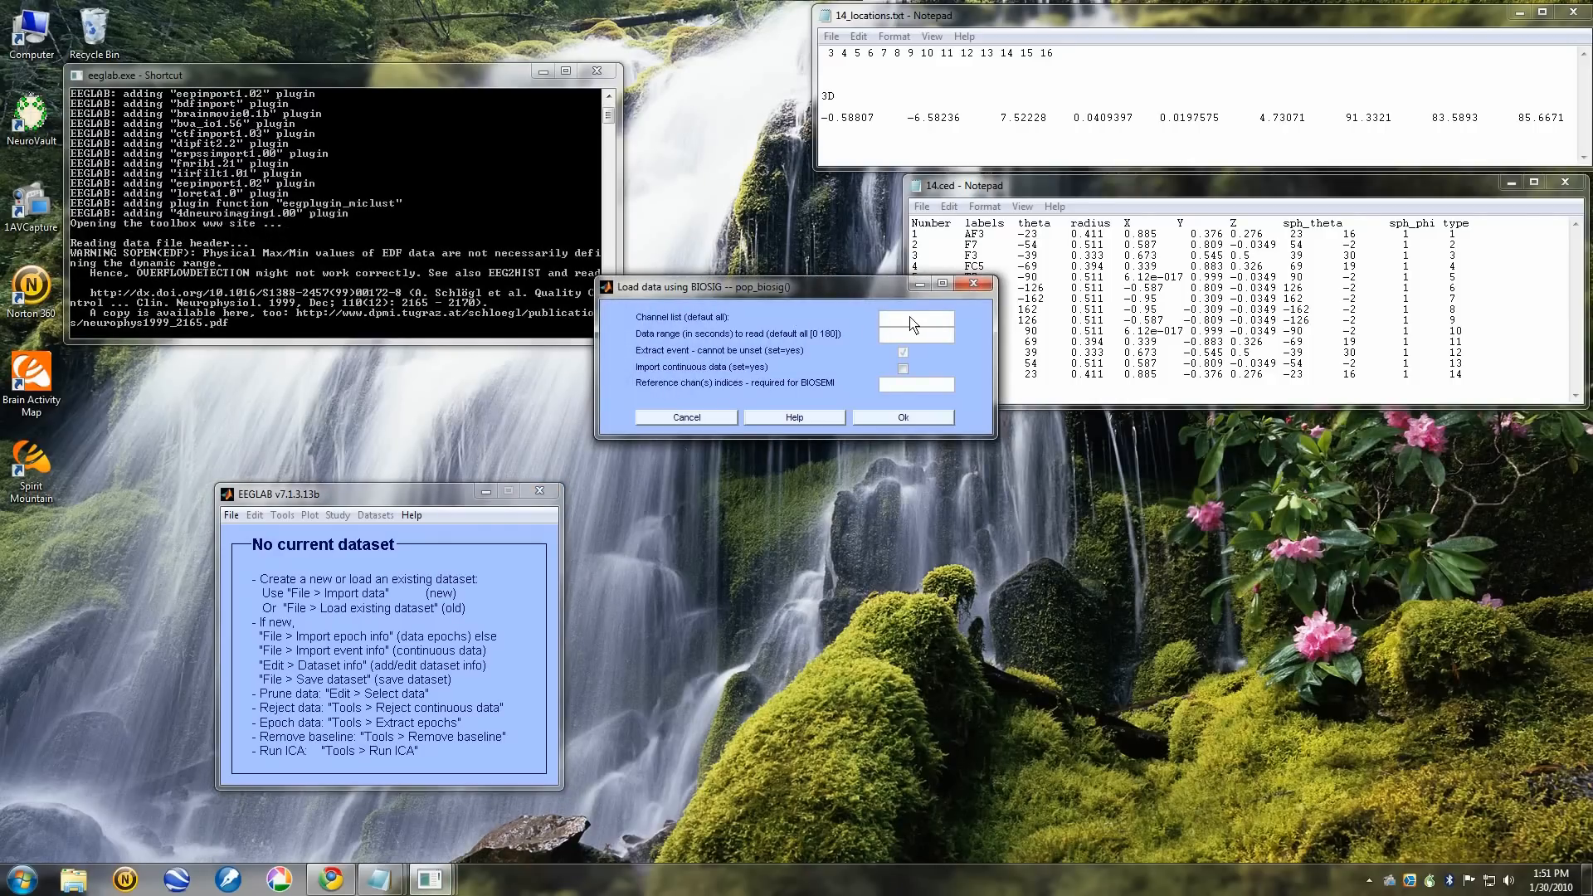
mouse_move(910, 327)
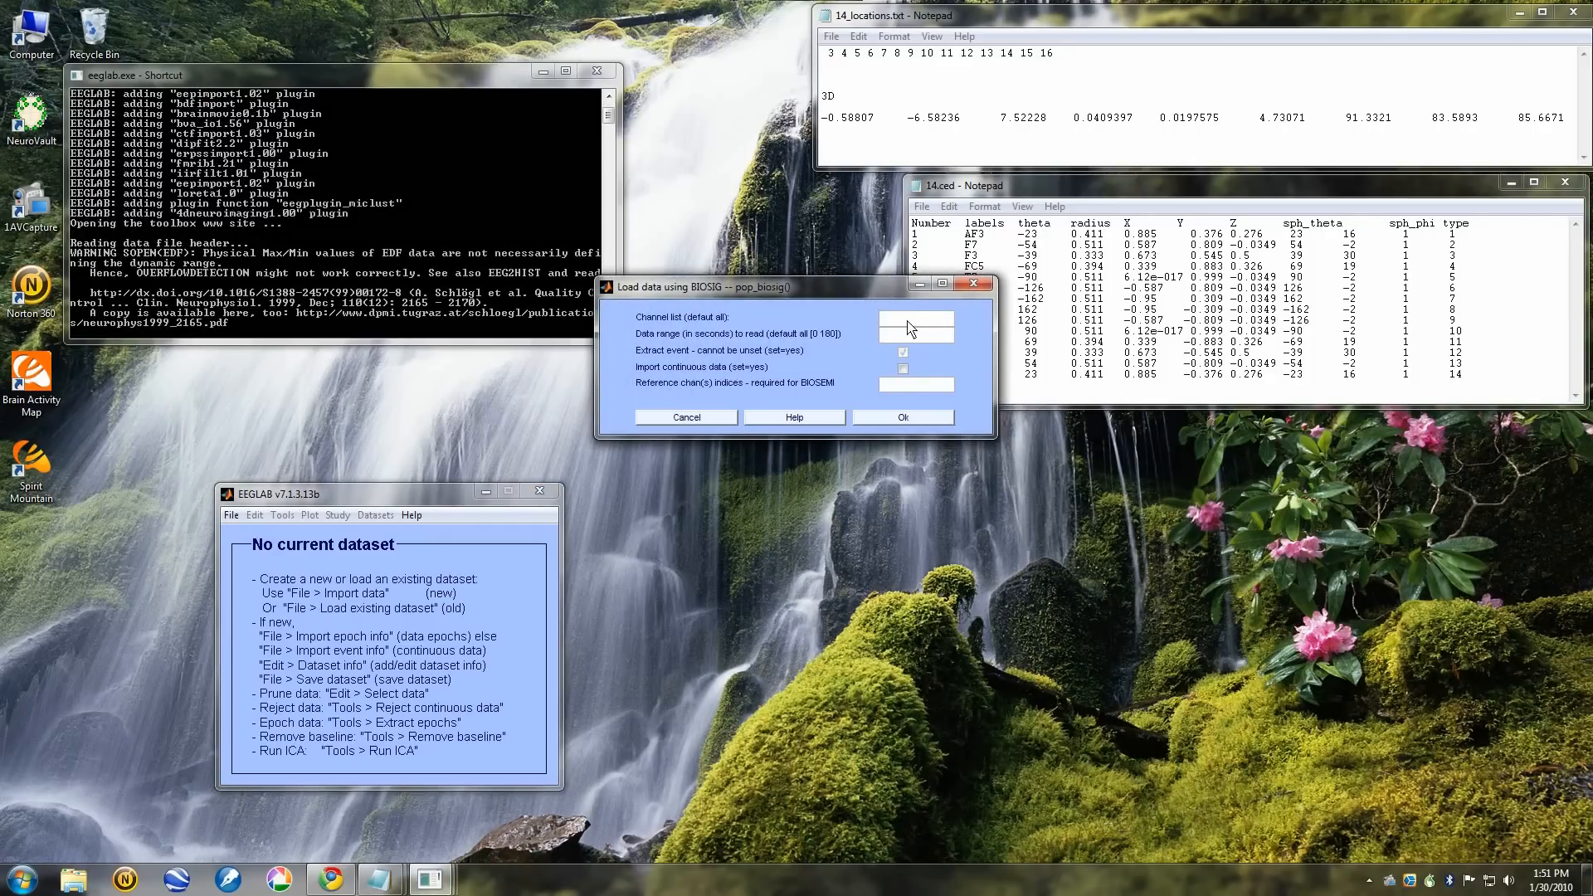
mouse_move(877, 311)
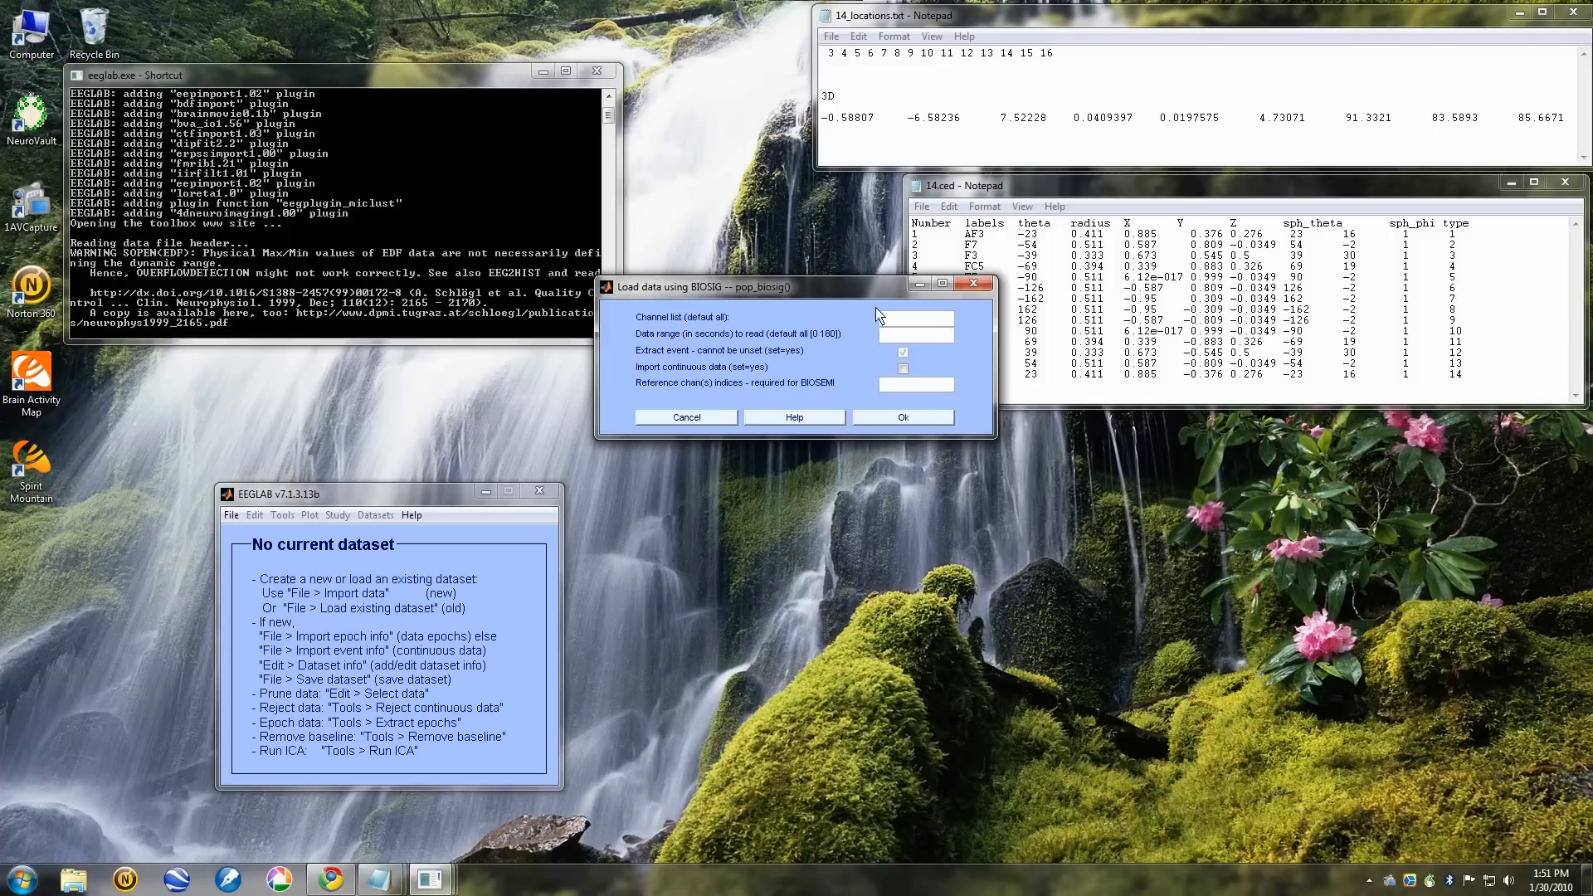
mouse_move(913, 327)
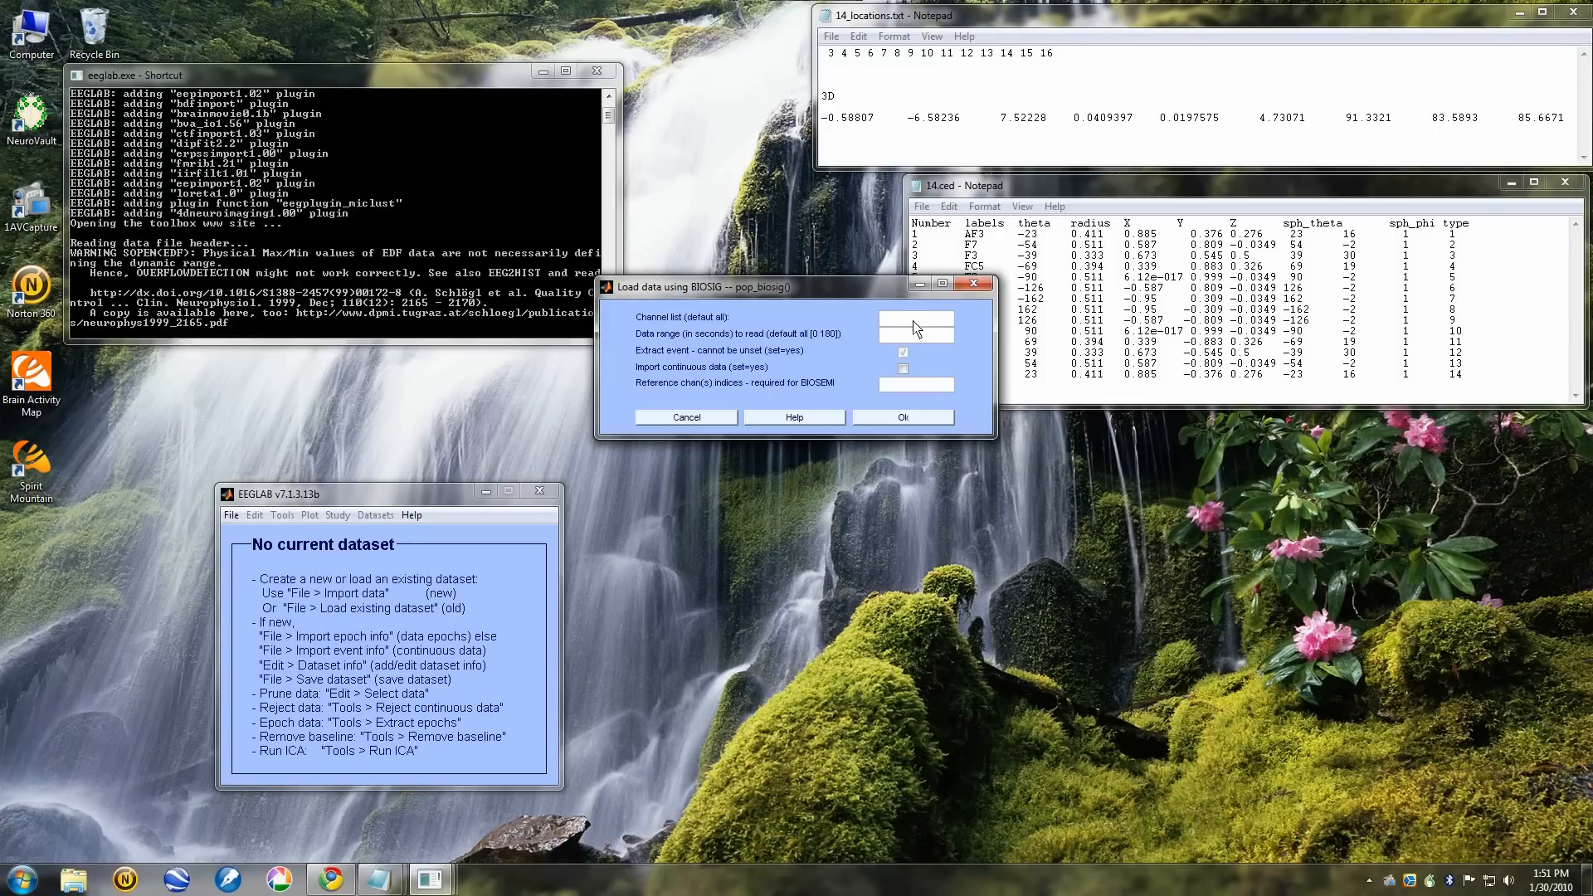
mouse_move(916, 337)
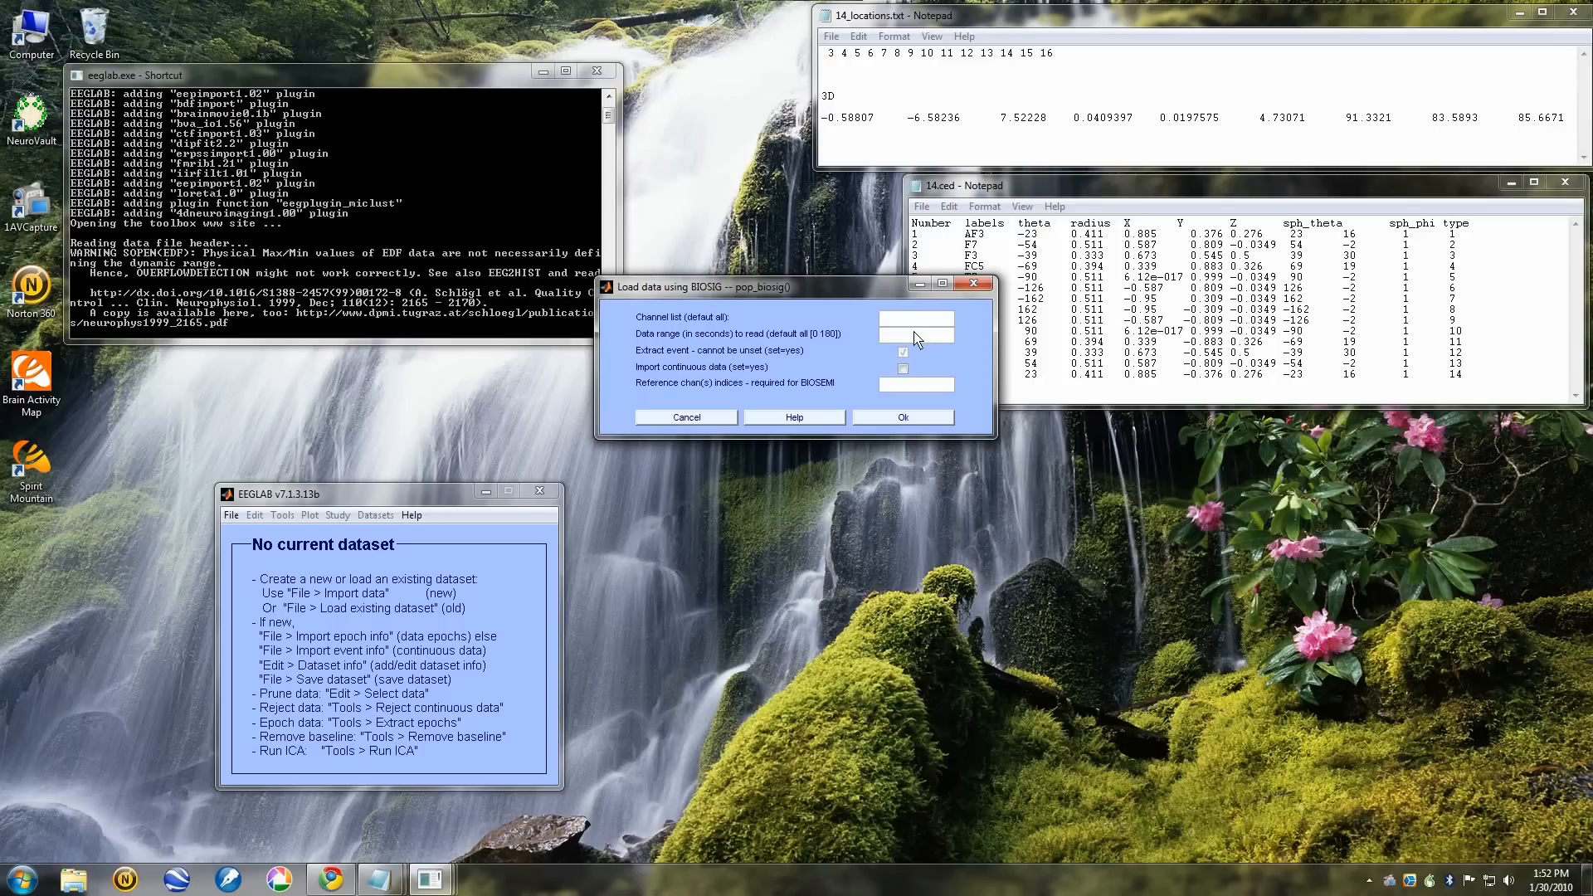
mouse_move(802, 74)
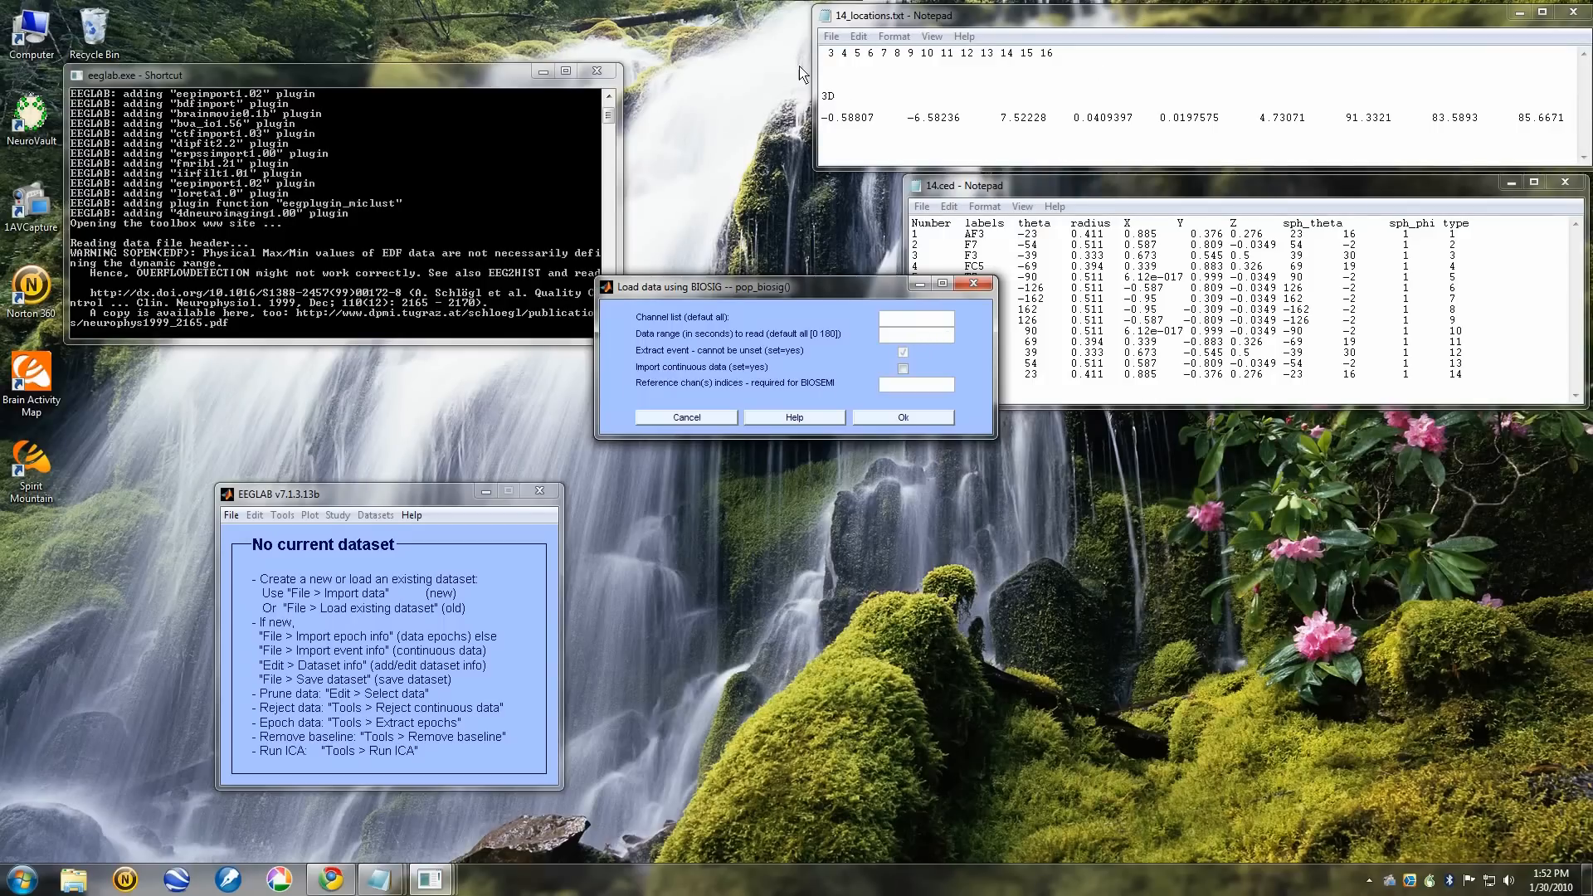
mouse_move(828, 64)
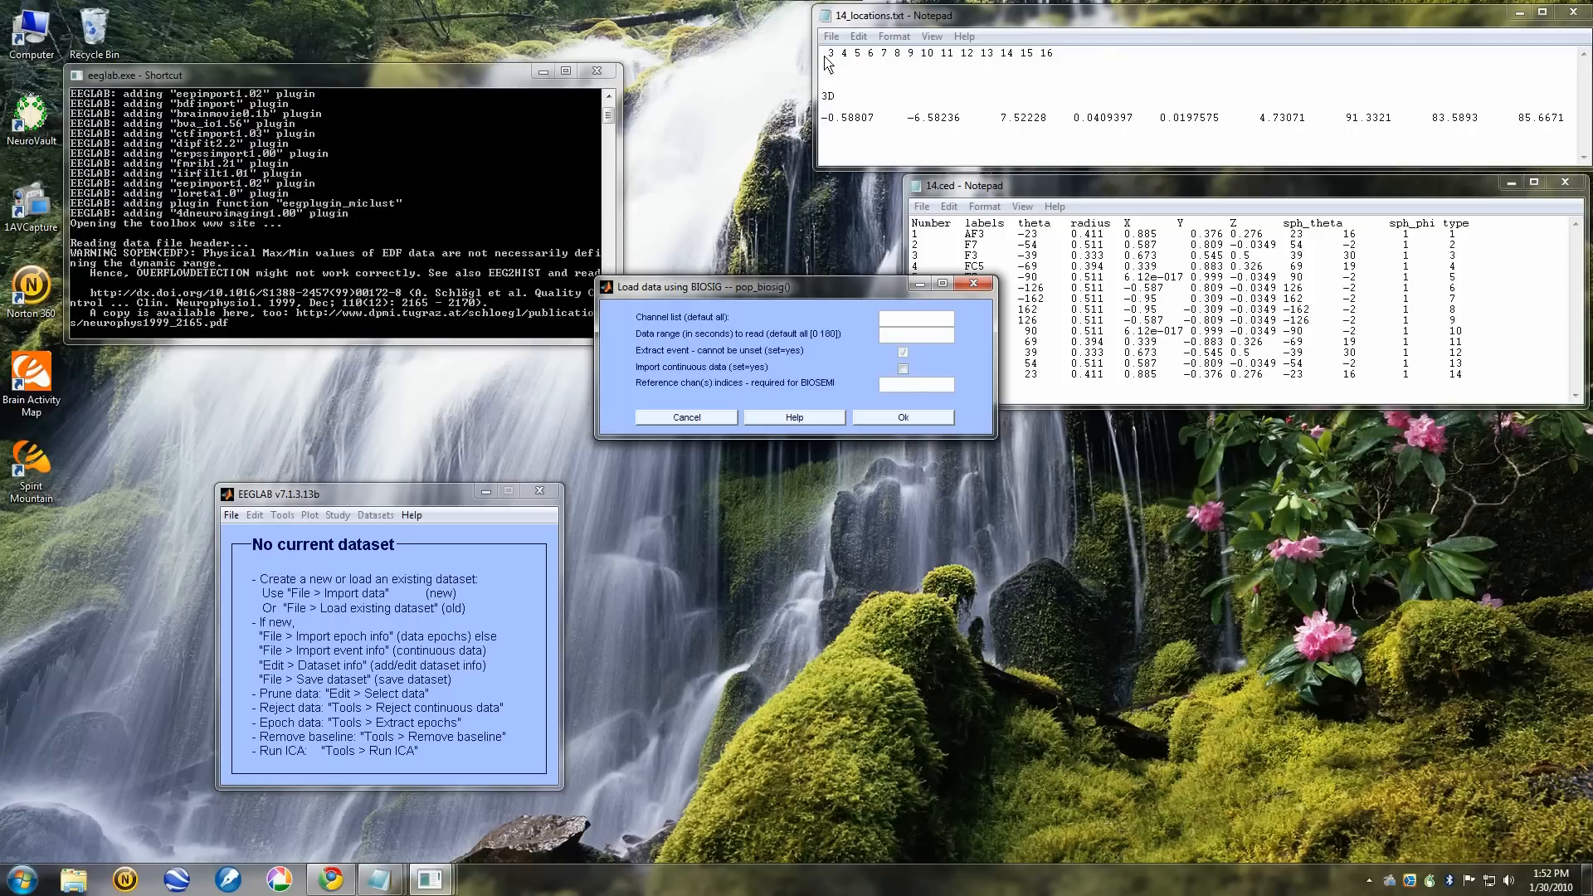
mouse_move(1060, 73)
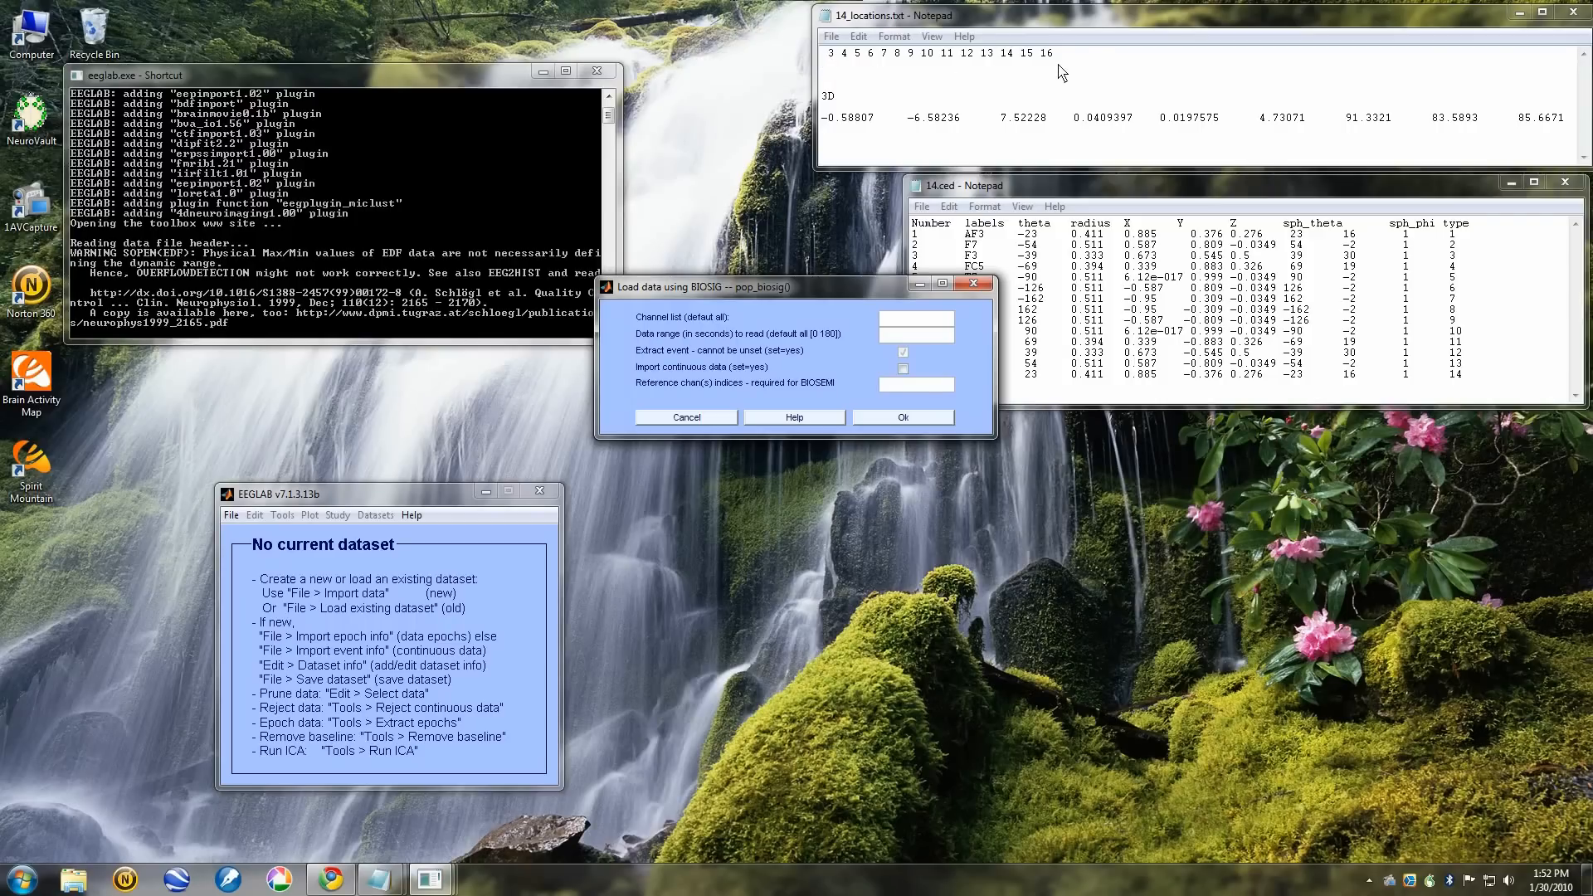
mouse_move(1056, 66)
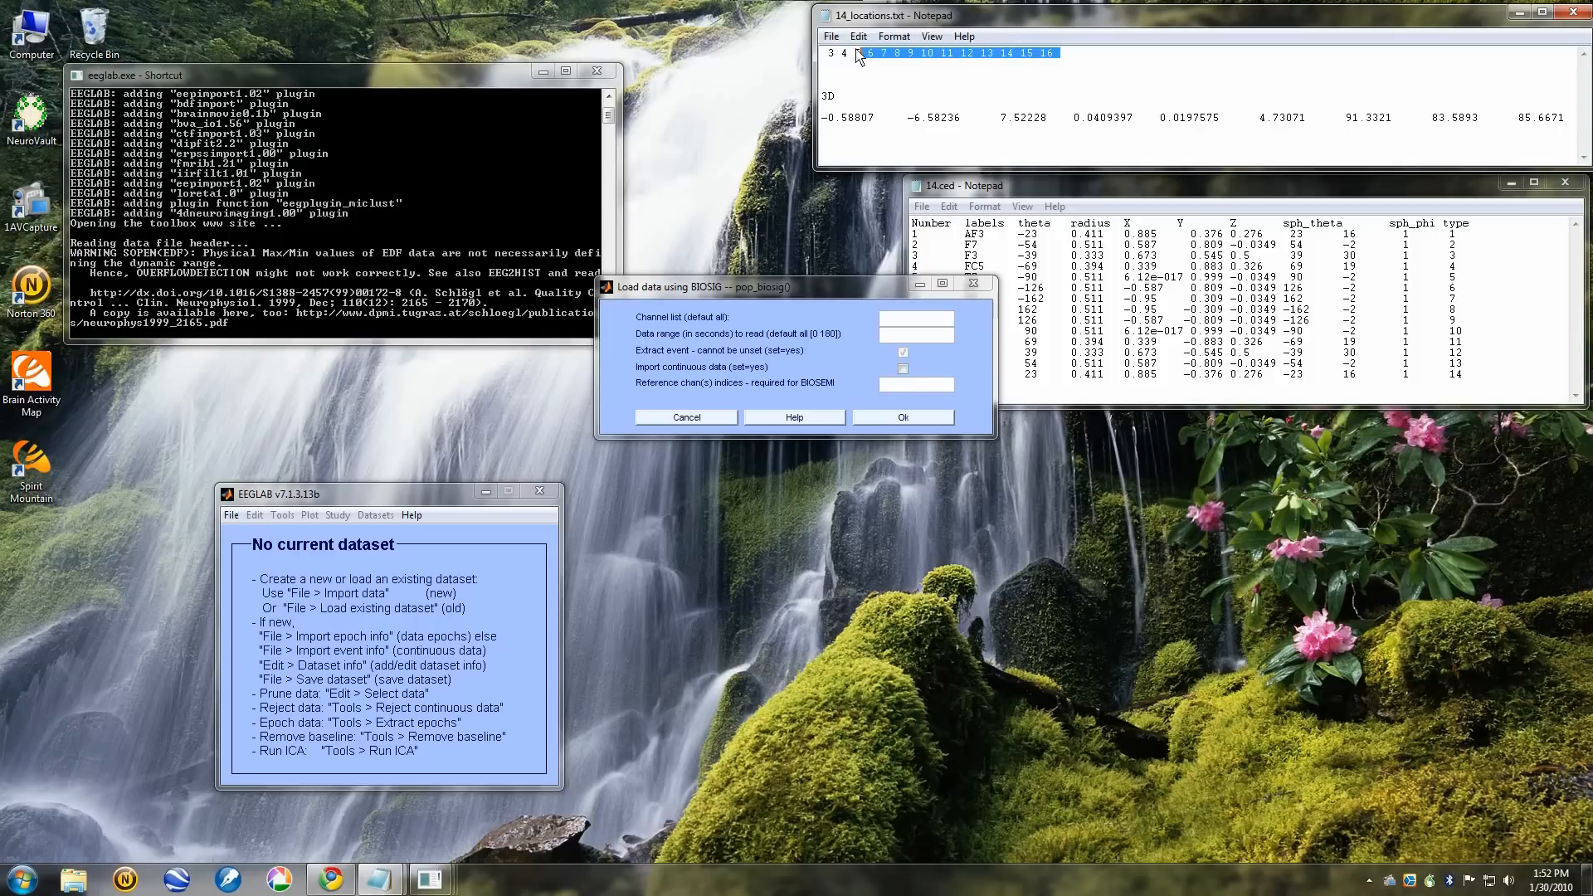
Use channels 3–16 copied from 14_locations.txt as the BIOSIG import channel list.
right_click(895, 61)
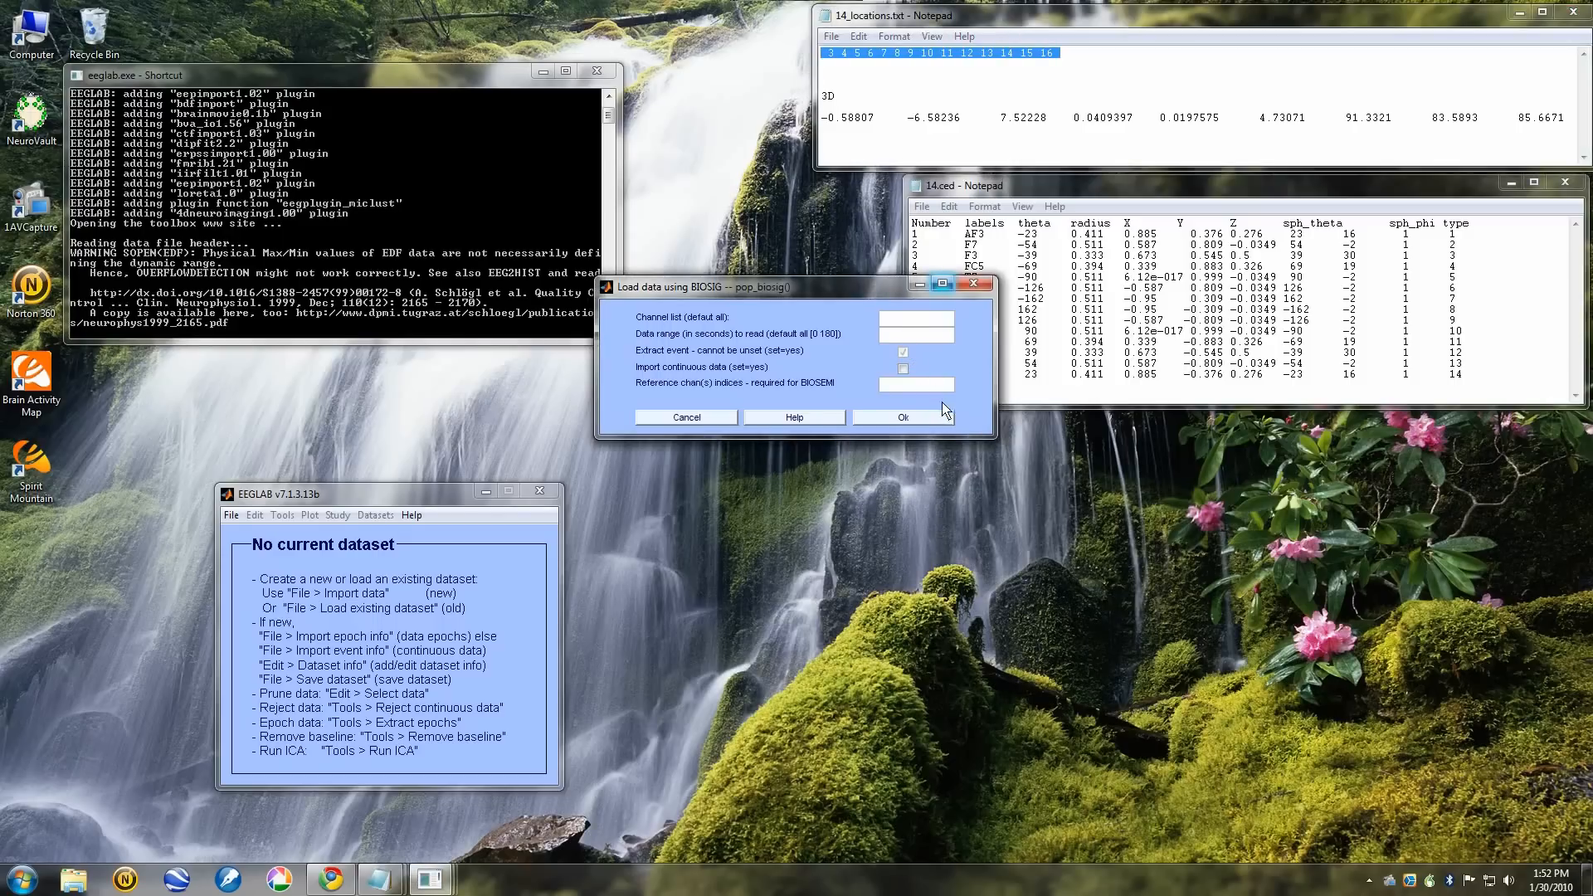
type("1 12 13 14 15 16")
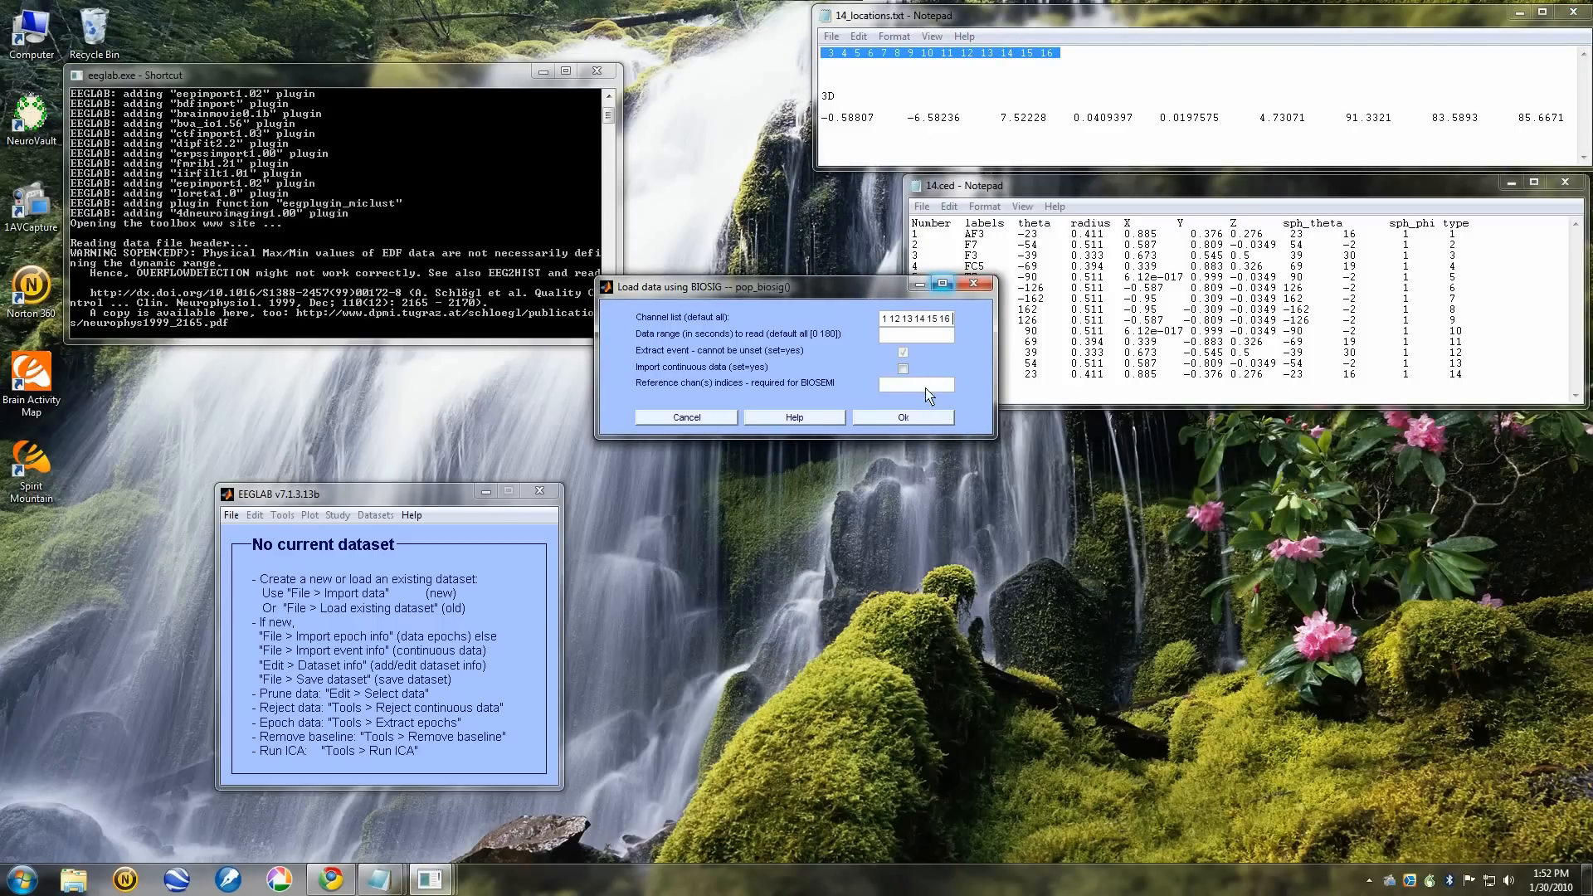
left_click(902, 416)
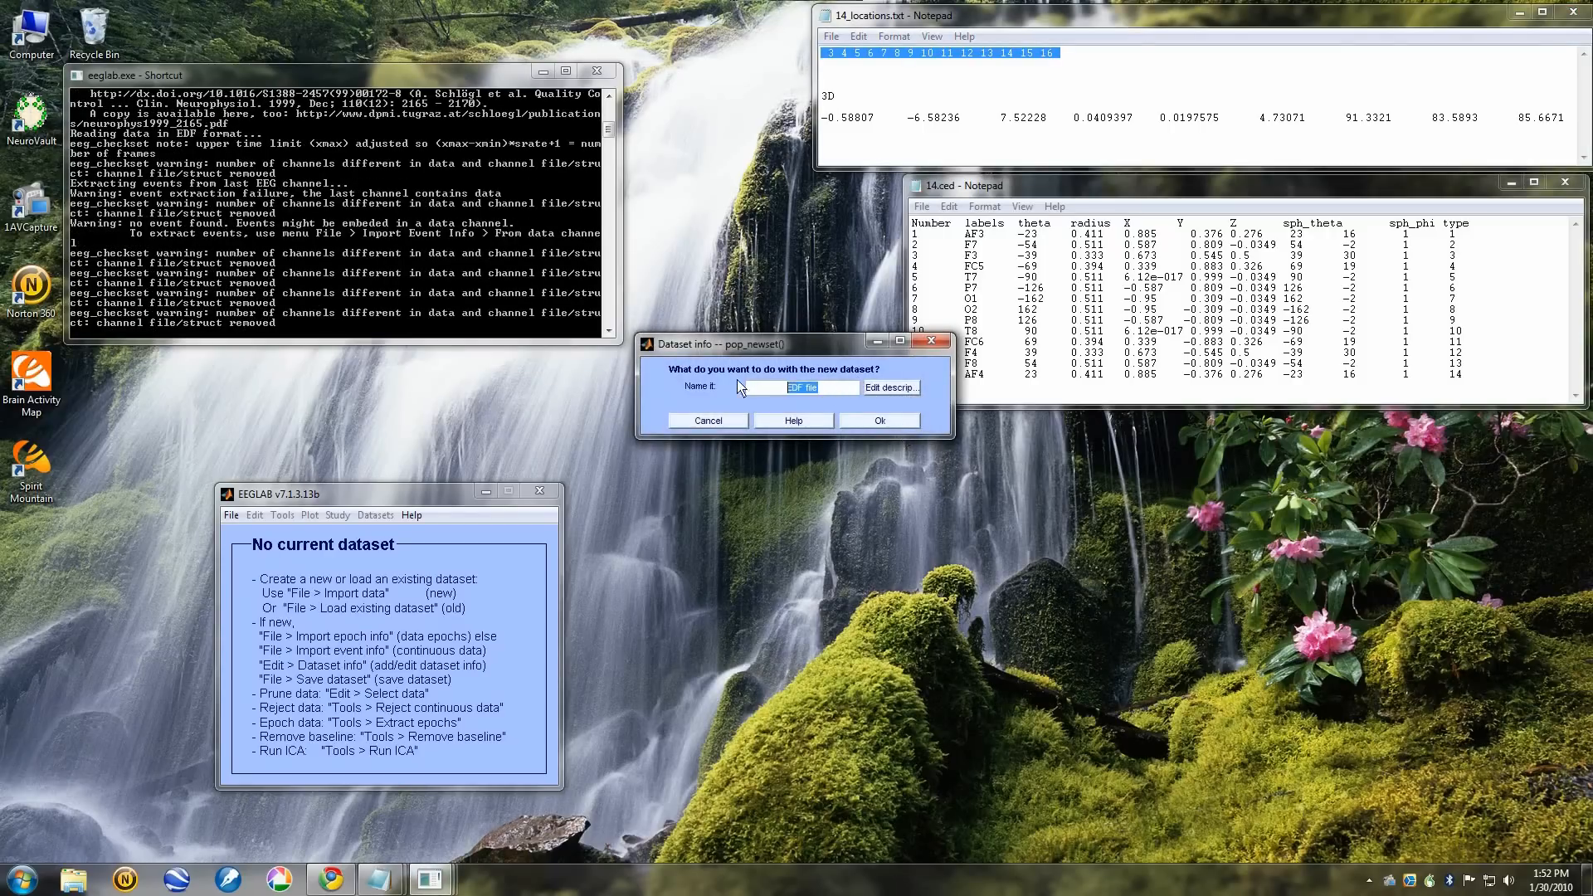
Name the new dataset TomYT.
type("T")
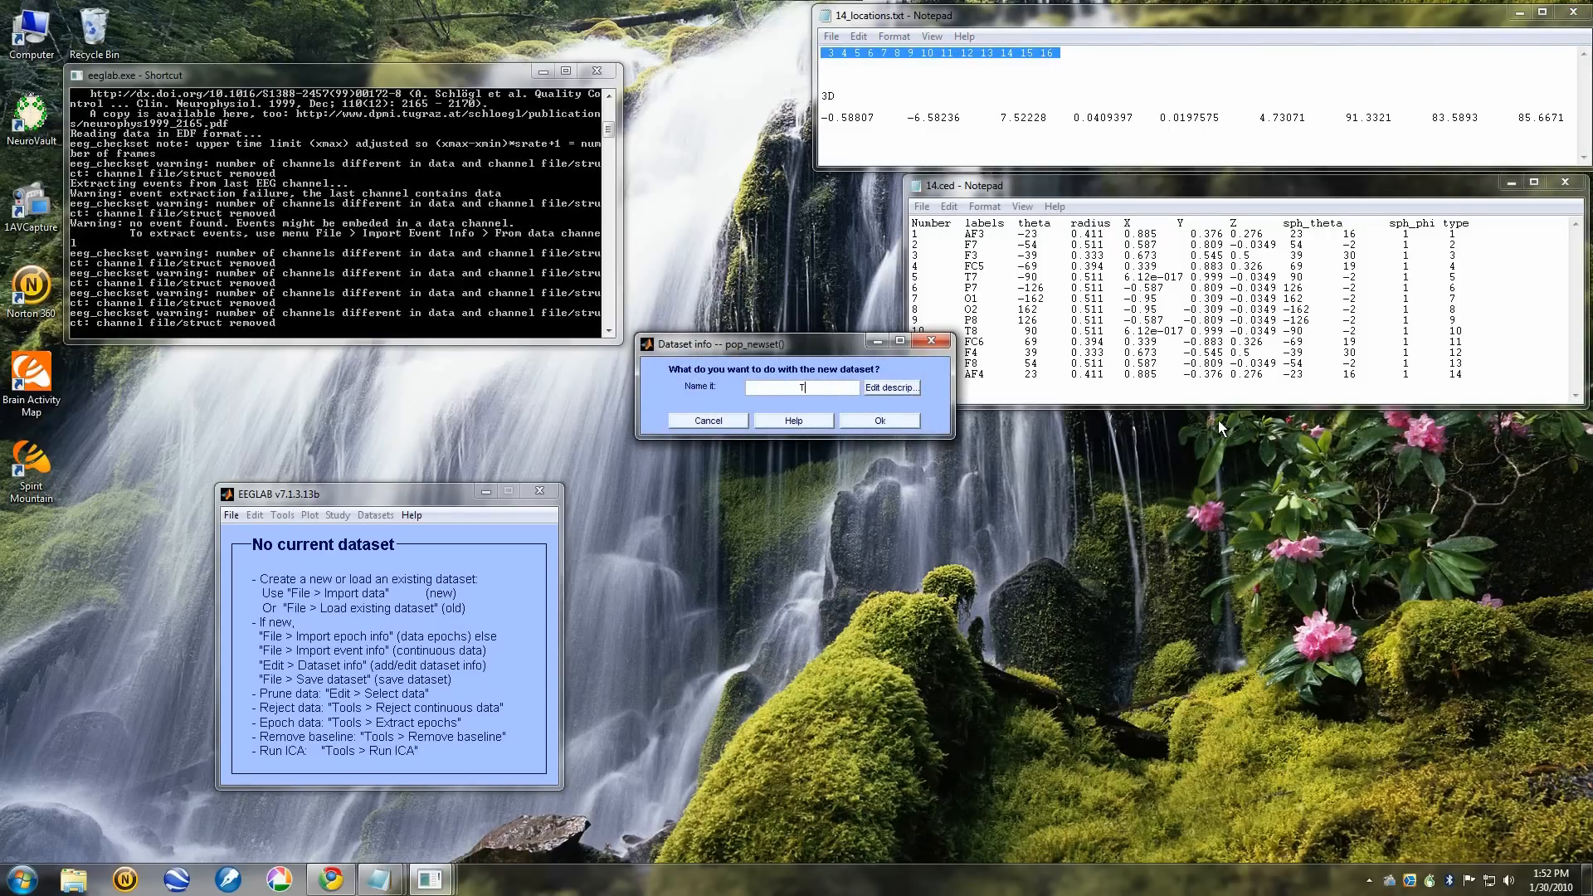
type("om")
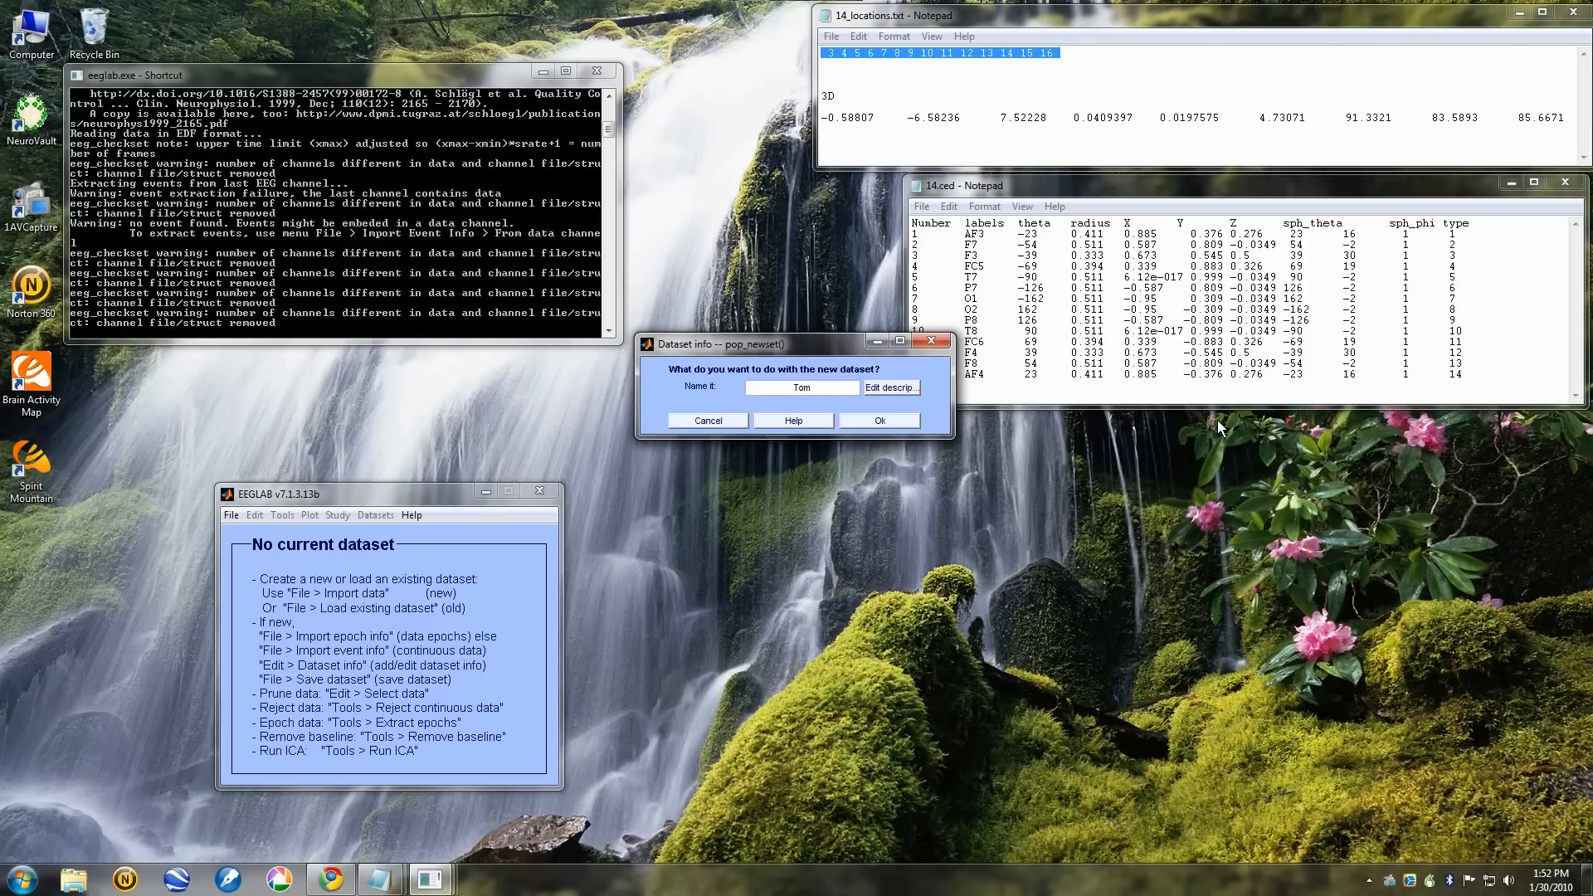
type("YT")
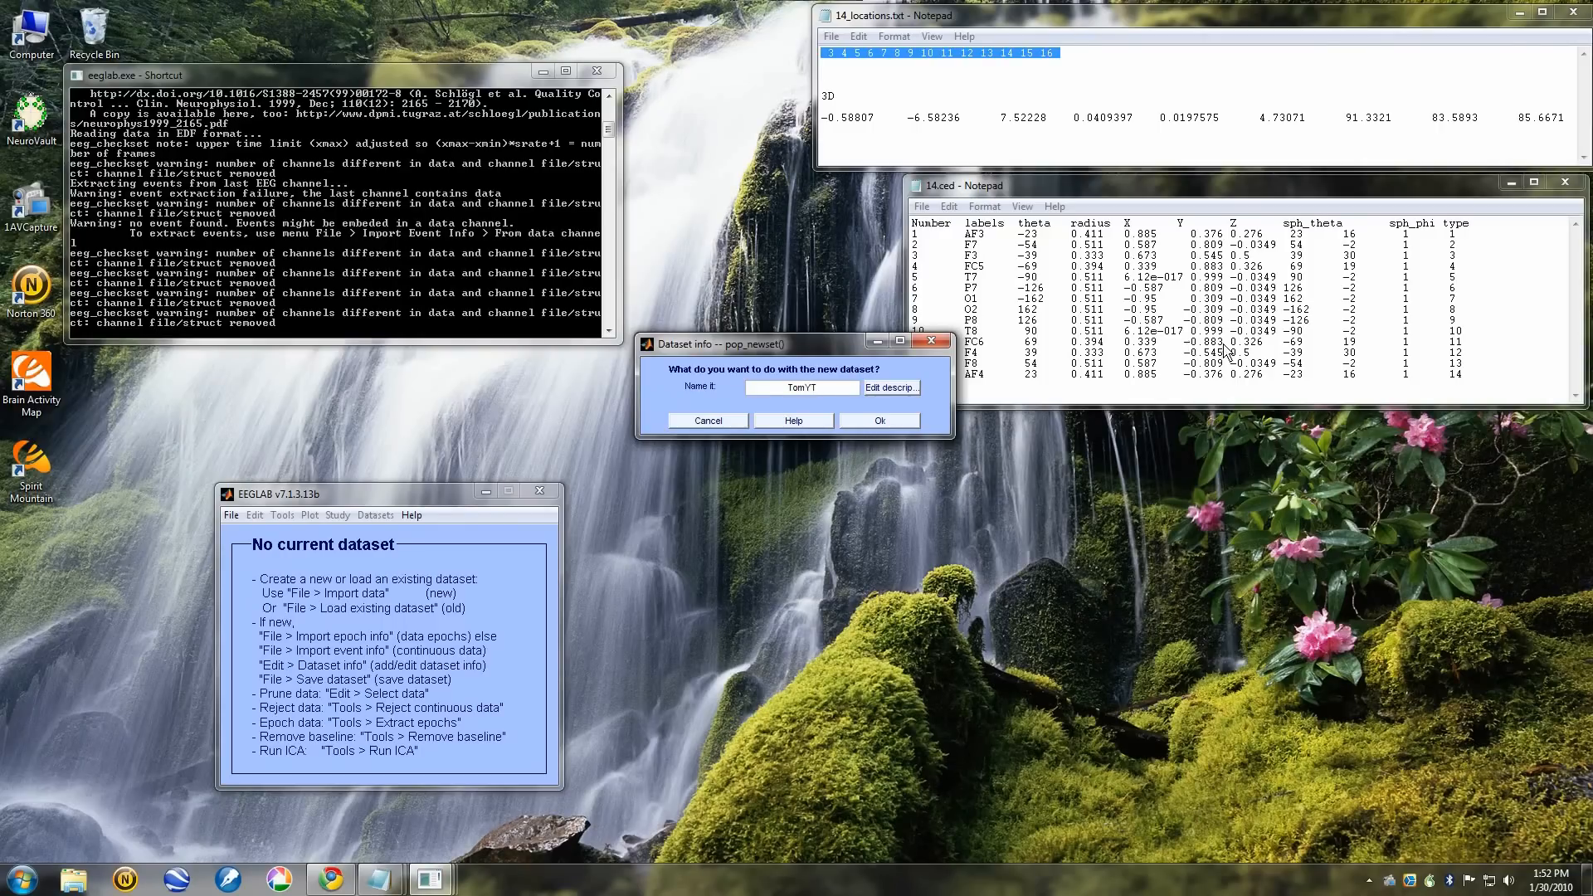
mouse_move(914, 438)
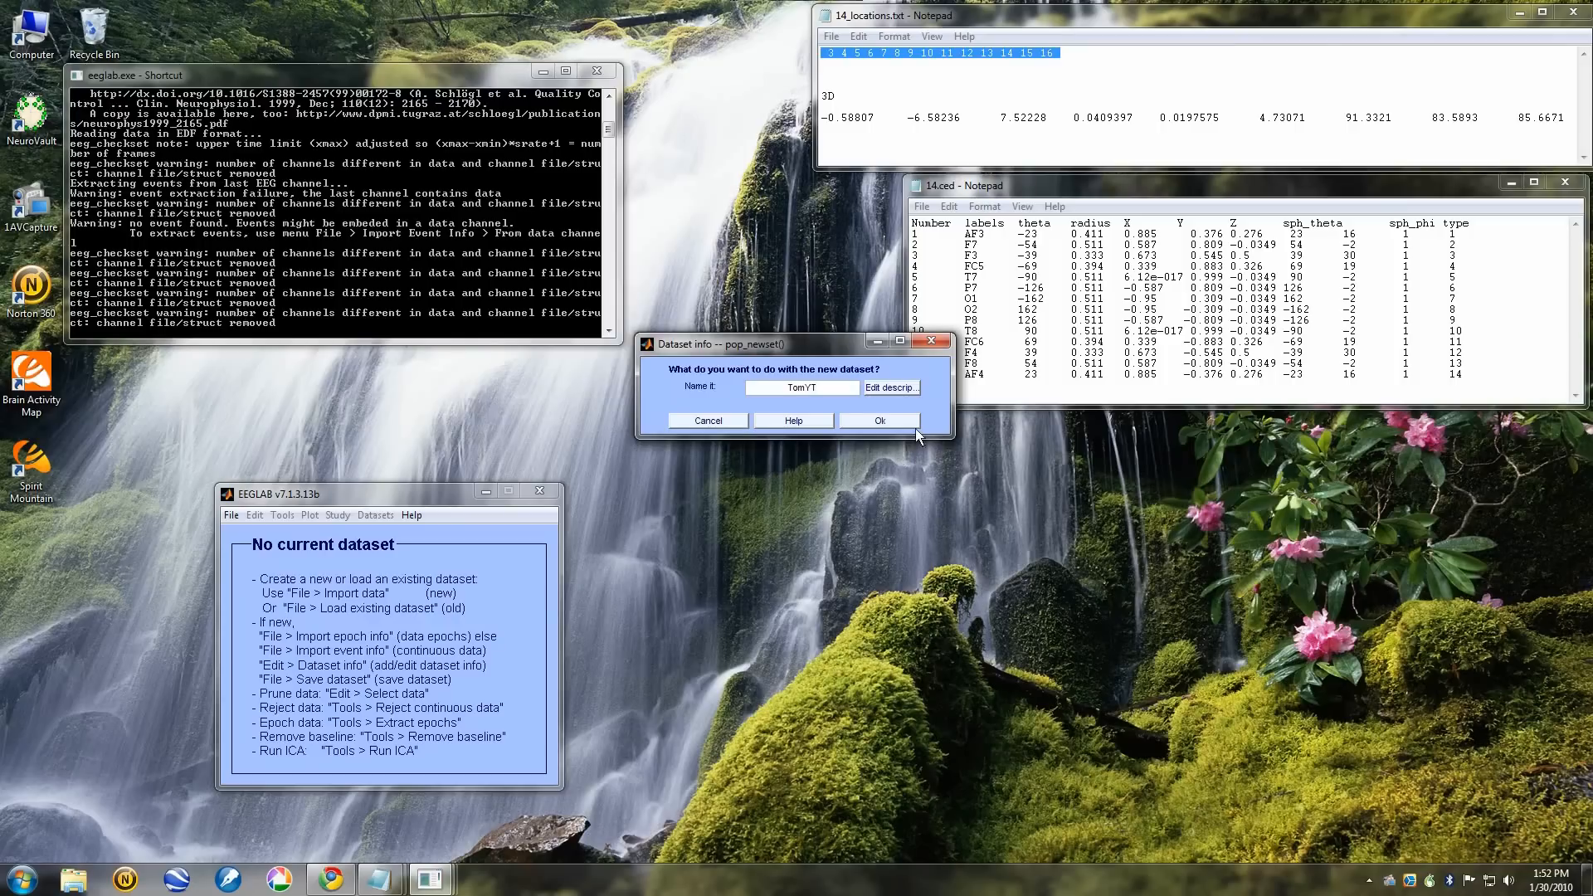
left_click(877, 420)
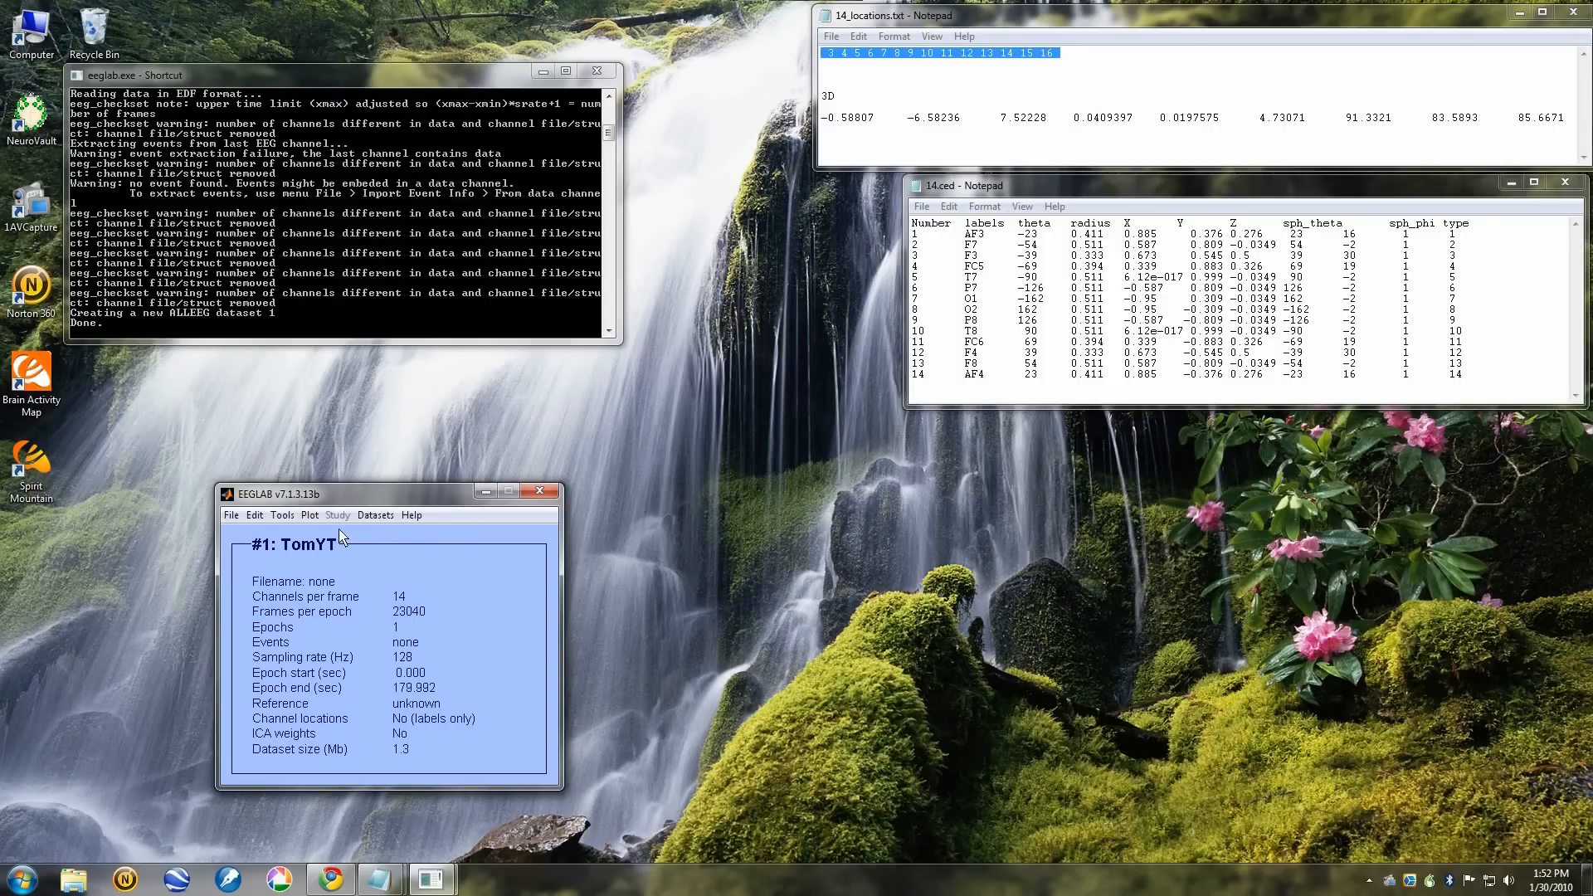
mouse_move(281, 515)
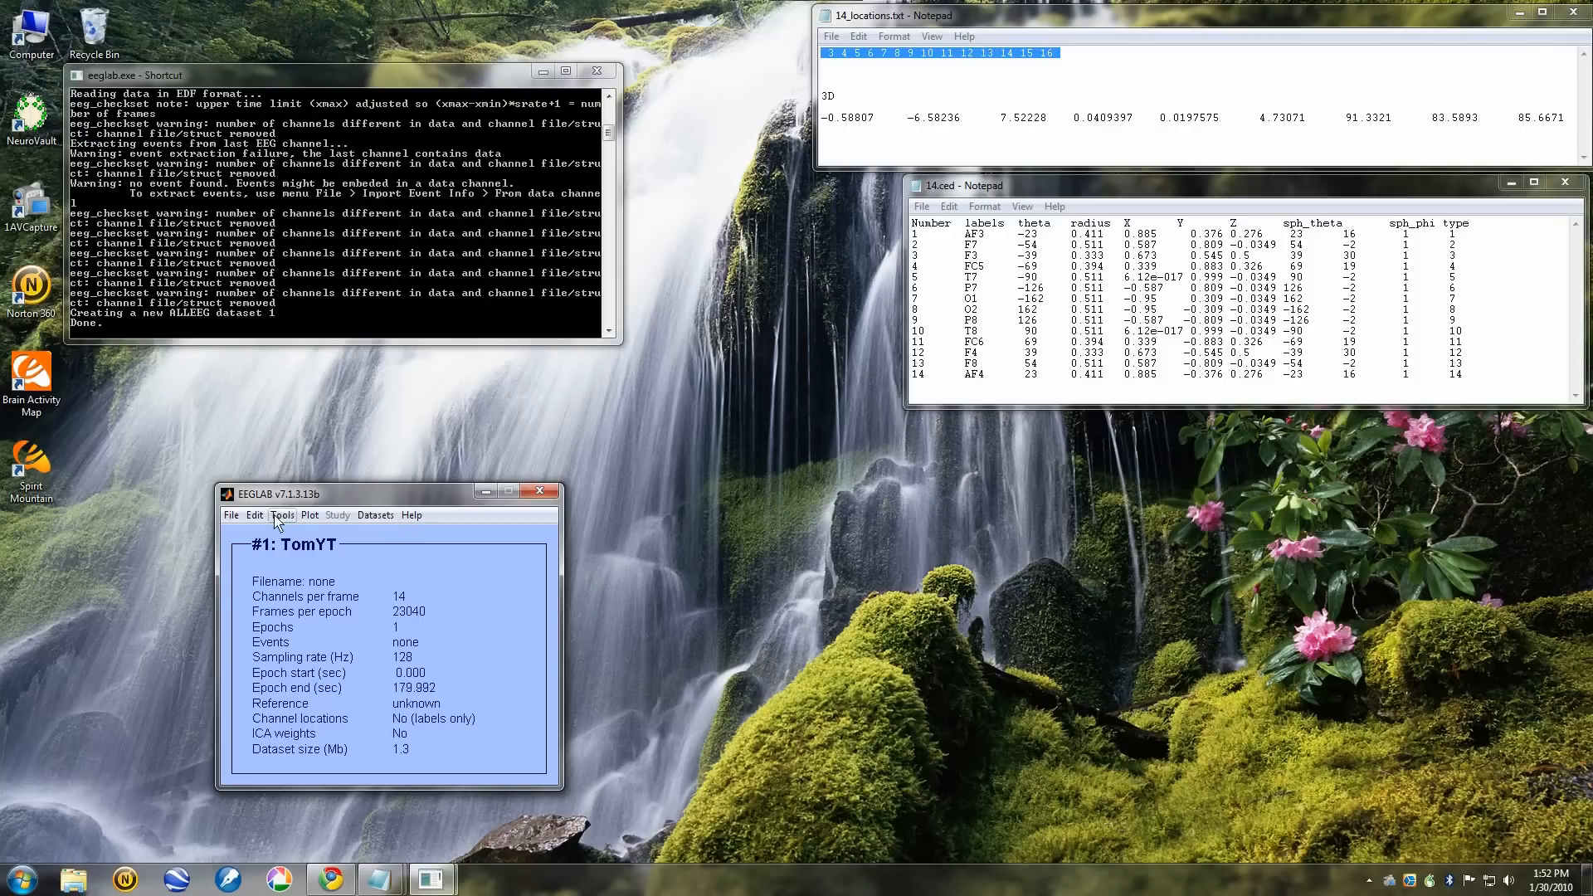
mouse_move(254, 520)
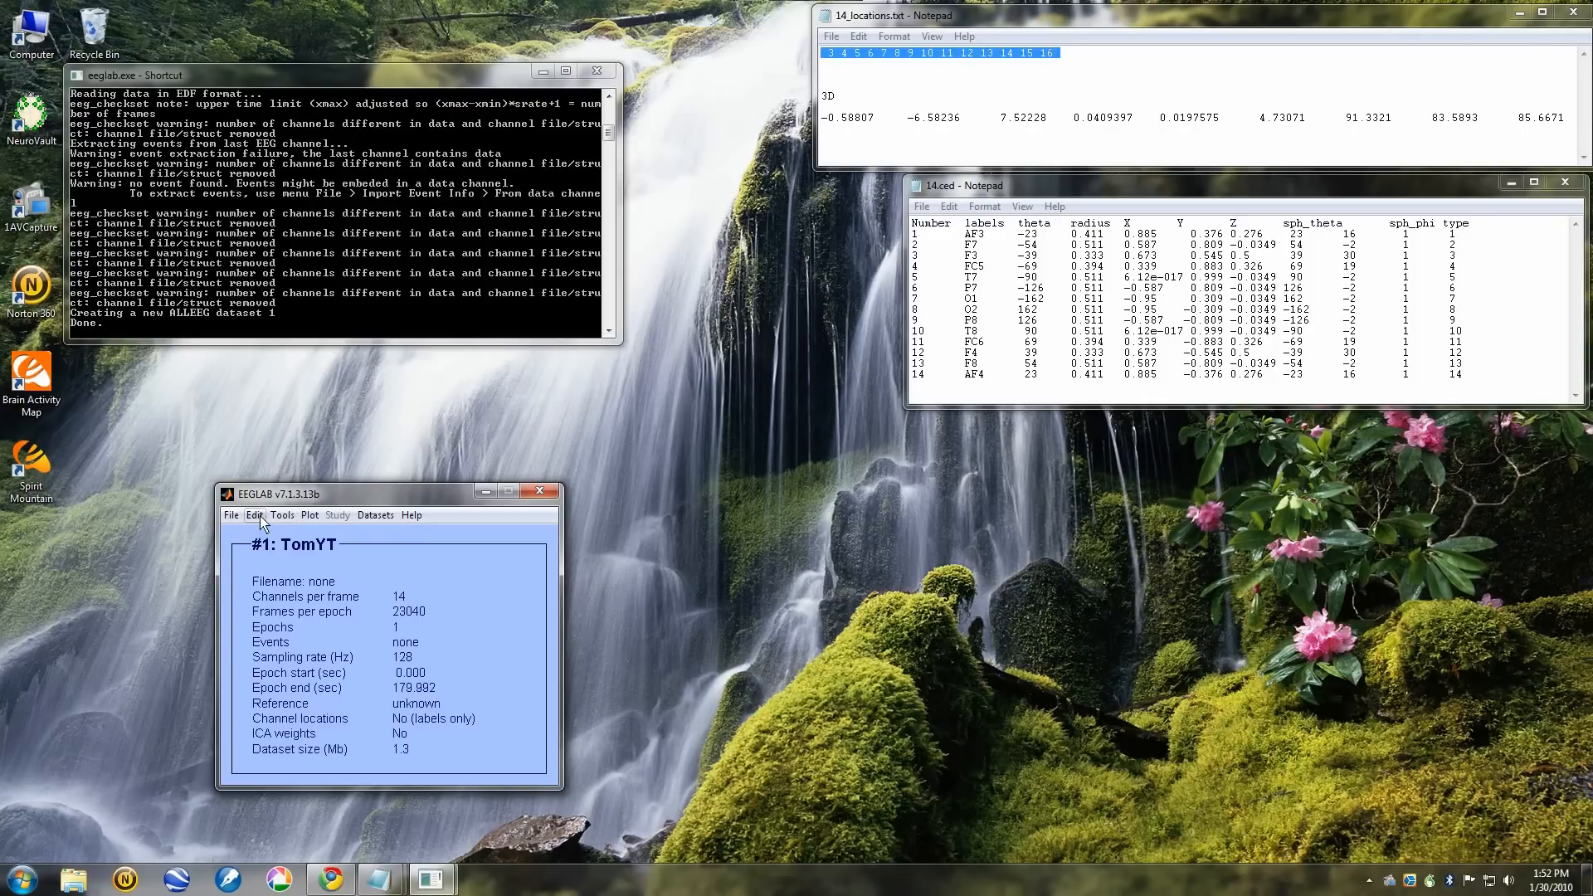
Open Edit > Channel locations for the TomYT dataset.
left_click(254, 515)
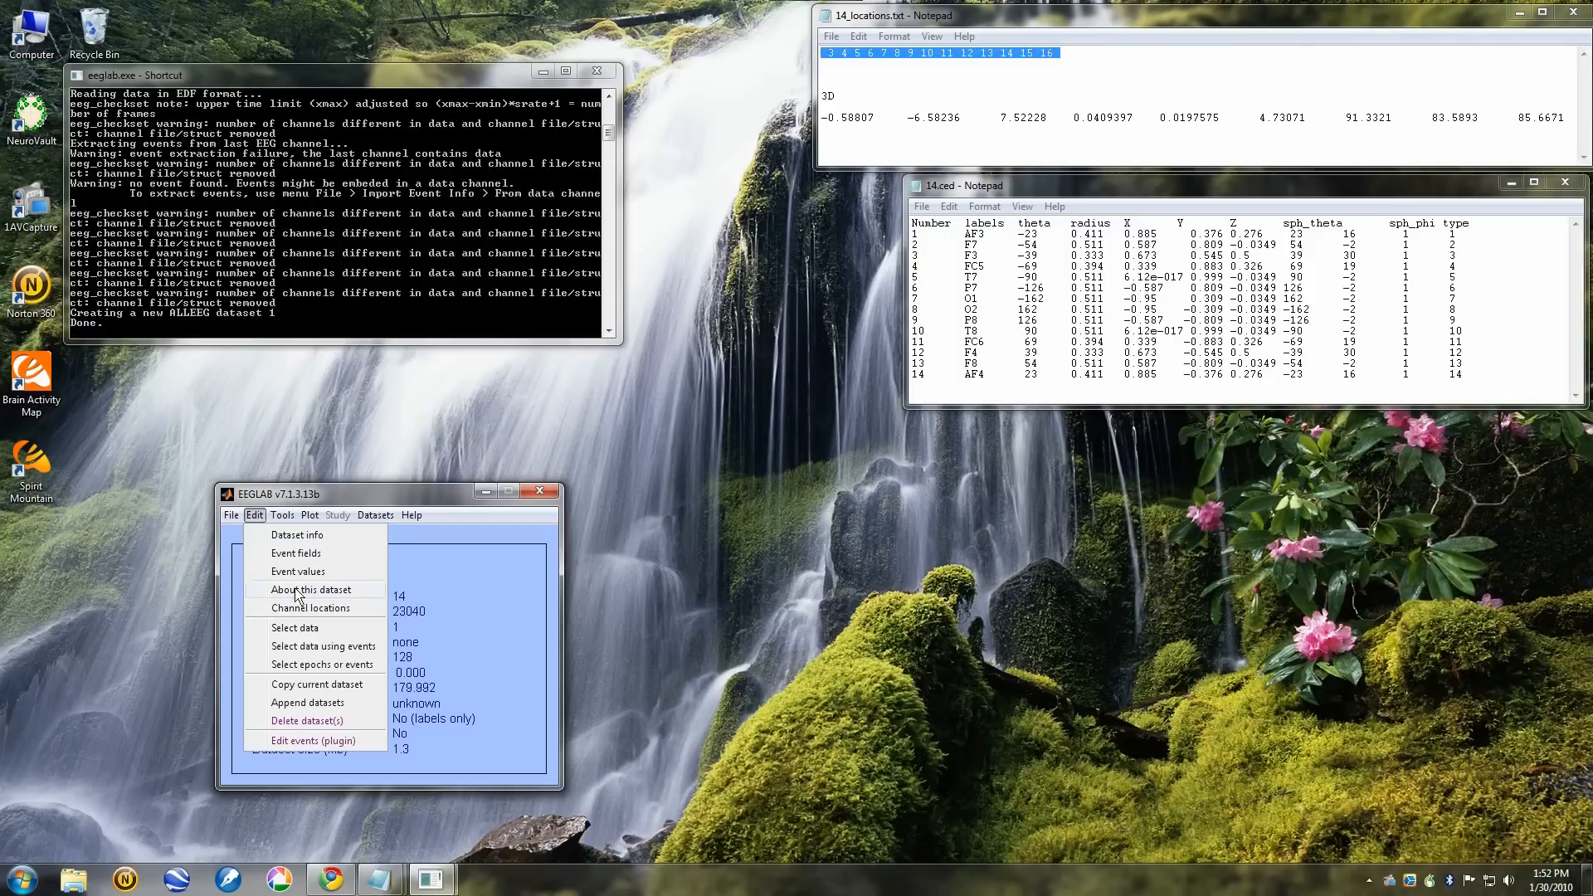
left_click(312, 608)
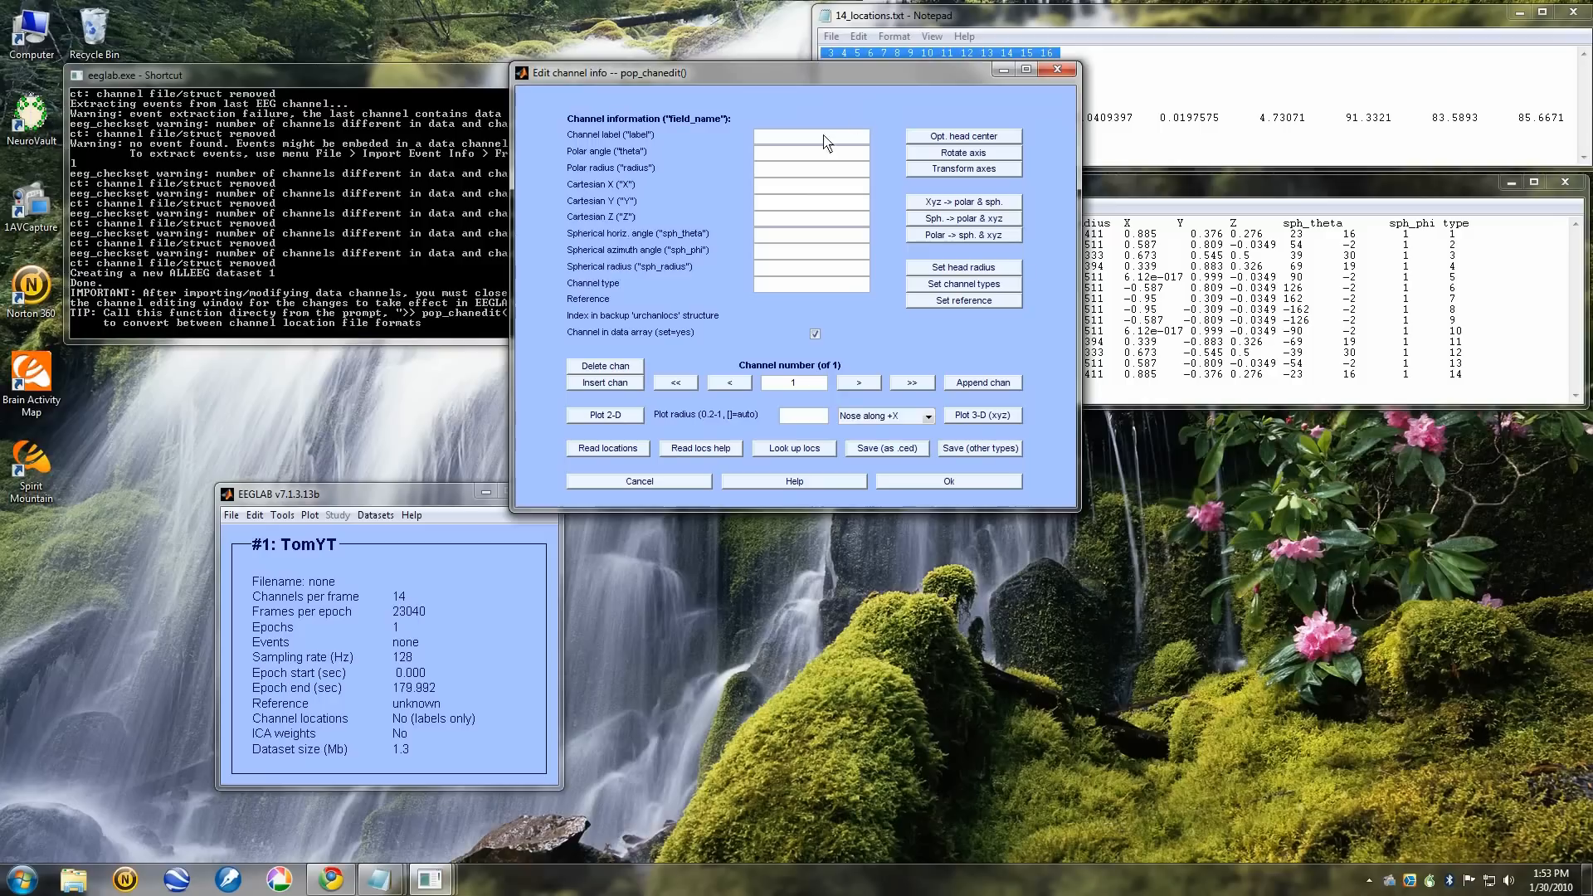
mouse_move(811, 294)
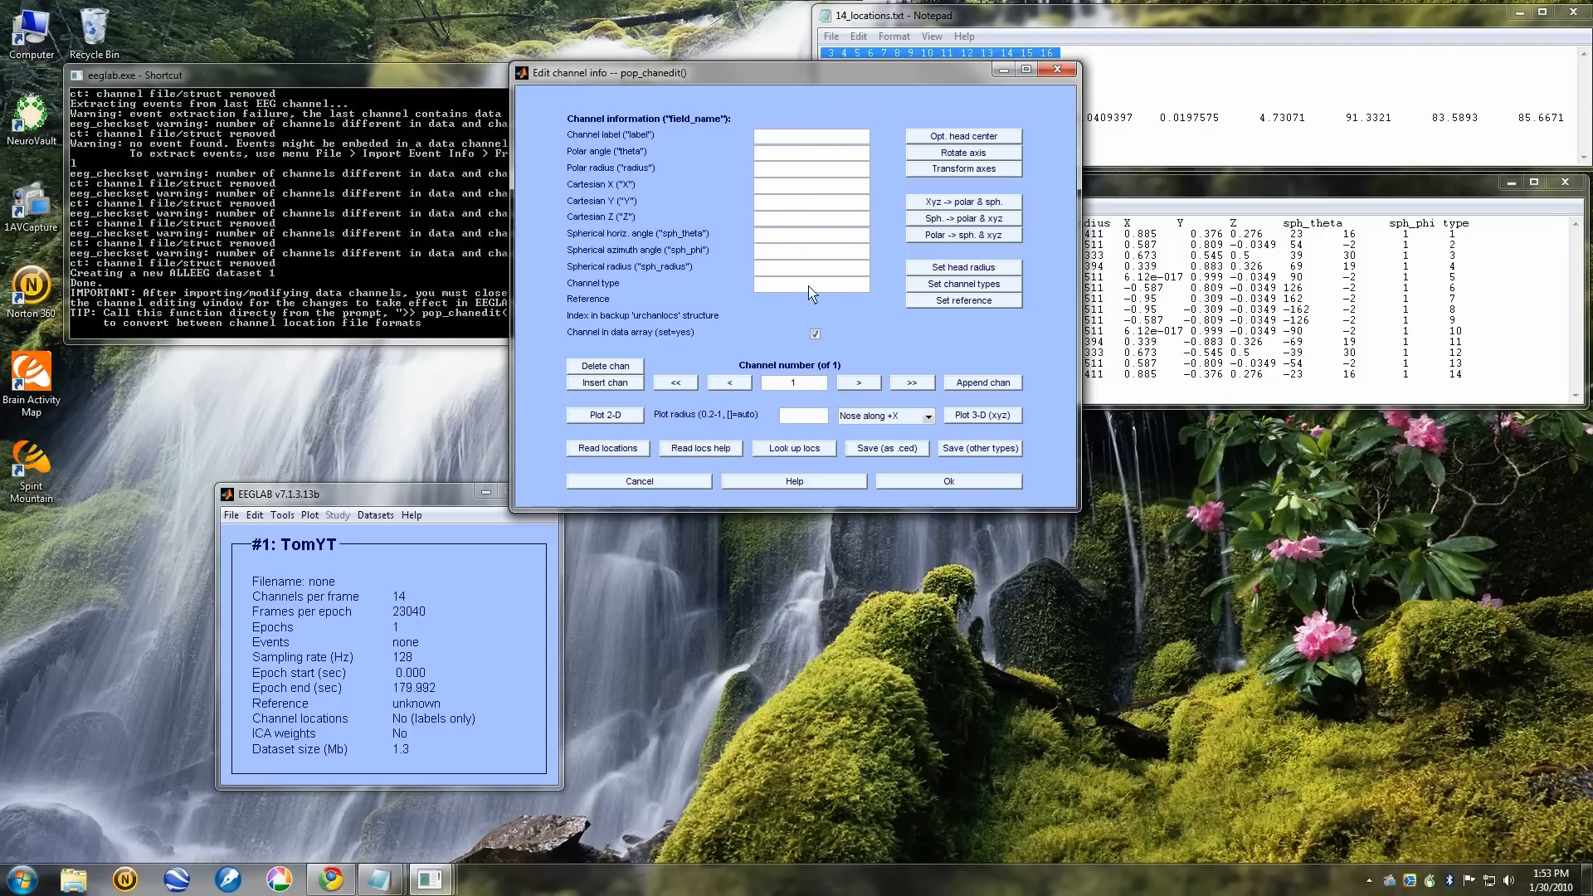
mouse_move(624, 426)
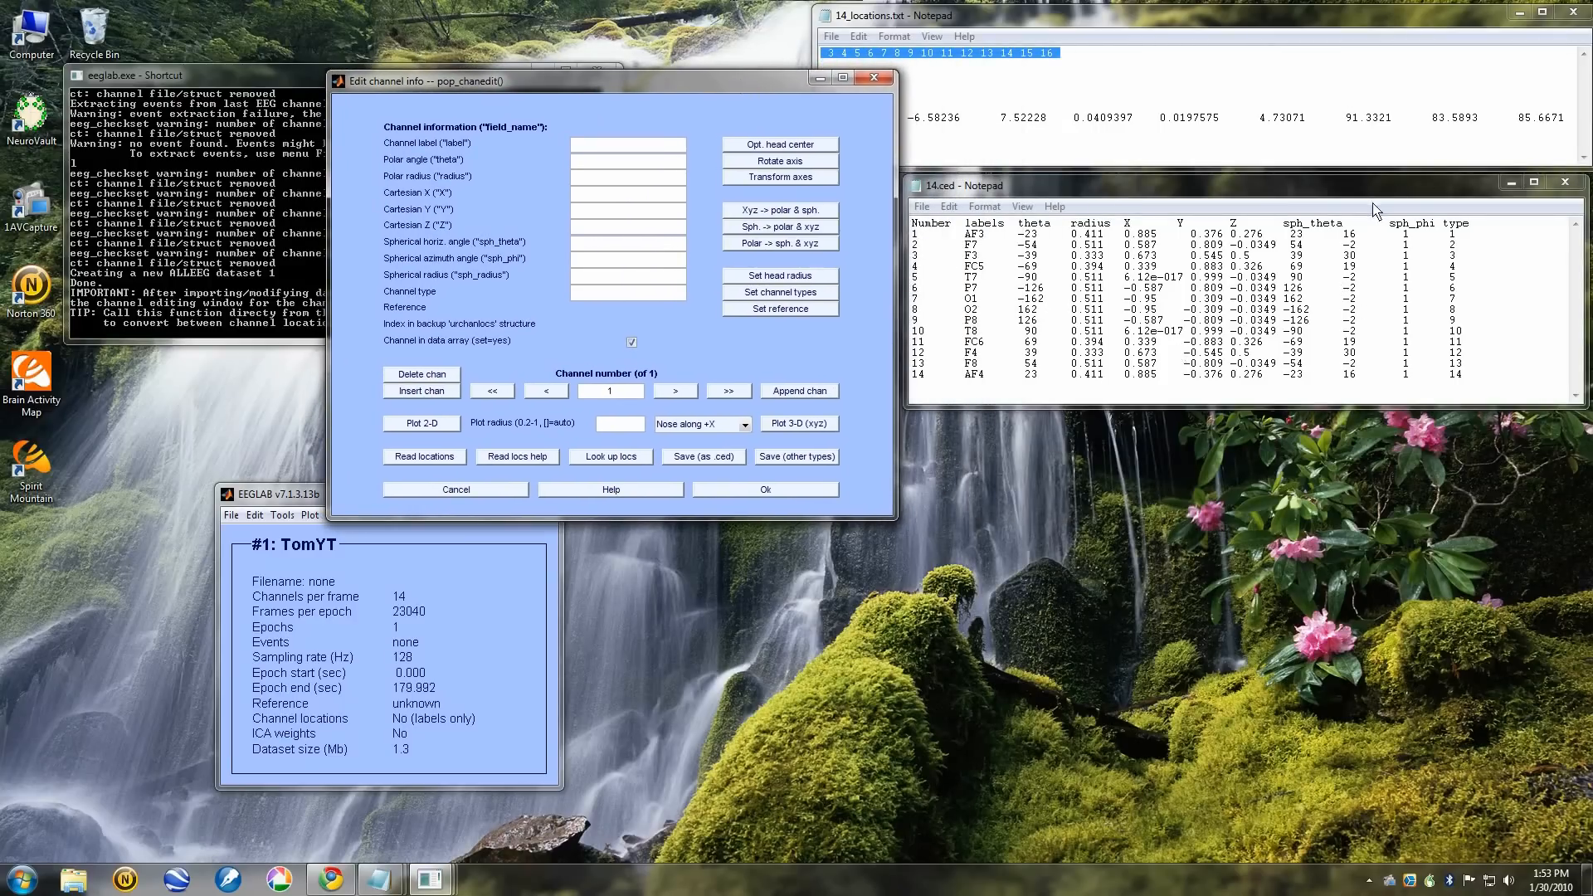
mouse_move(1454, 224)
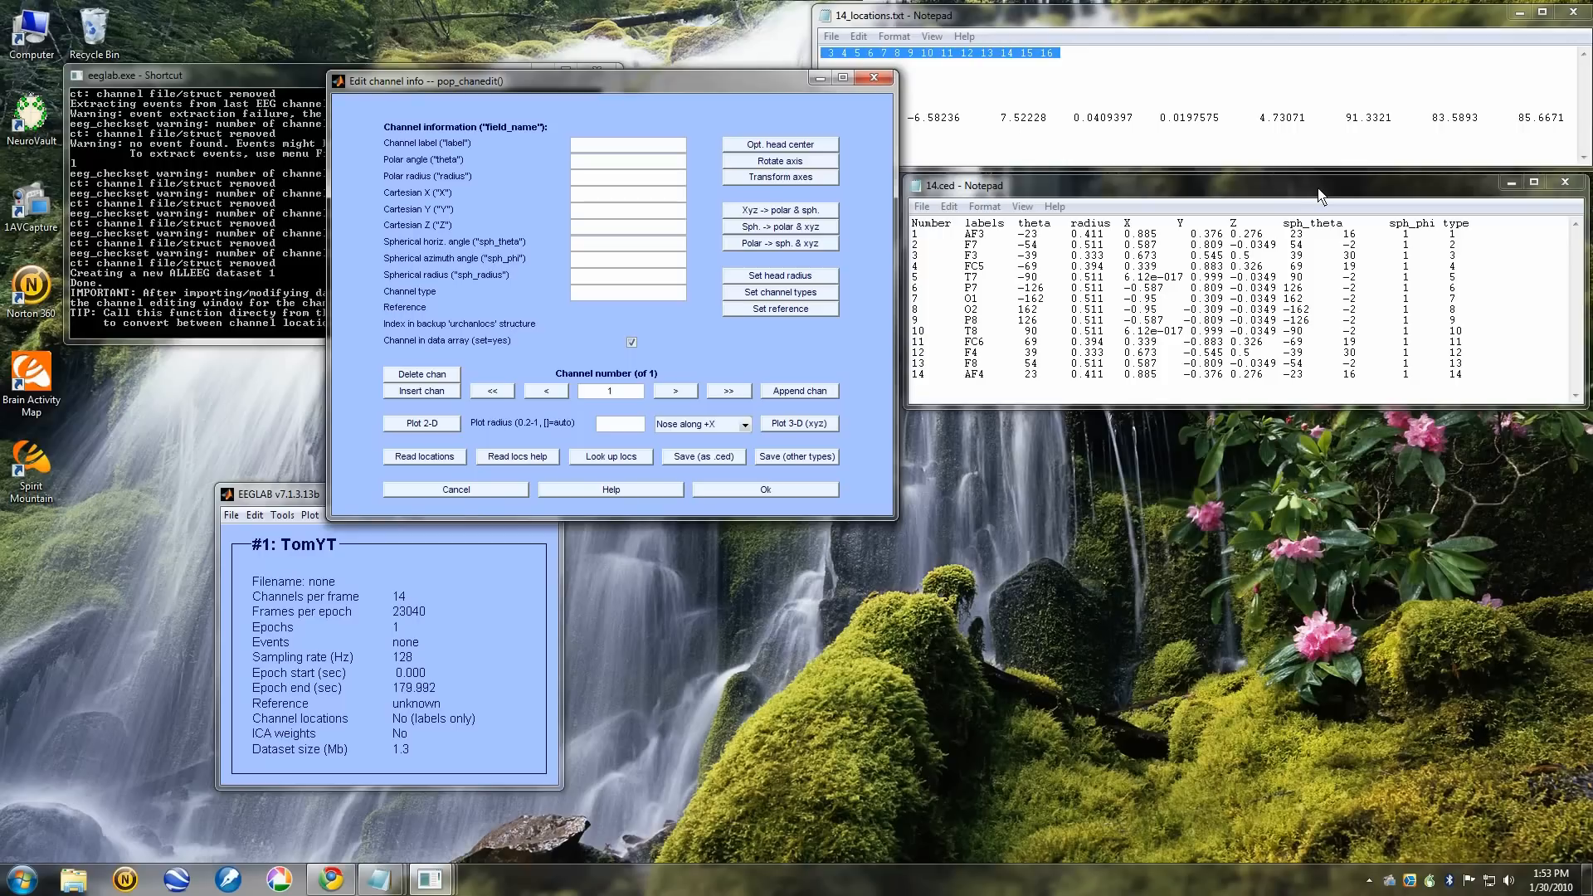
mouse_move(1512, 345)
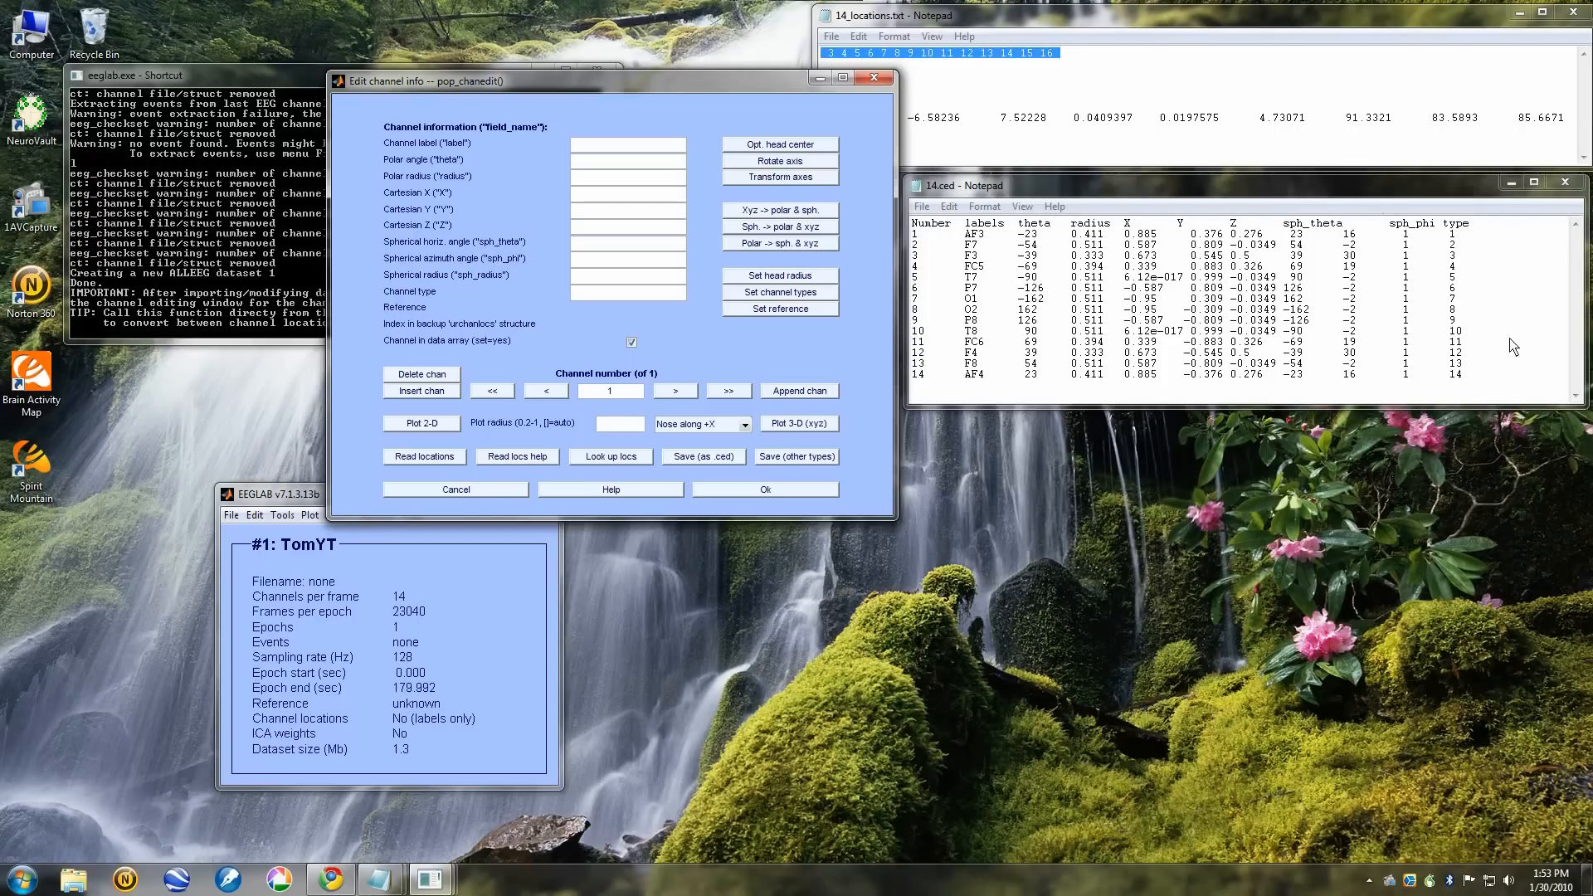
mouse_move(1524, 379)
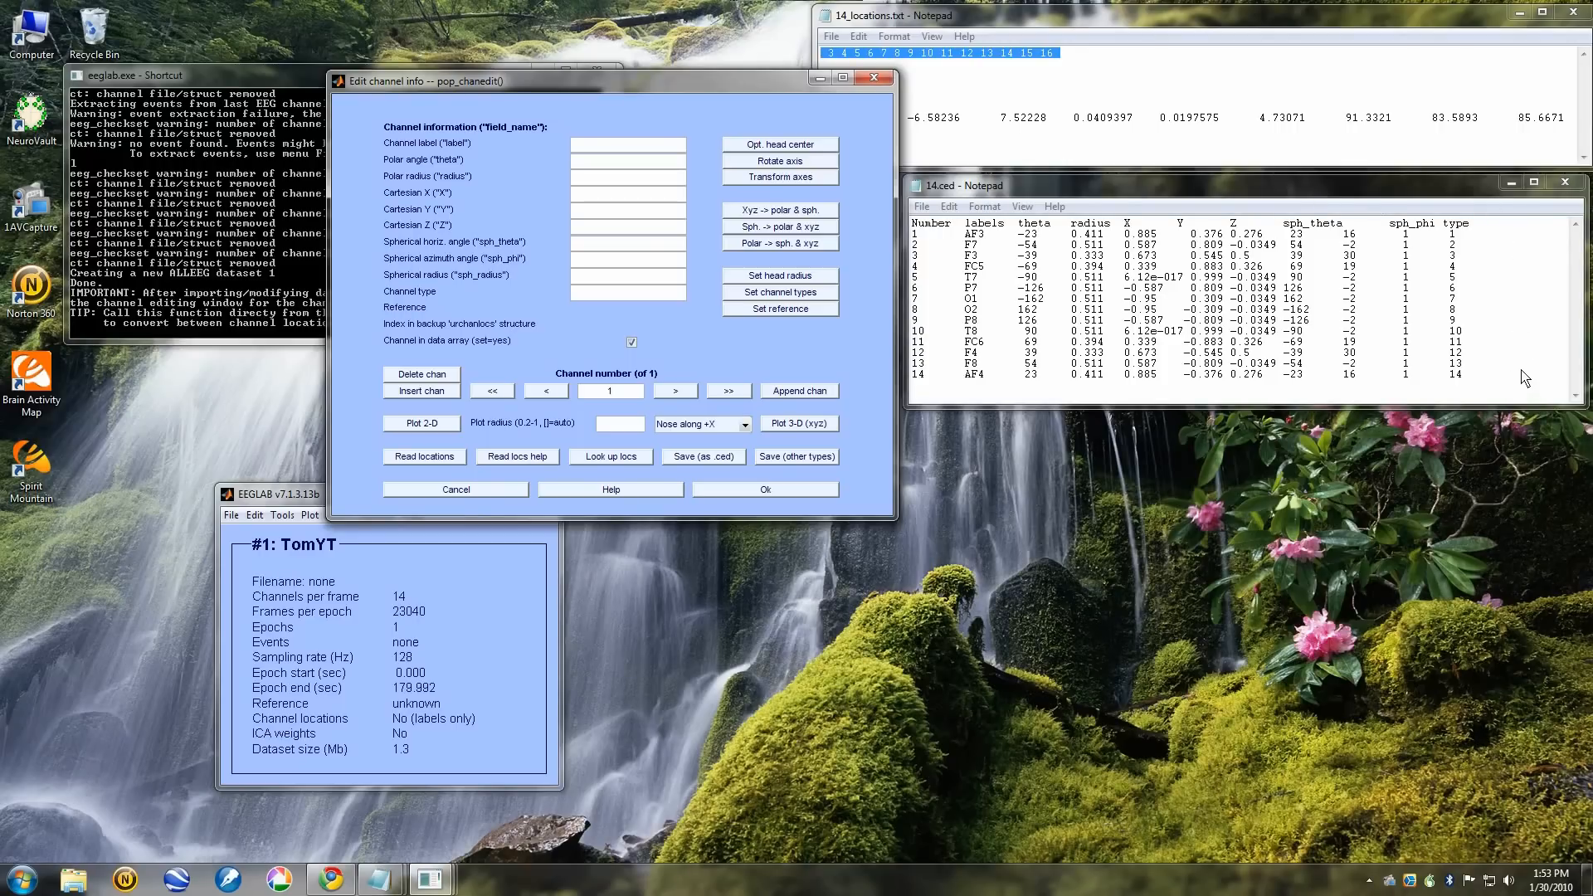
mouse_move(188, 257)
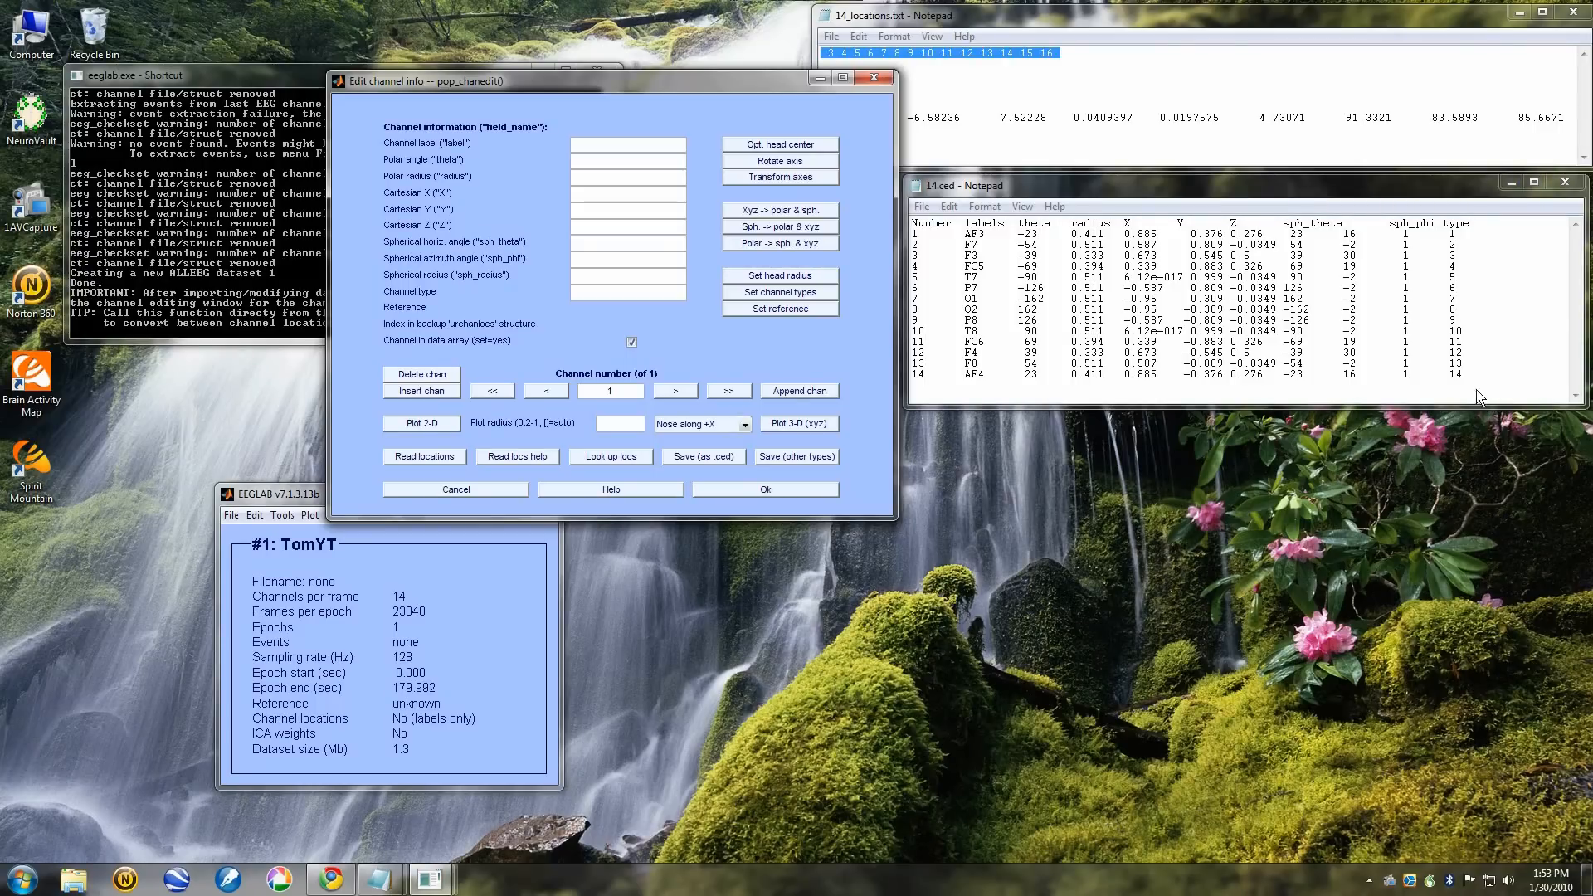
mouse_move(940, 239)
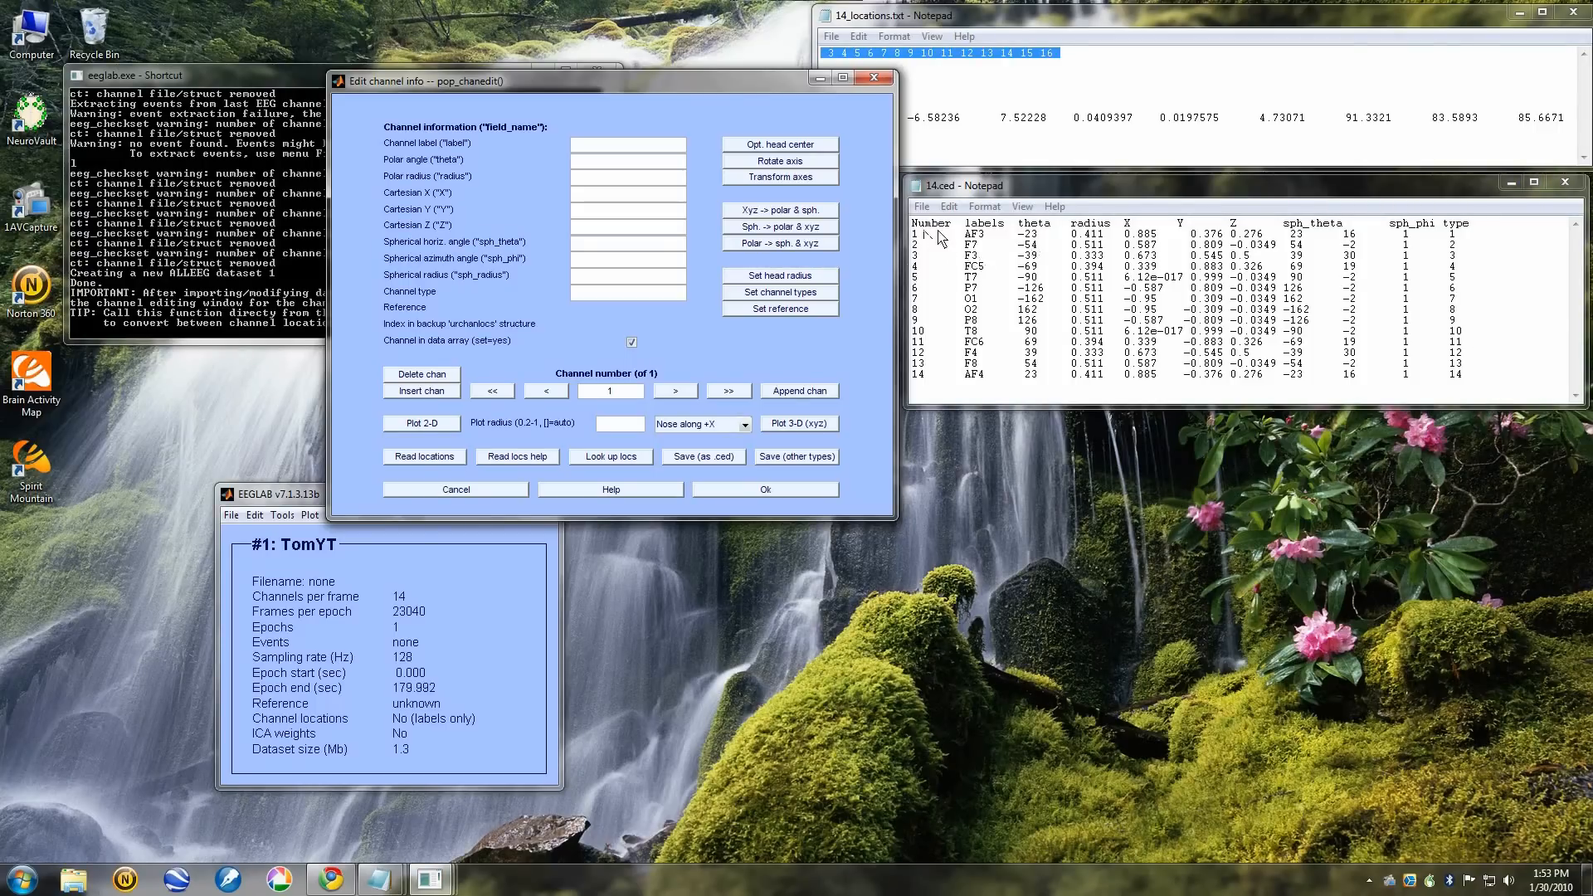
mouse_move(954, 389)
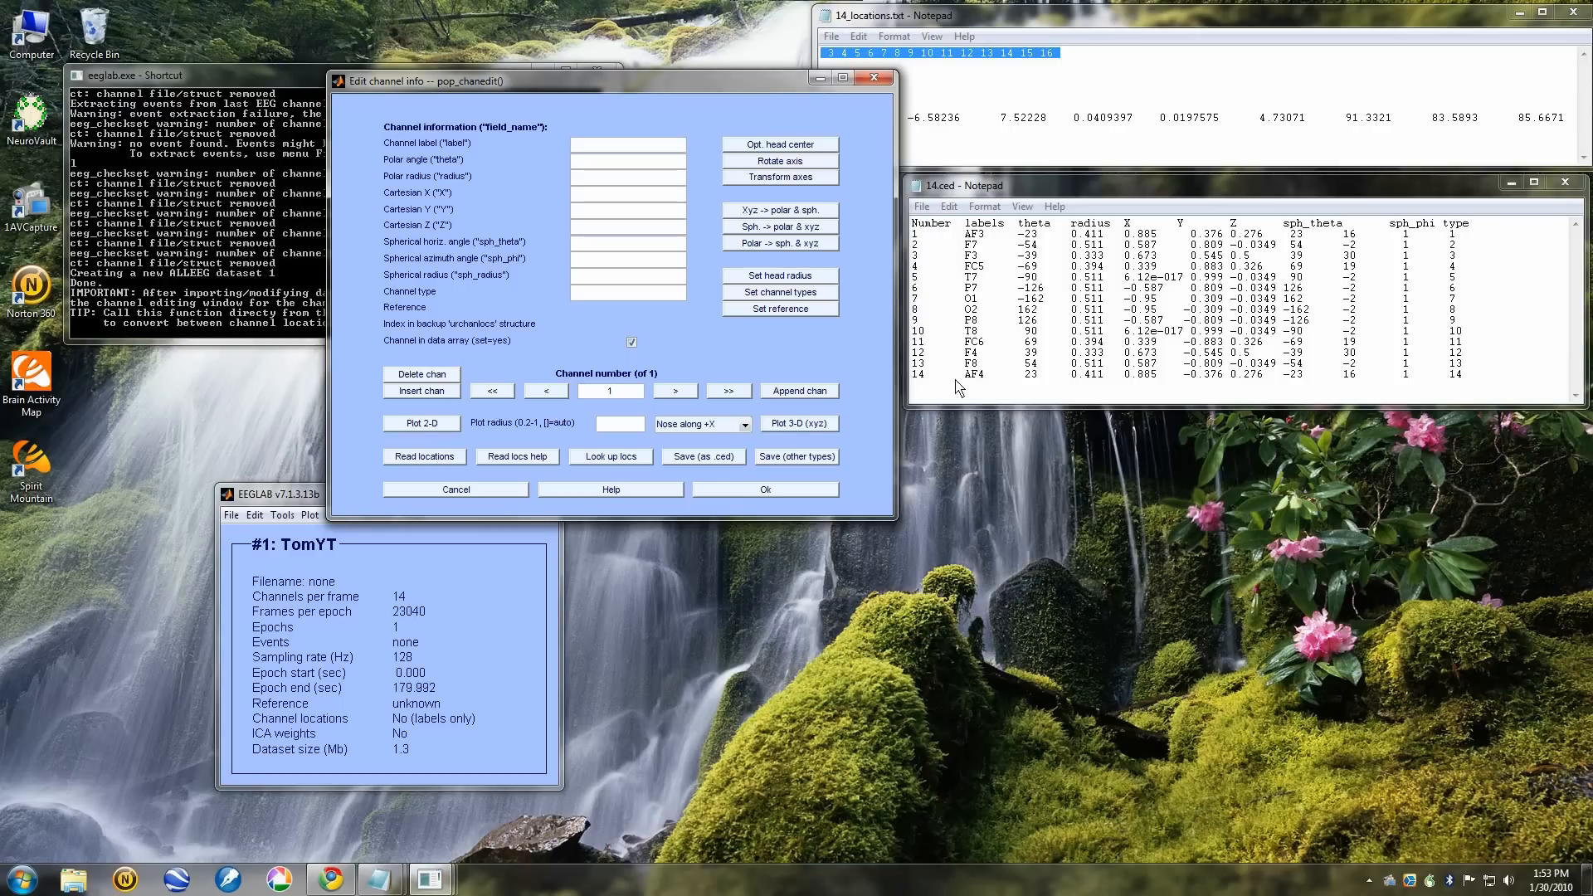
mouse_move(987, 276)
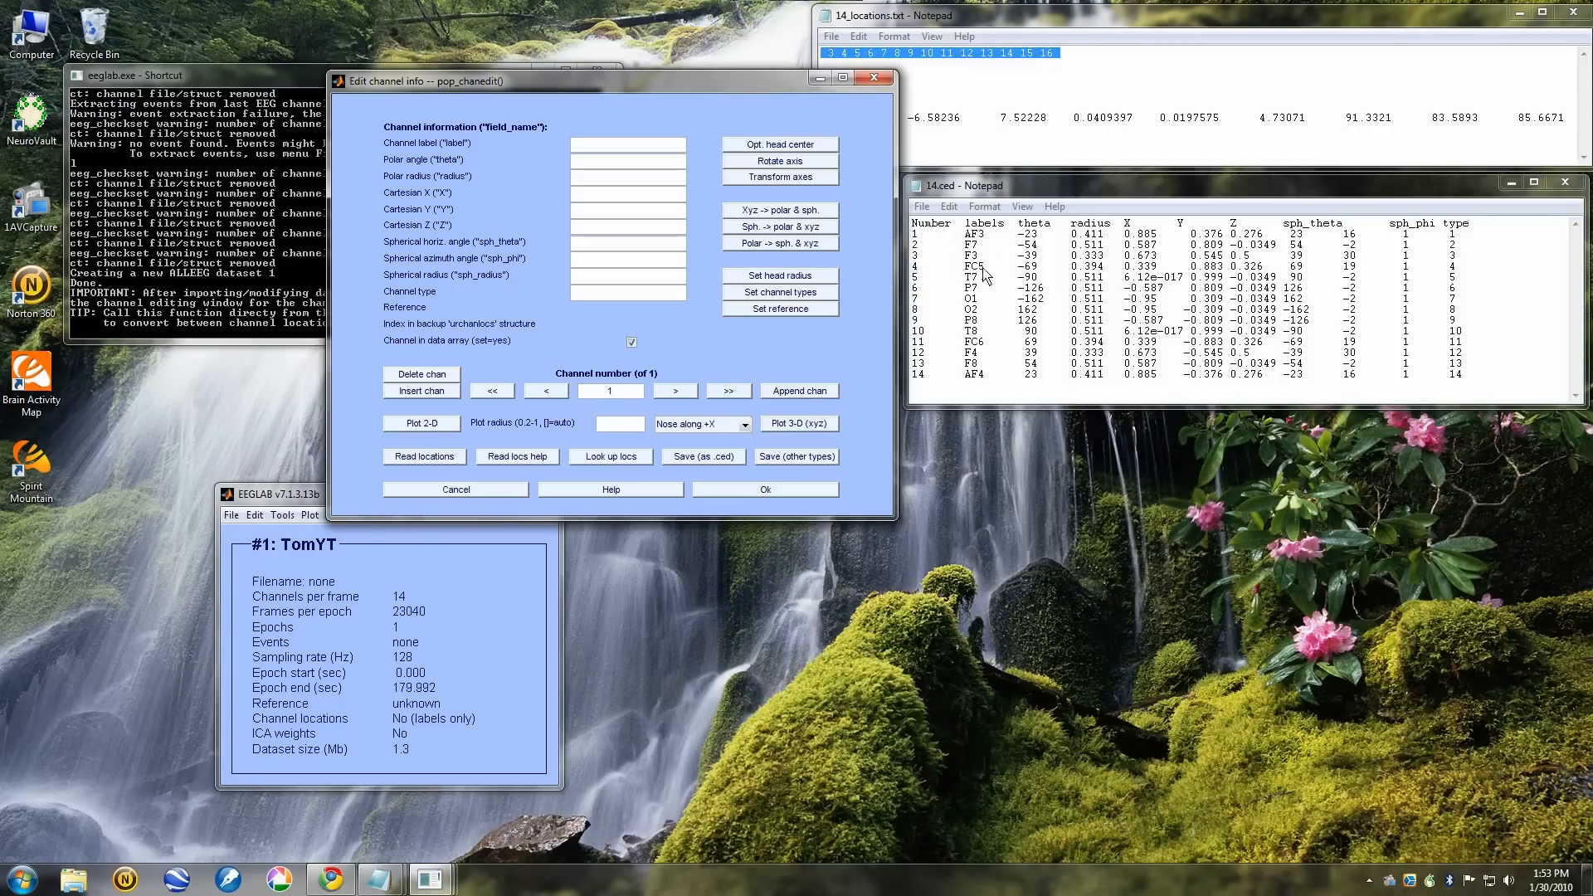
mouse_move(992, 388)
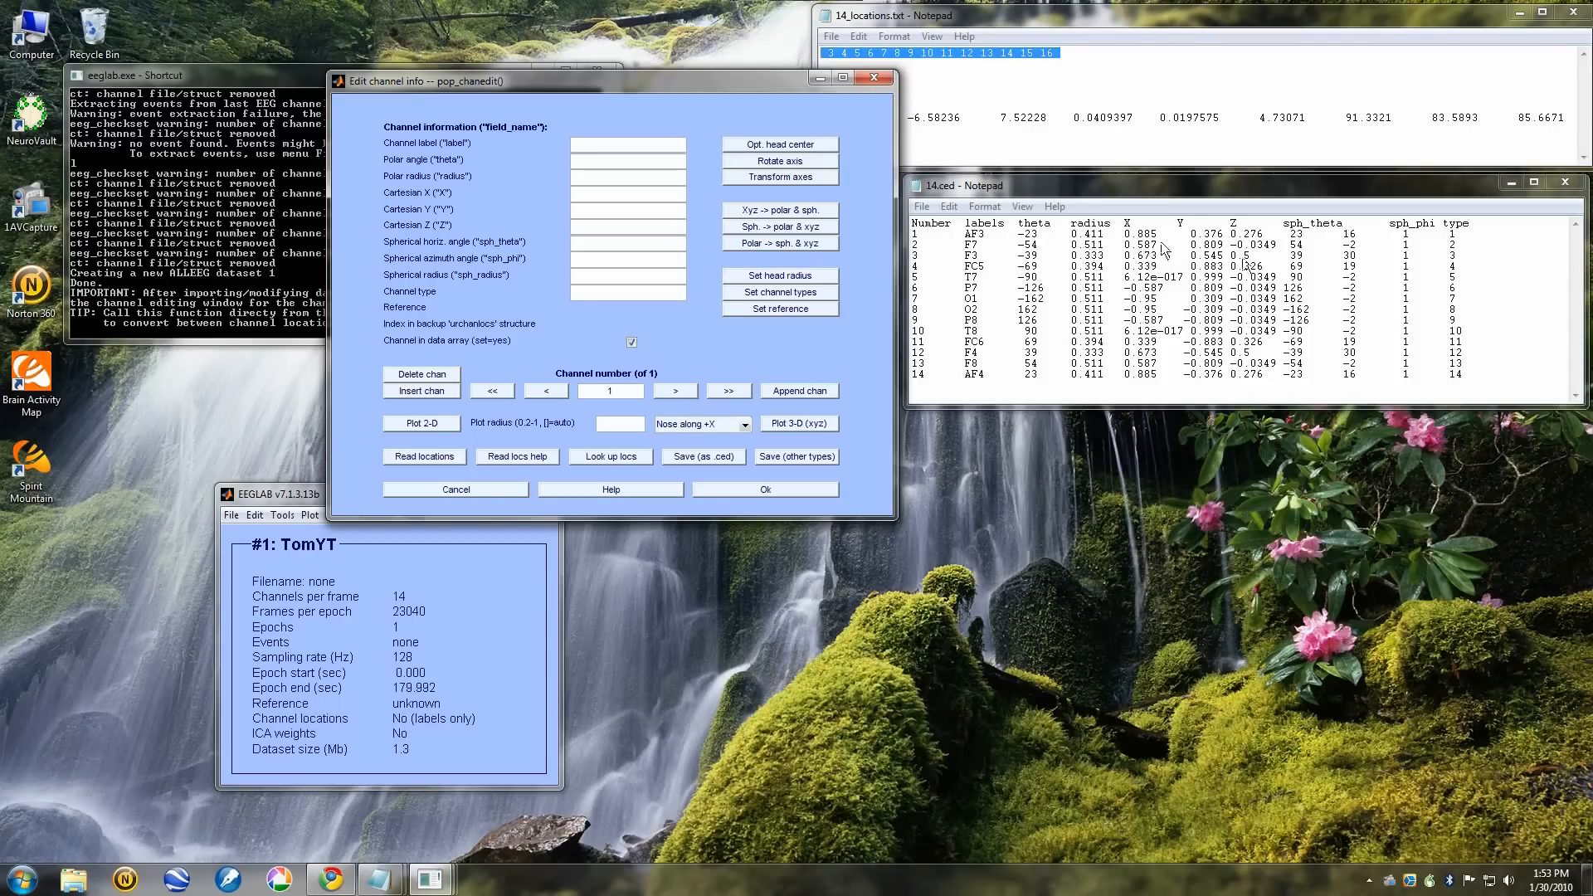
mouse_move(1239, 282)
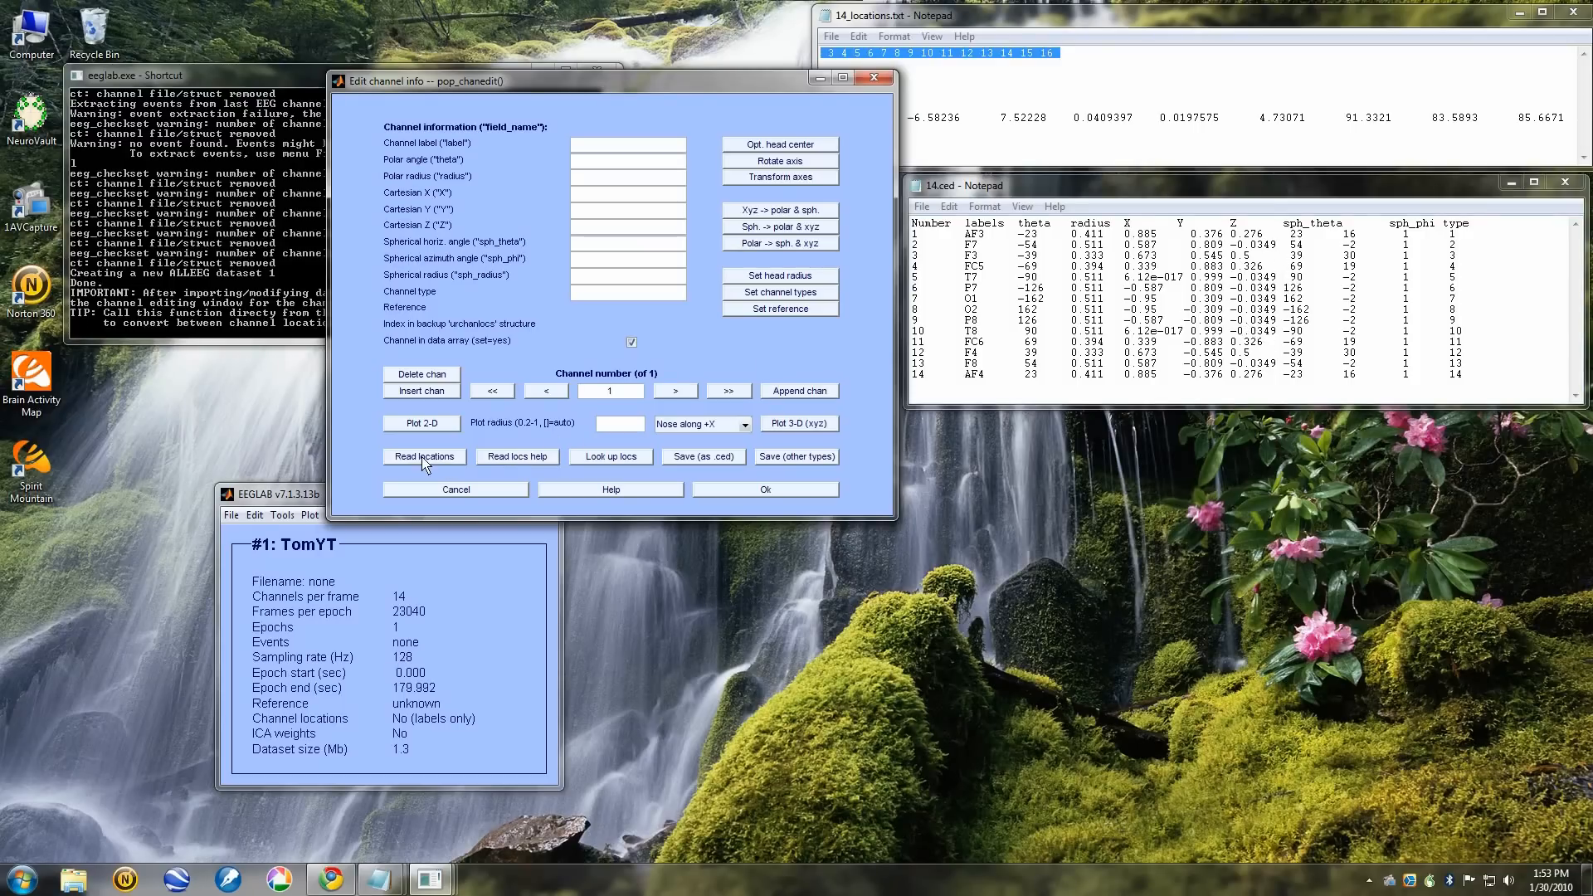
Read channel locations from 14.ced with autodetected format and apply them.
left_click(424, 455)
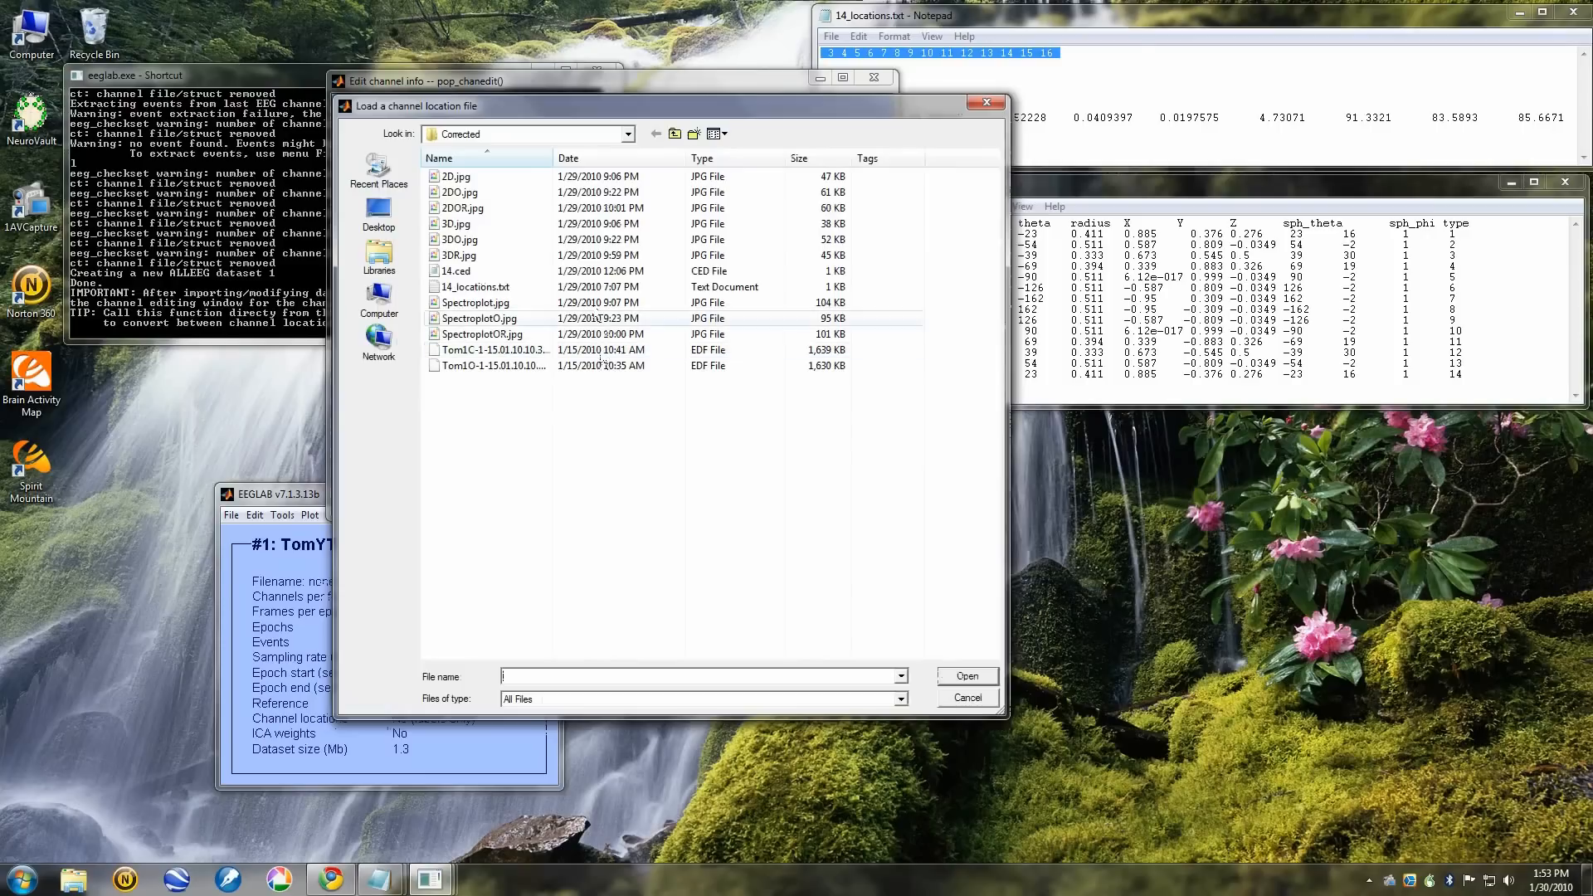
left_click(456, 271)
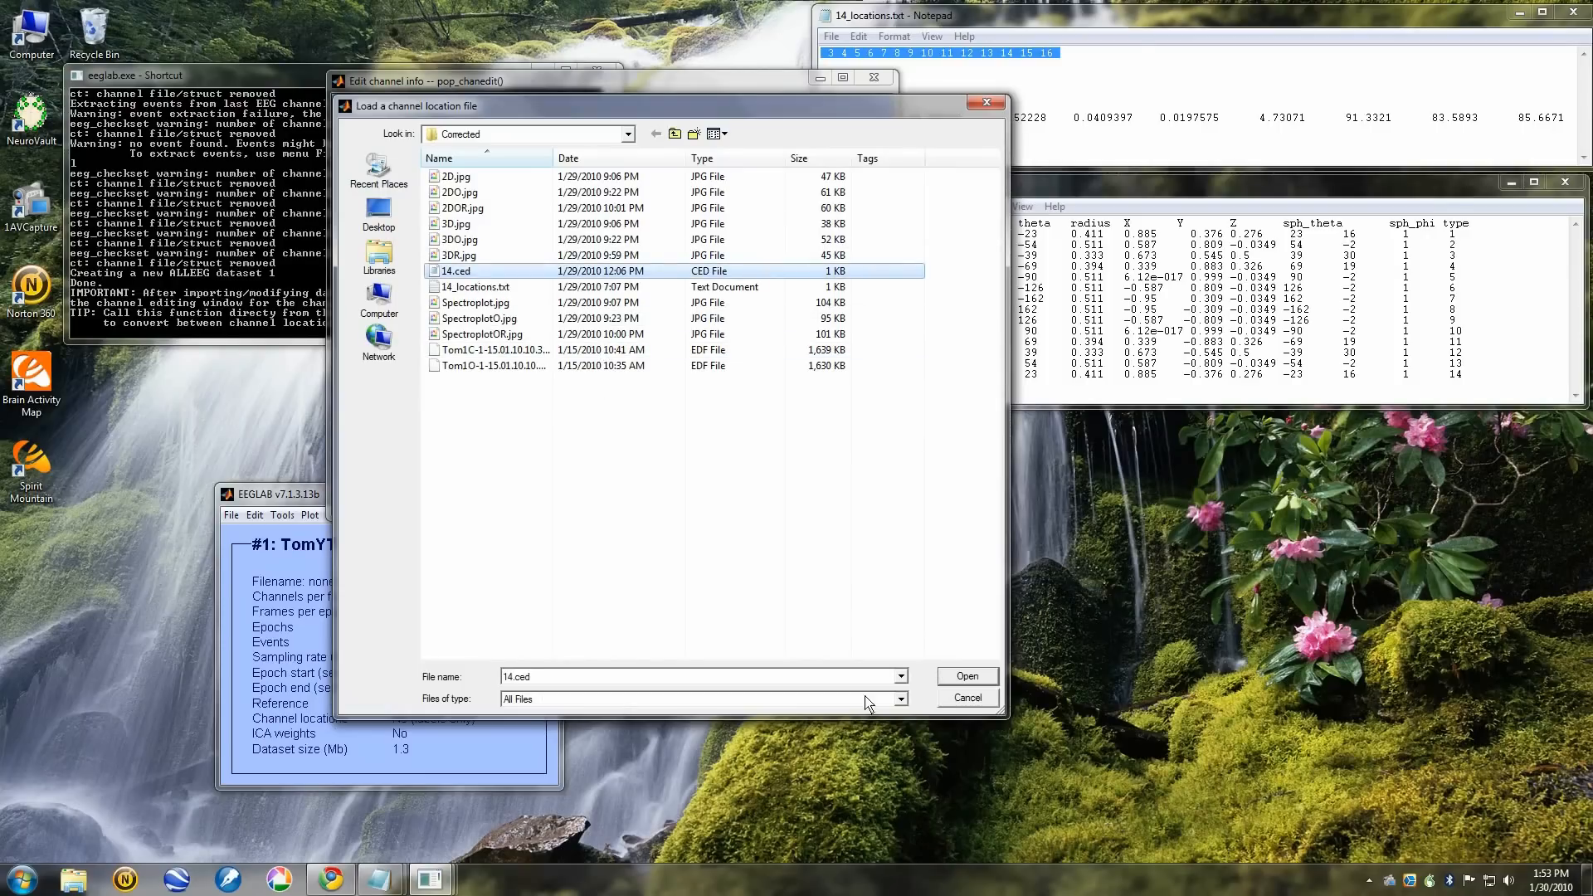
left_click(965, 675)
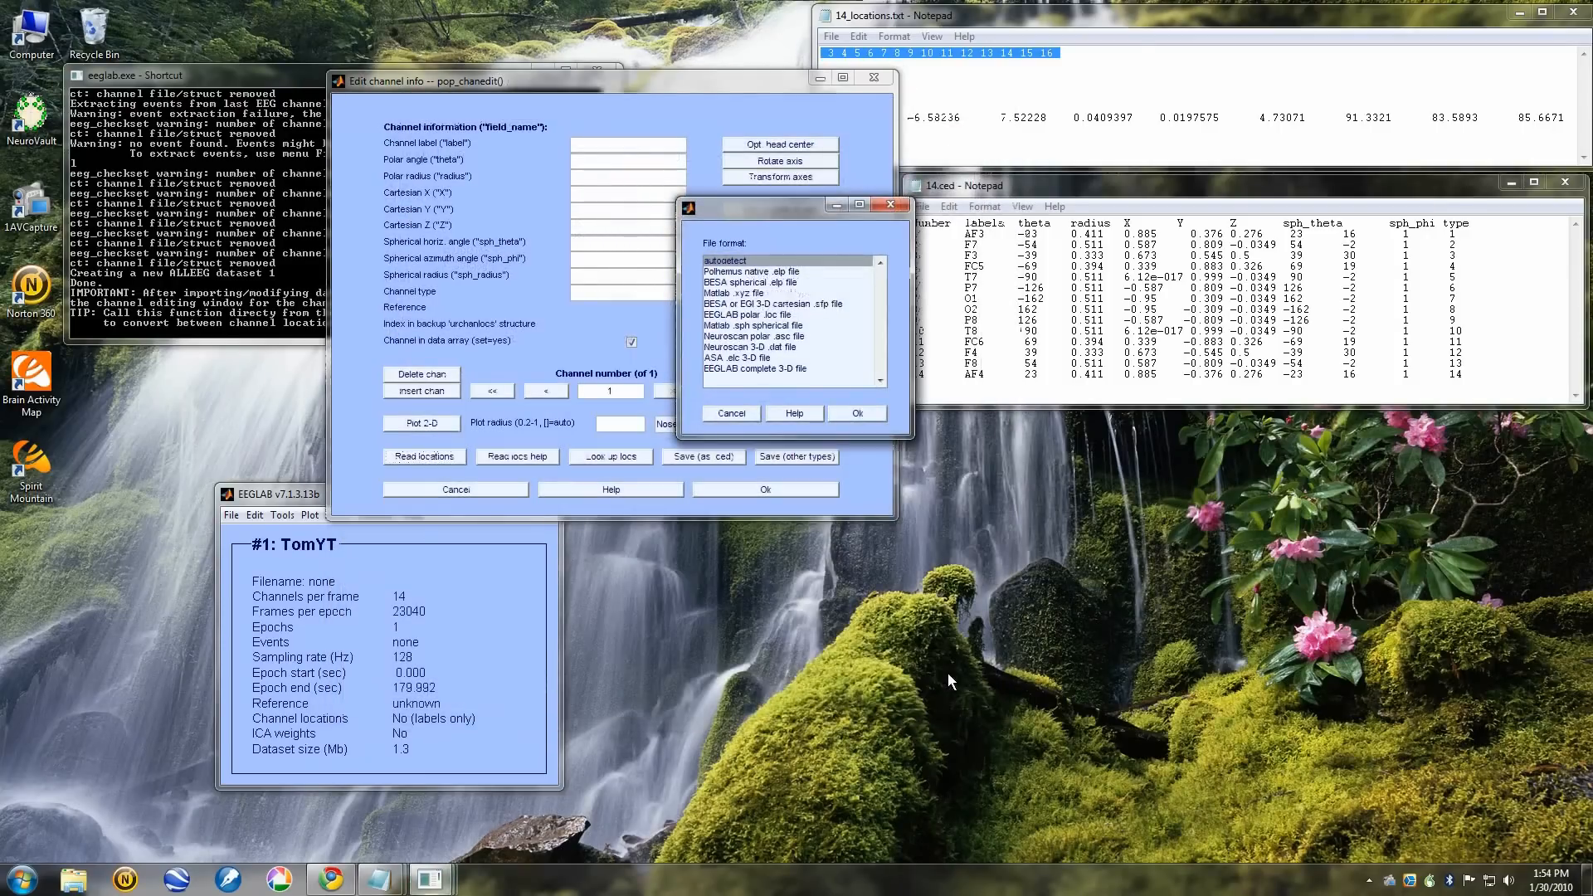
mouse_move(874, 445)
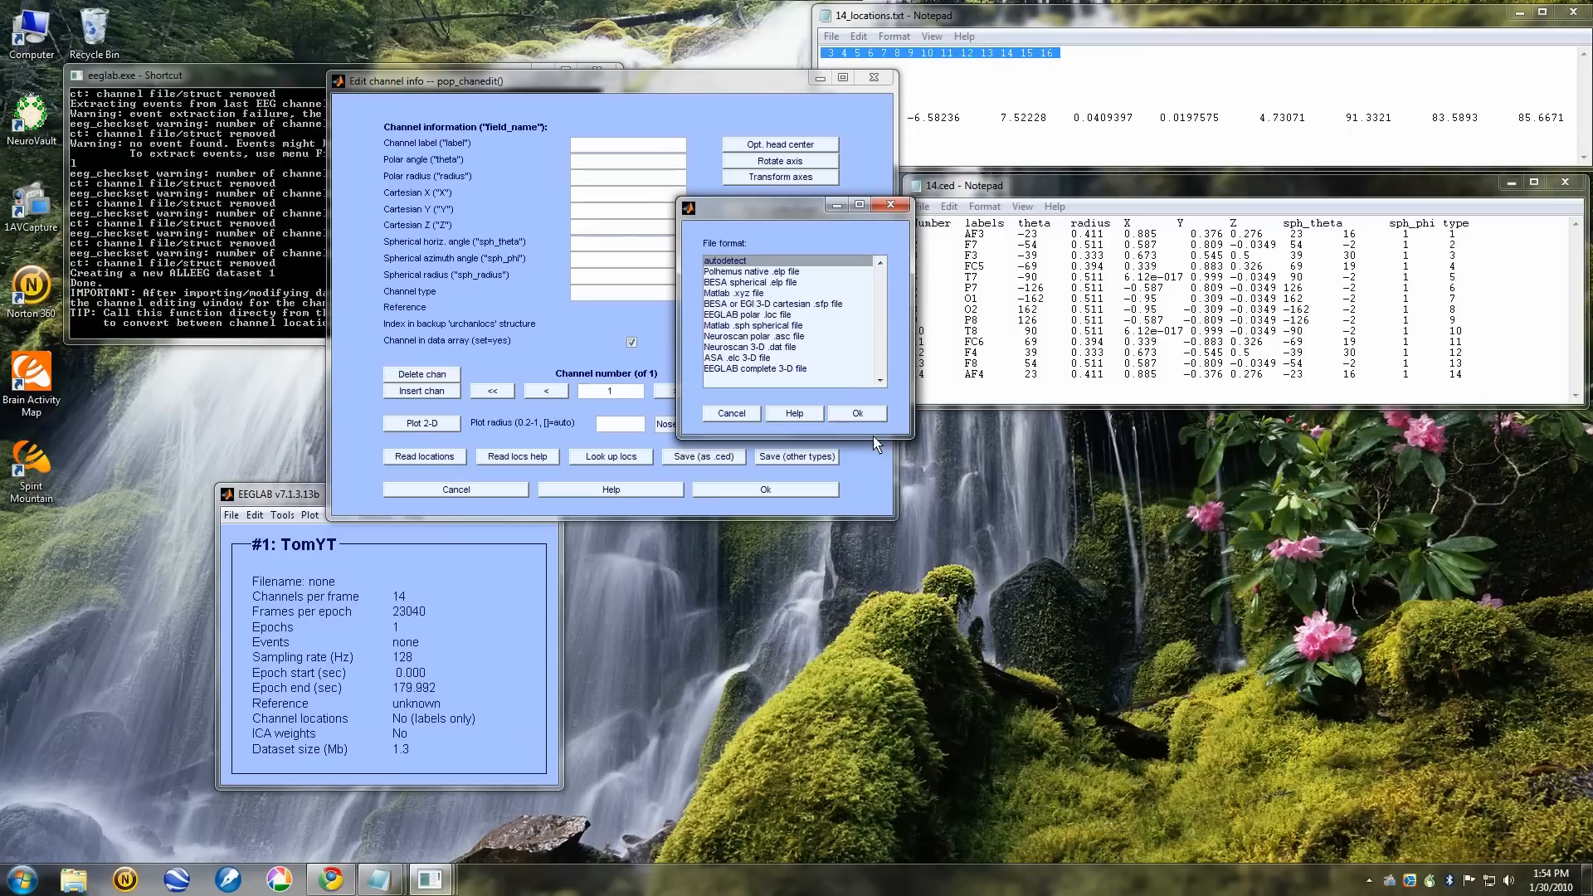
left_click(856, 412)
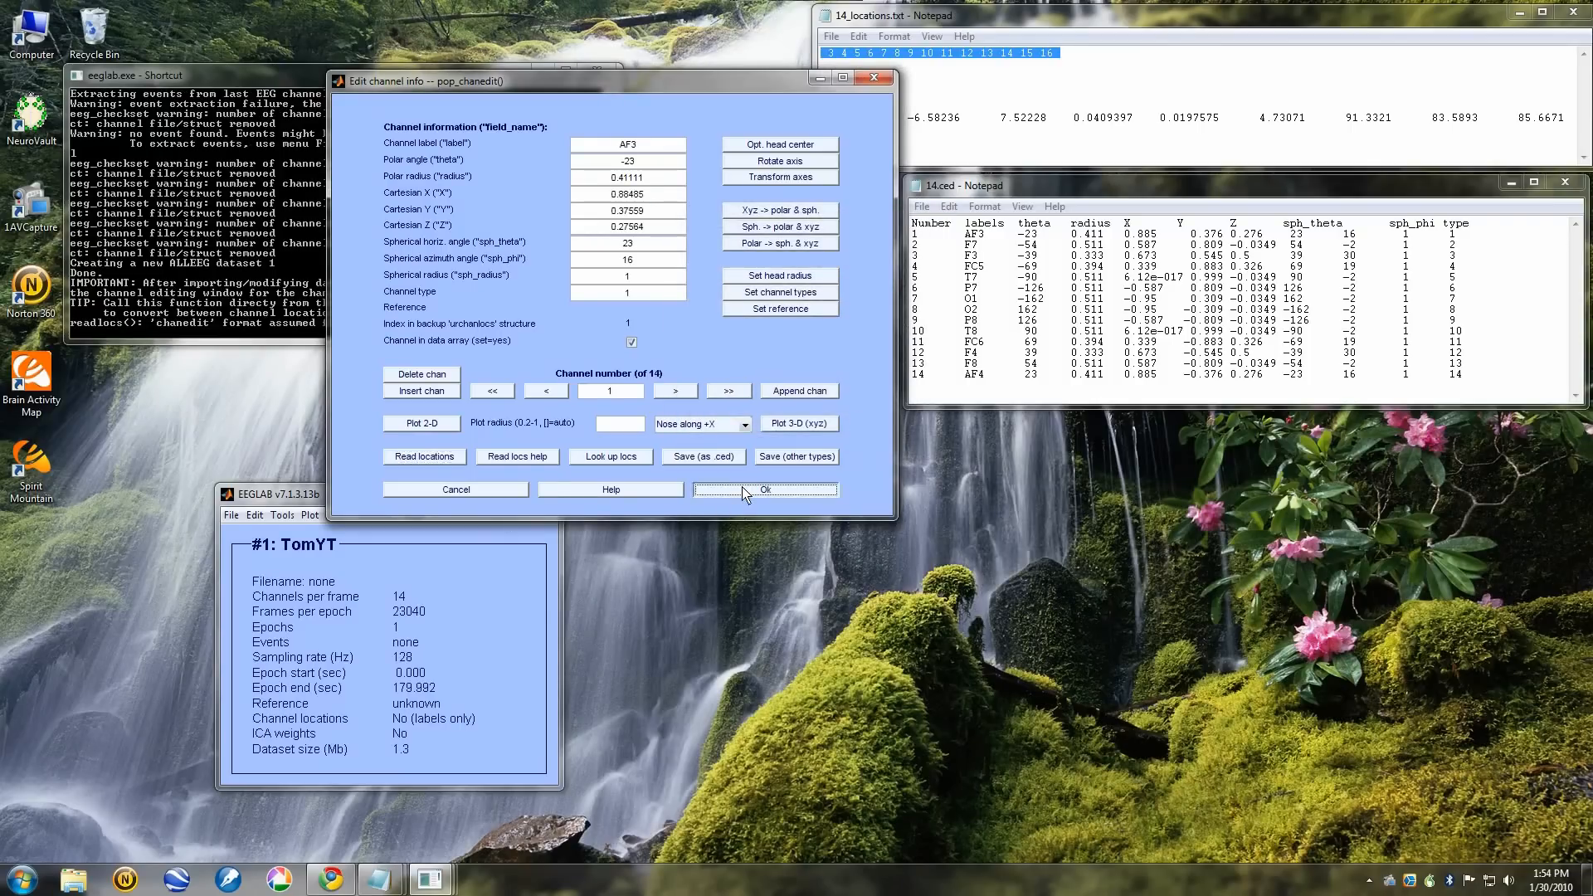
left_click(764, 489)
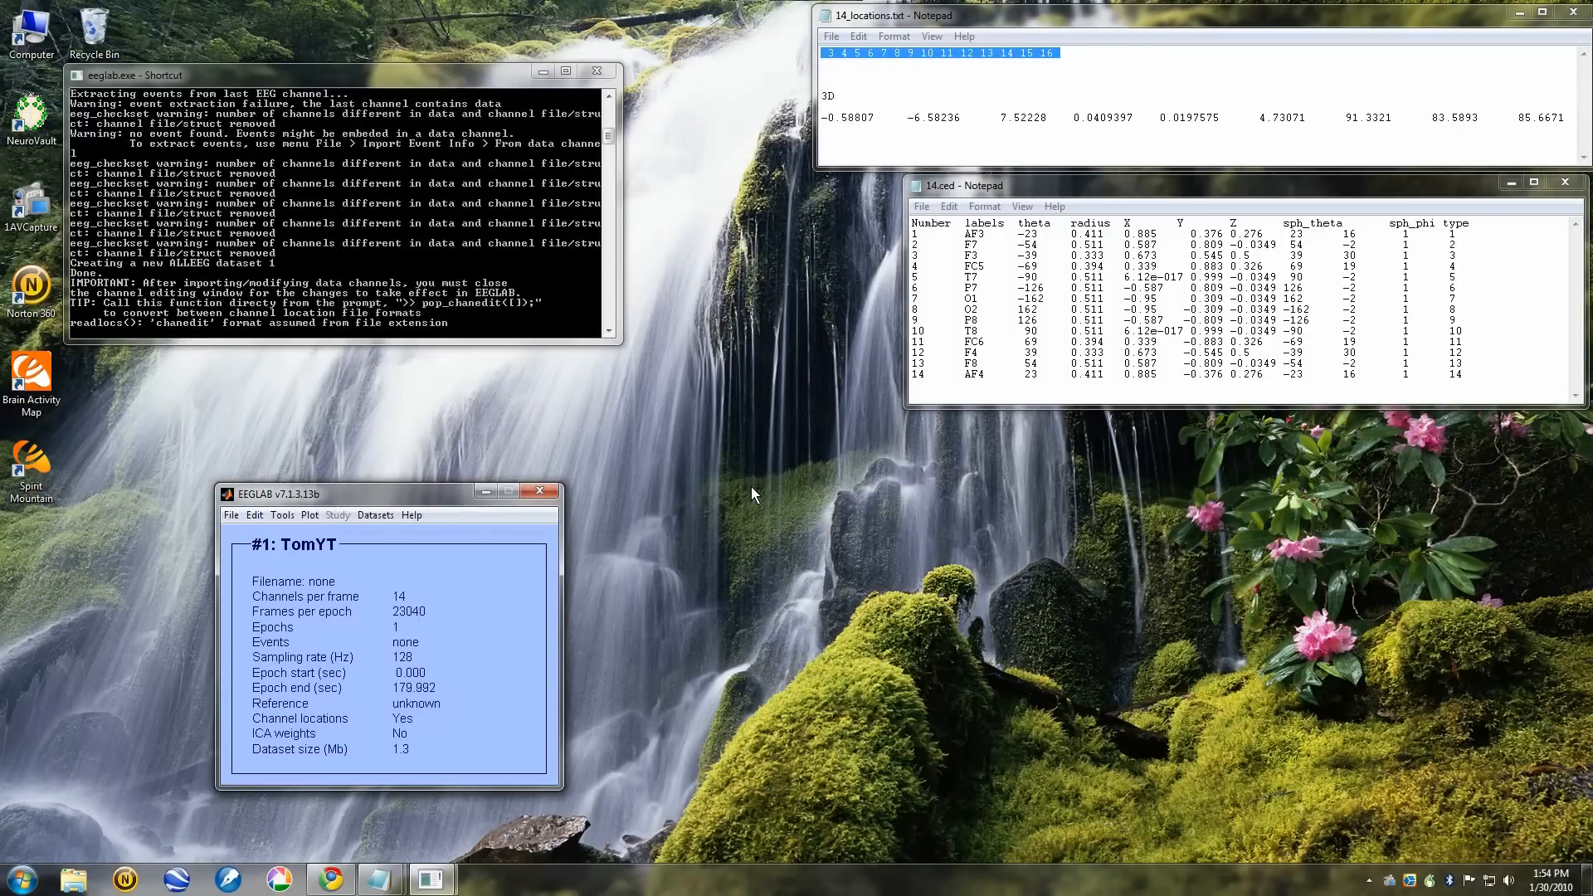
mouse_move(452, 490)
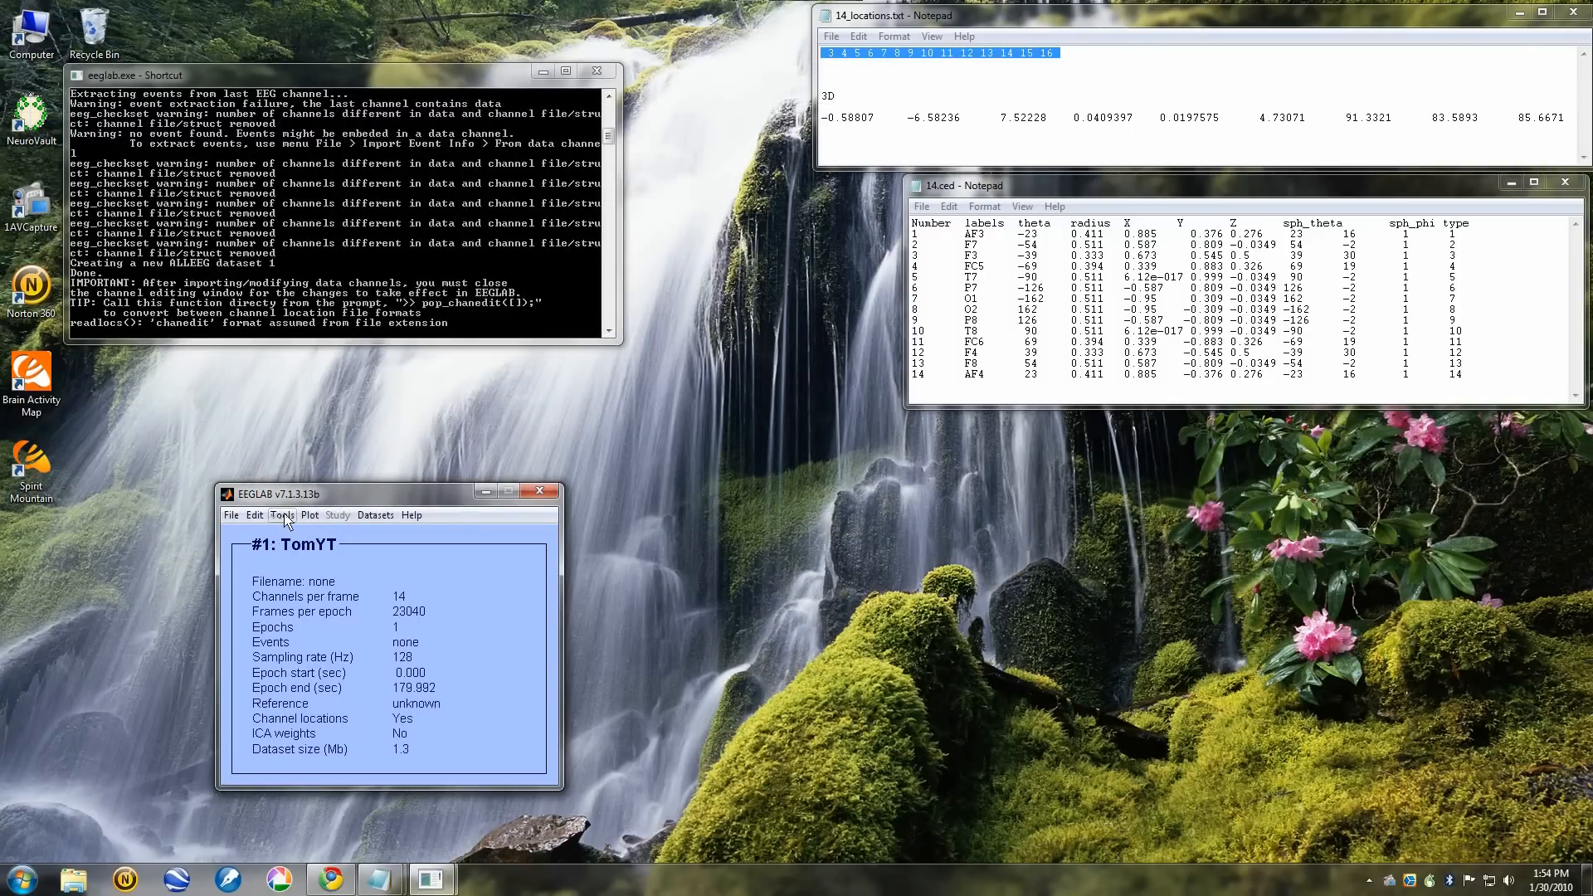
Remove the baseline from the TomYT data using Tools > Remove baseline.
left_click(282, 515)
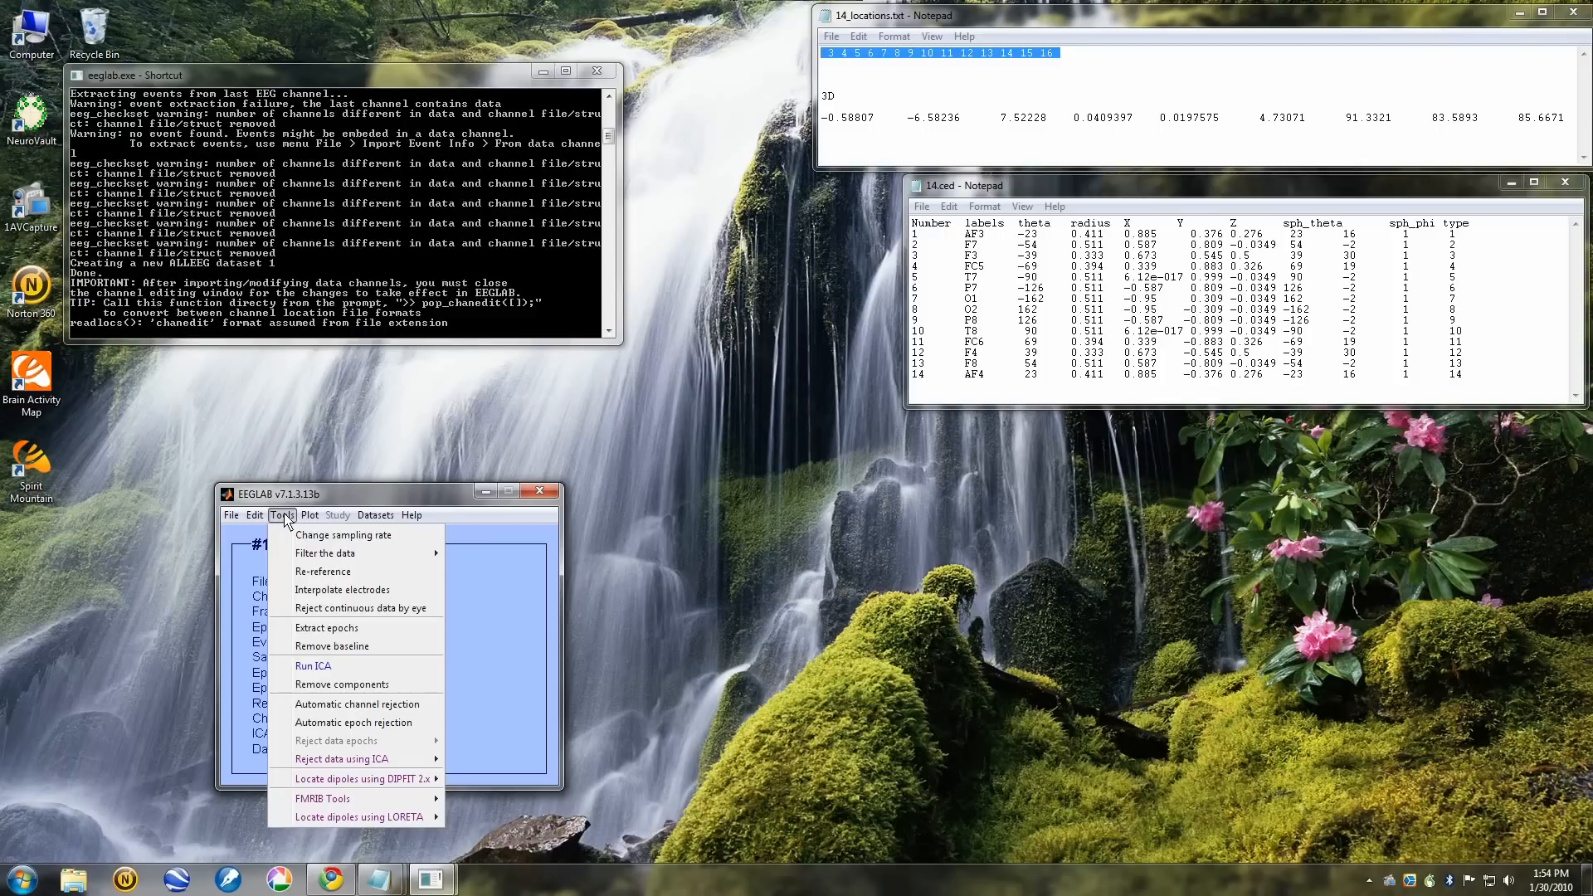
mouse_move(345, 652)
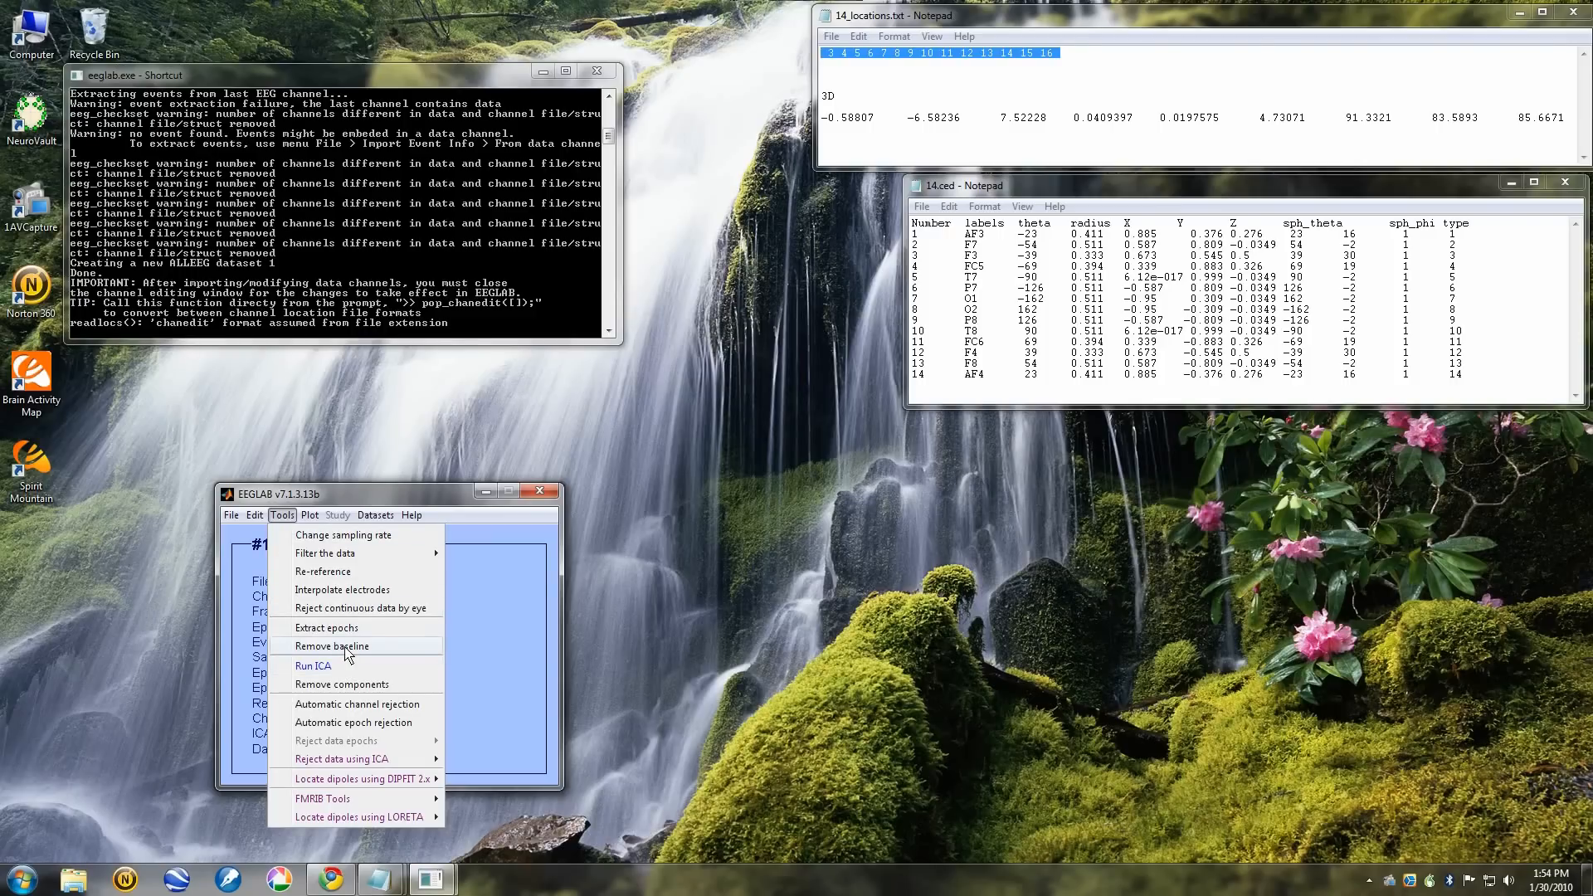
left_click(328, 646)
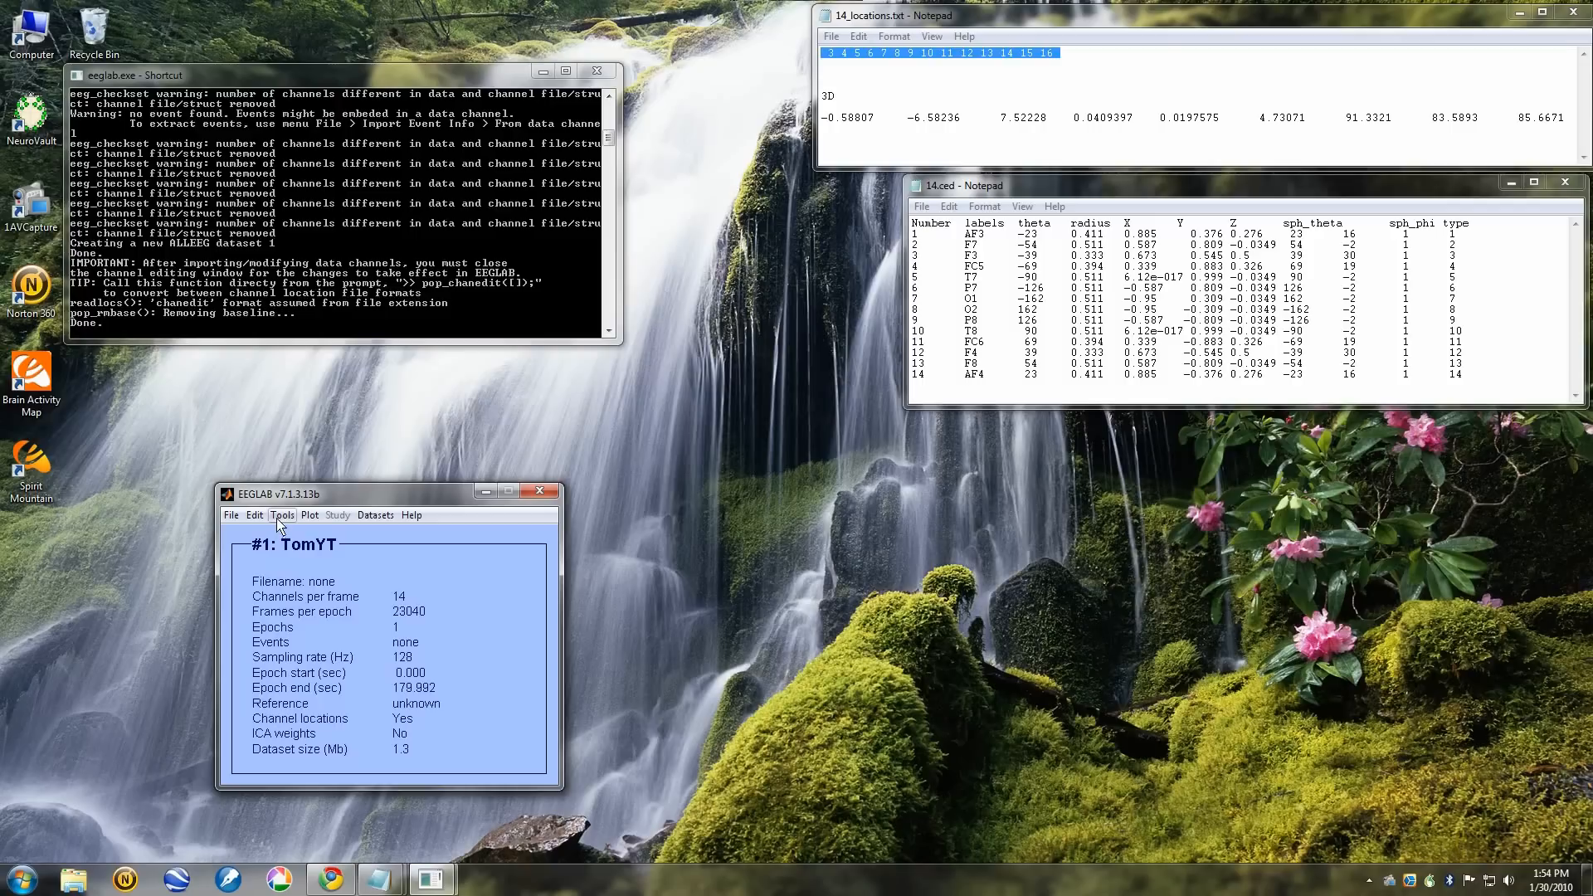
Run extended runica ICA decomposition on TomYT.
left_click(281, 515)
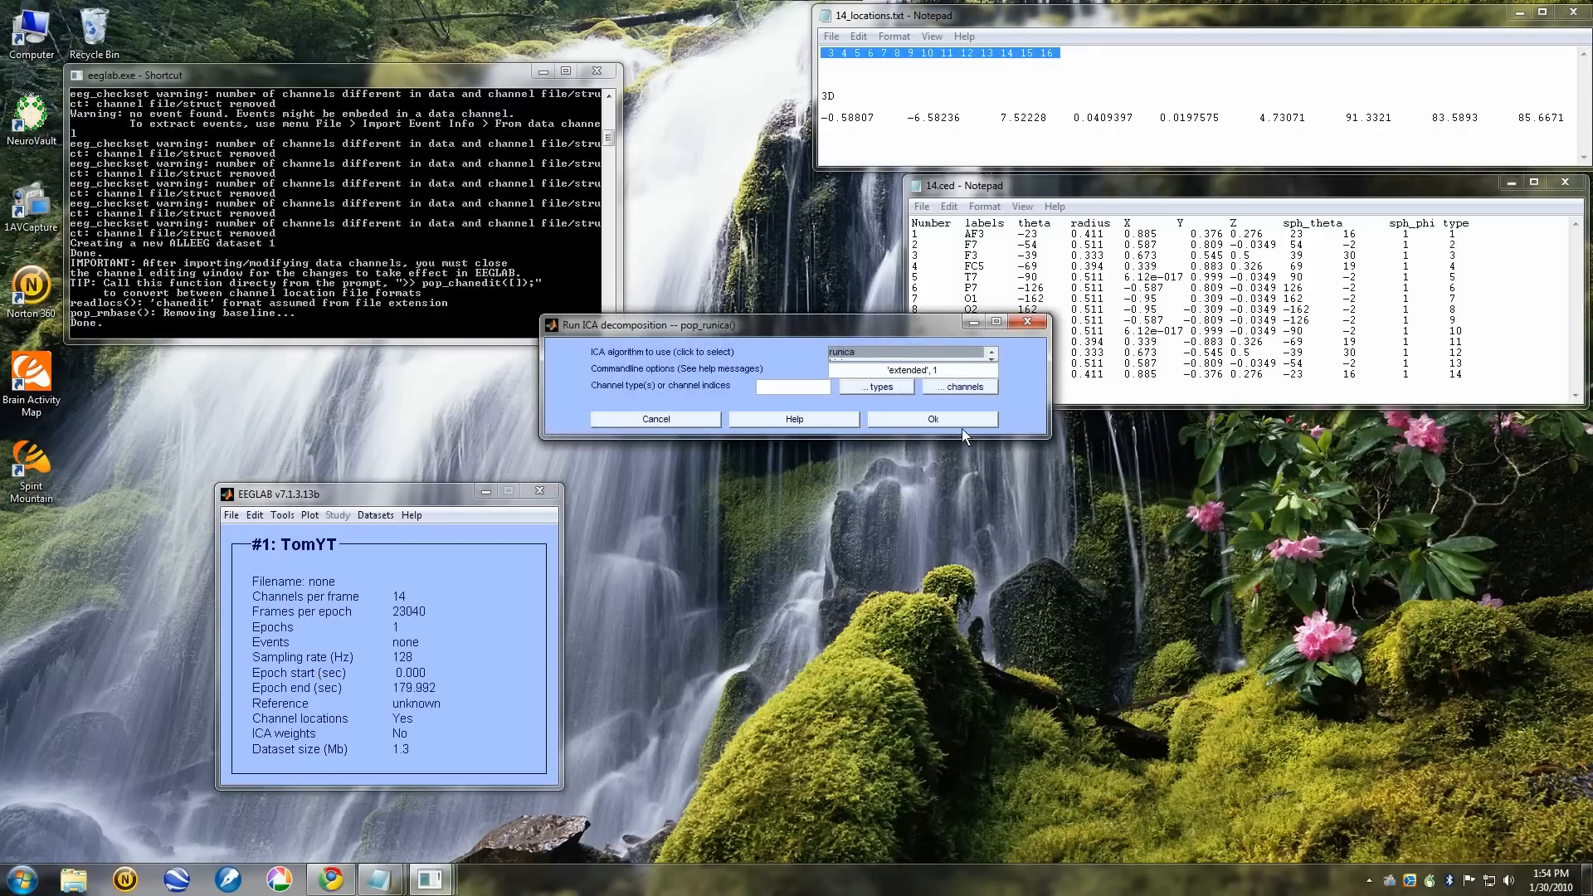
left_click(930, 418)
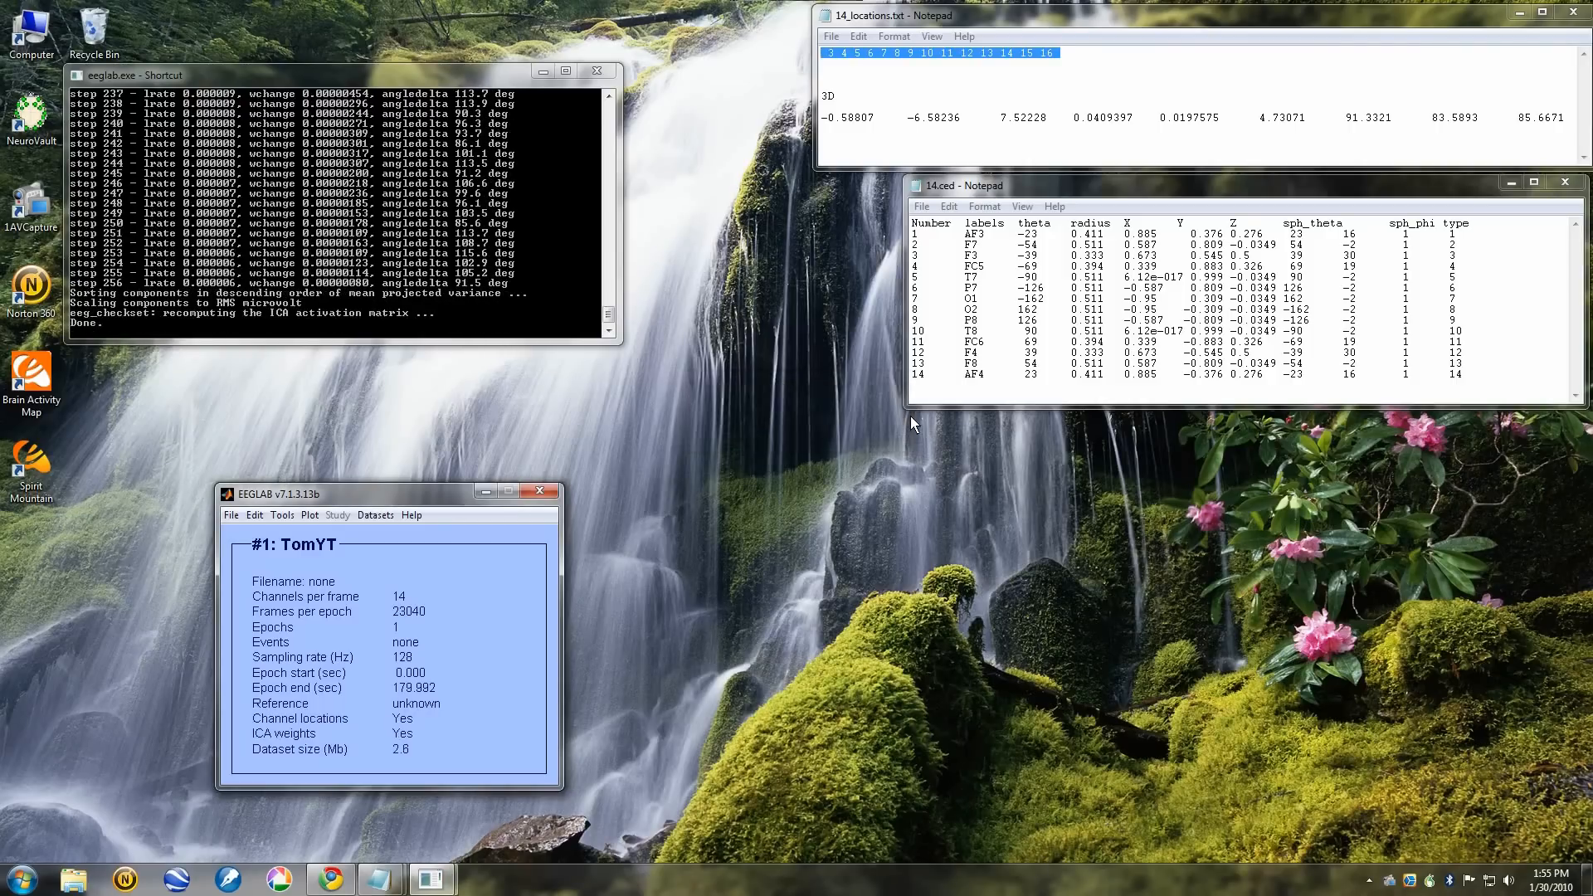
mouse_move(312, 474)
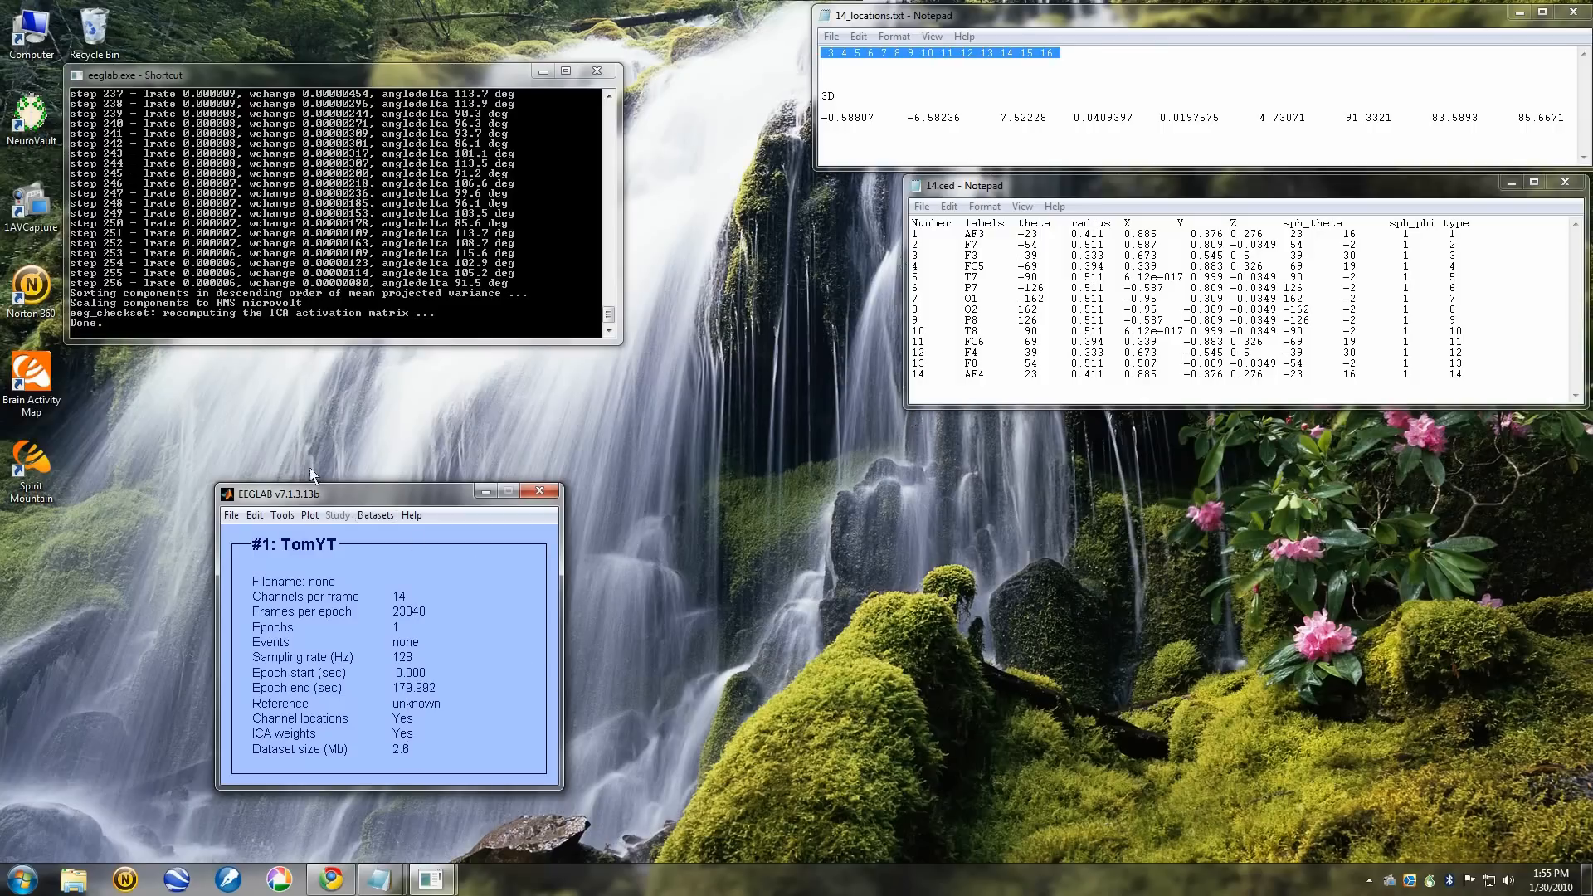
left_click(309, 515)
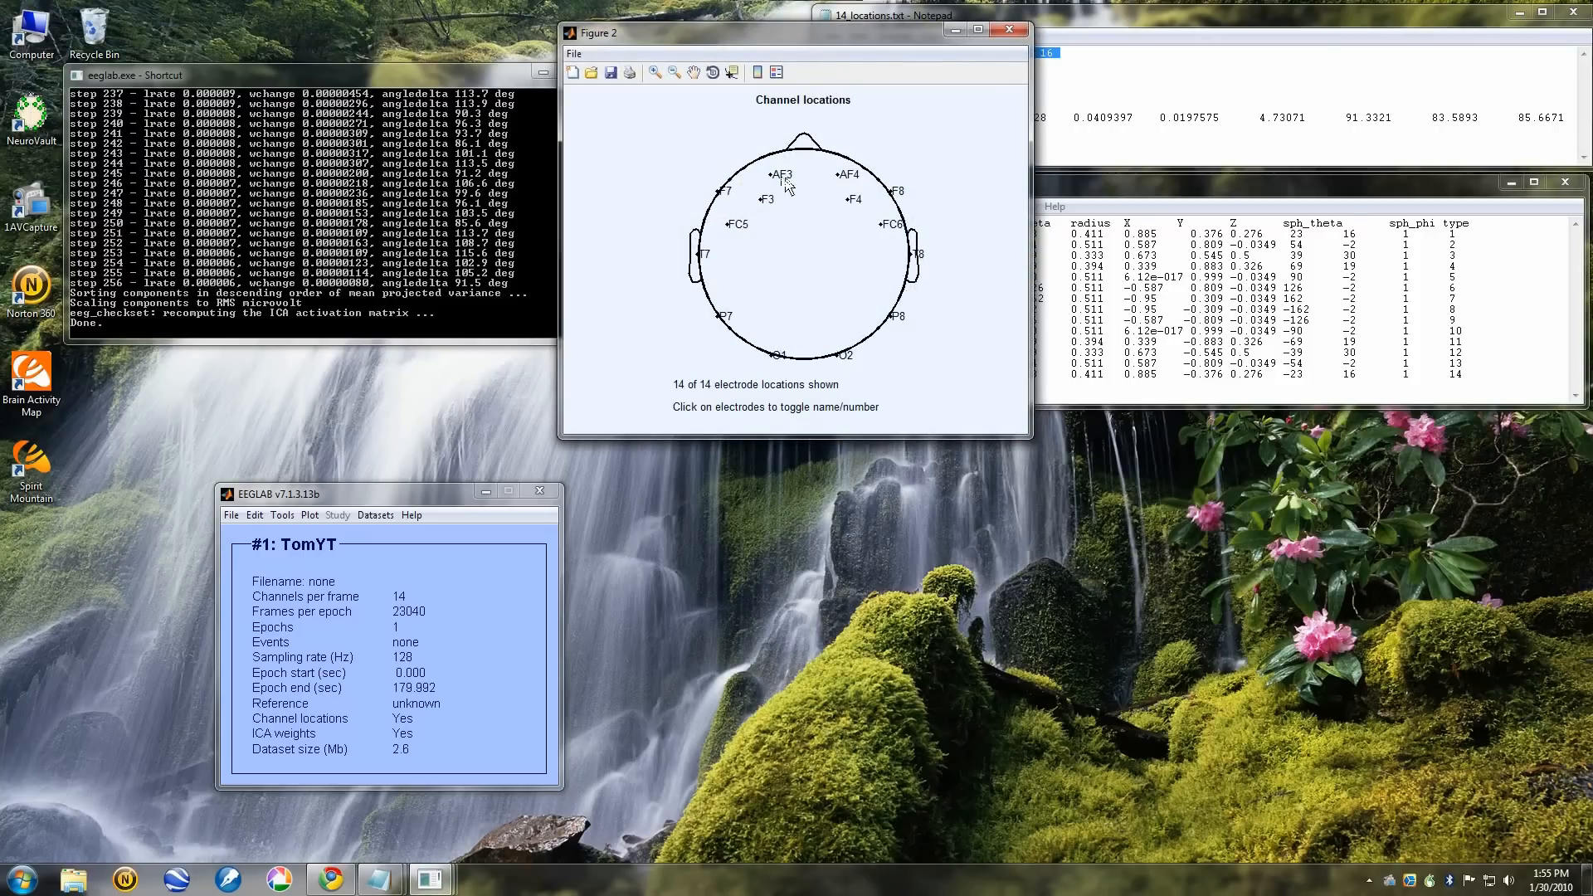
left_click(774, 174)
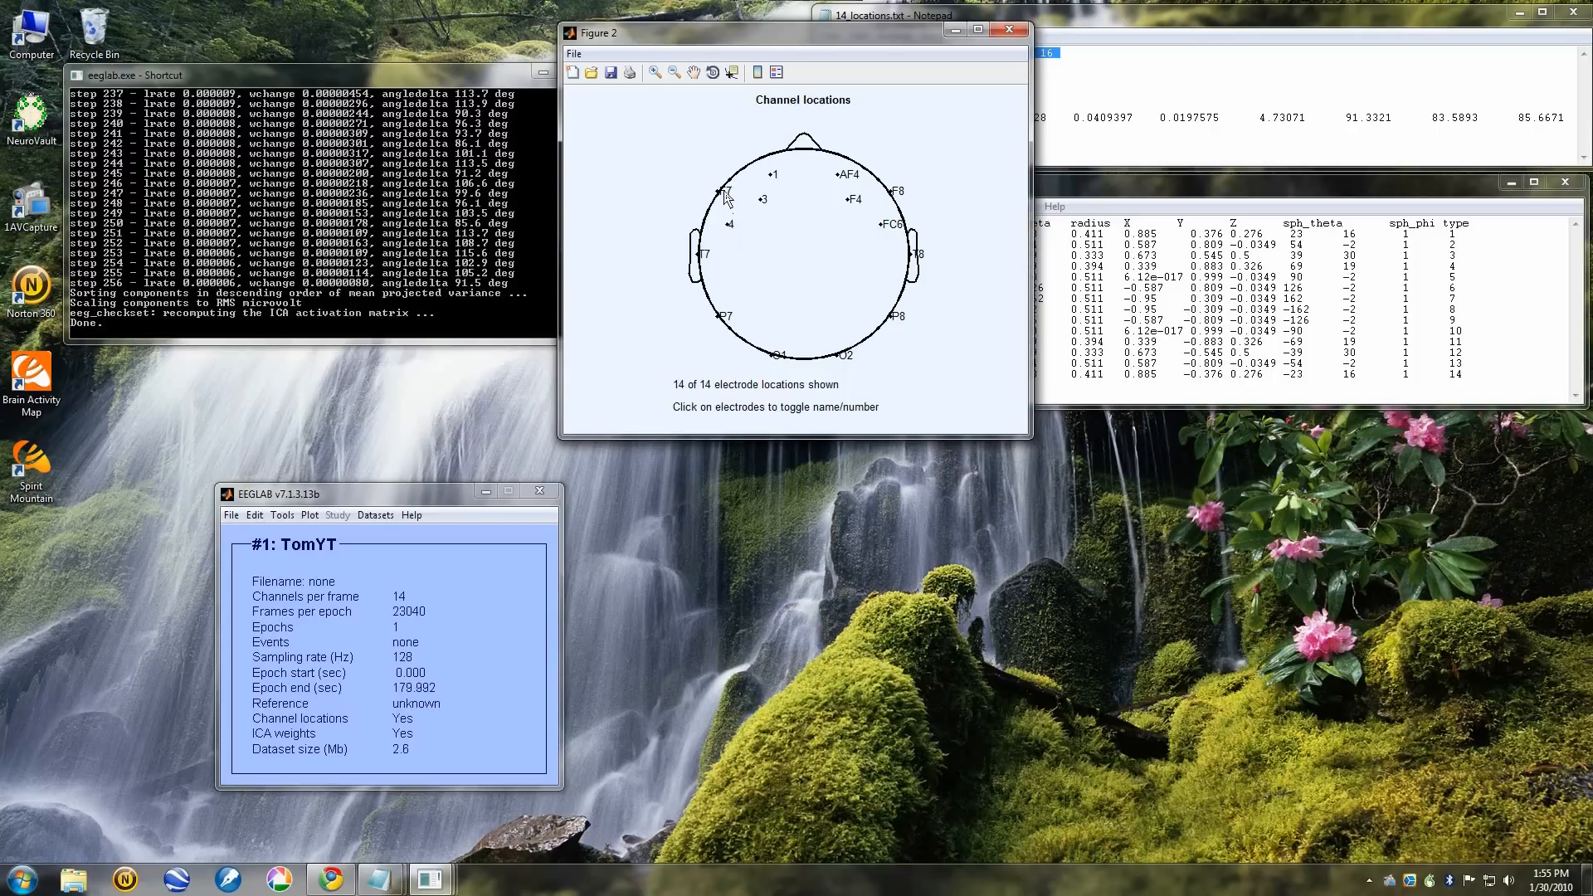
left_click(725, 195)
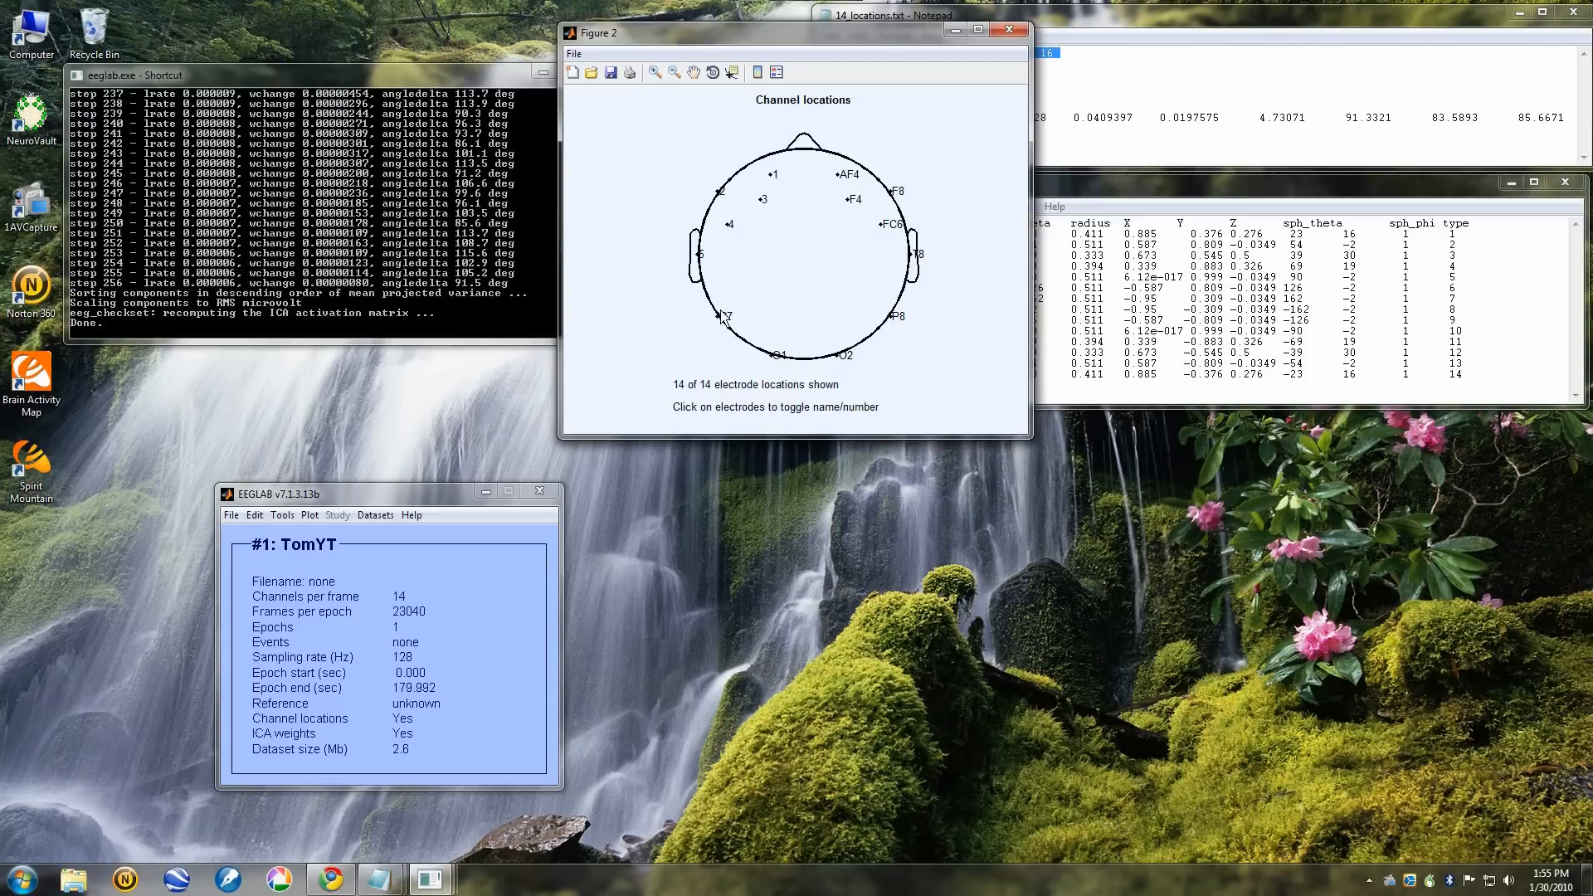
left_click(722, 316)
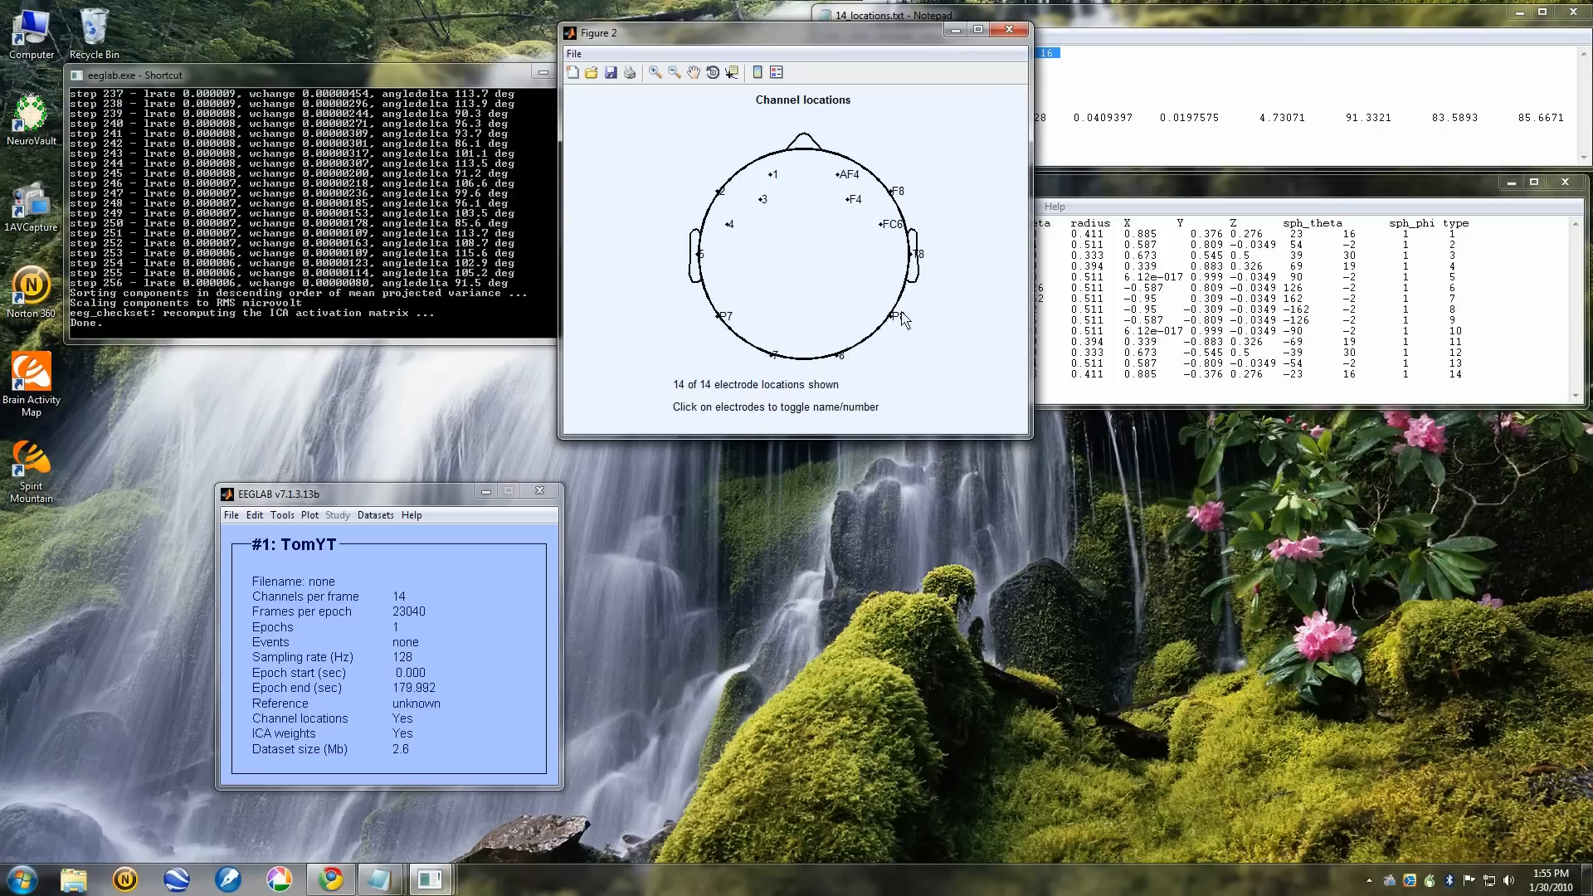
left_click(904, 252)
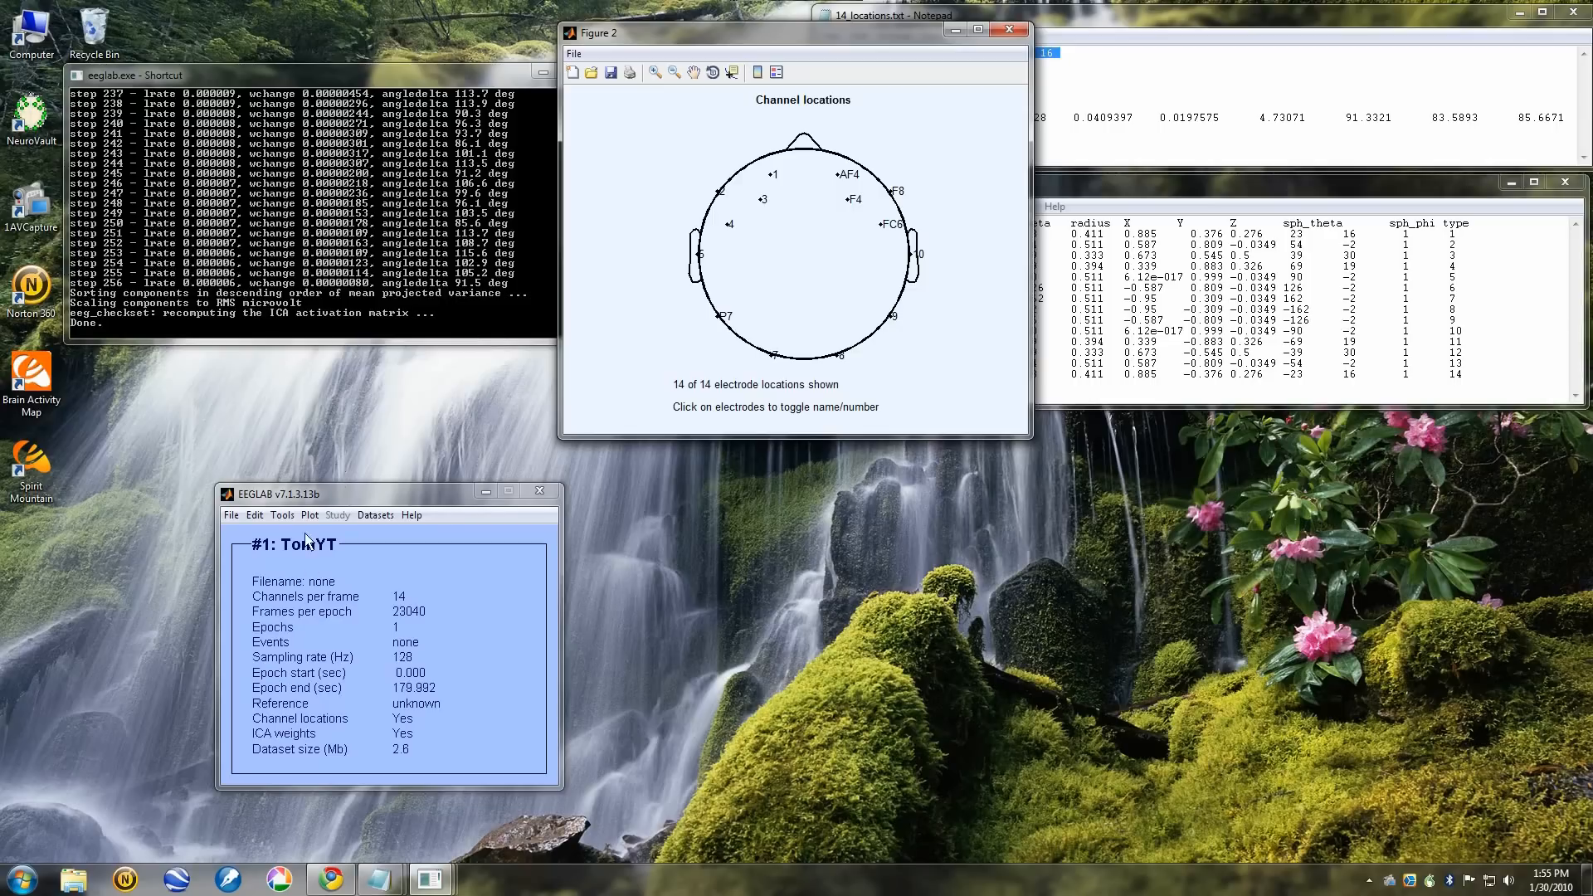
left_click(308, 515)
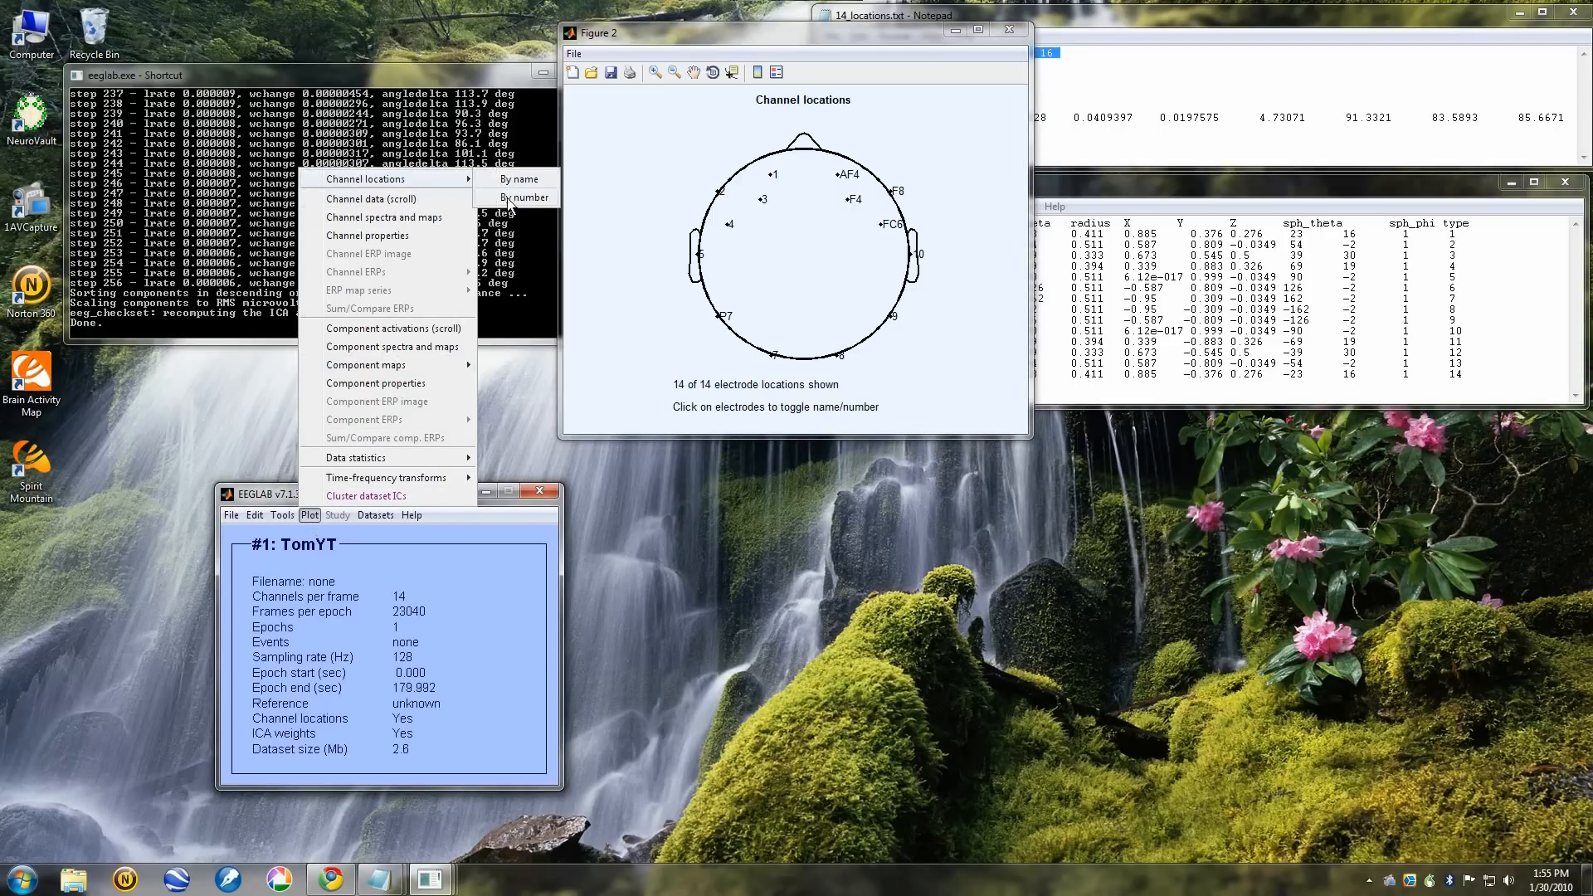
left_click(525, 198)
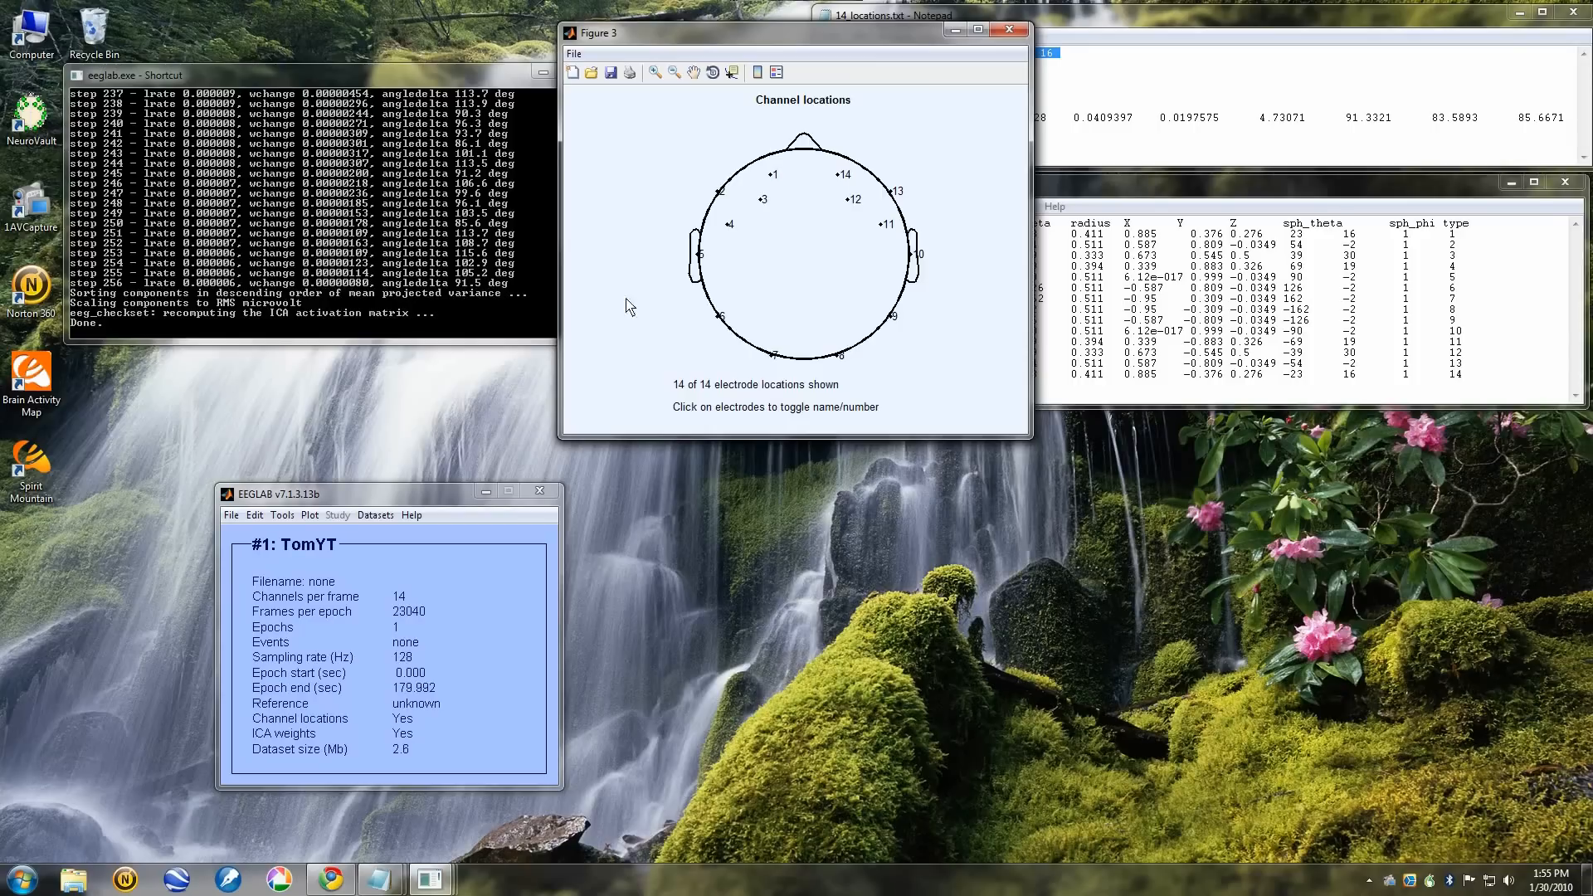
left_click(1005, 33)
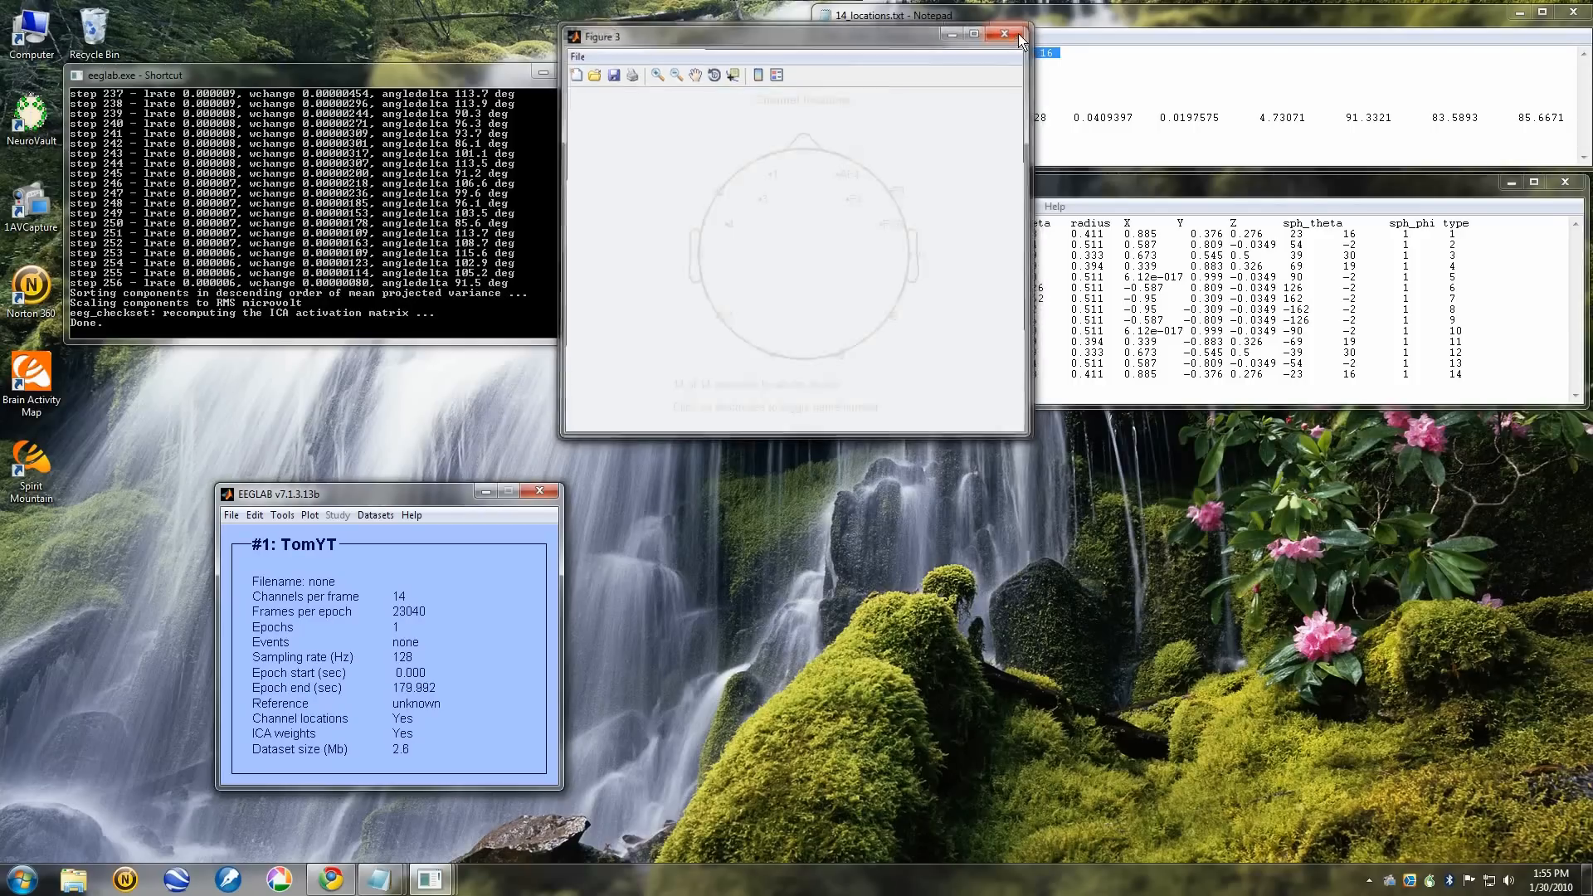
left_click(1006, 33)
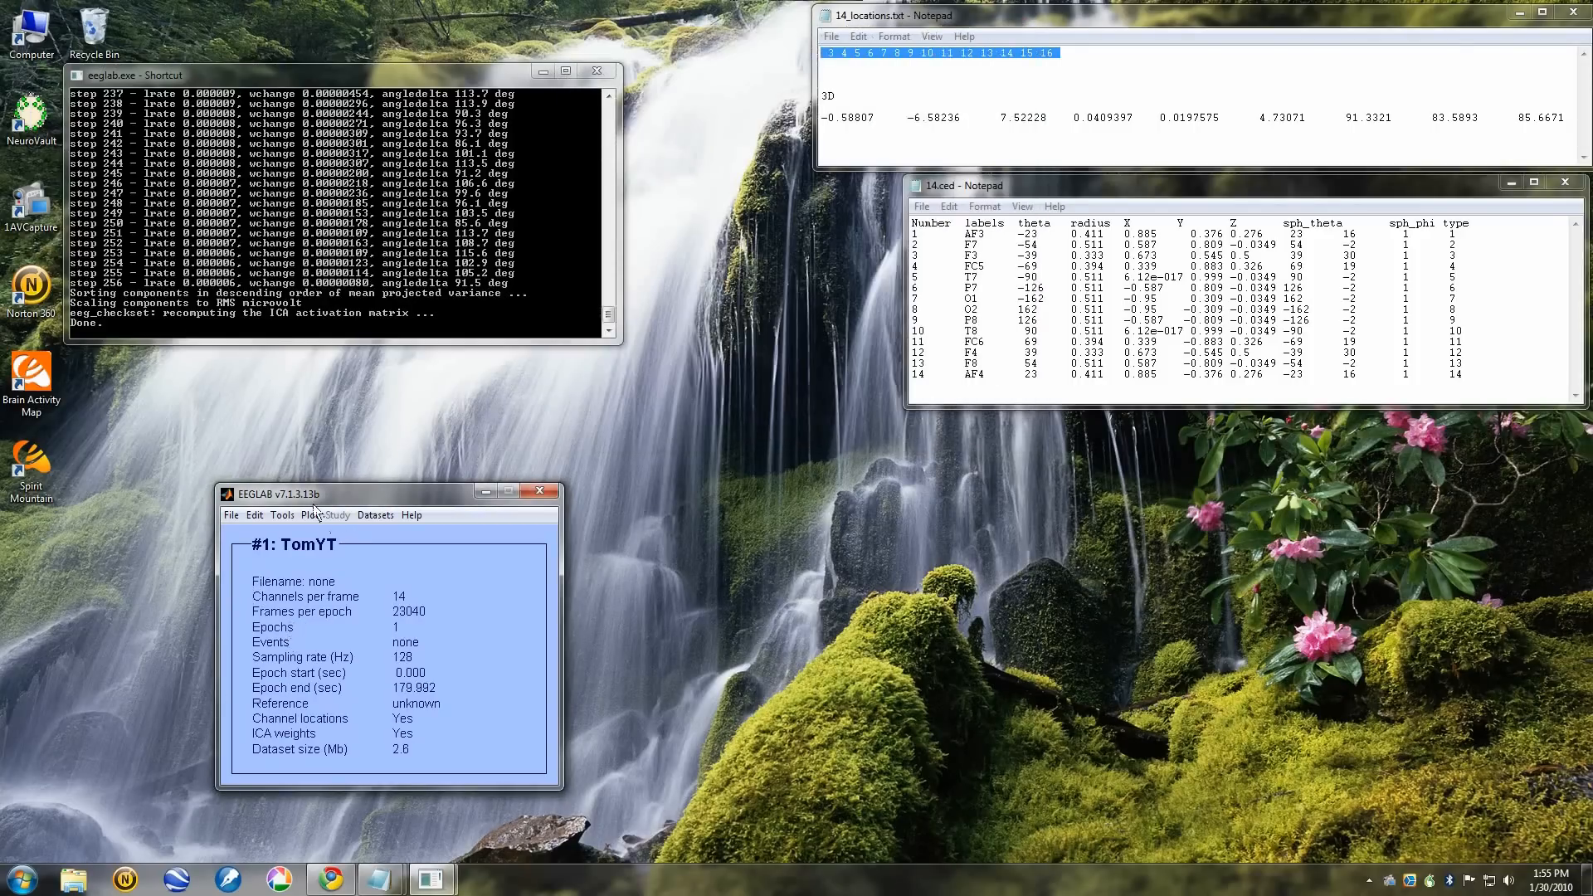
Open TomYT's scrolling channel data plot and page forward to 55–60 s.
left_click(309, 515)
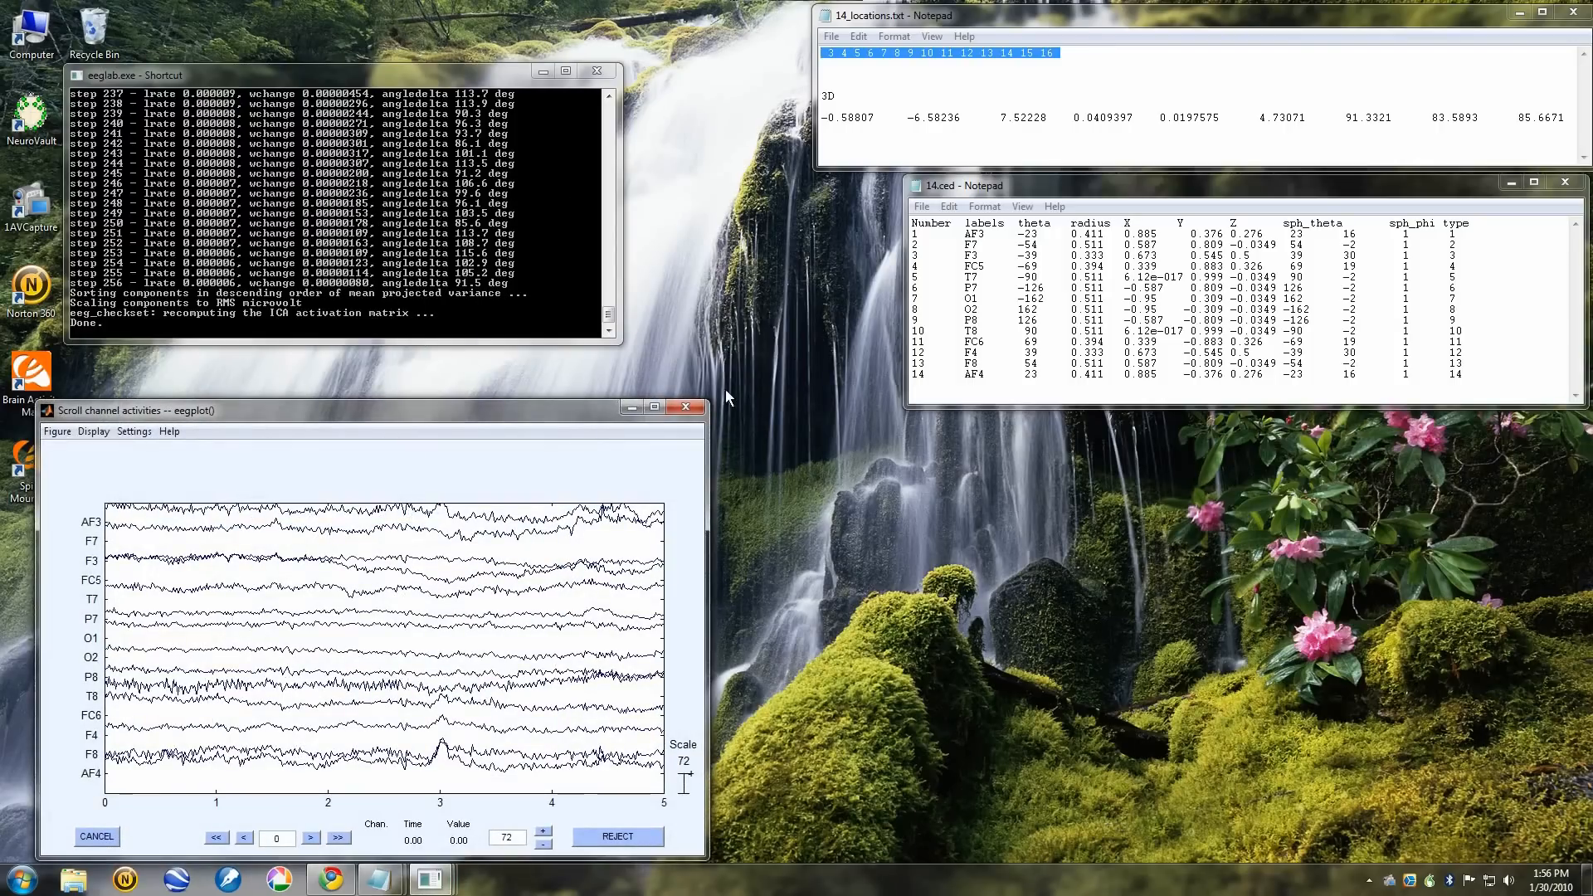
left_click(652, 409)
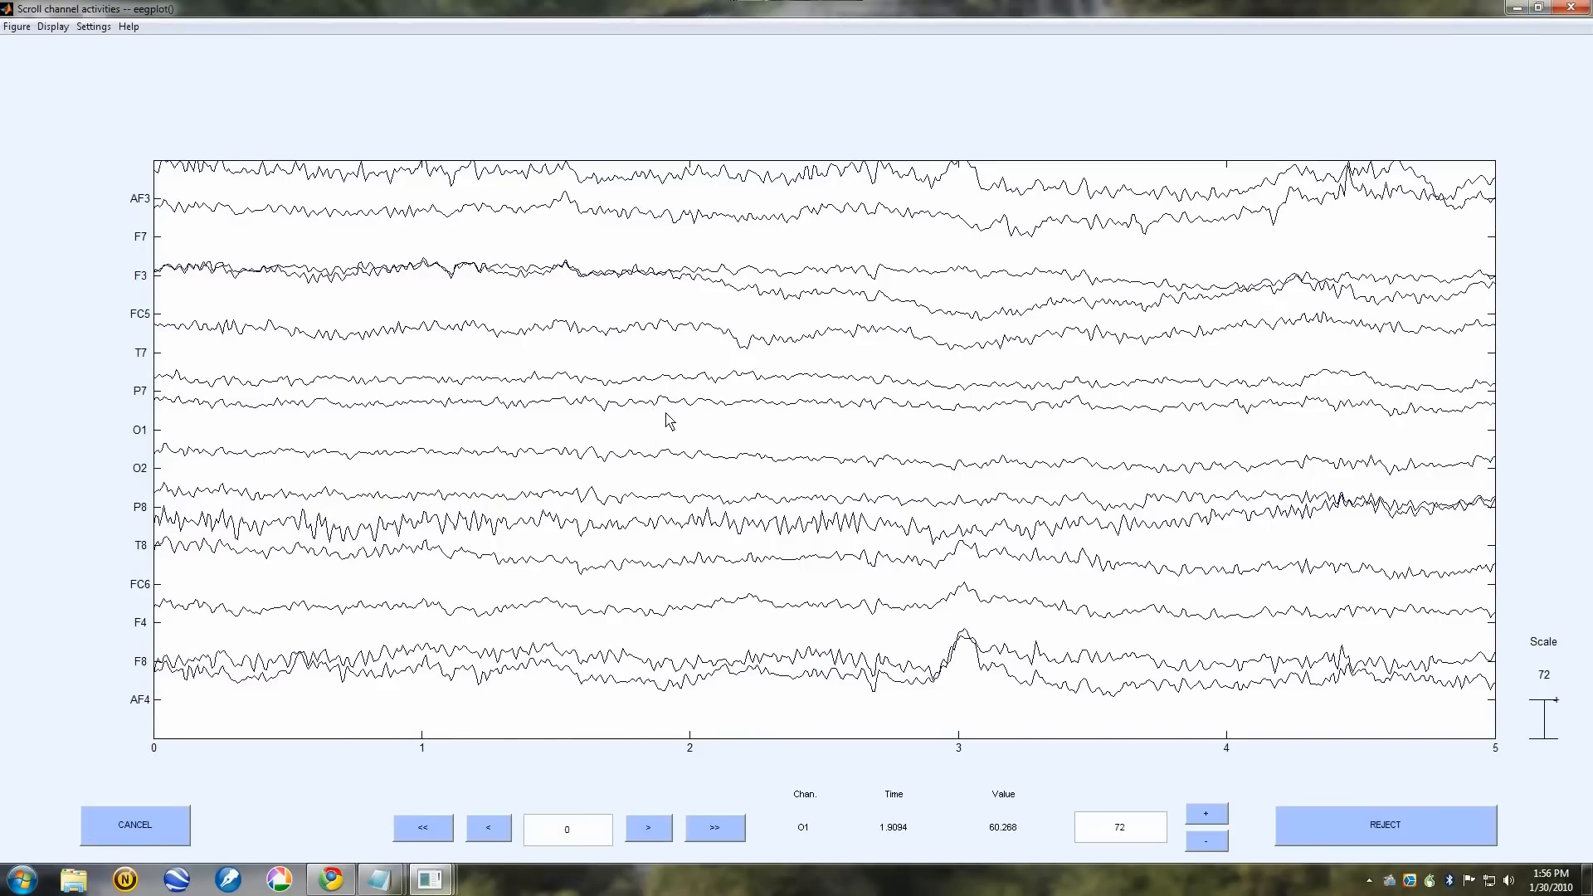
mouse_move(686, 417)
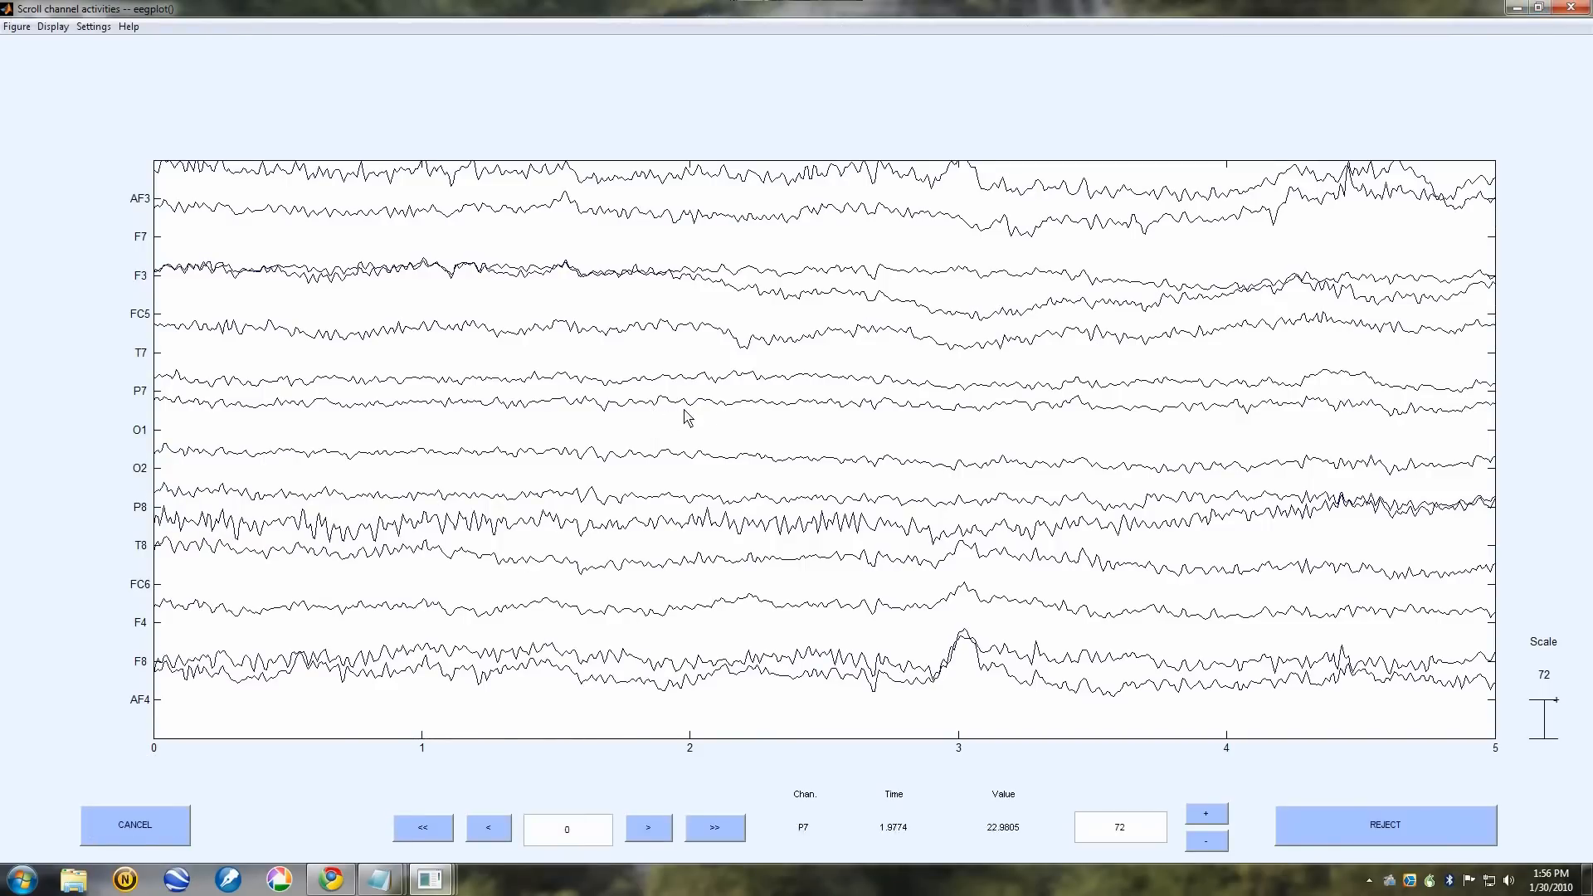
left_click(714, 825)
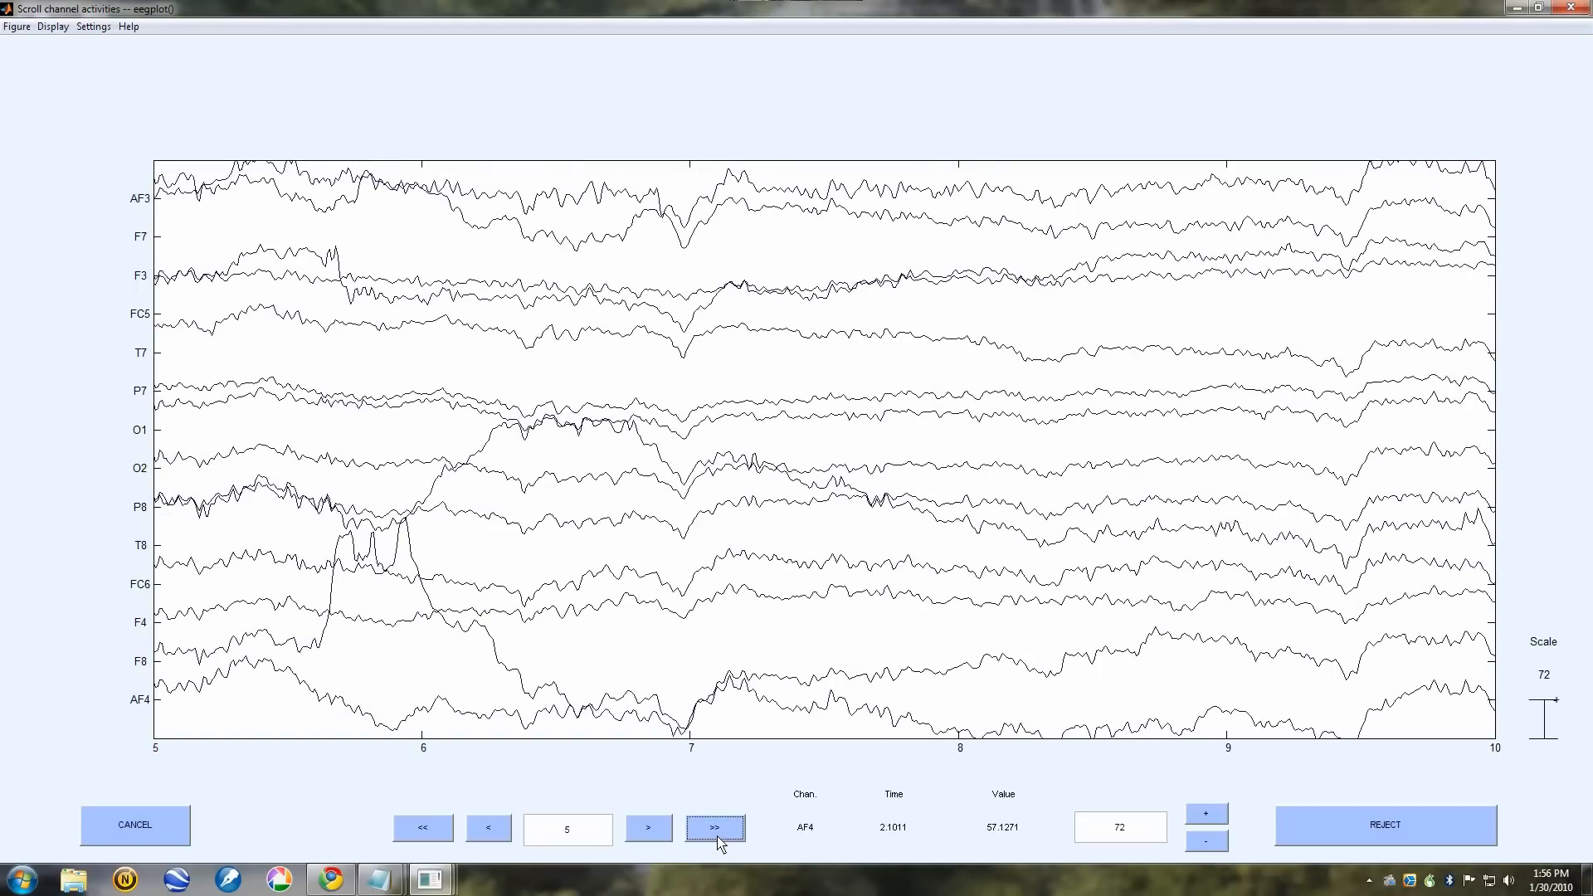
left_click(714, 827)
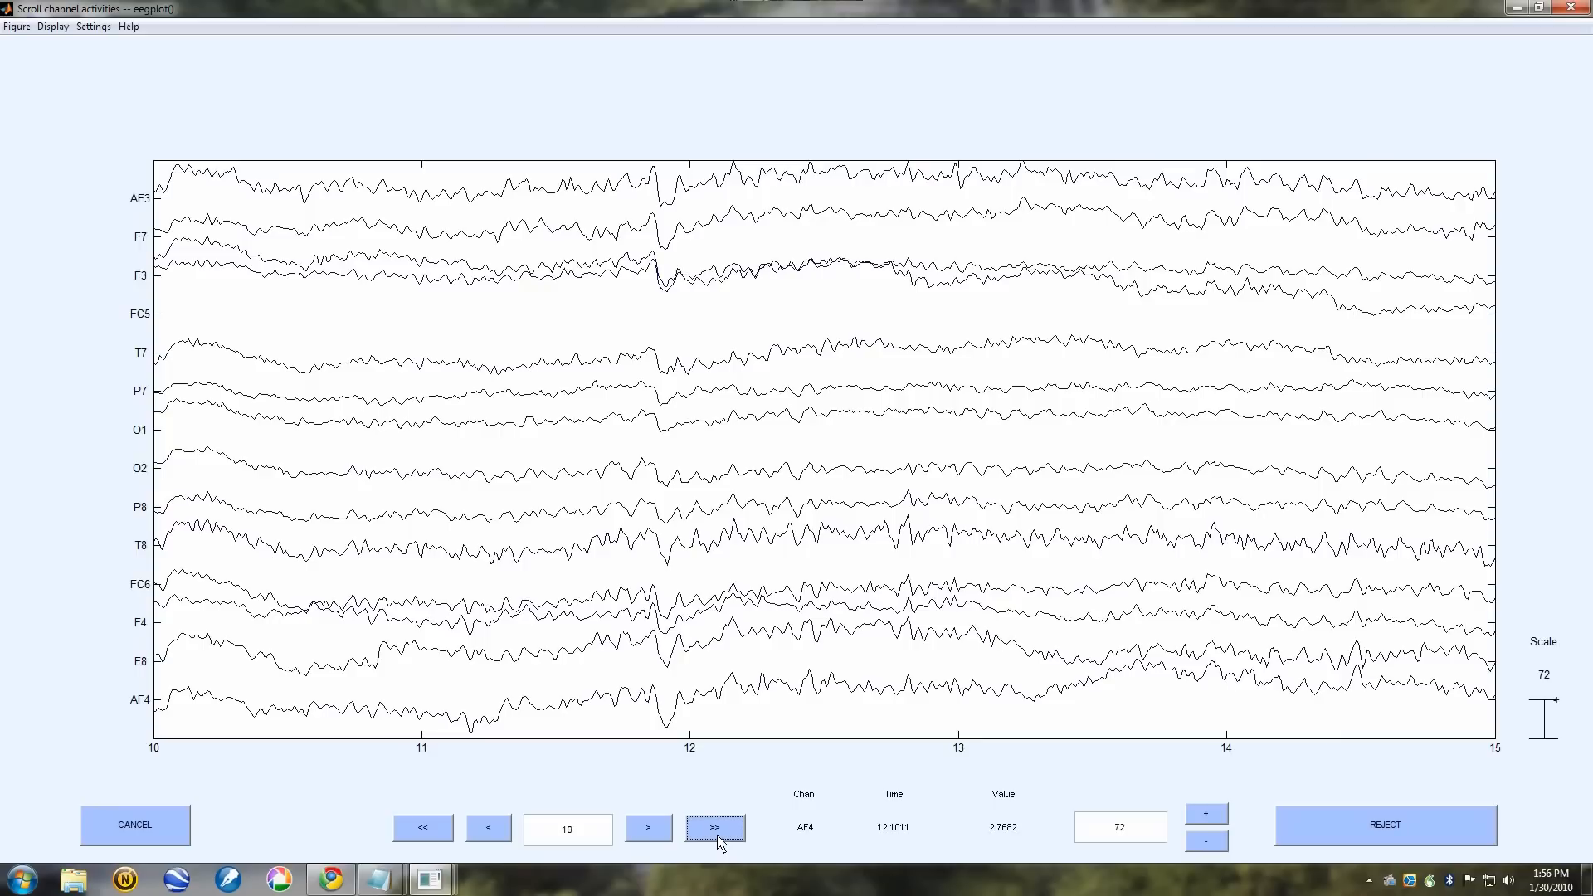
left_click(714, 827)
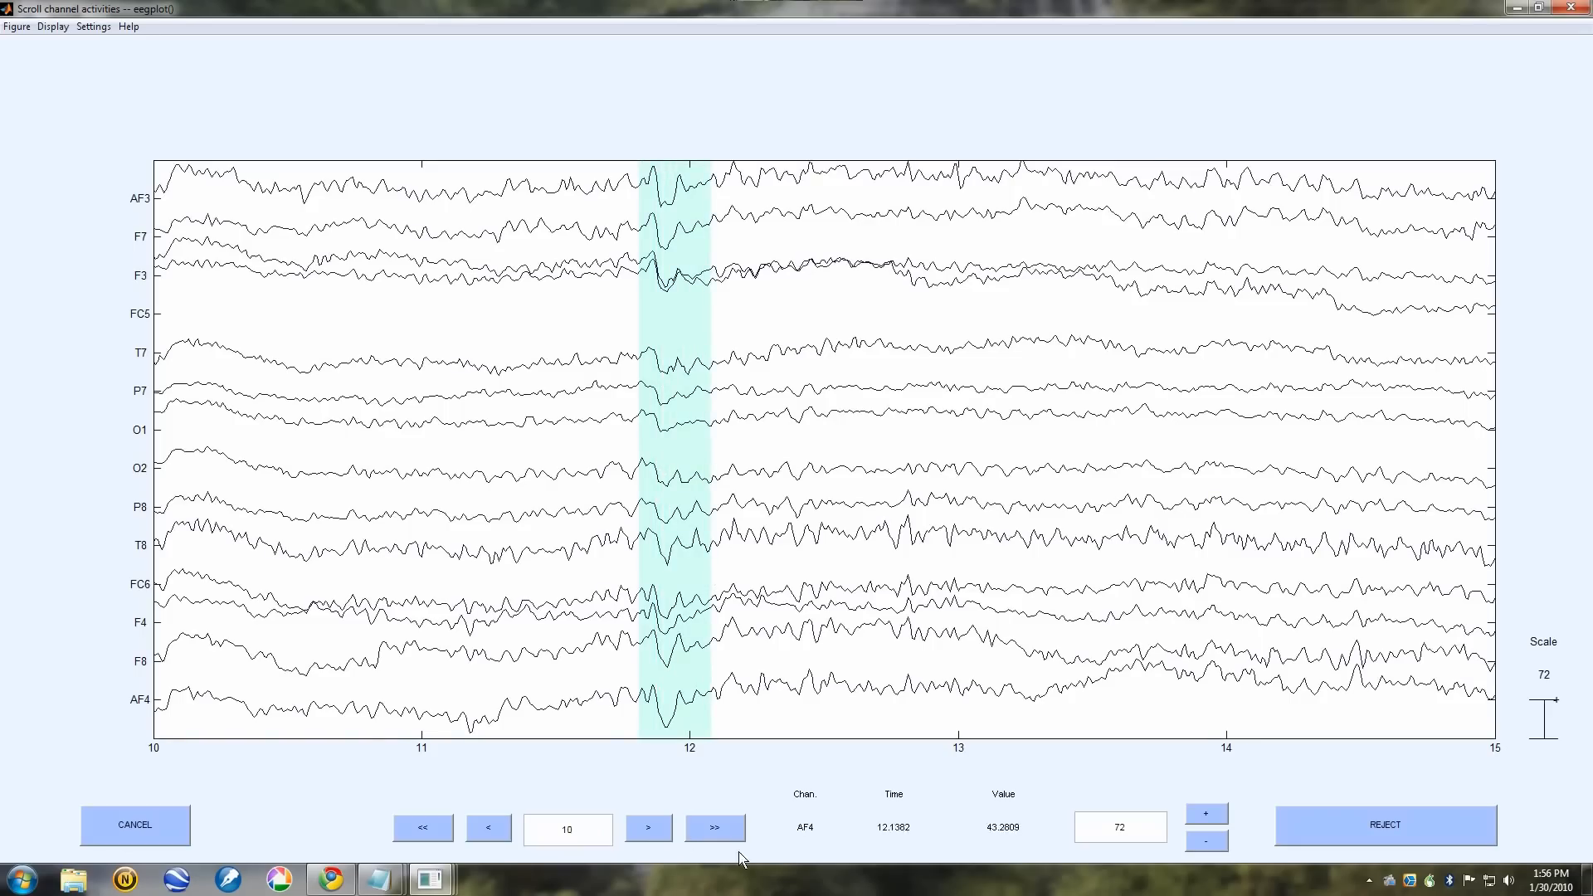
mouse_move(965, 538)
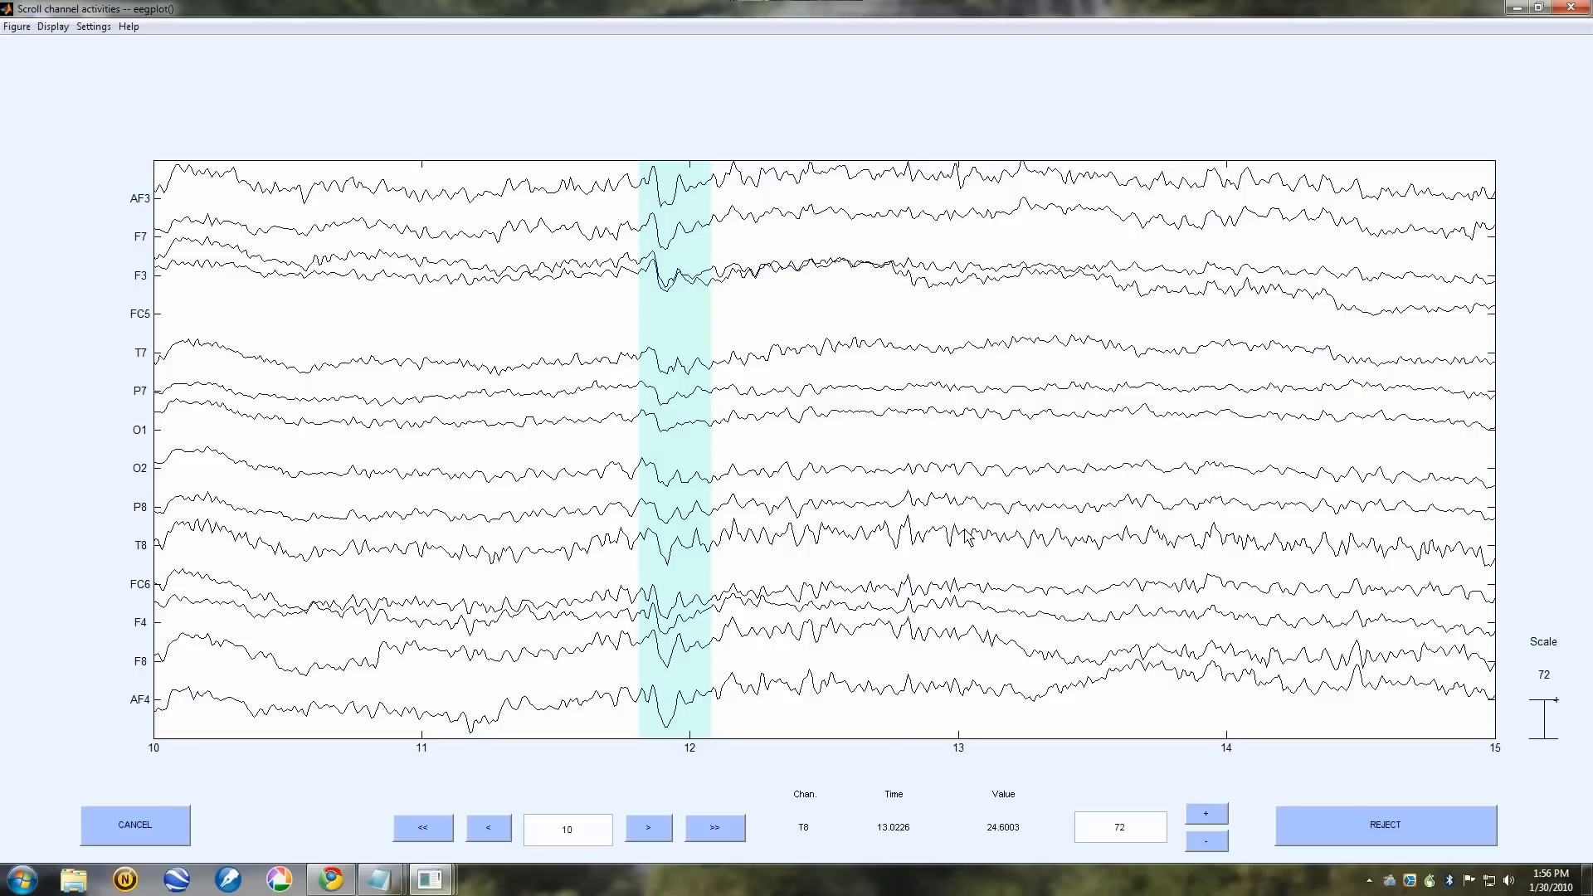
left_click(714, 828)
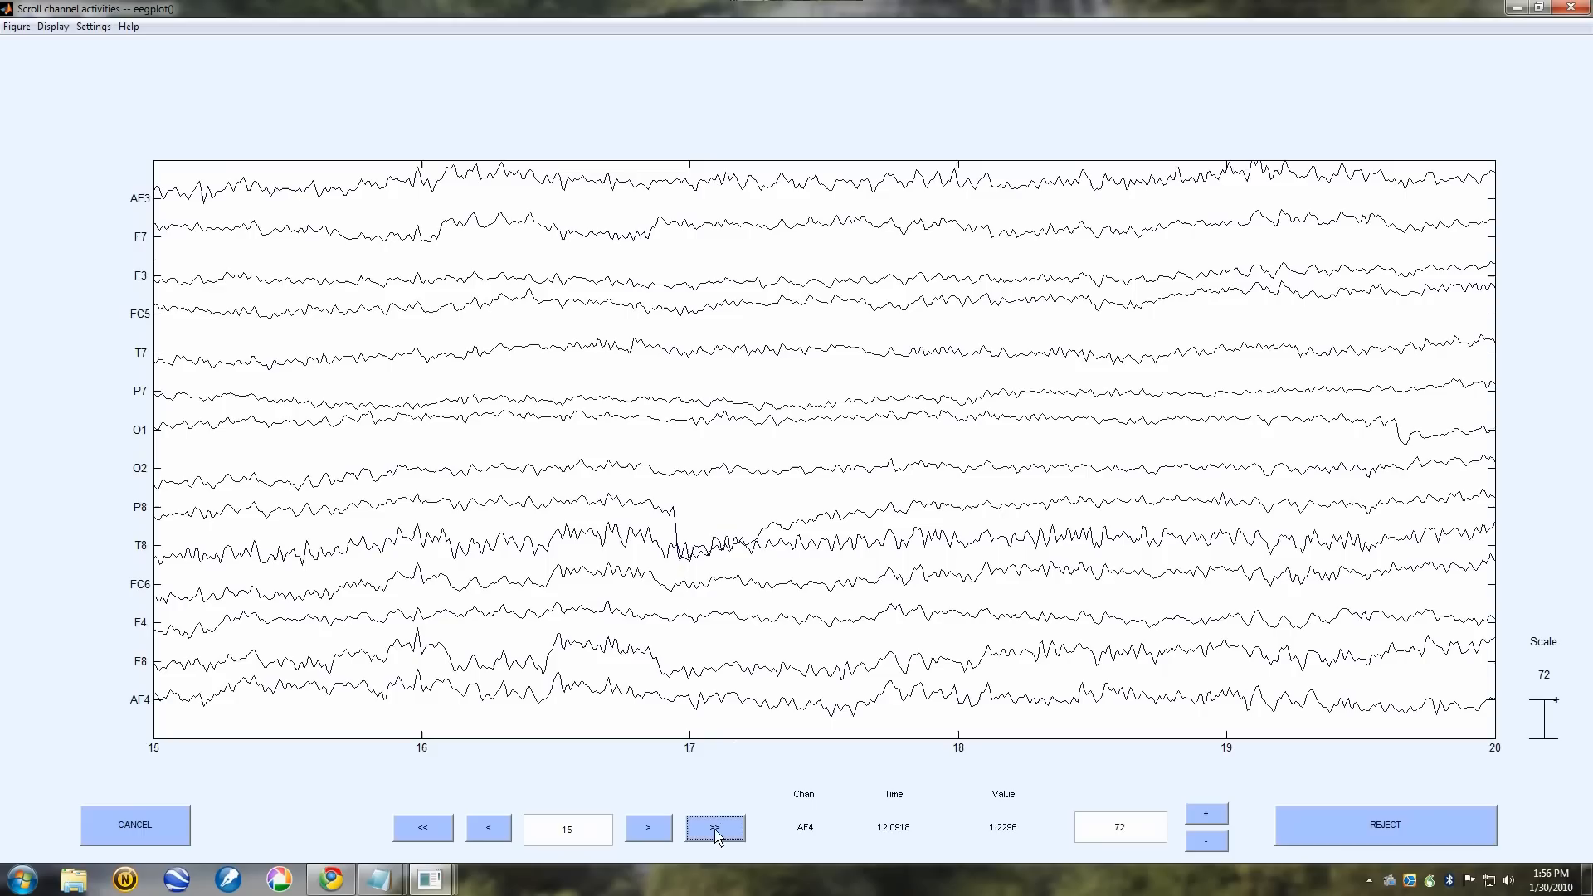
left_click(714, 827)
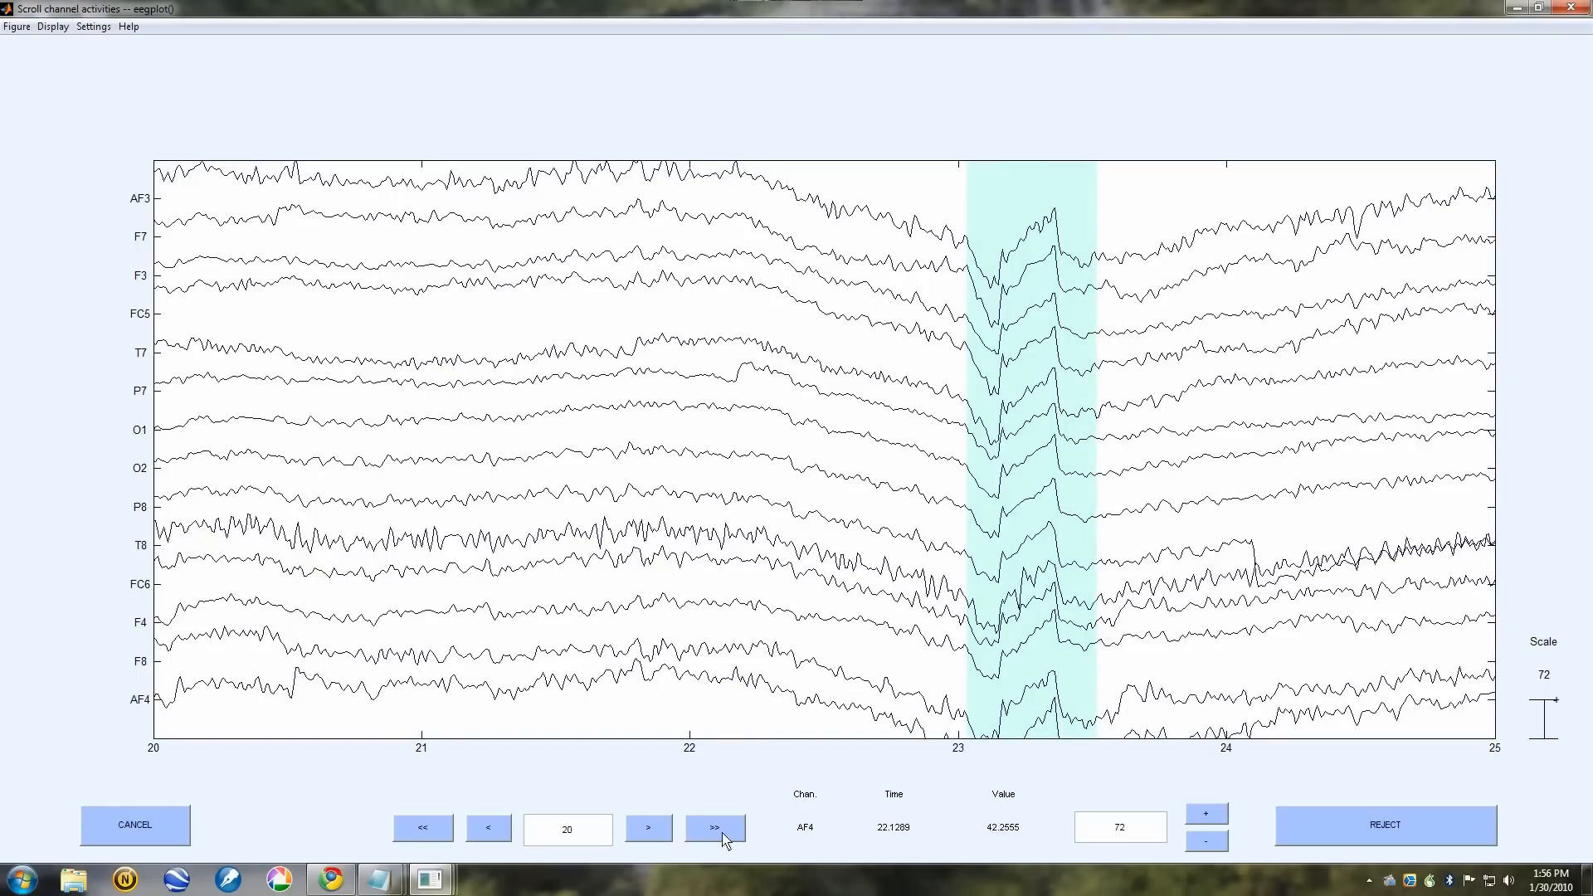
left_click(714, 827)
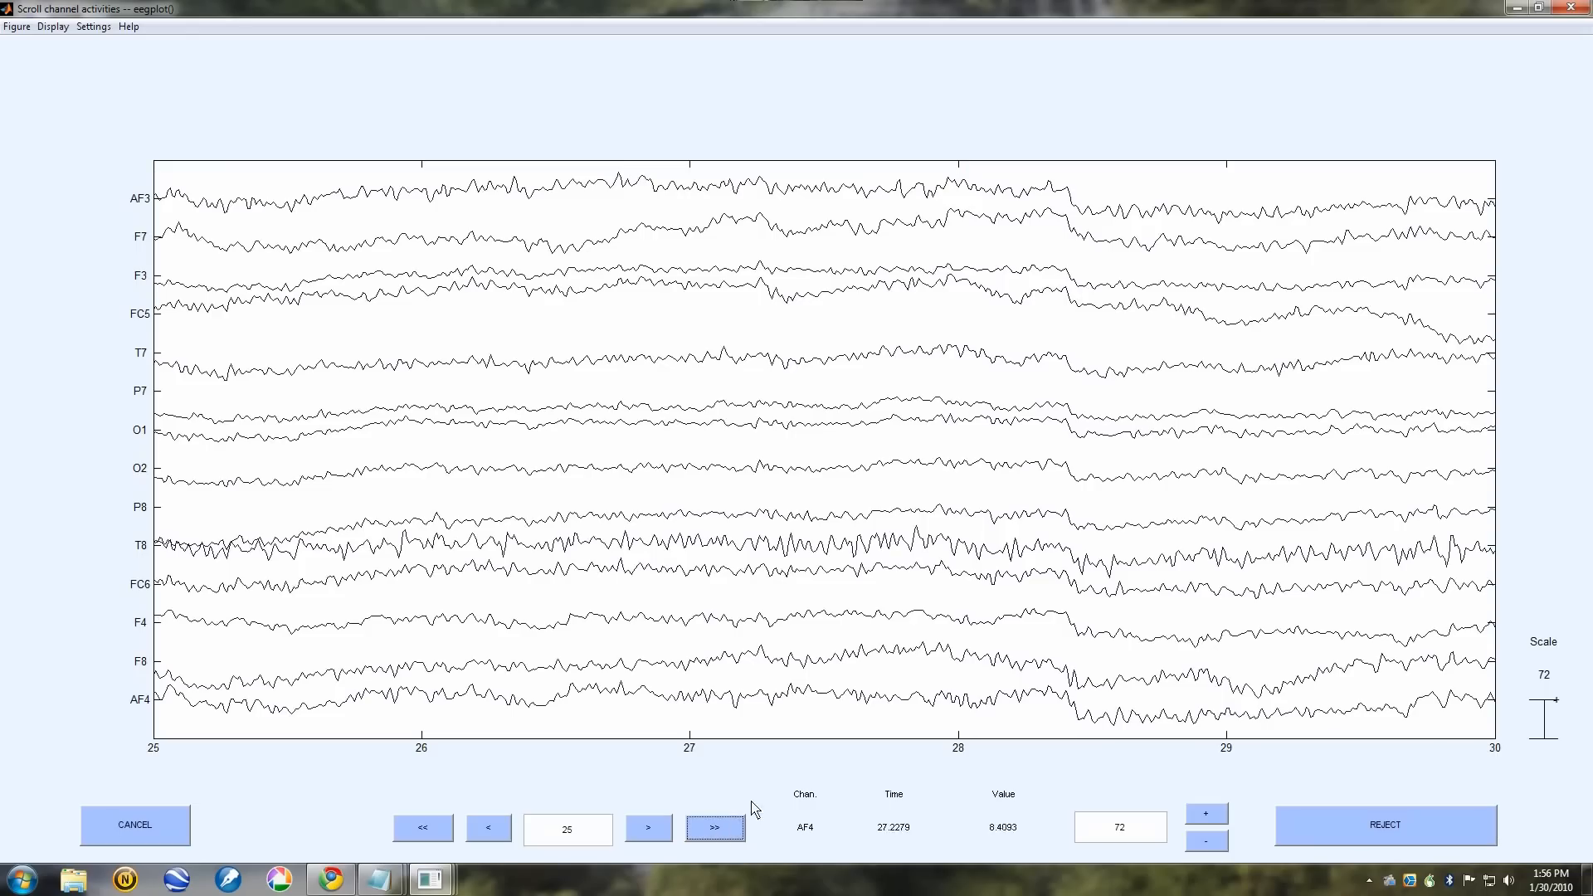
left_click(715, 827)
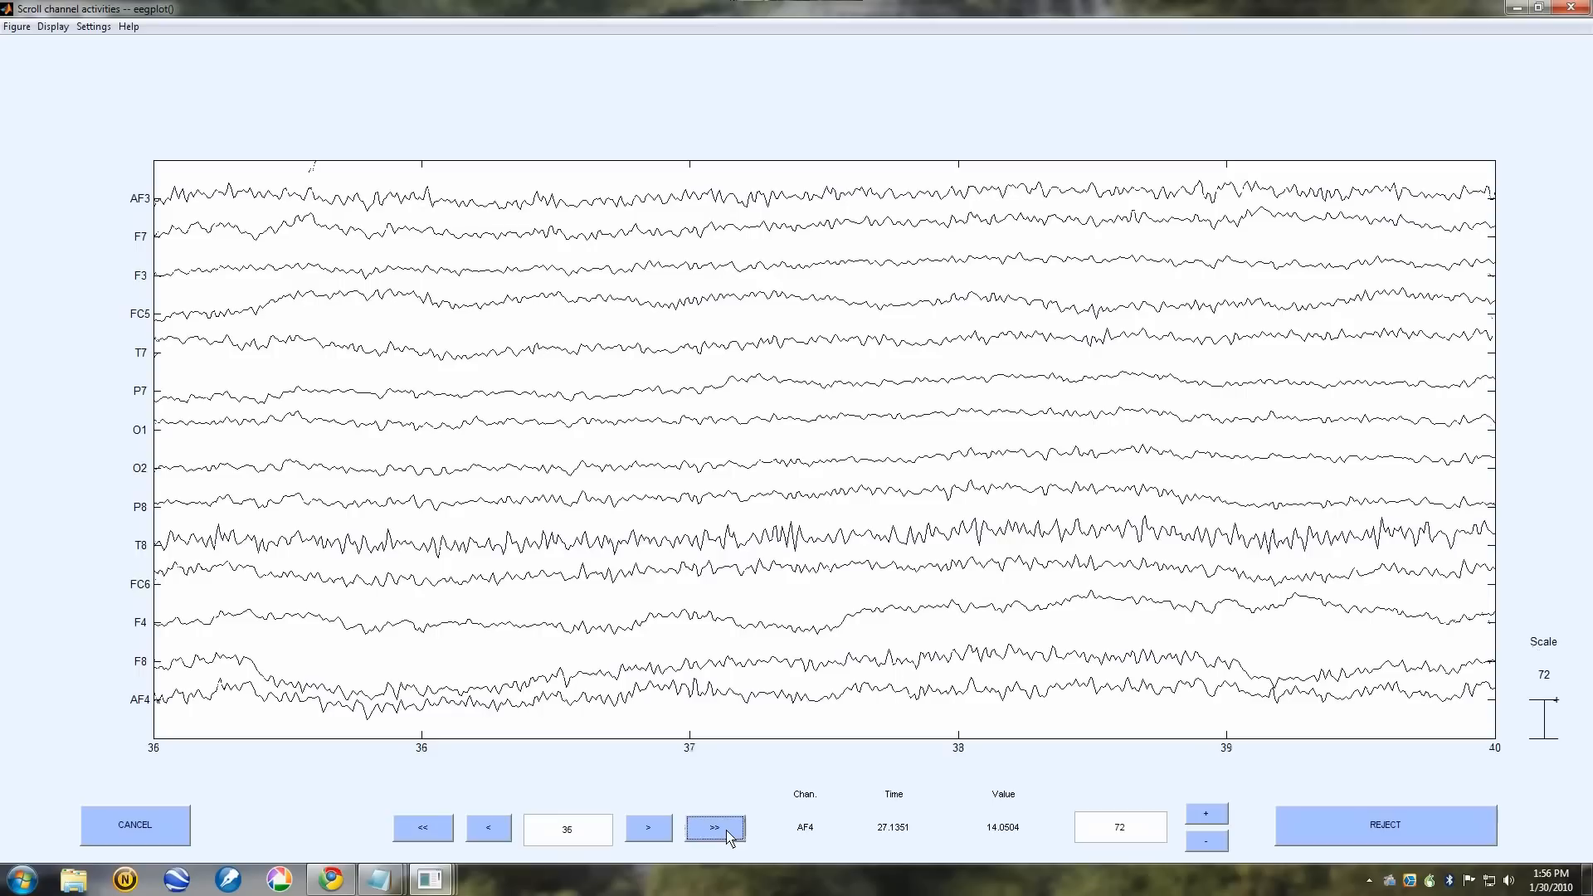
left_click(715, 825)
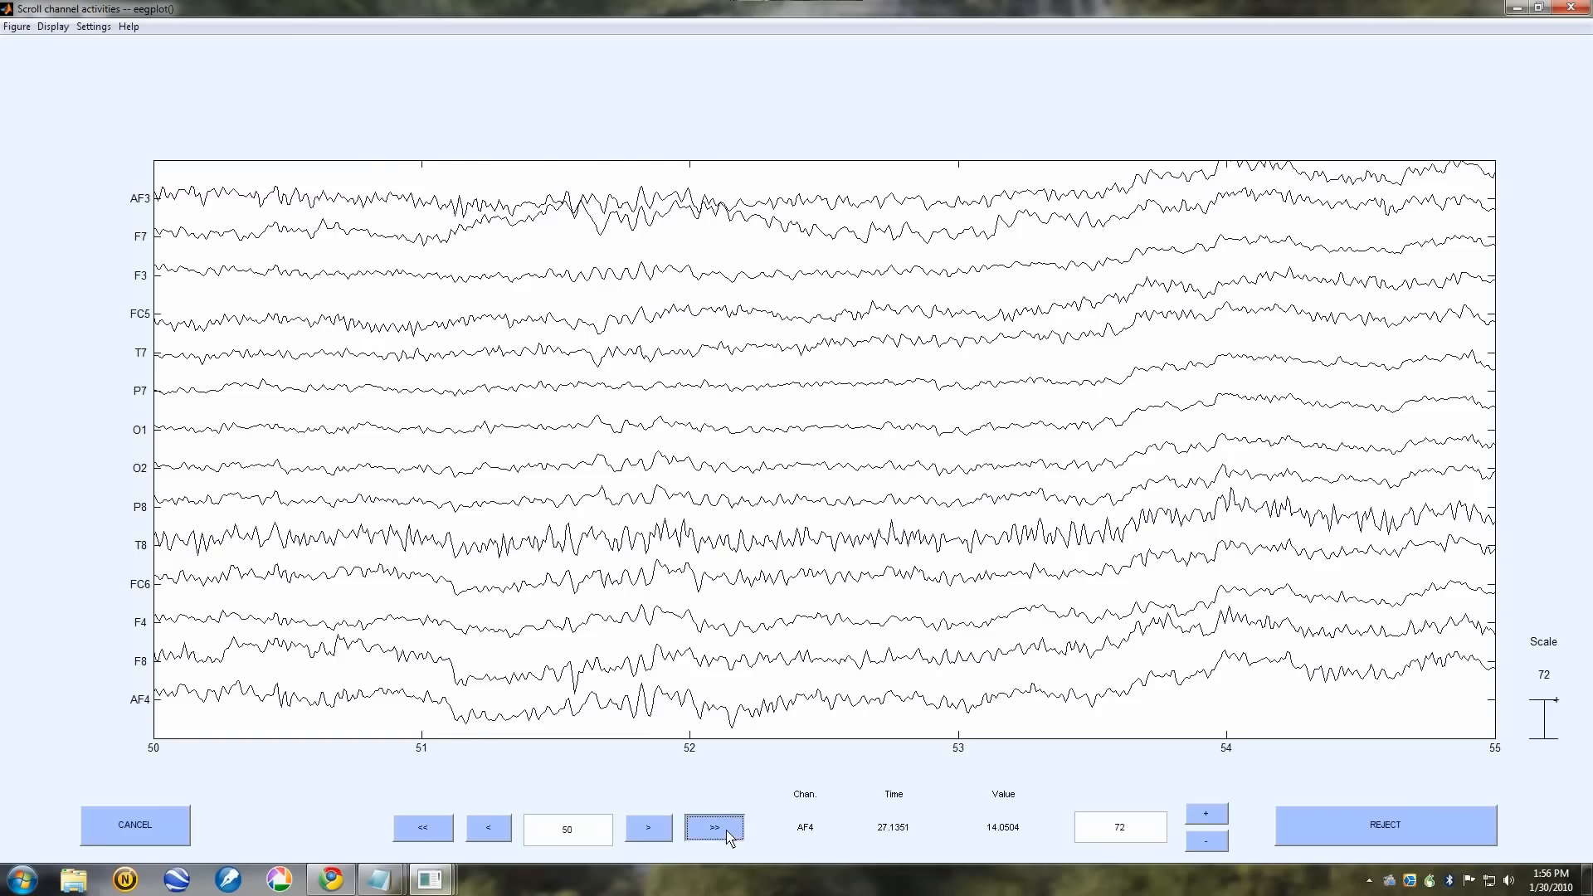
left_click(714, 824)
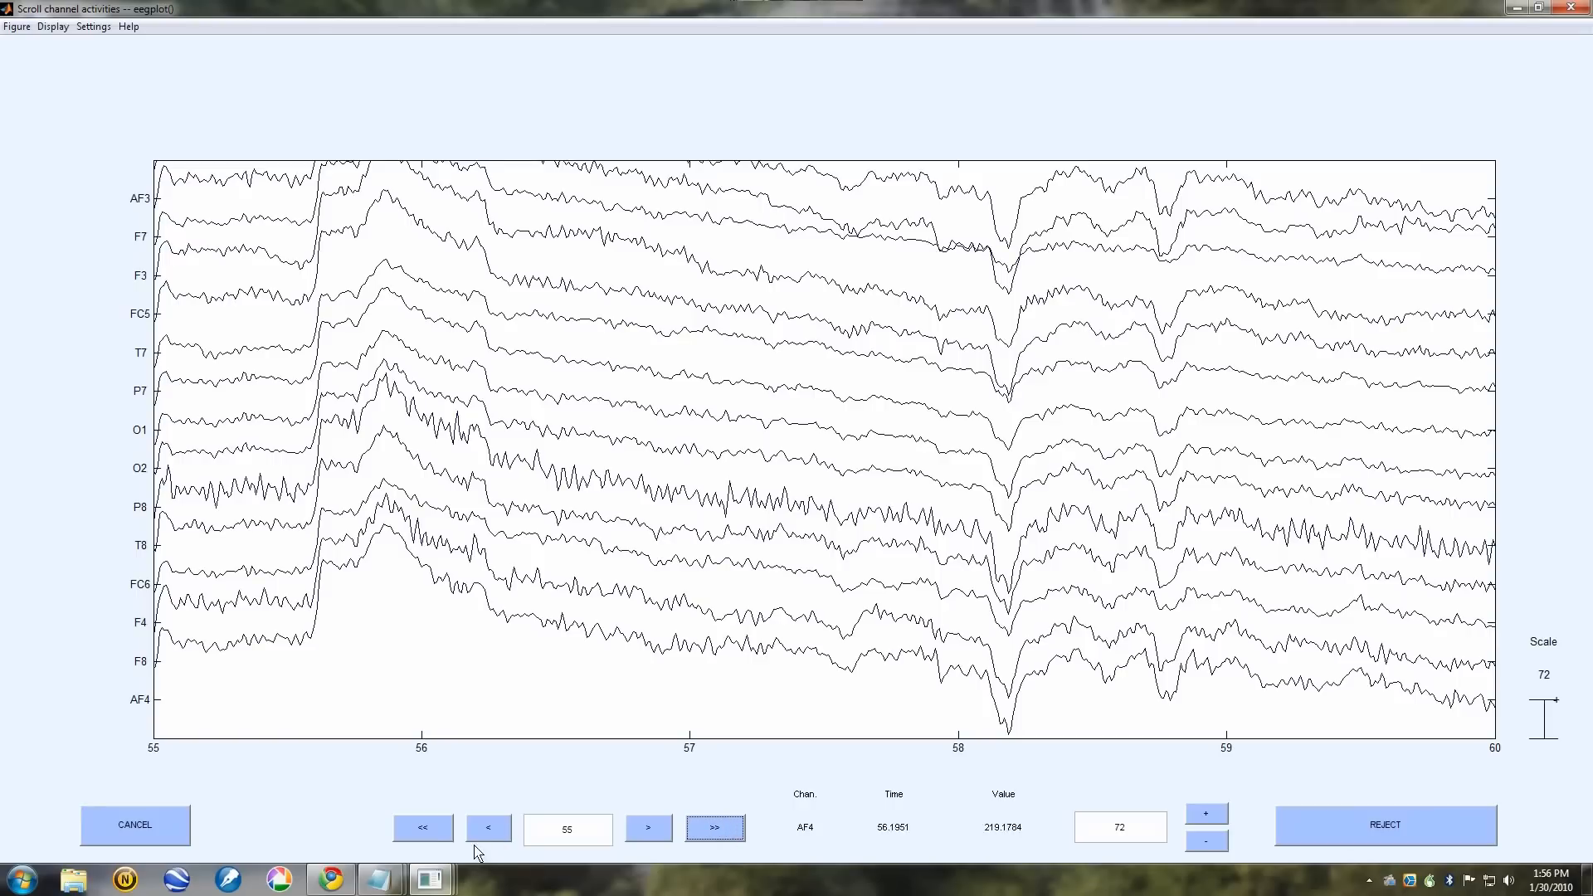
Flag artifact spans near 55–56.5 s, 58 s, 62 s and 91–92.5 s, paging to 89–94 s.
left_click(488, 828)
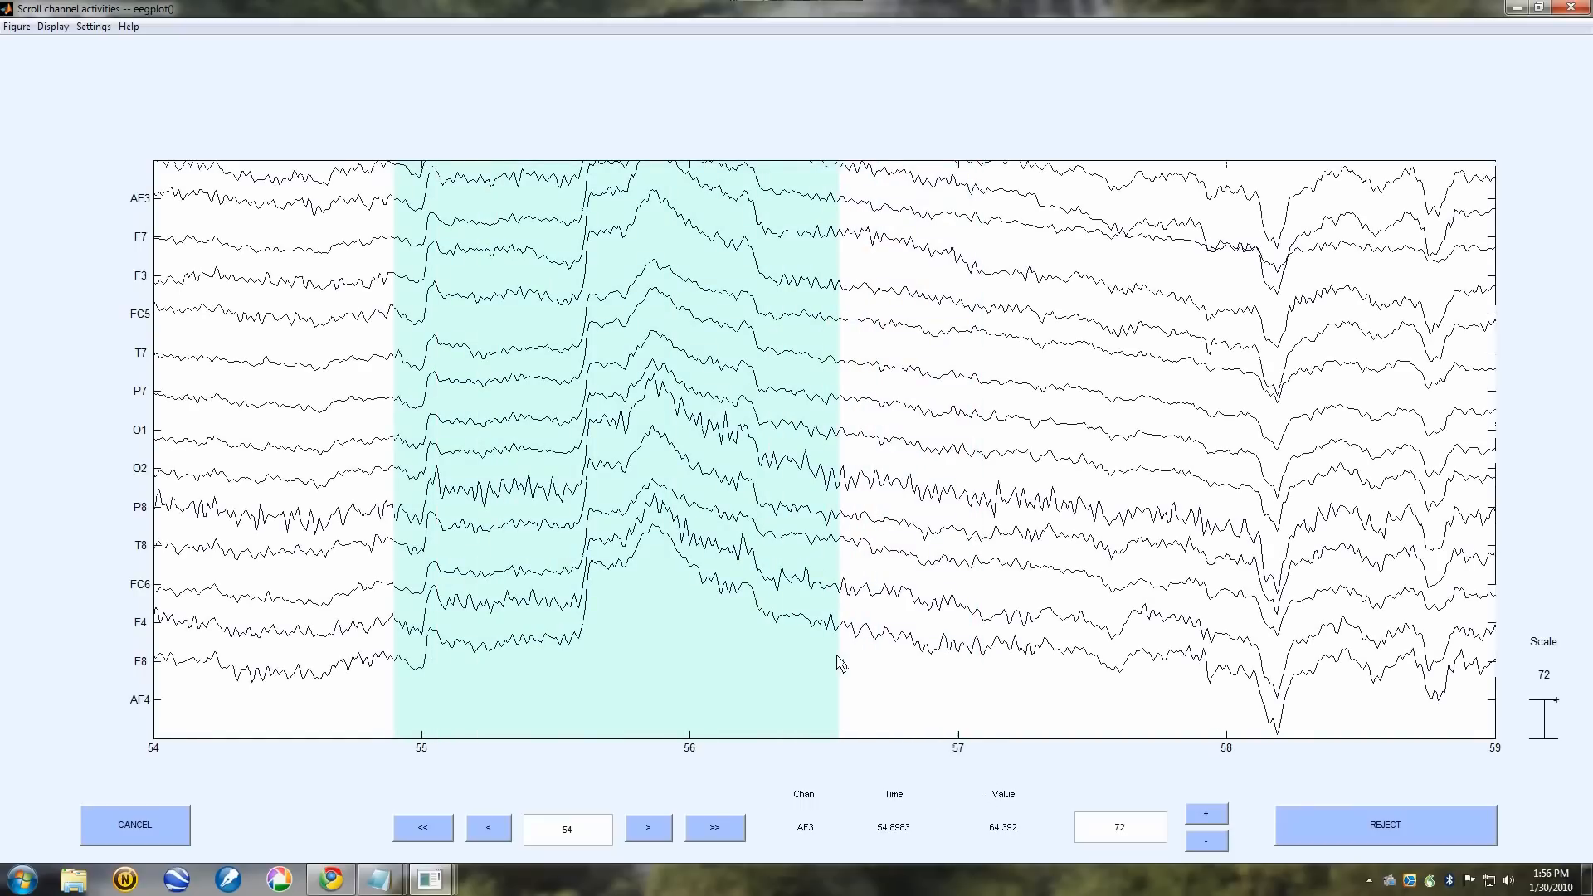
mouse_move(1166, 167)
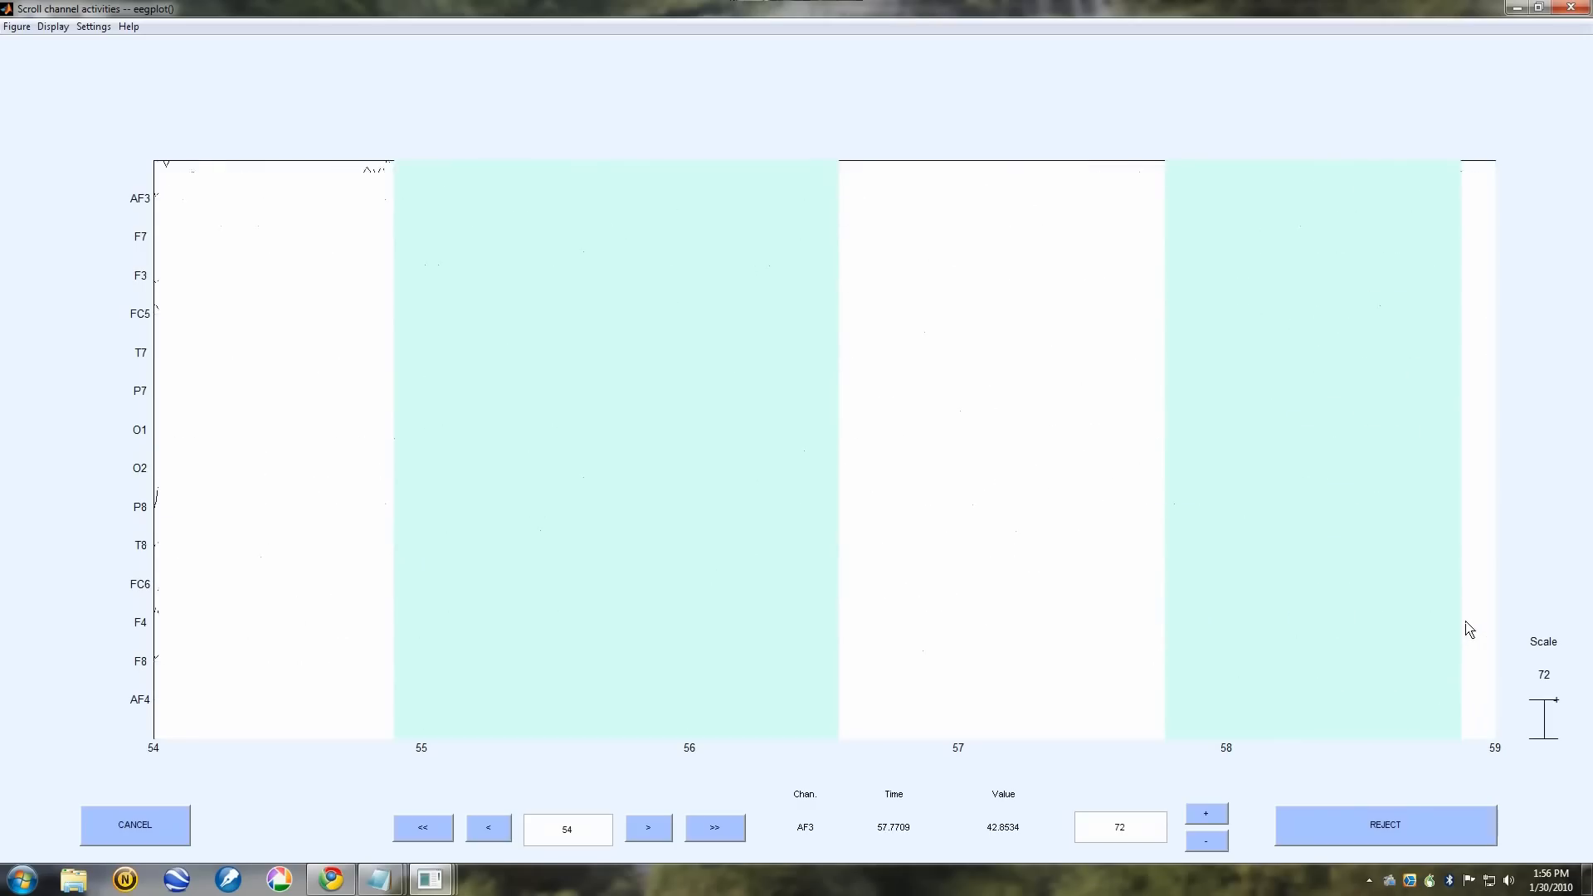
left_click(714, 828)
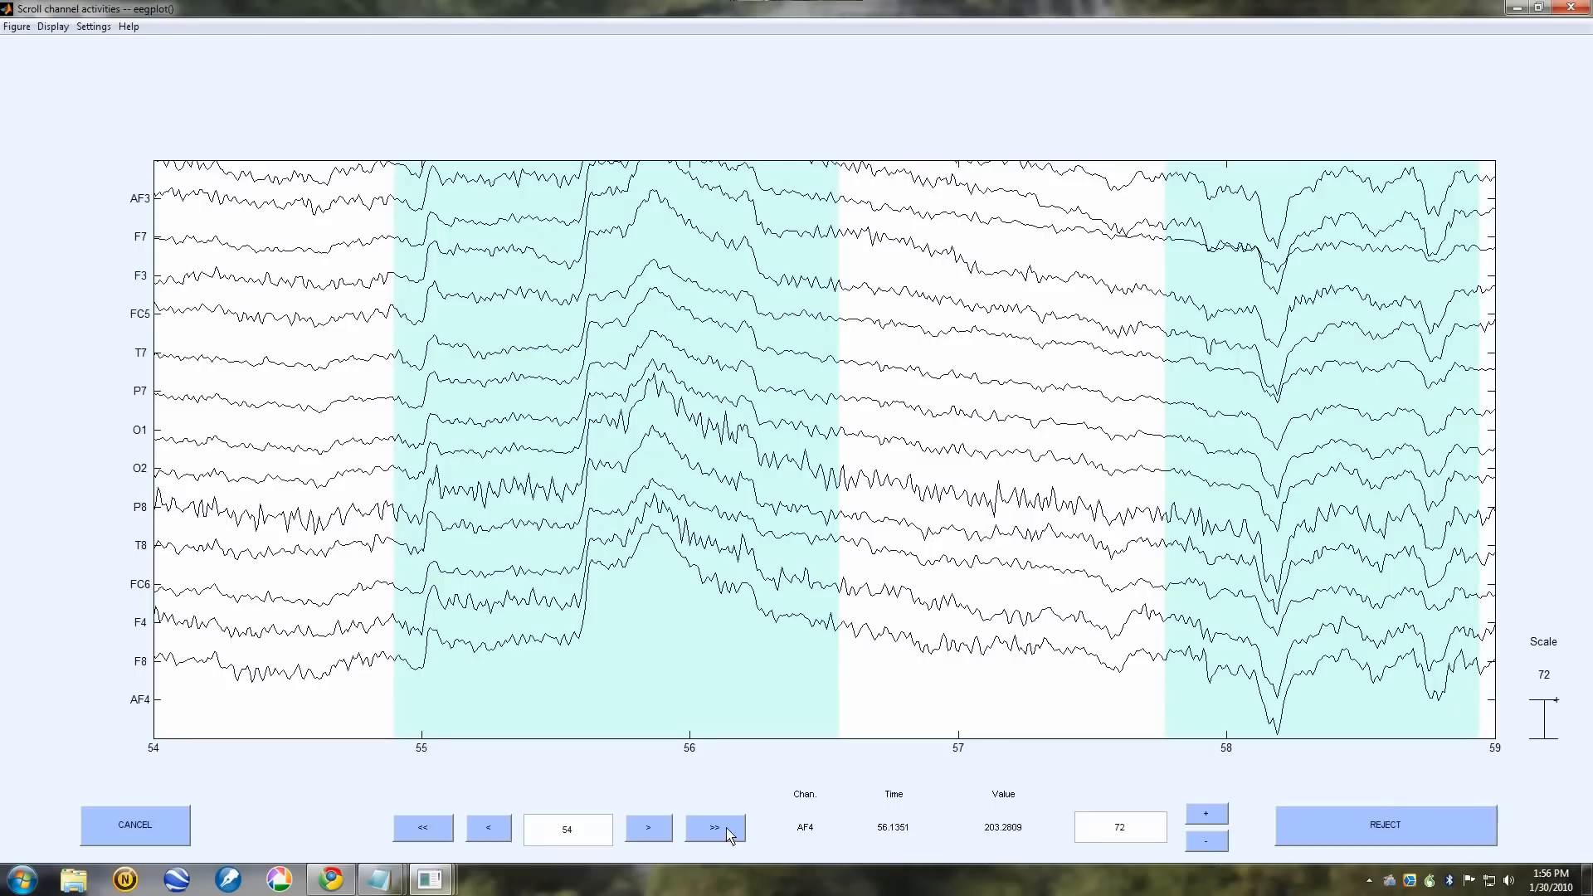
left_click(714, 827)
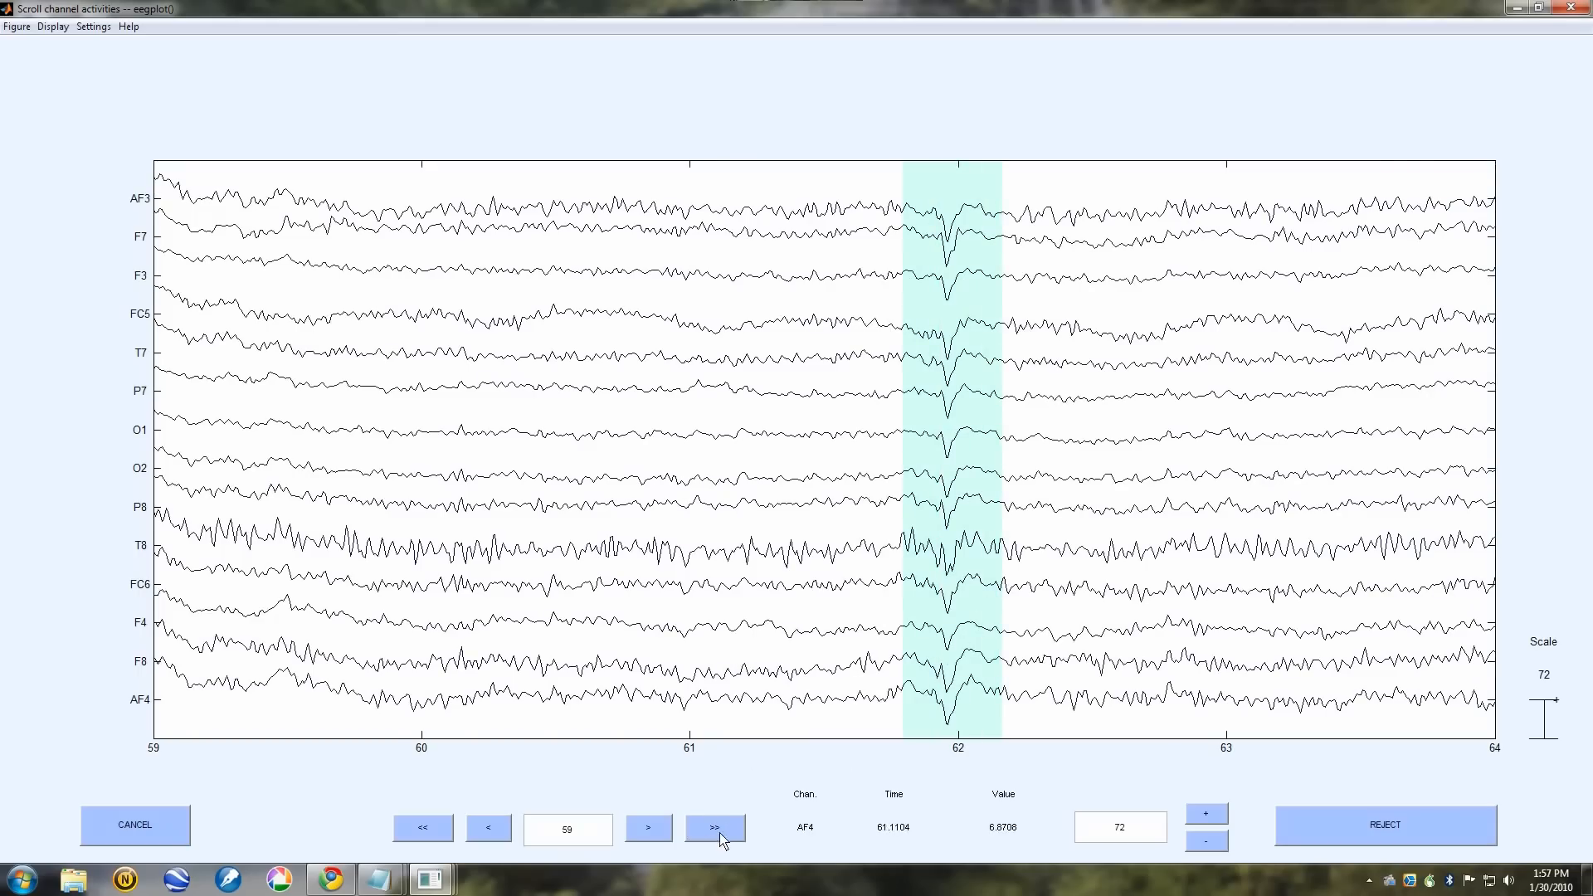
left_click(714, 826)
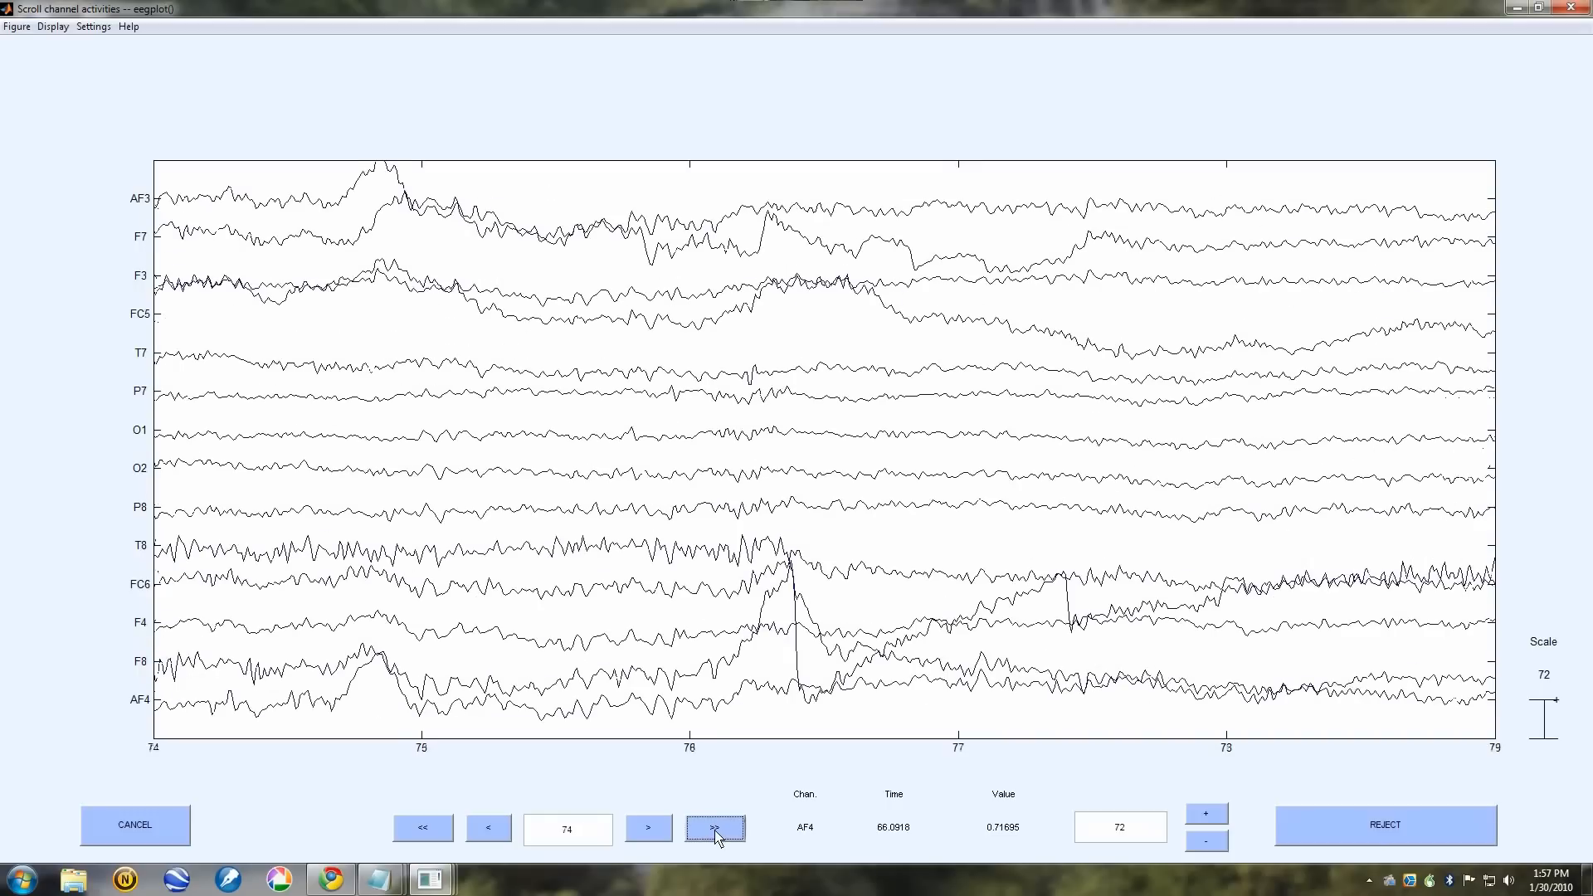
left_click(714, 827)
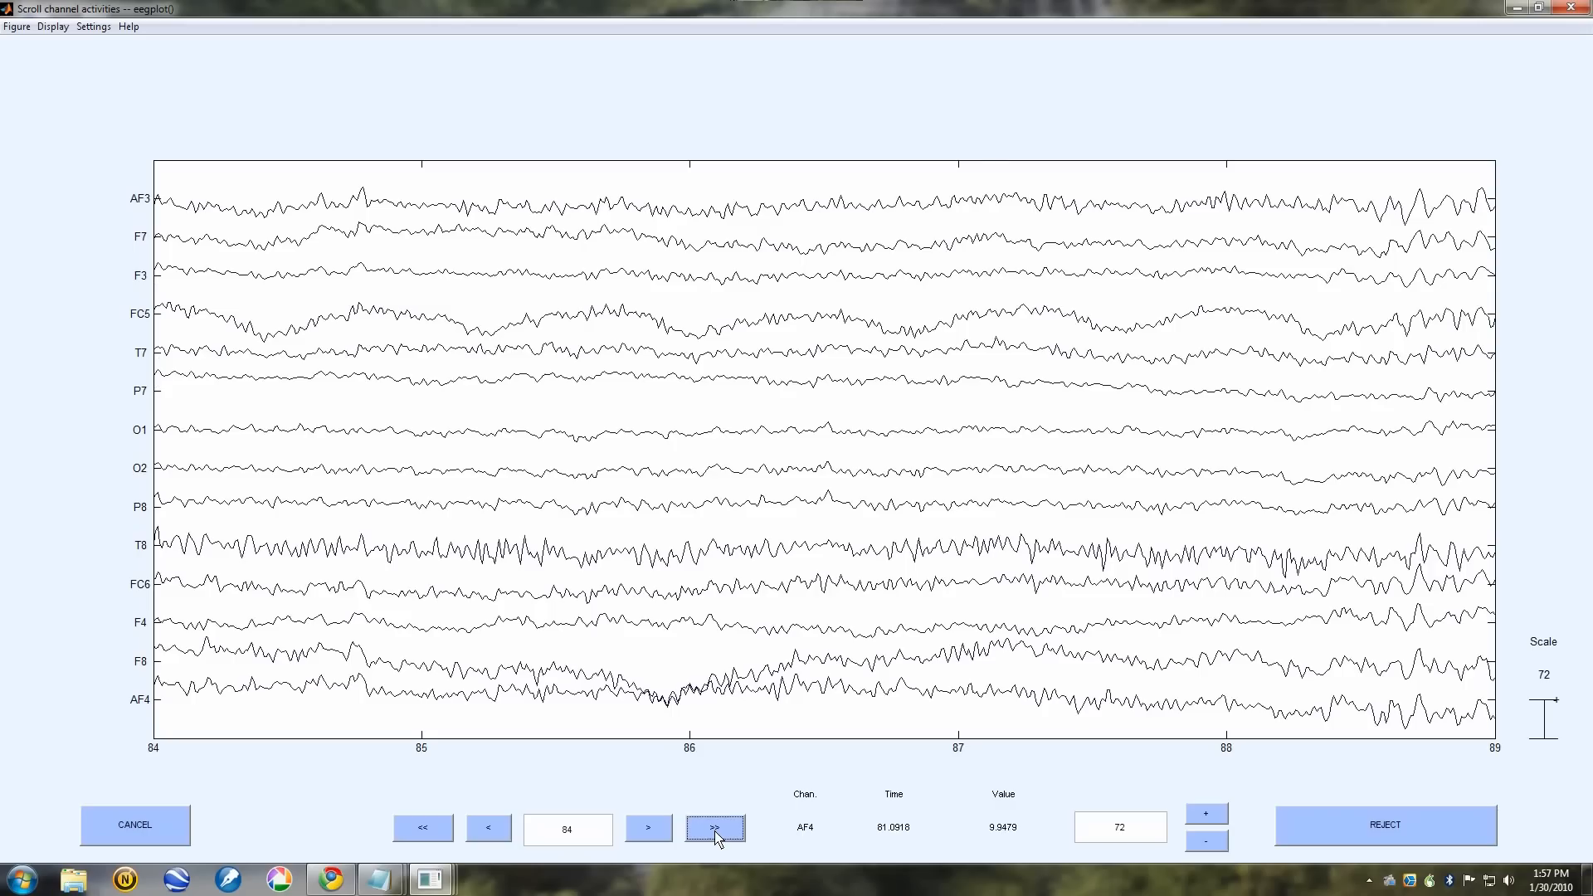
left_click(714, 827)
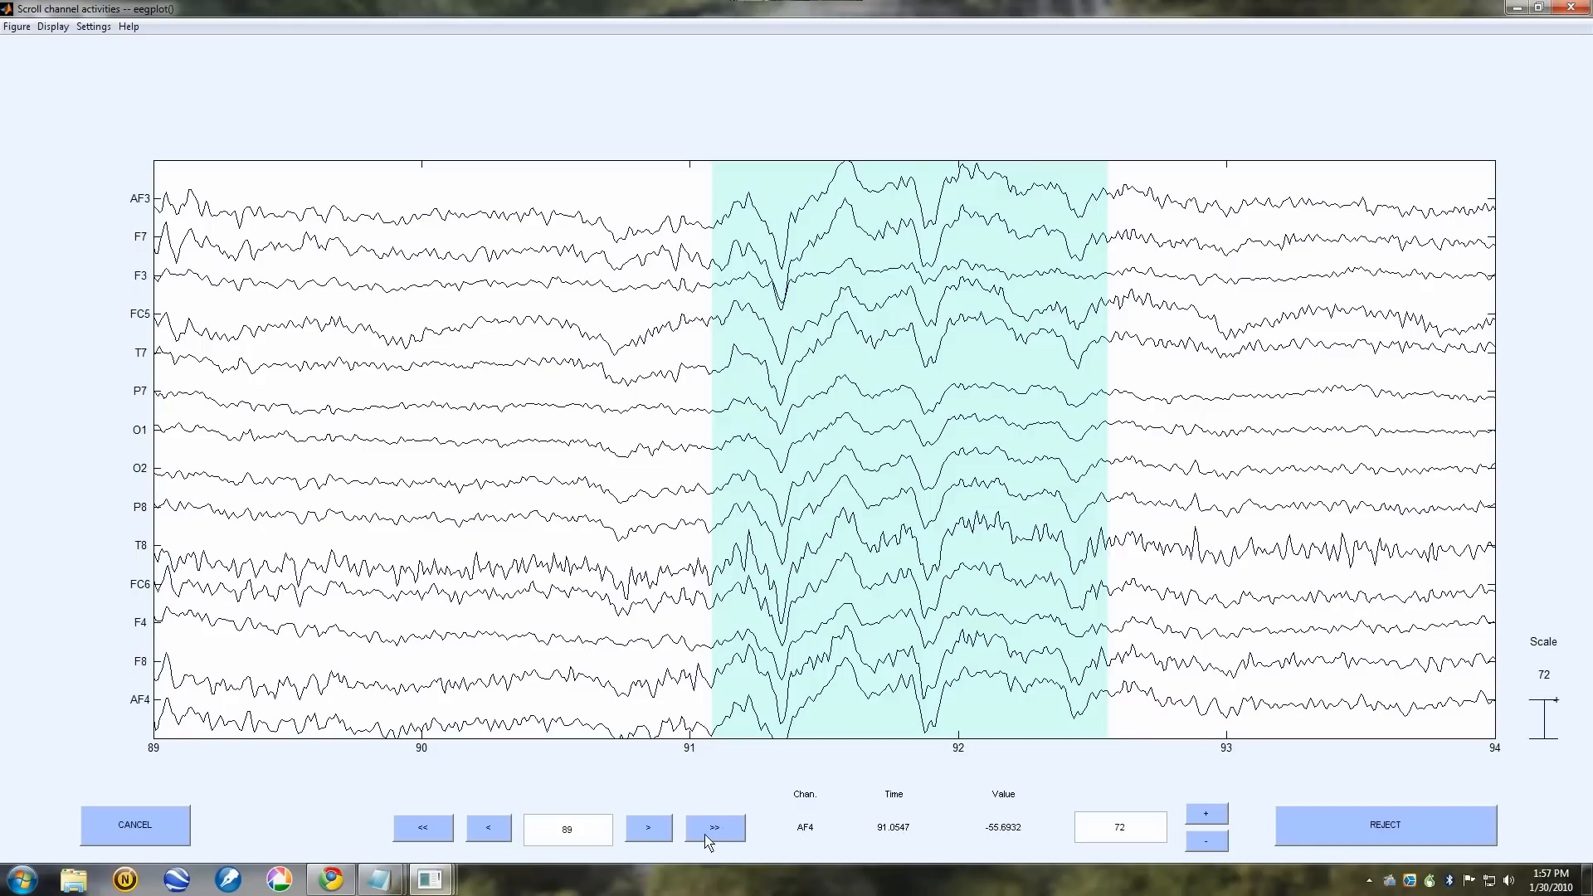
Page forward through the scroll plot, marking the artifact span near 102 s.
left_click(715, 826)
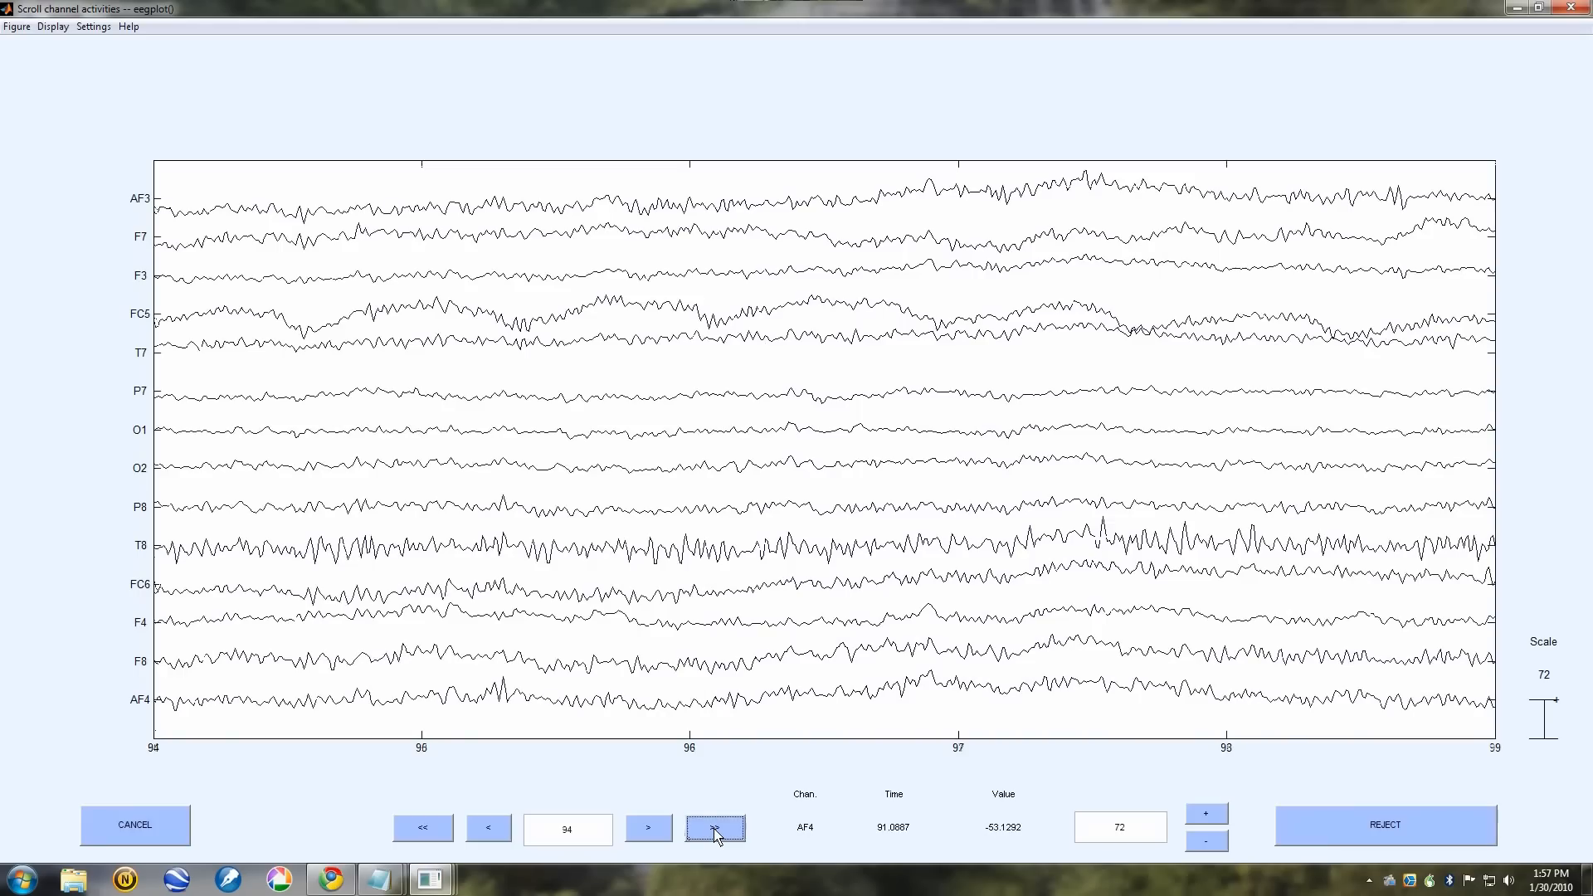
left_click(714, 827)
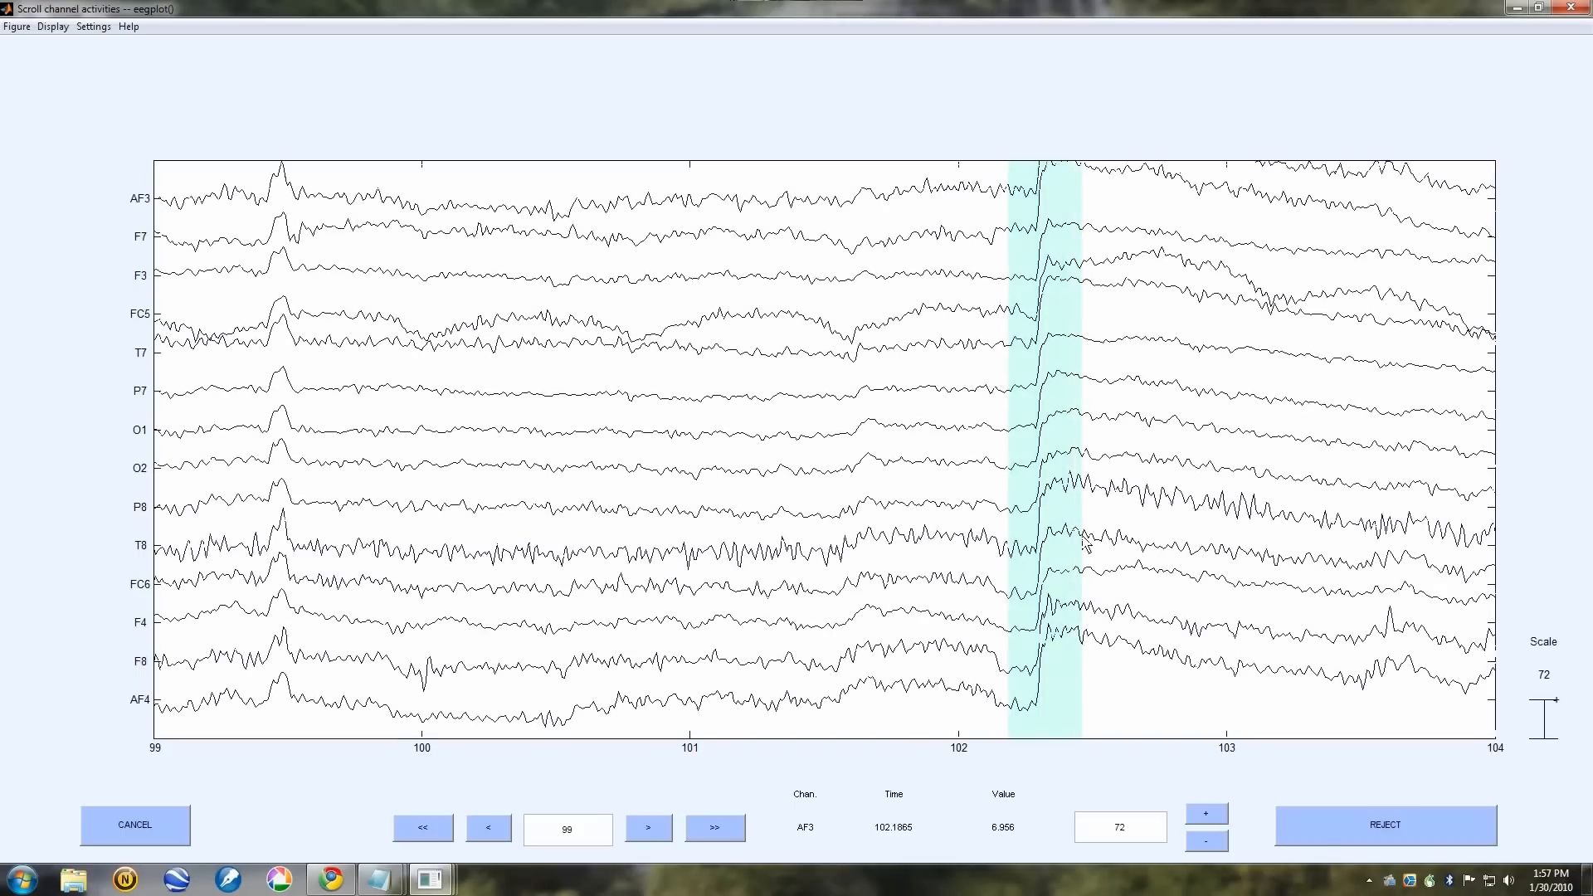
mouse_move(1087, 714)
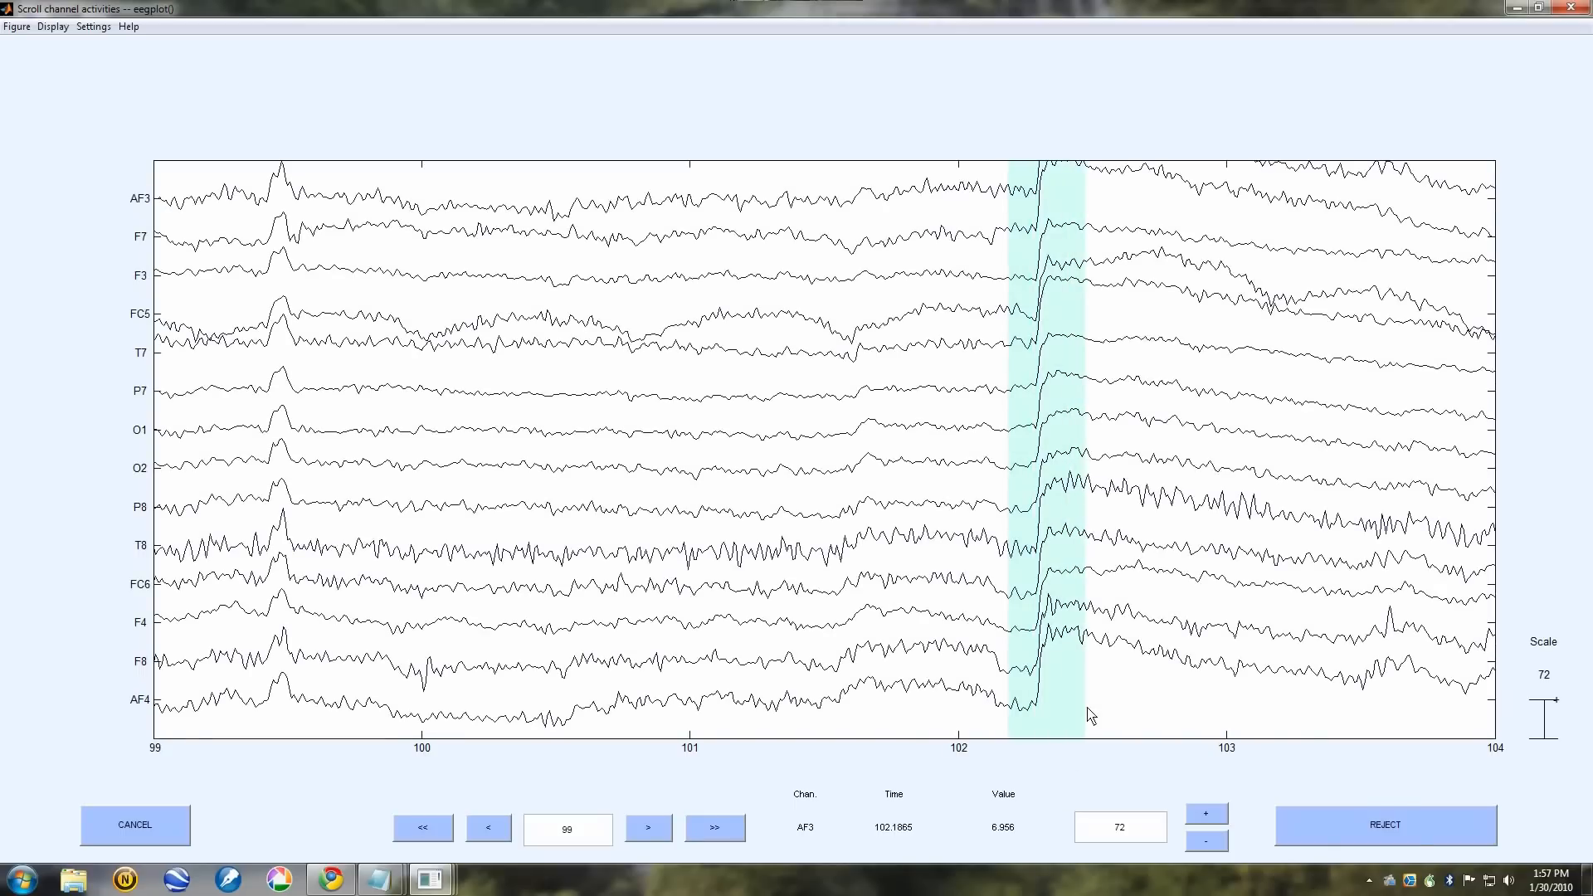
left_click(715, 828)
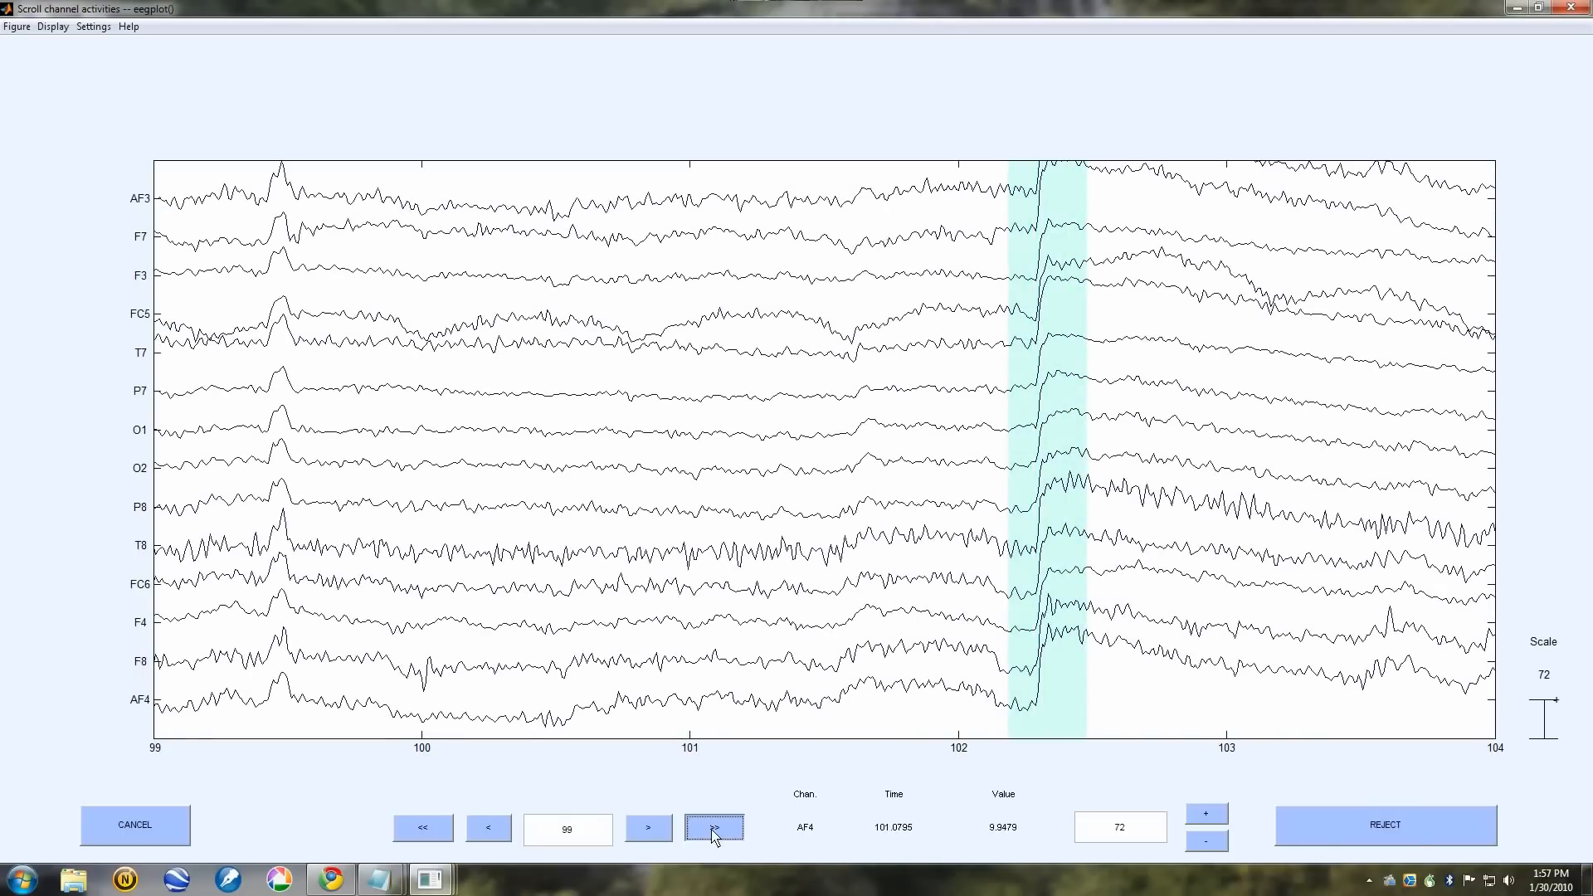
left_click(714, 826)
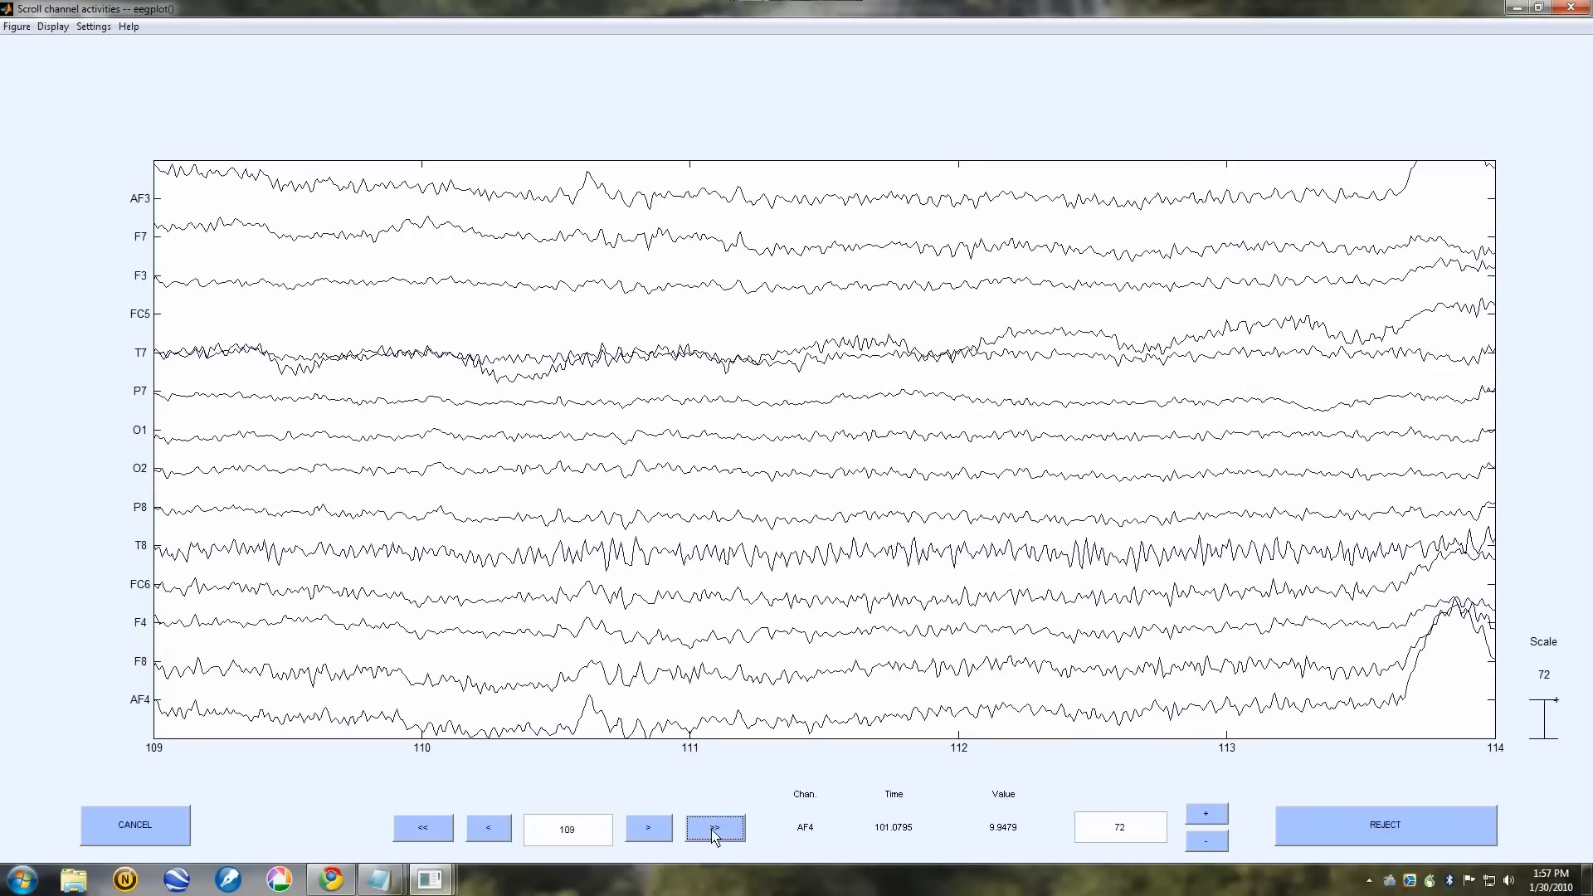
left_click(715, 828)
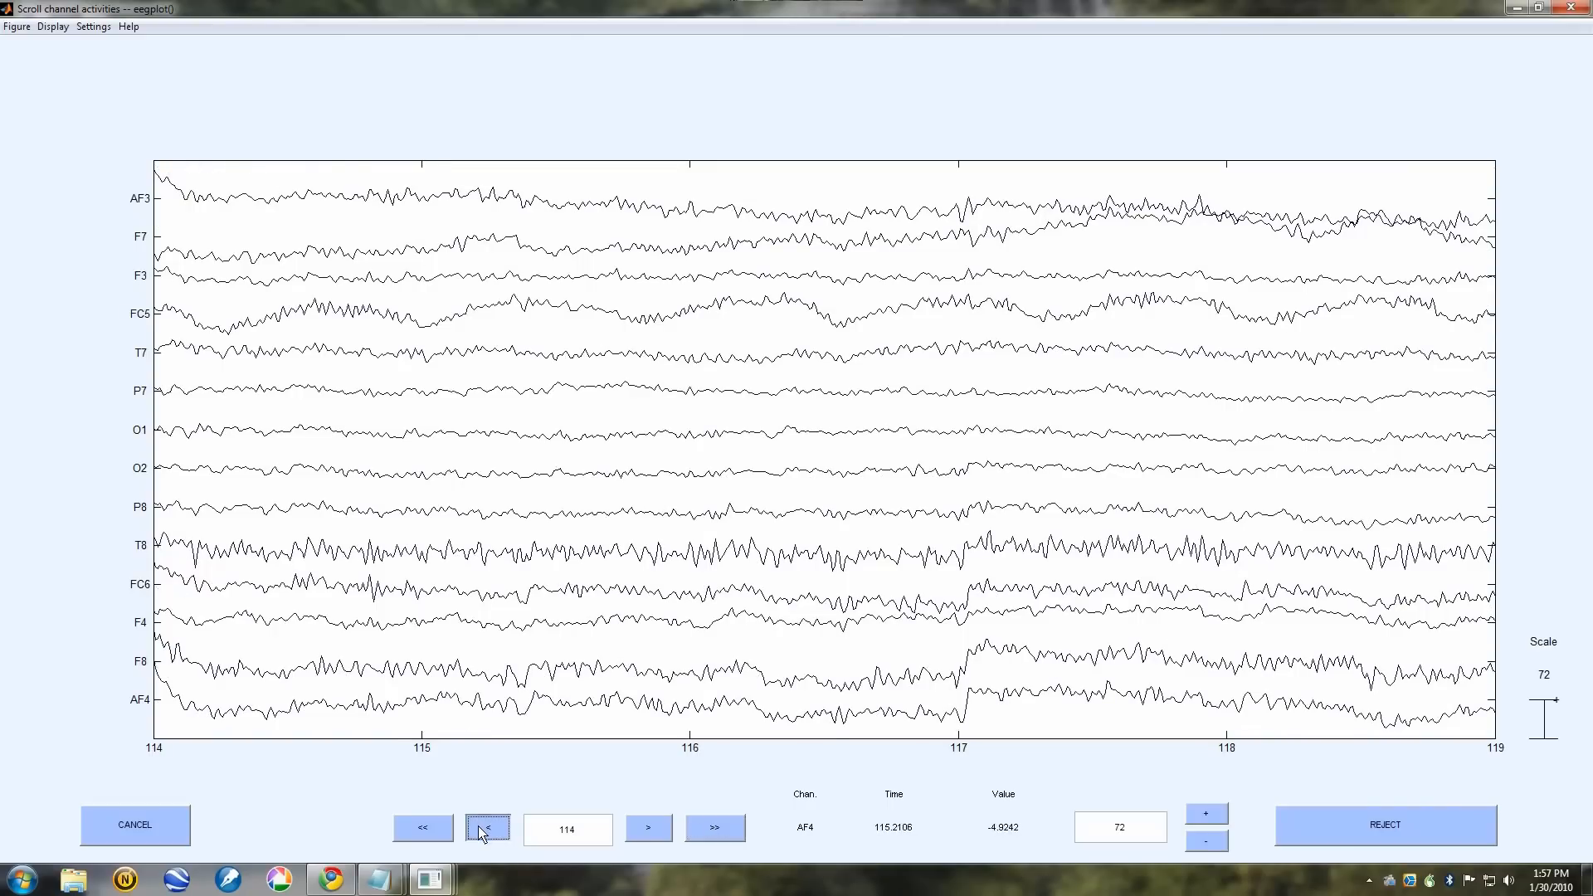
Mark artifact spans near 113.5–114 s, 121 s and 135–136 s, reaching 133–138 s.
left_click(487, 827)
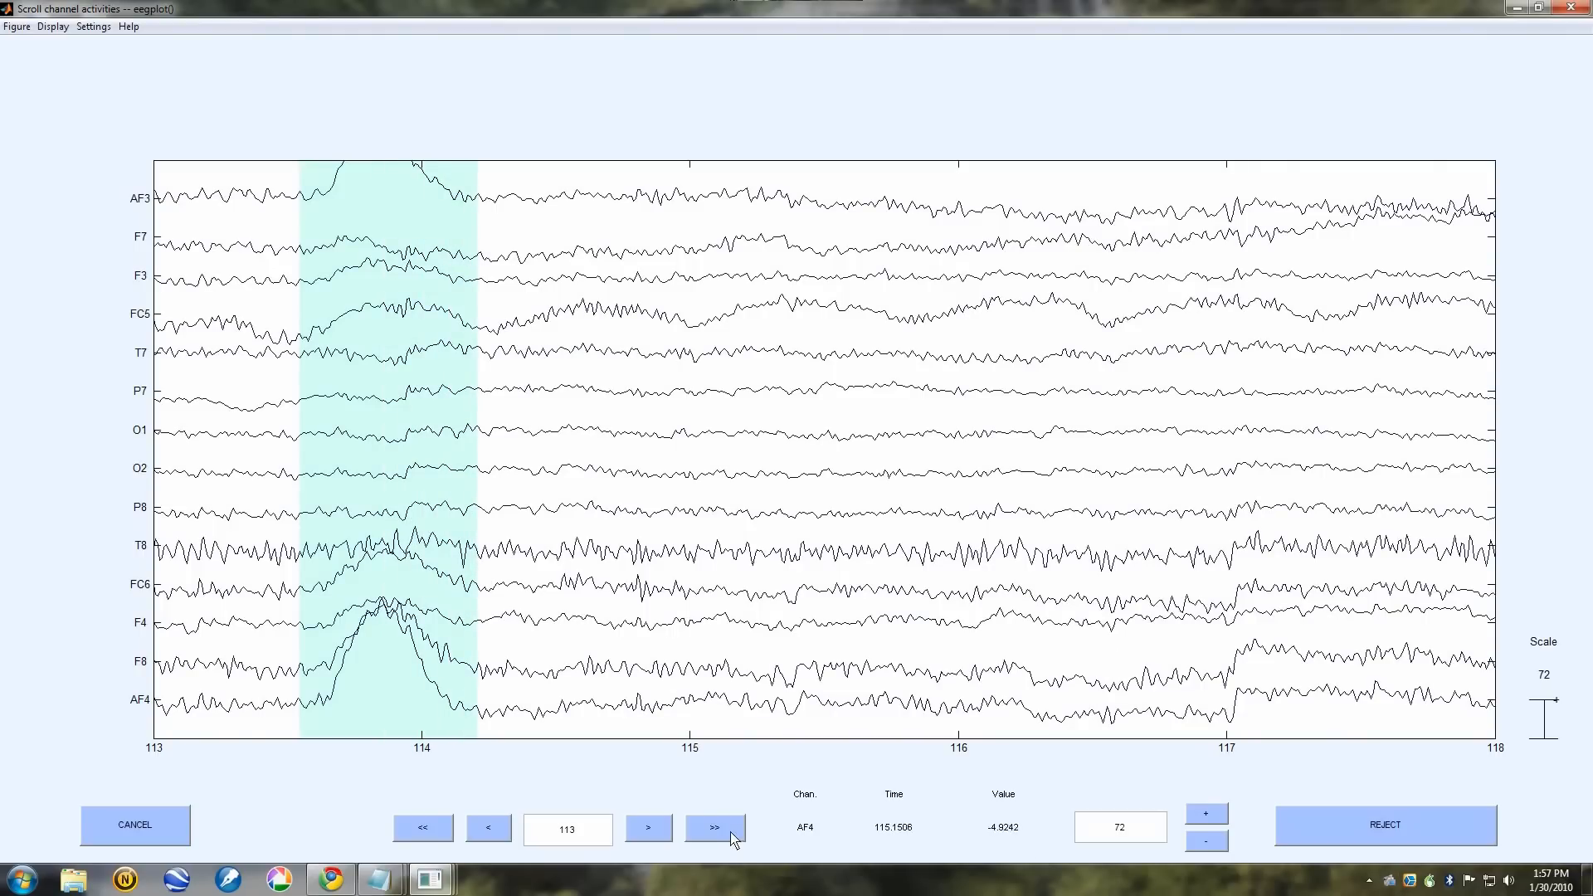
left_click(715, 828)
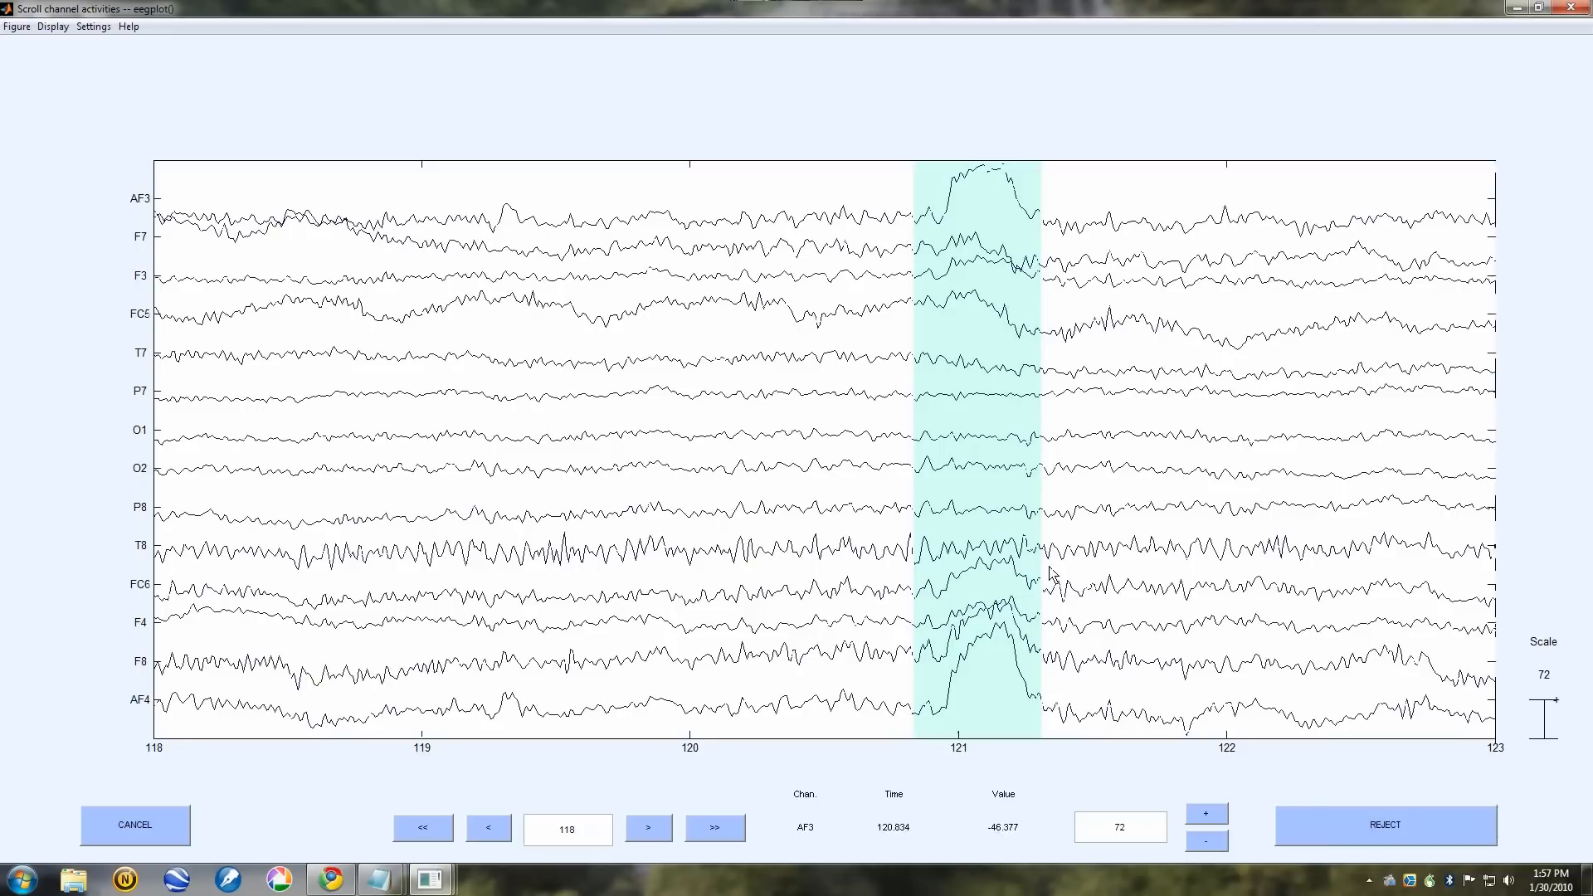
left_click(714, 827)
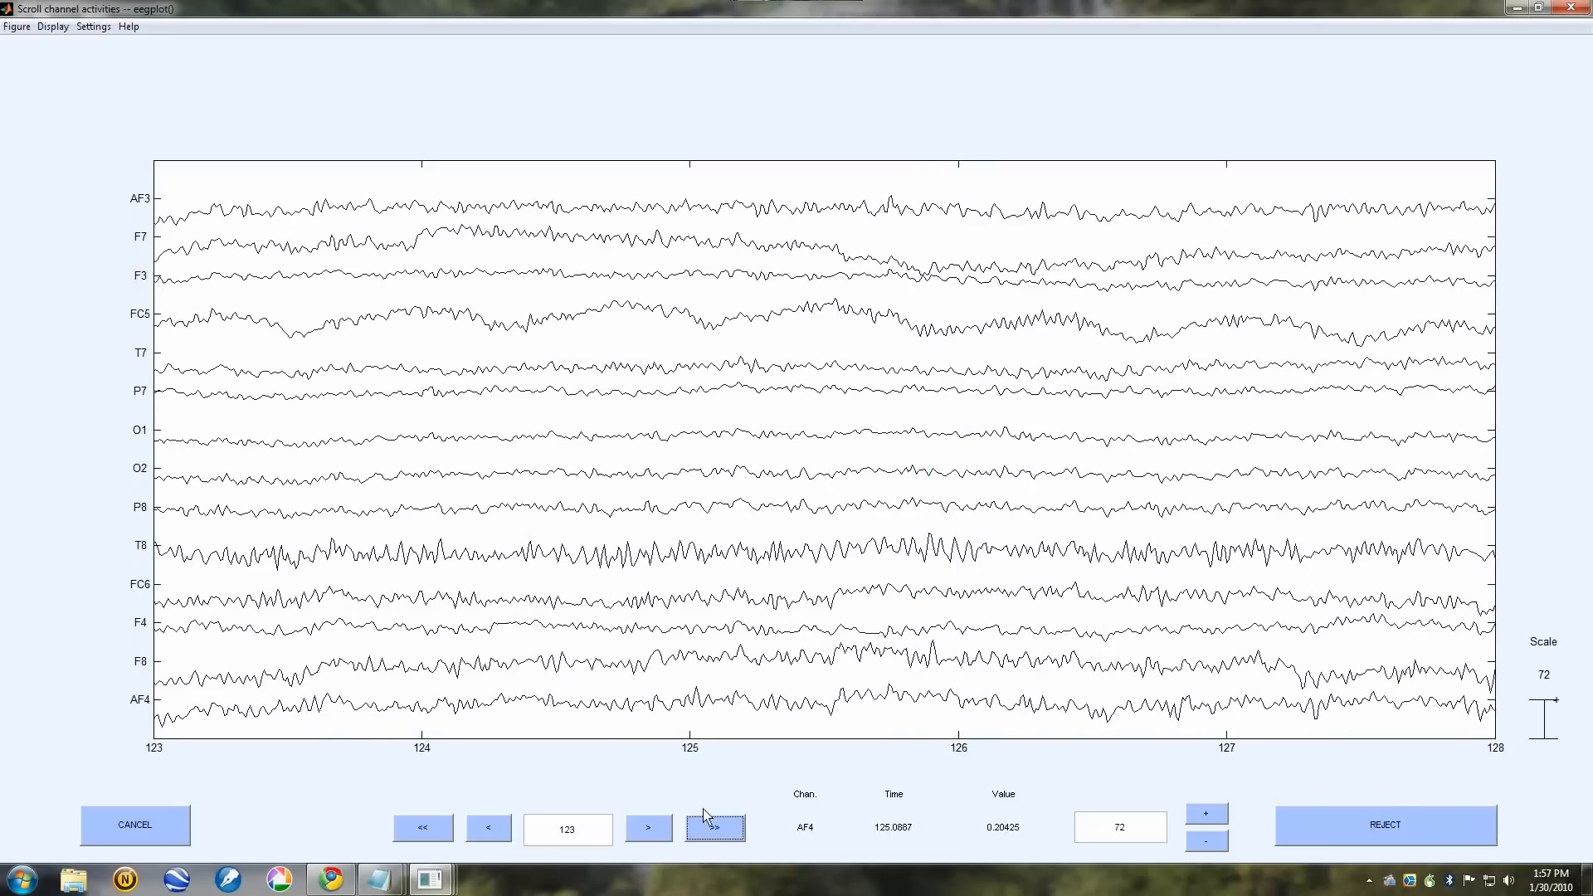
left_click(715, 827)
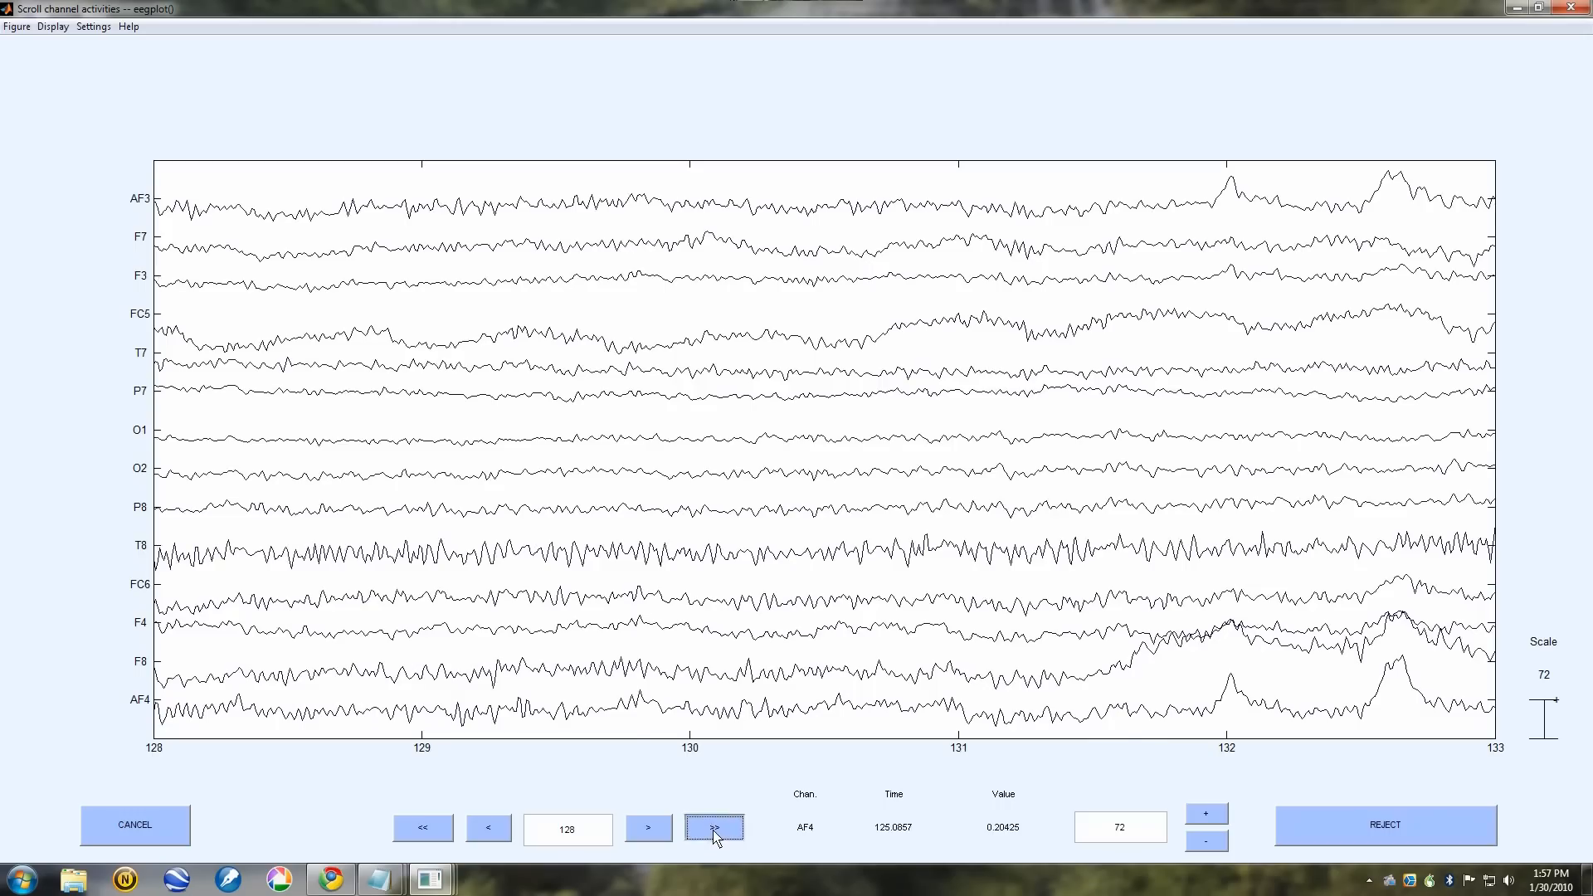
left_click(714, 827)
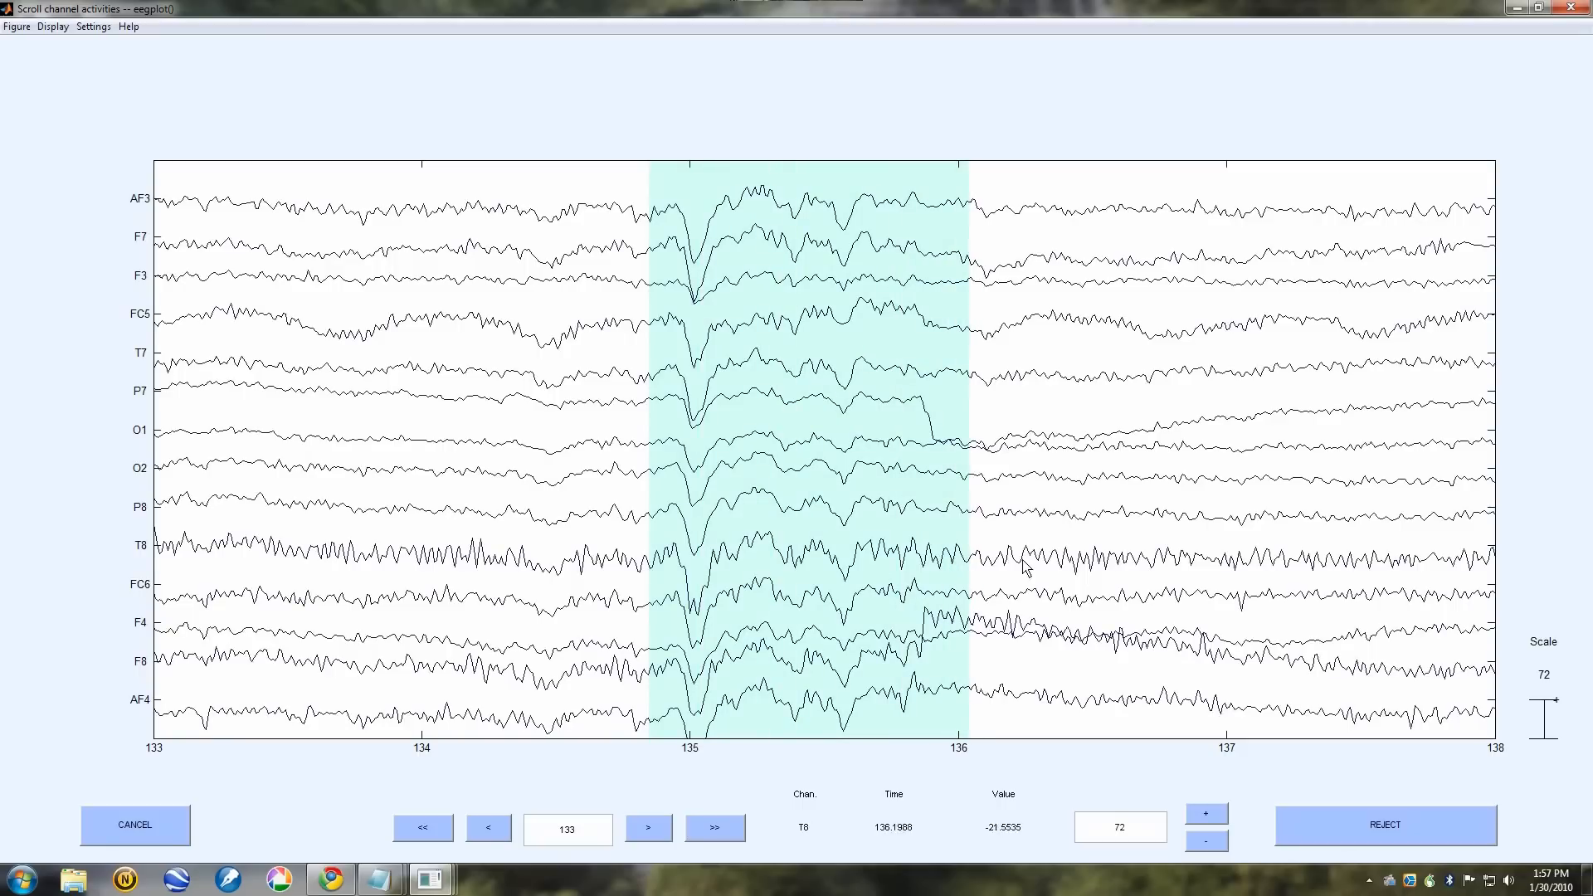
Page through the remaining TomYT data to the final 175–180 s window without marking anything.
left_click(714, 827)
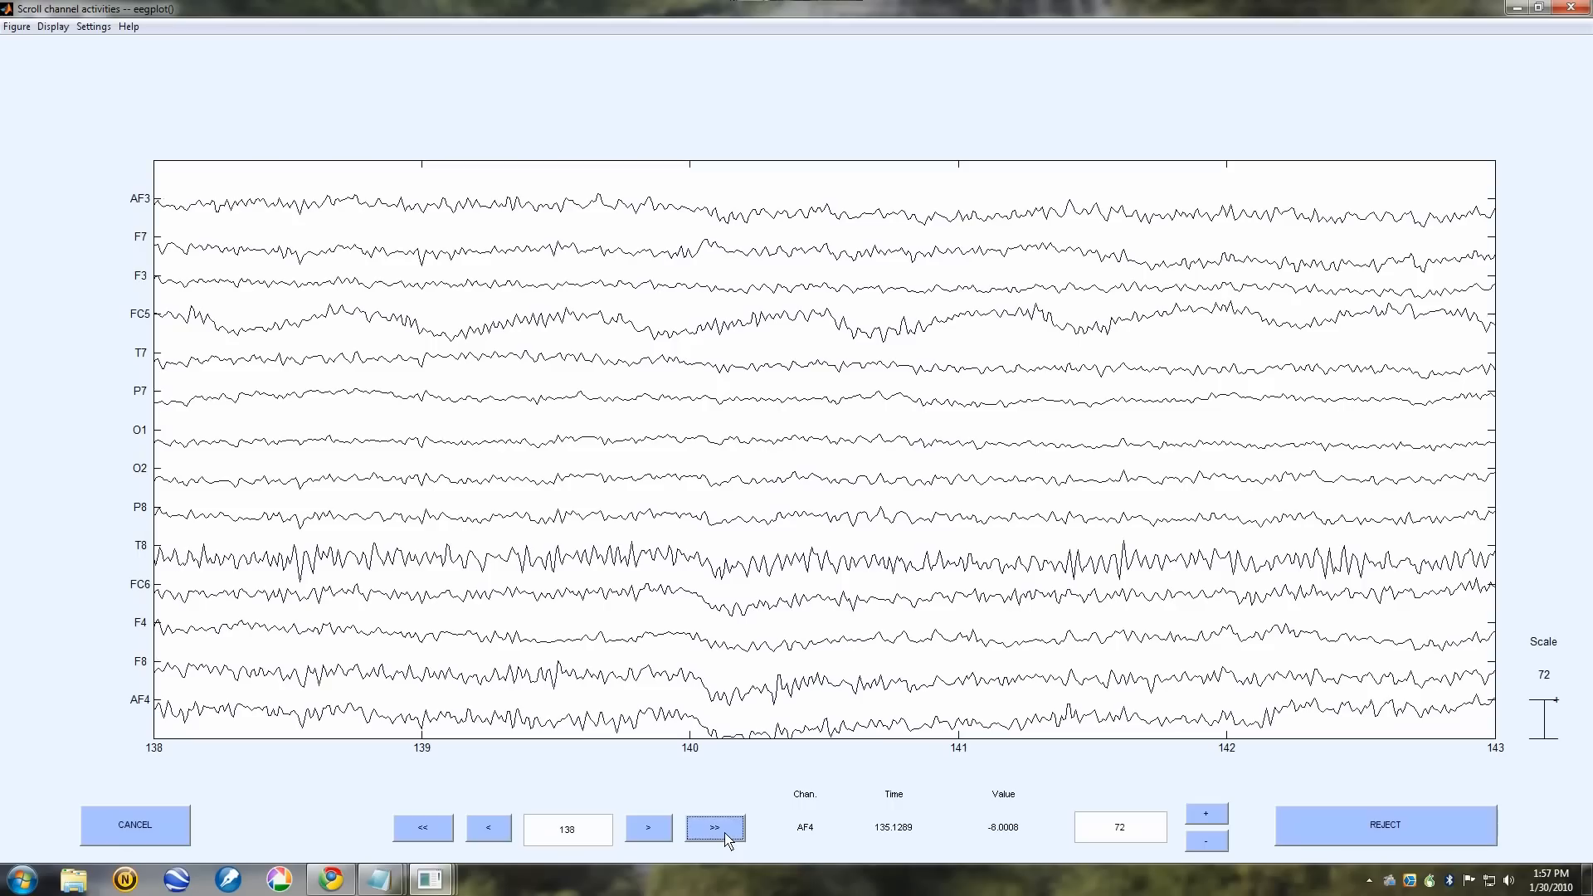
left_click(714, 827)
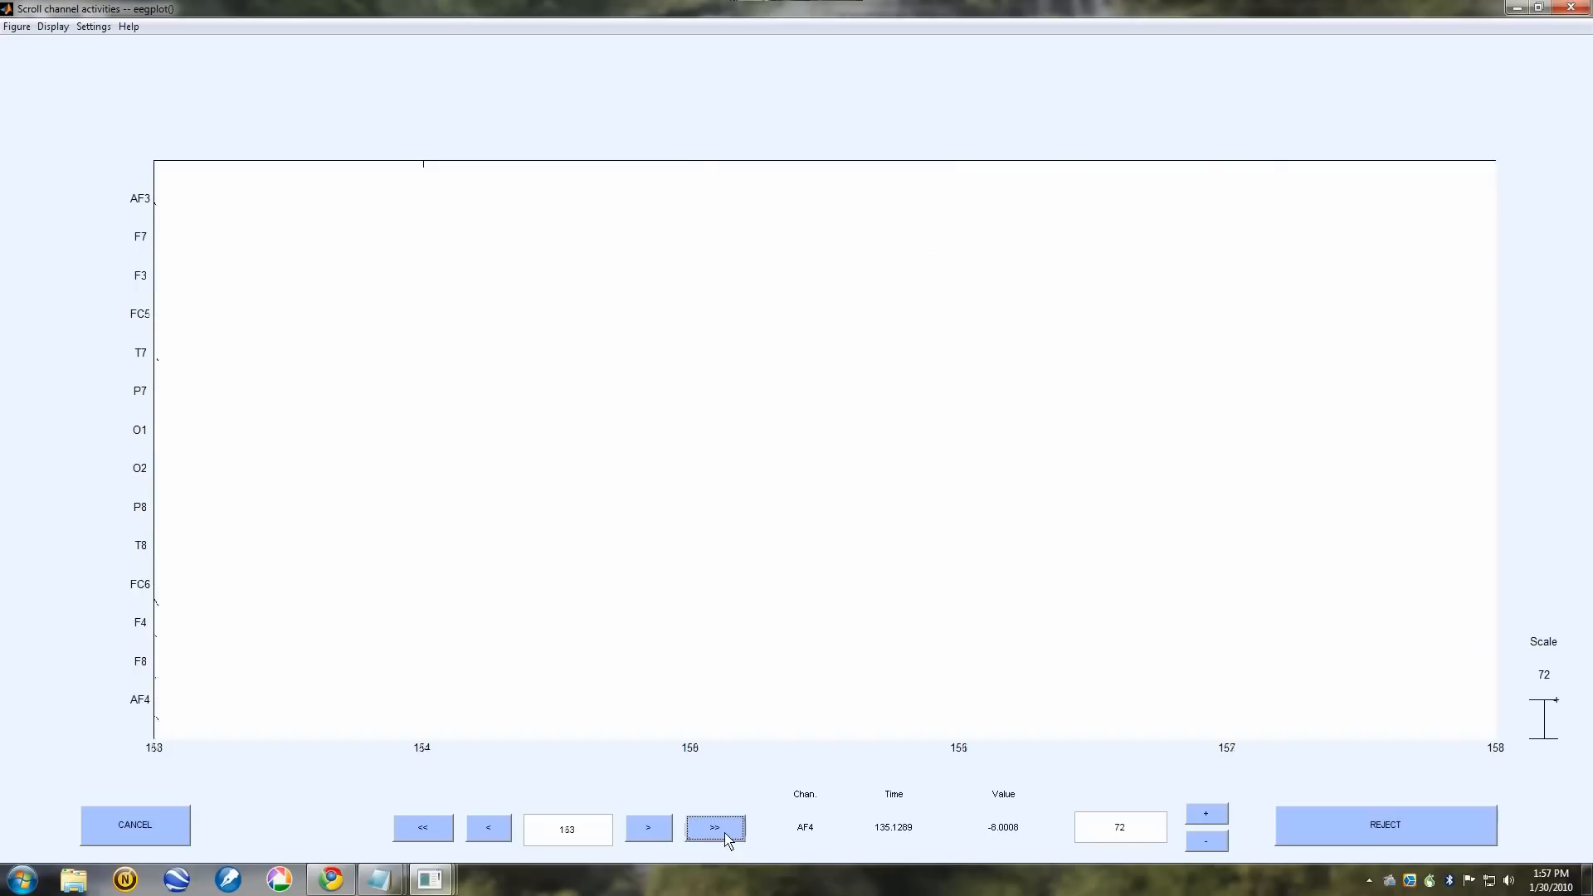
left_click(714, 826)
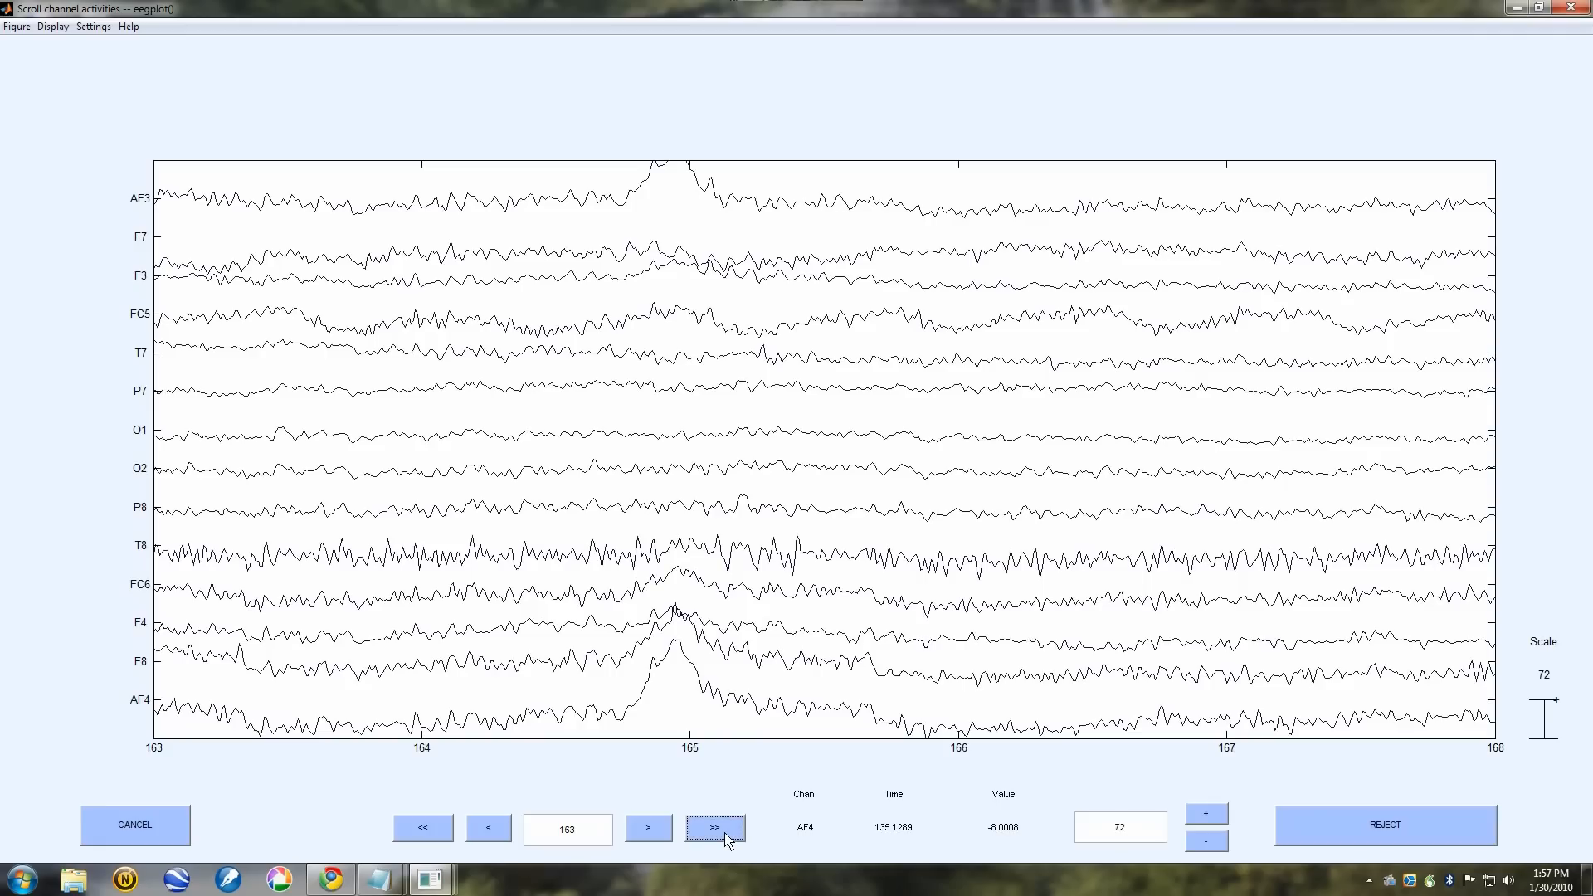
left_click(715, 827)
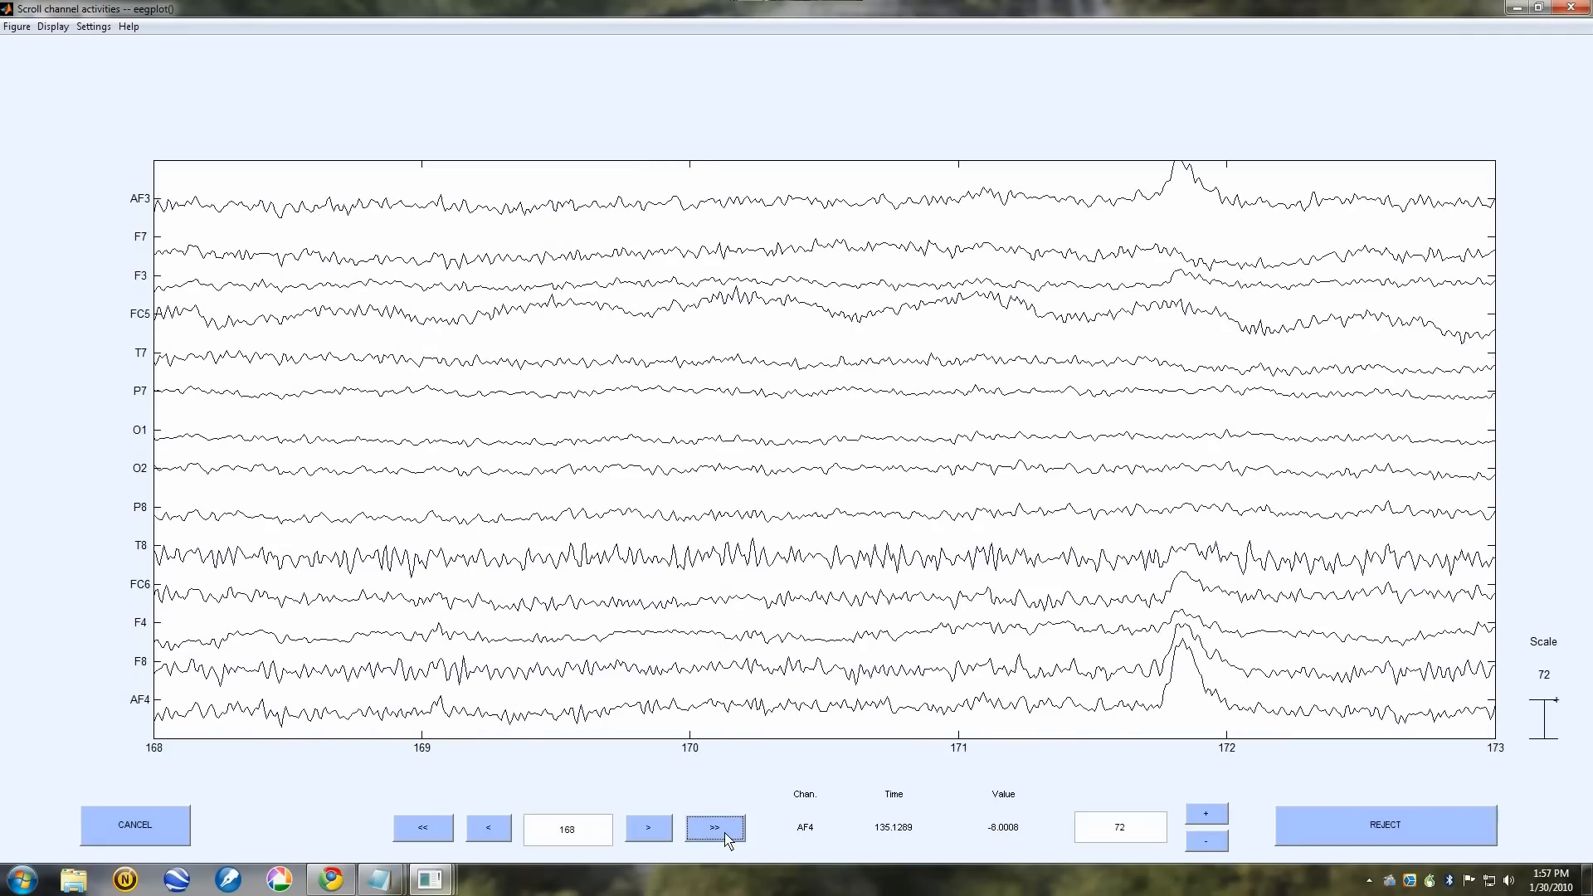
left_click(715, 827)
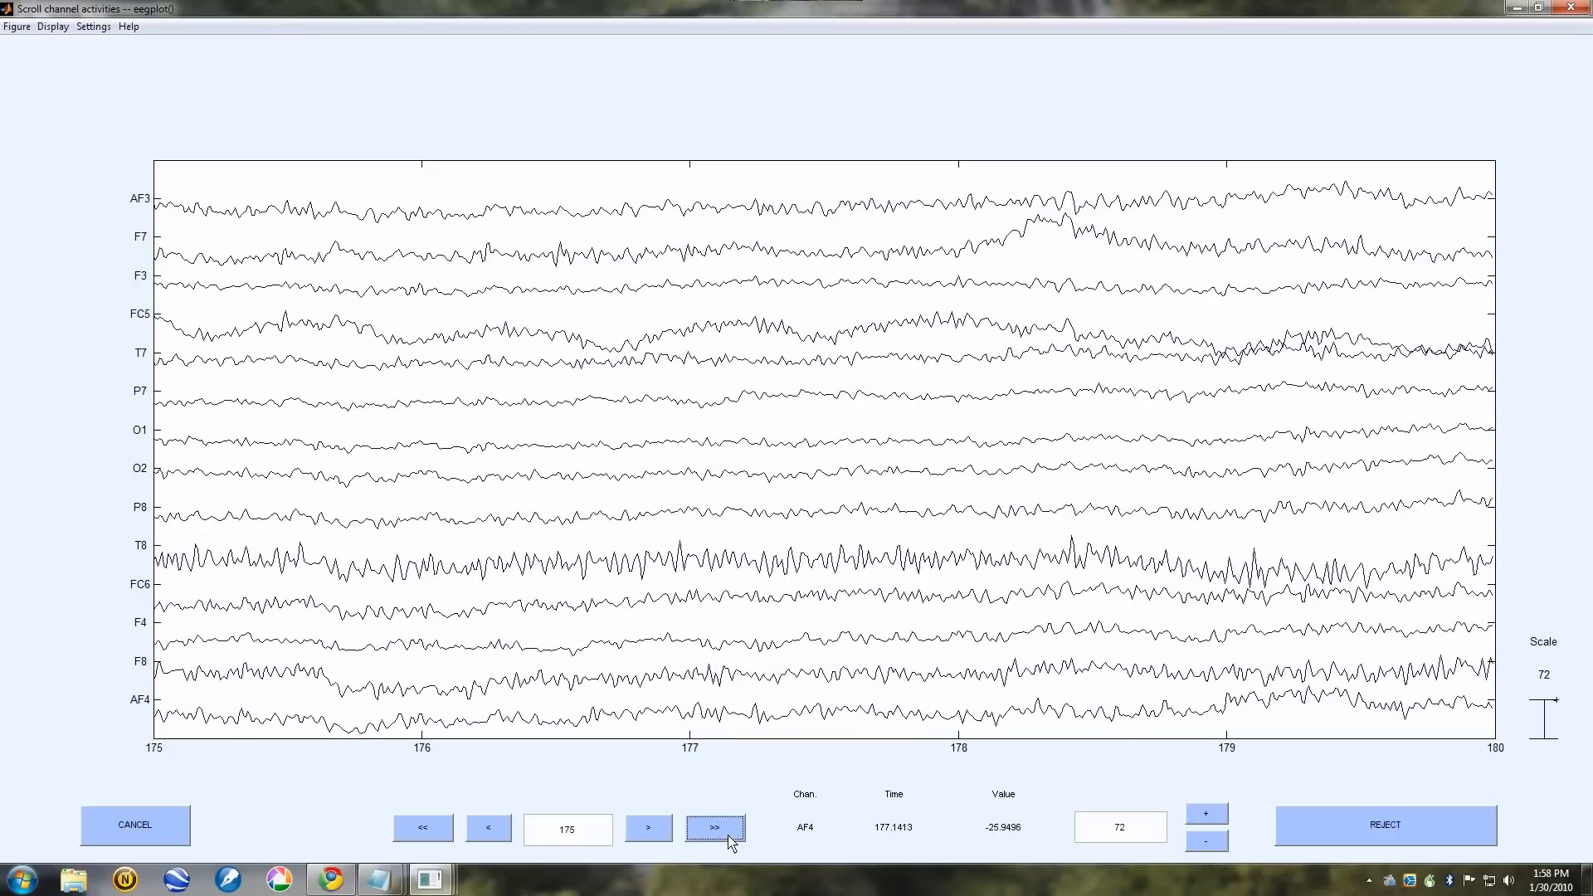
mouse_move(750, 851)
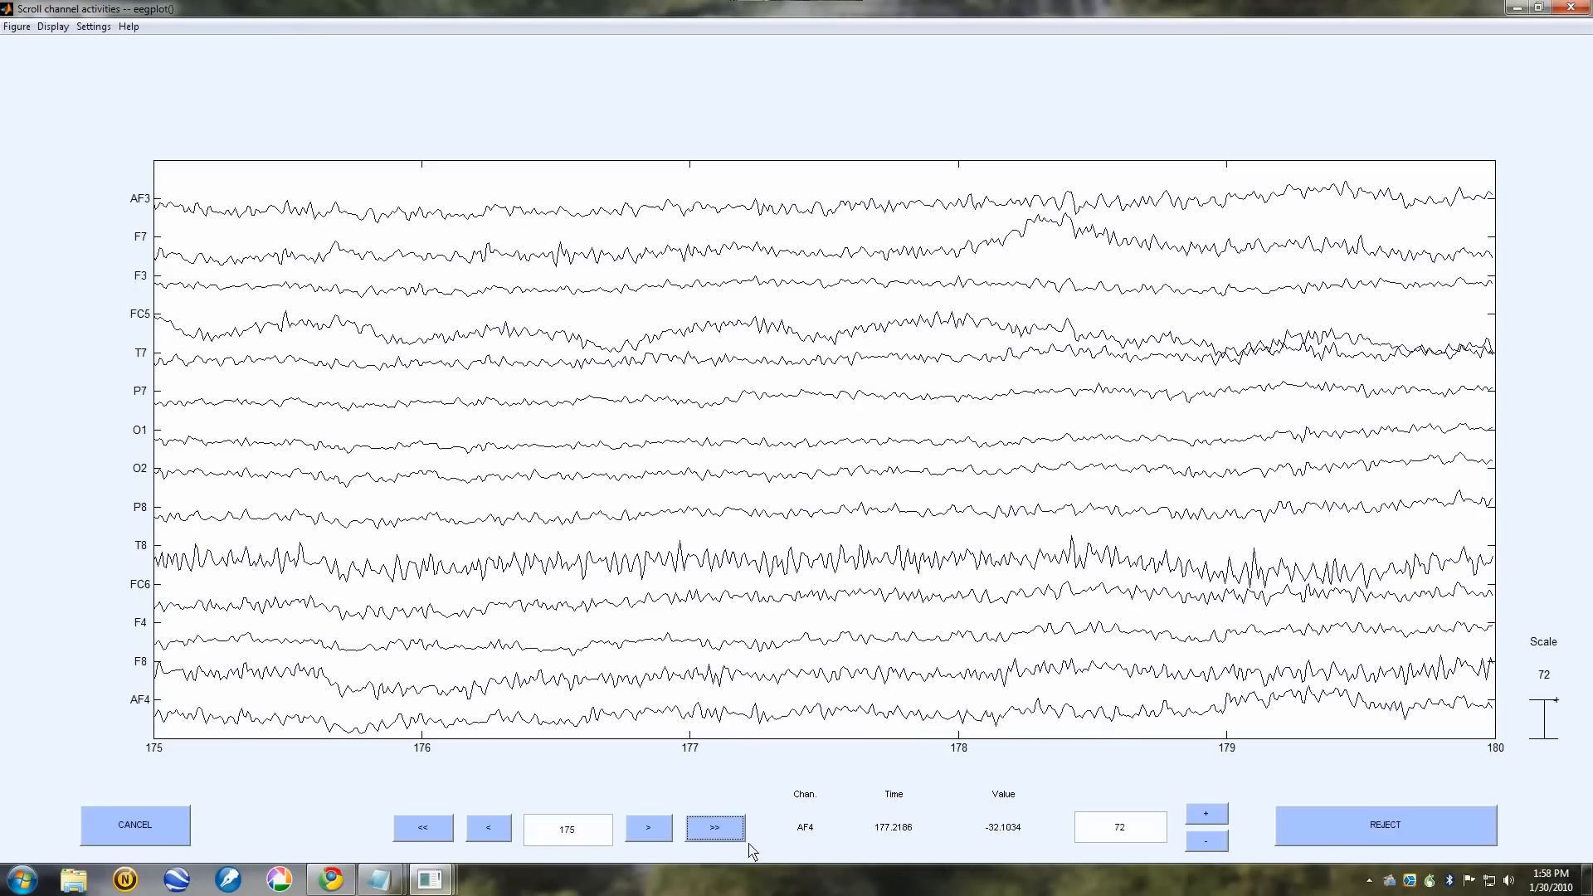